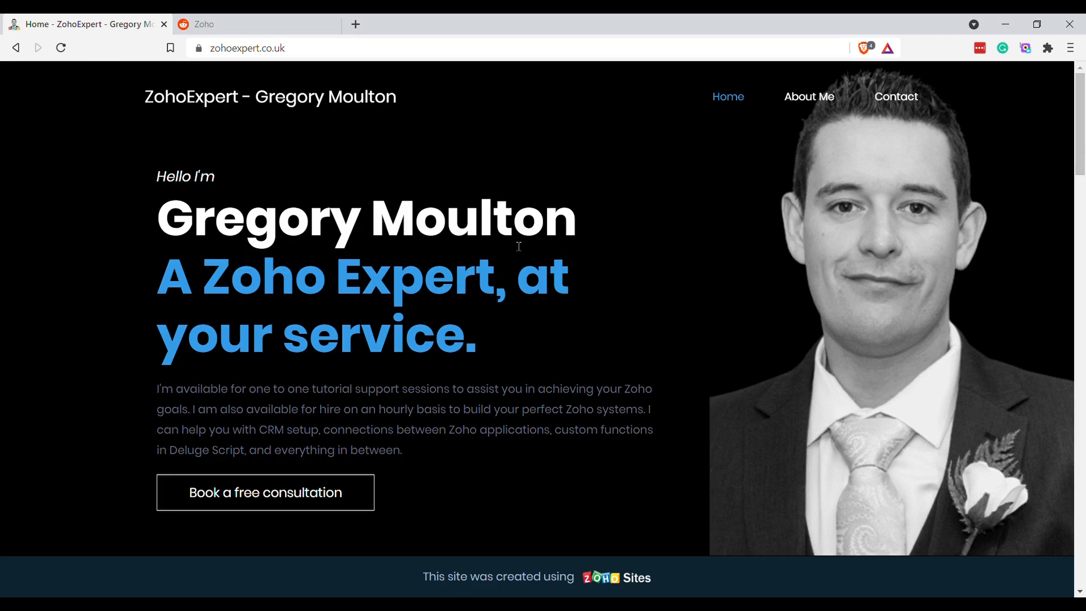
Browse the current website's About Me and home sections
scroll(down, 3)
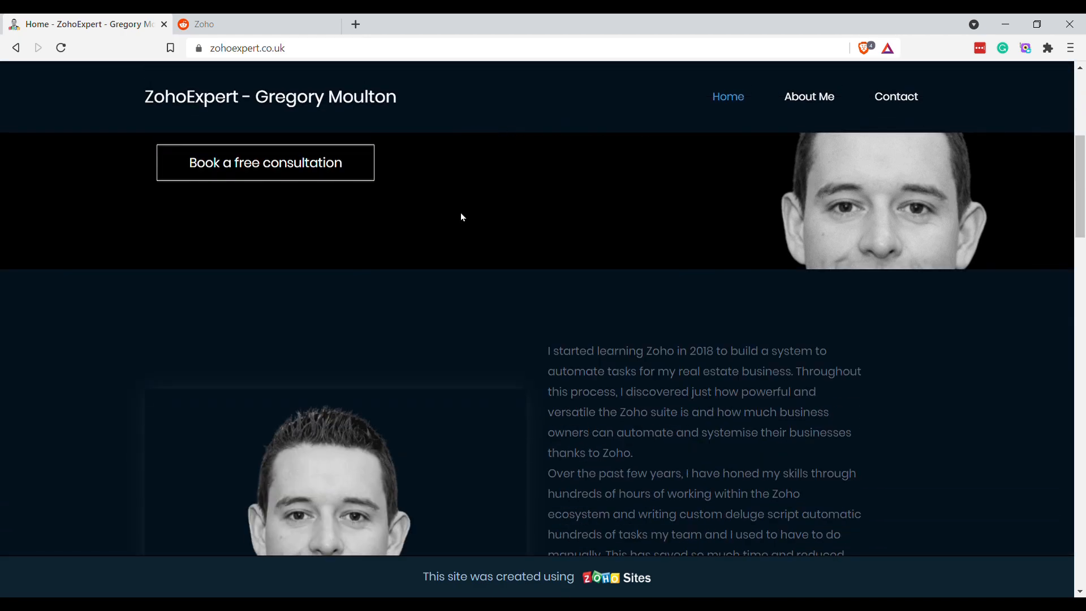
click(808, 97)
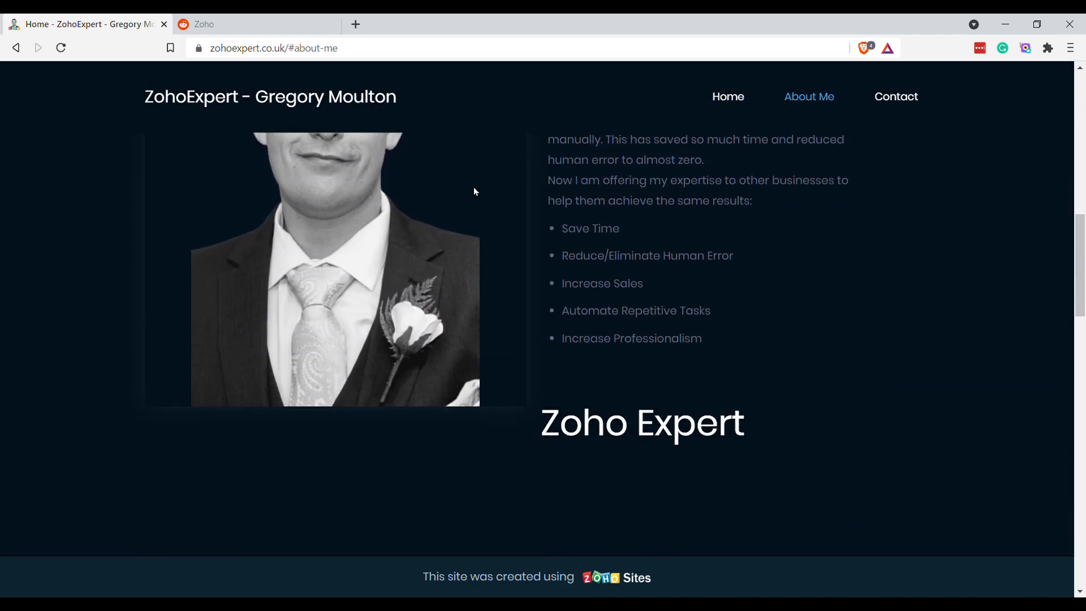
click(728, 96)
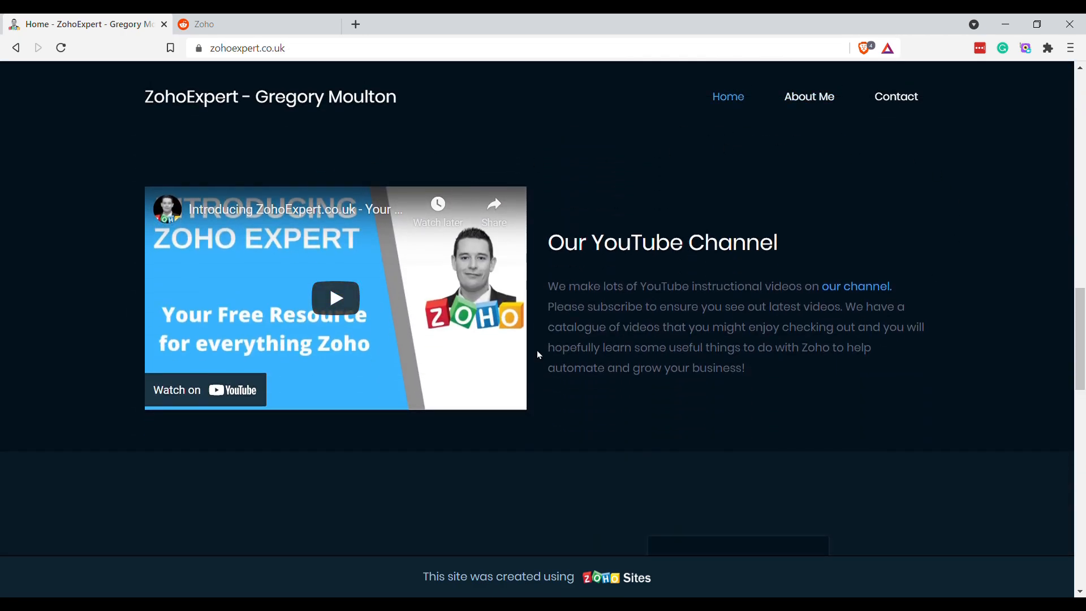
mouse_move(849, 271)
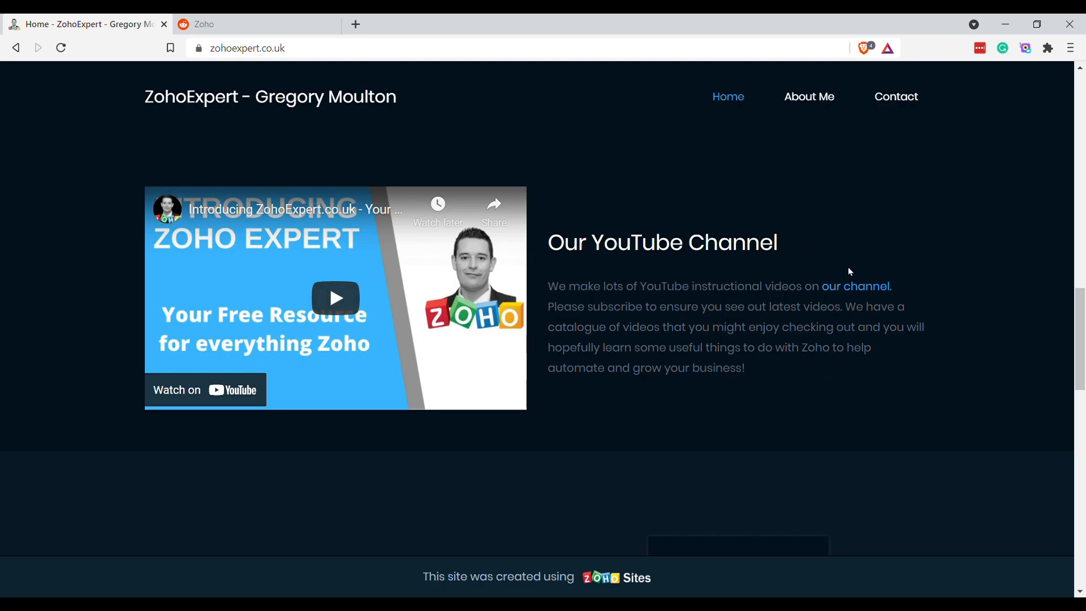
mouse_move(678, 359)
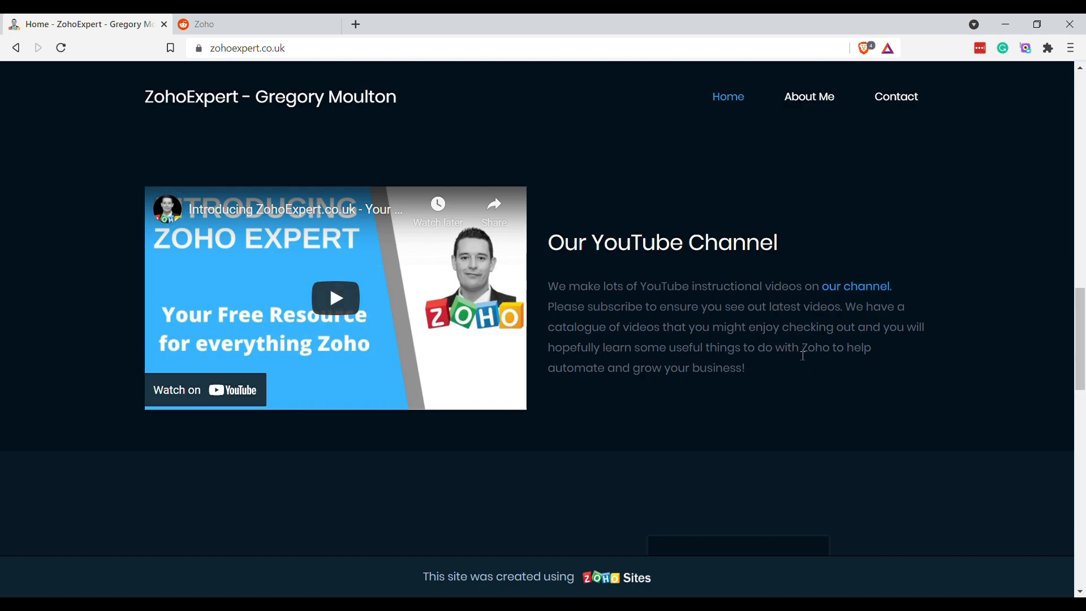
mouse_move(784, 379)
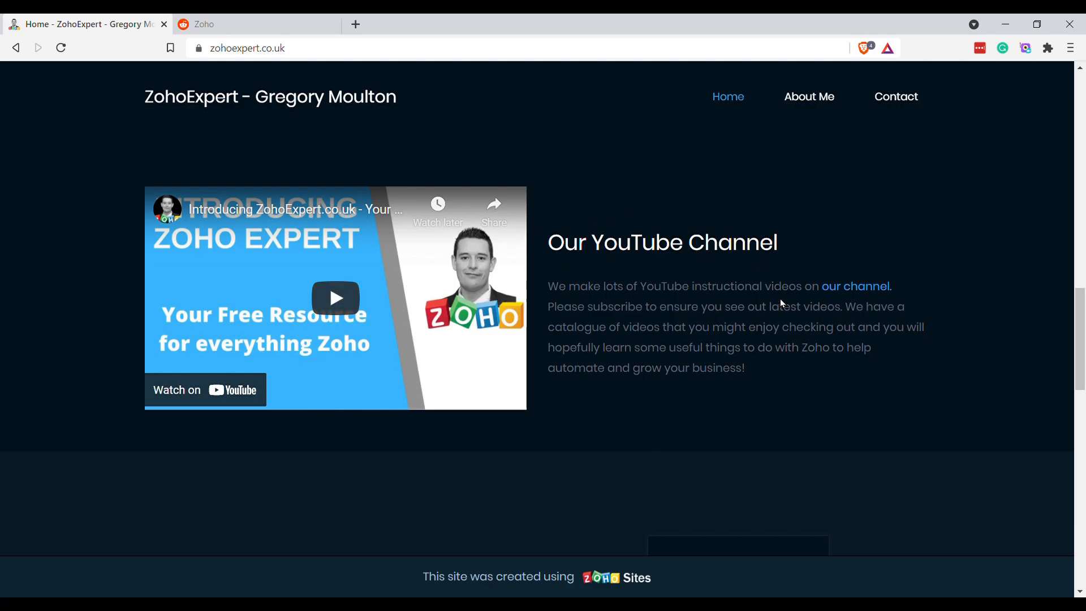
mouse_move(751, 273)
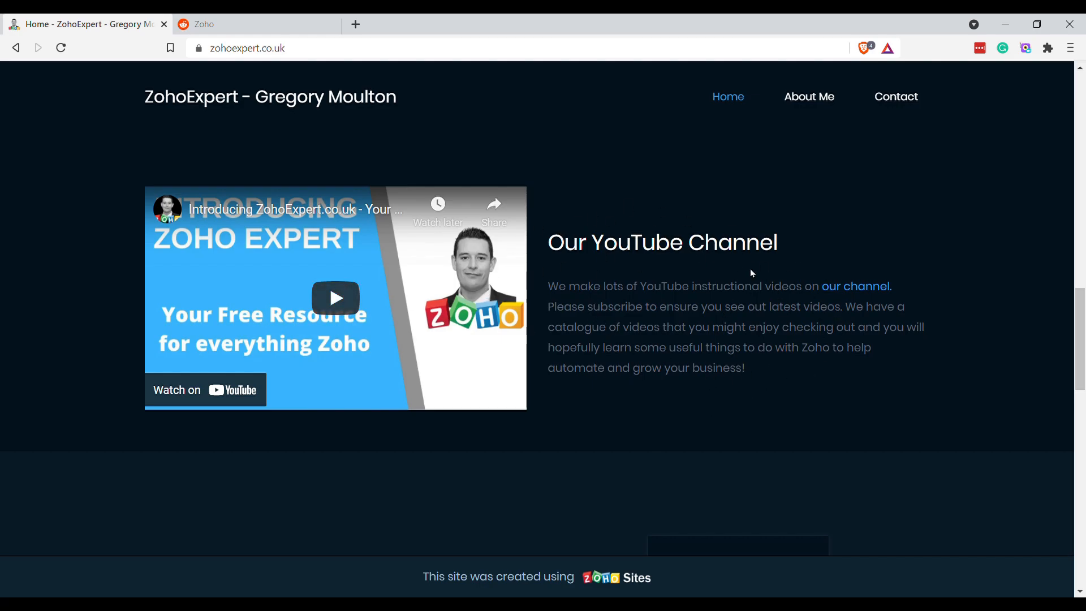
mouse_move(814, 309)
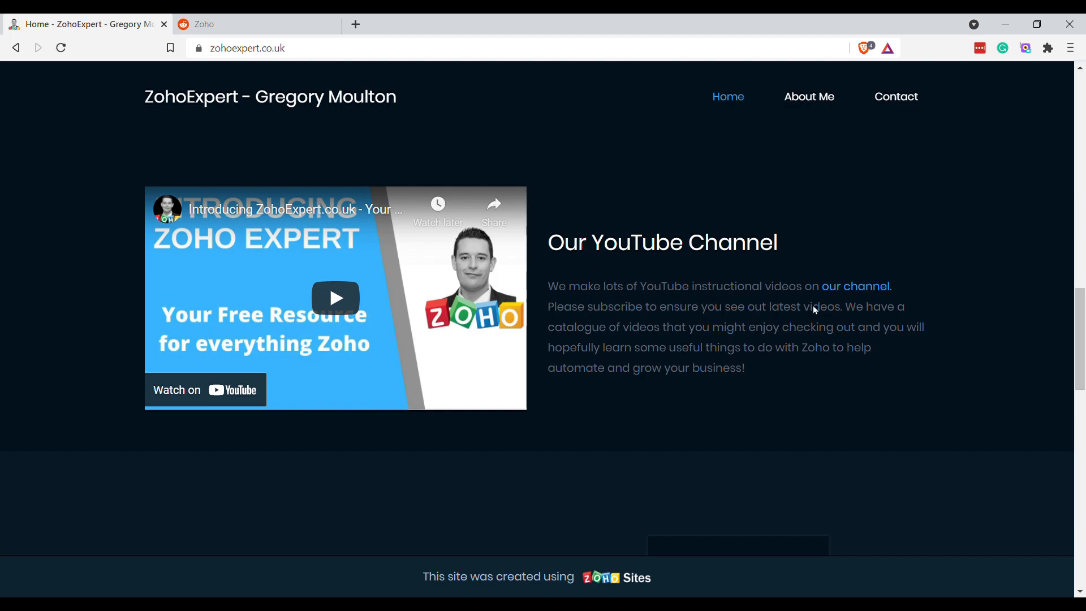
mouse_move(582, 243)
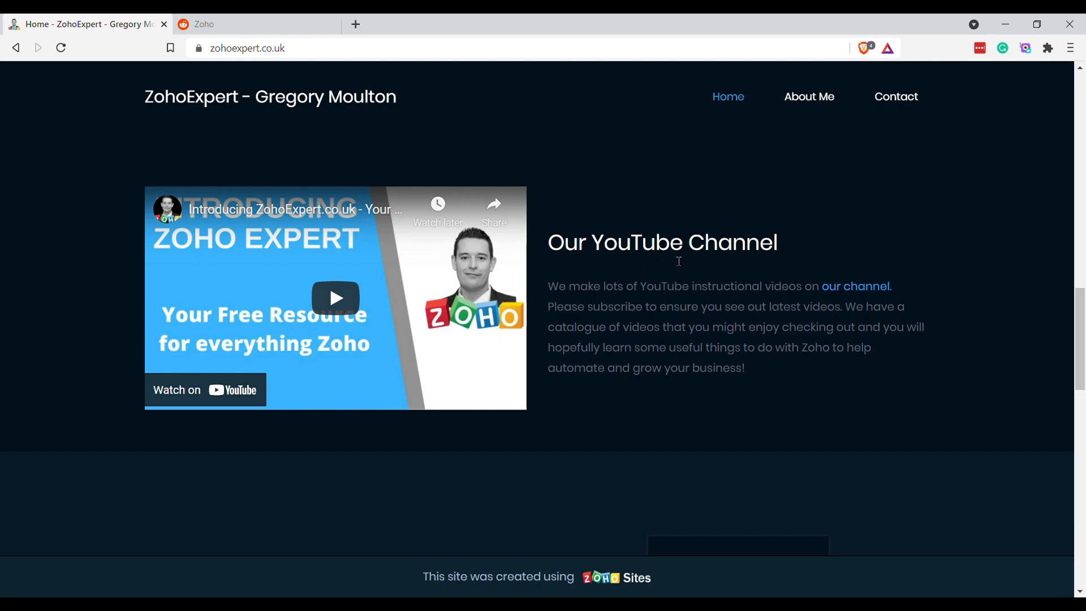
mouse_move(698, 253)
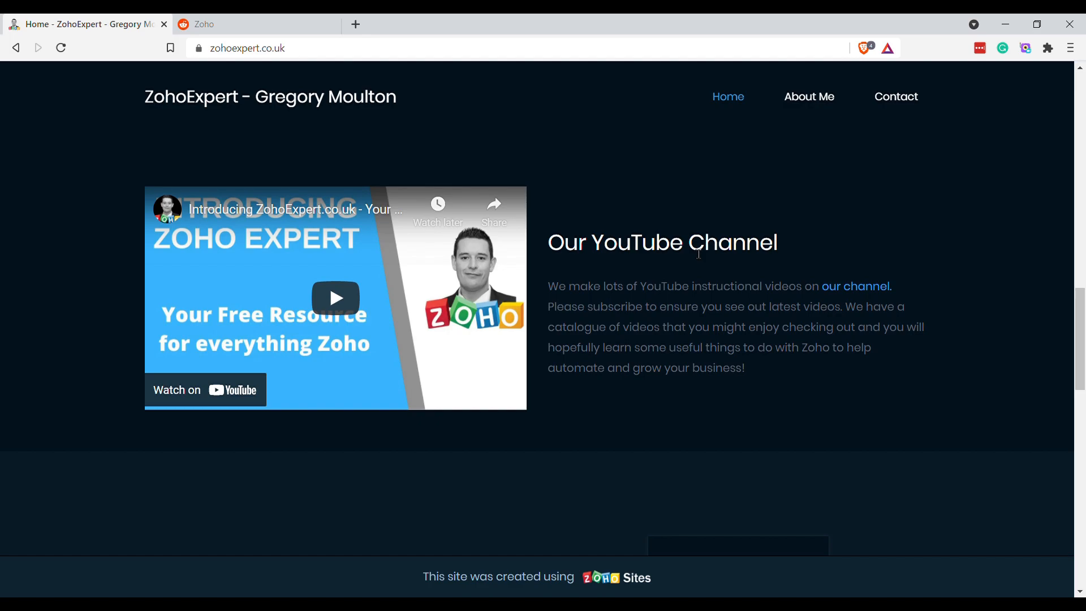
mouse_move(746, 244)
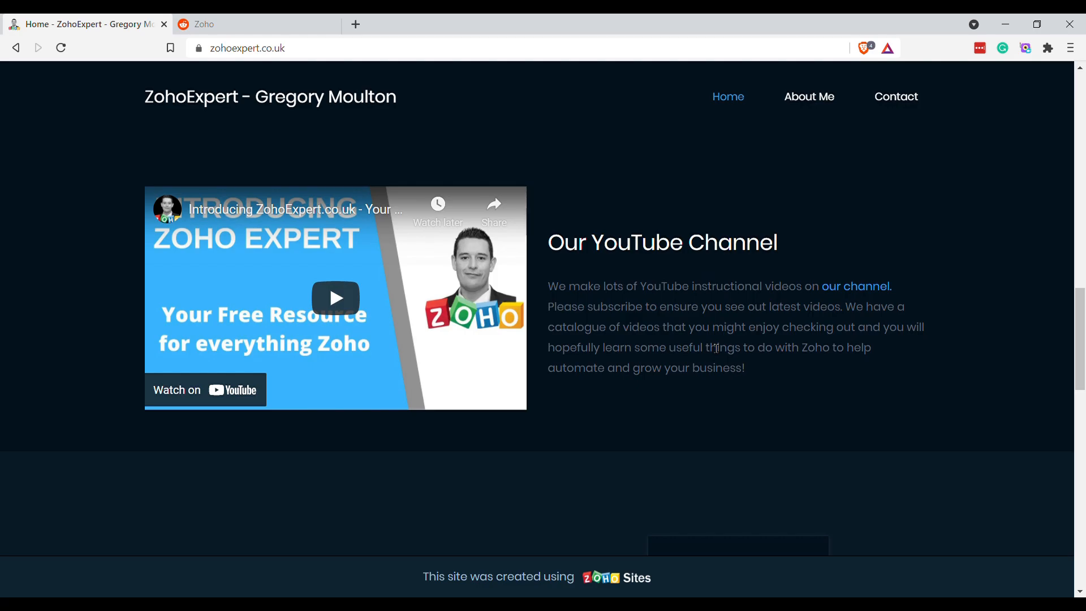
click(808, 96)
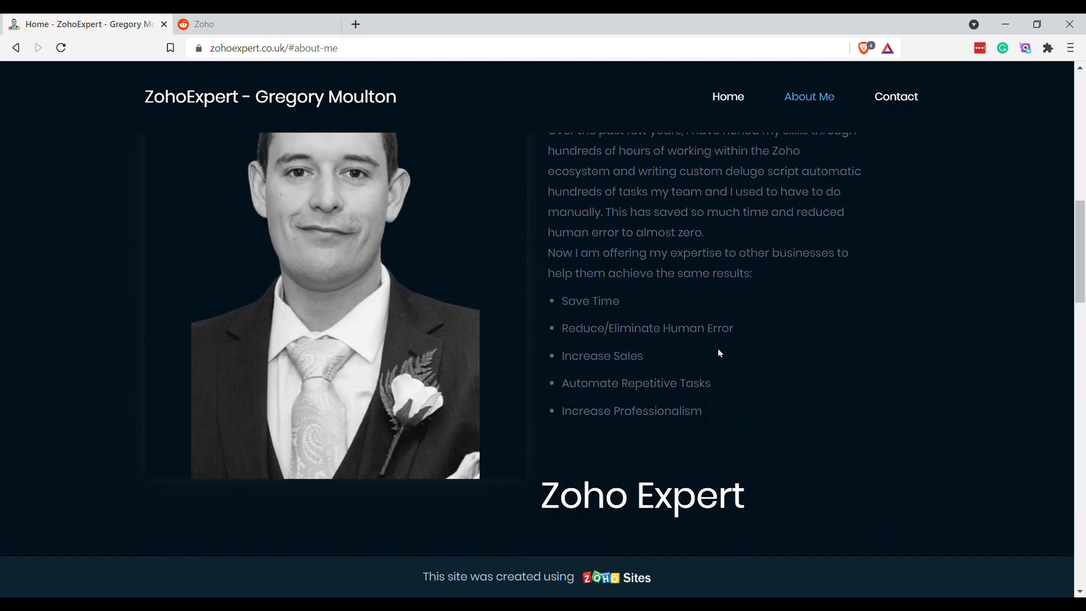
click(728, 96)
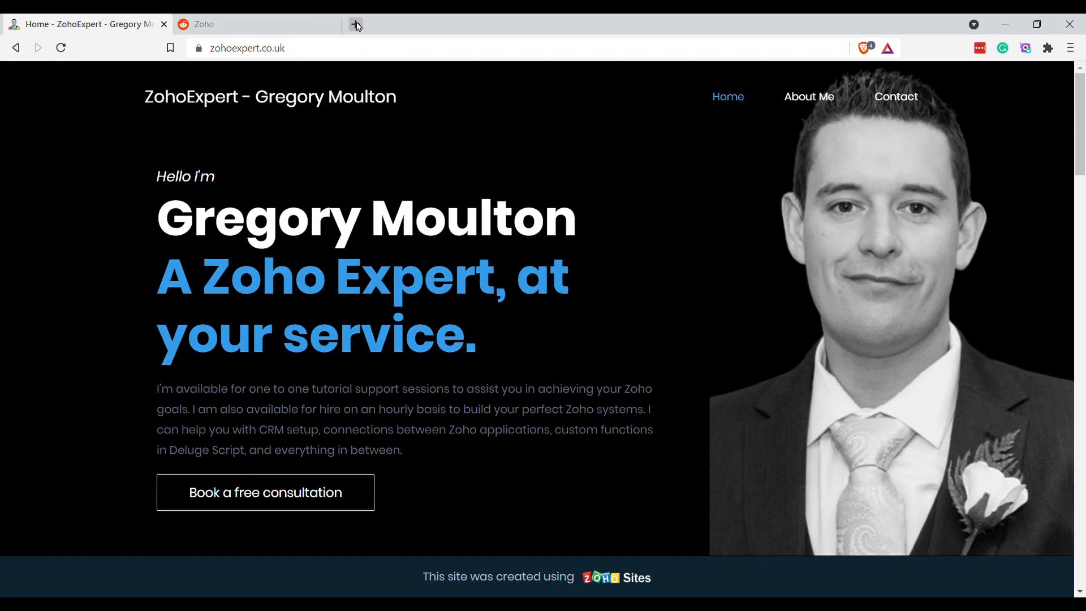
Search Google for Zoho Flow, open its site and decline the LastPass credentials prompt
click(355, 24)
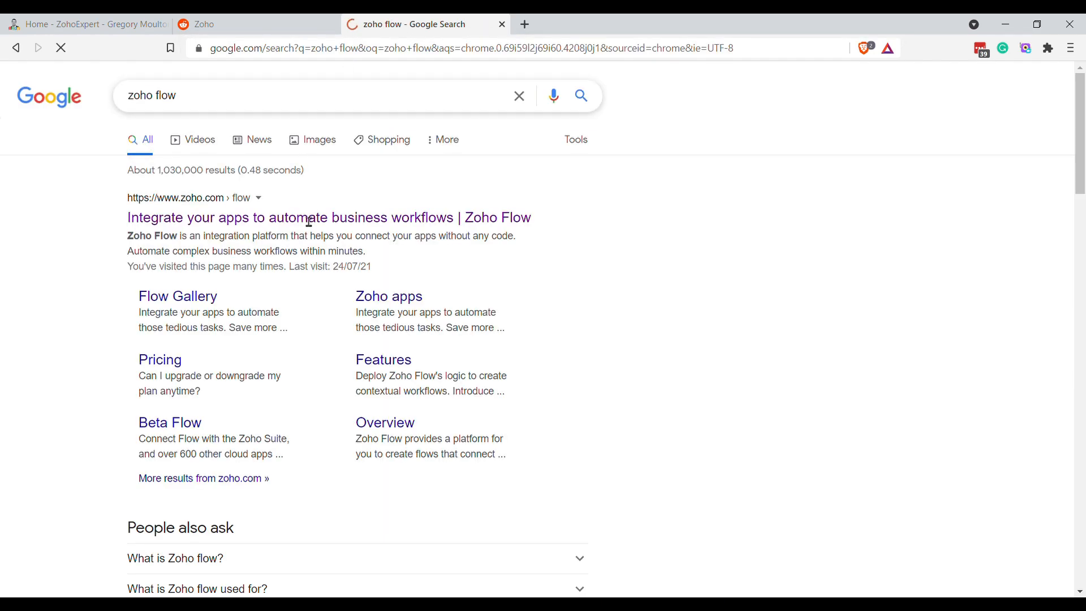
click(300, 216)
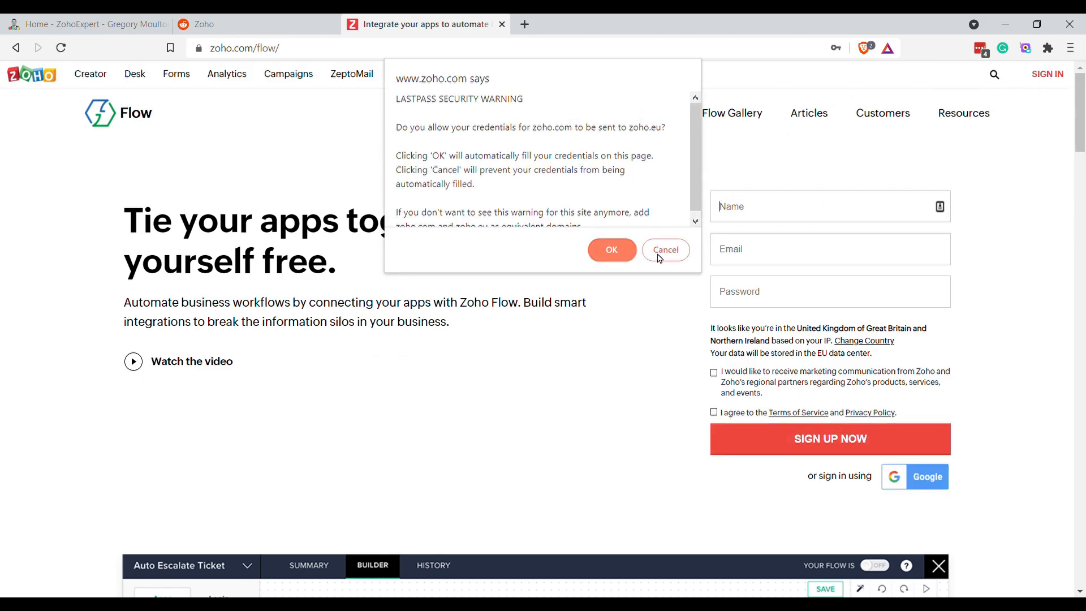
click(664, 250)
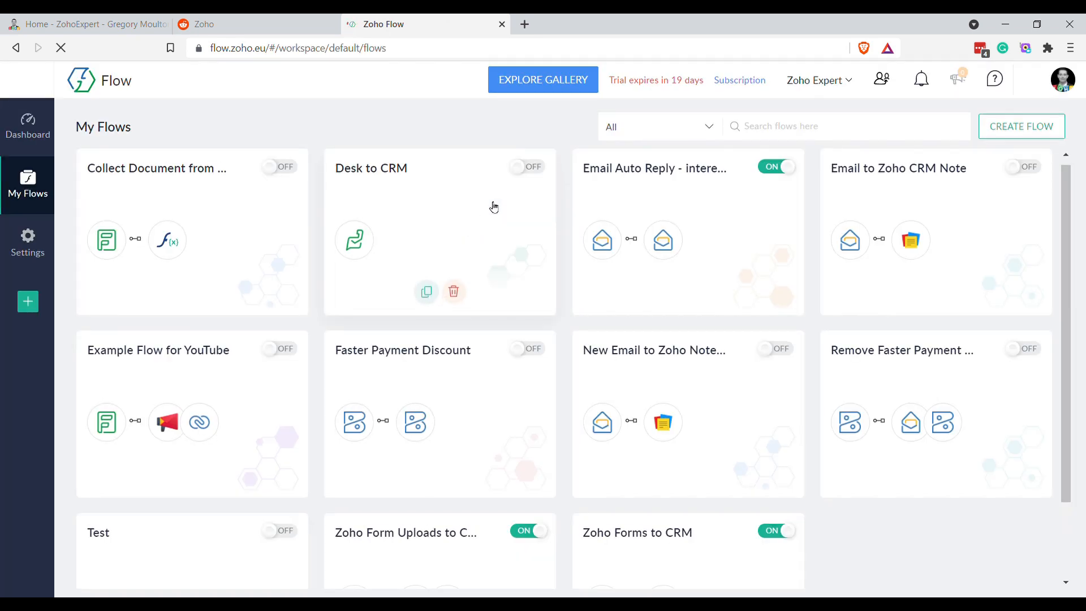
Create a new flow named 'Example Webhook'
click(1021, 126)
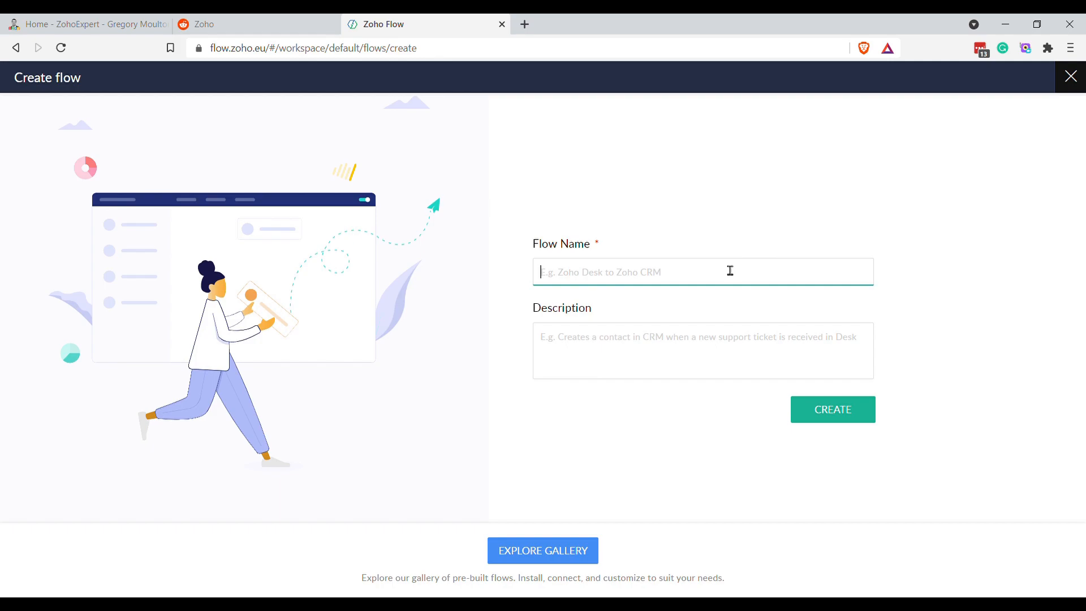
text(Example Web)
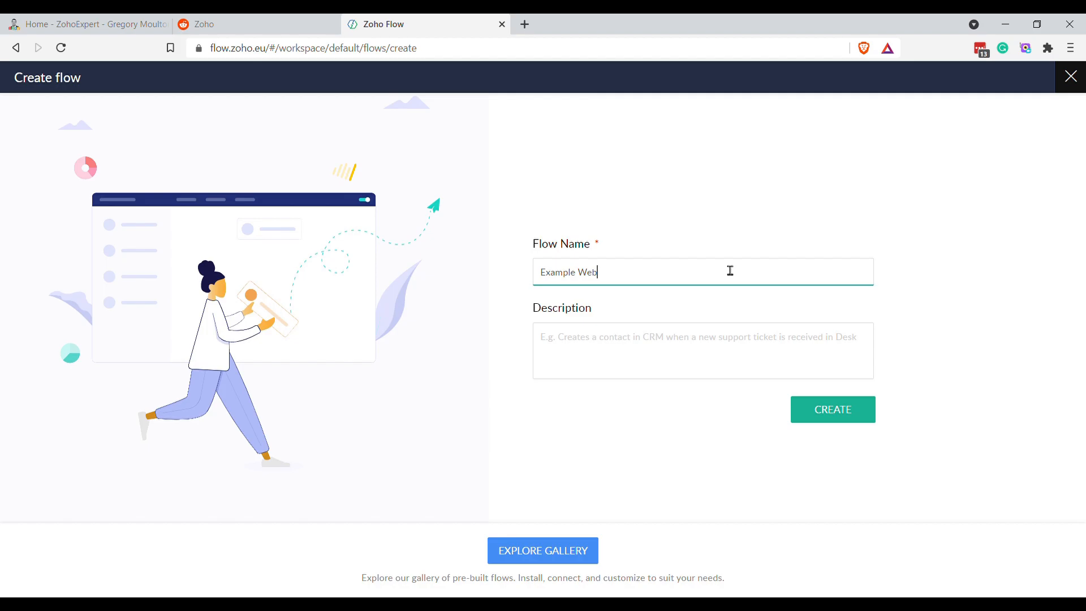
click(832, 410)
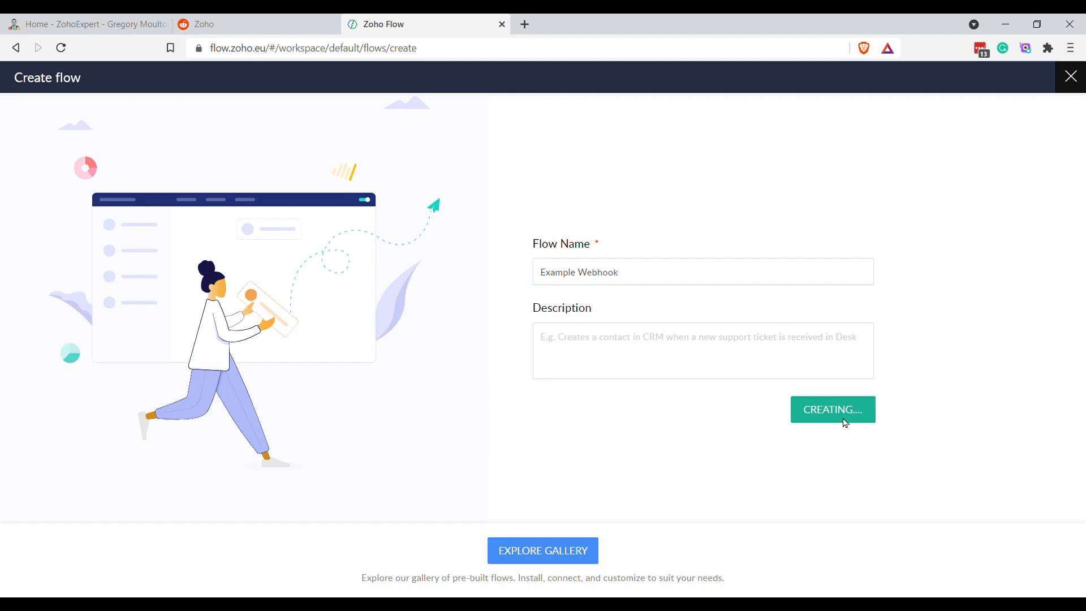
click(833, 410)
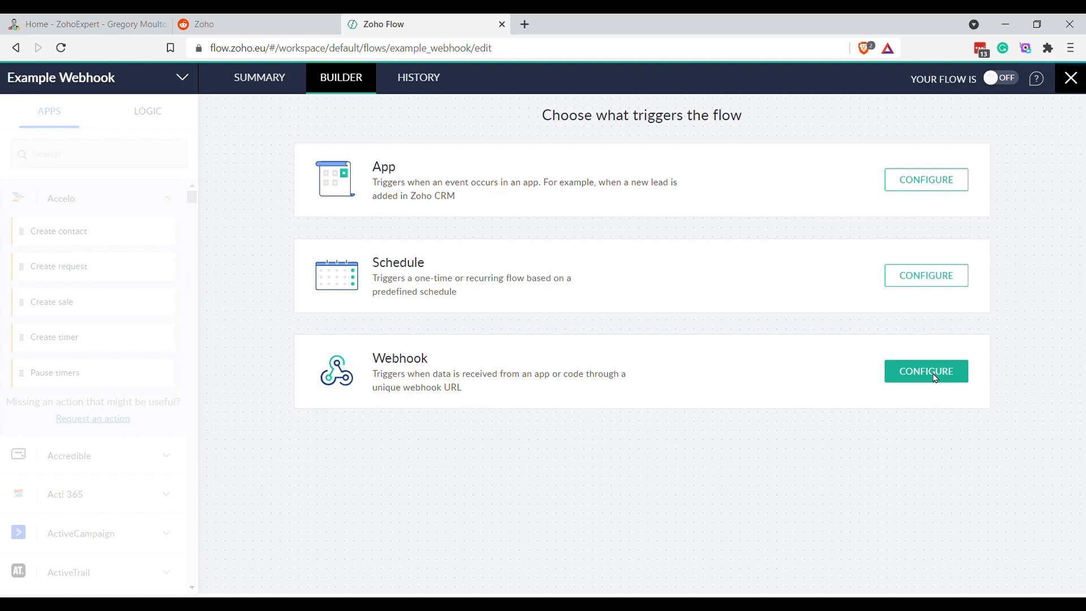
Configure a JSON Webhook trigger, copy its unique URL and continue to testing
click(926, 370)
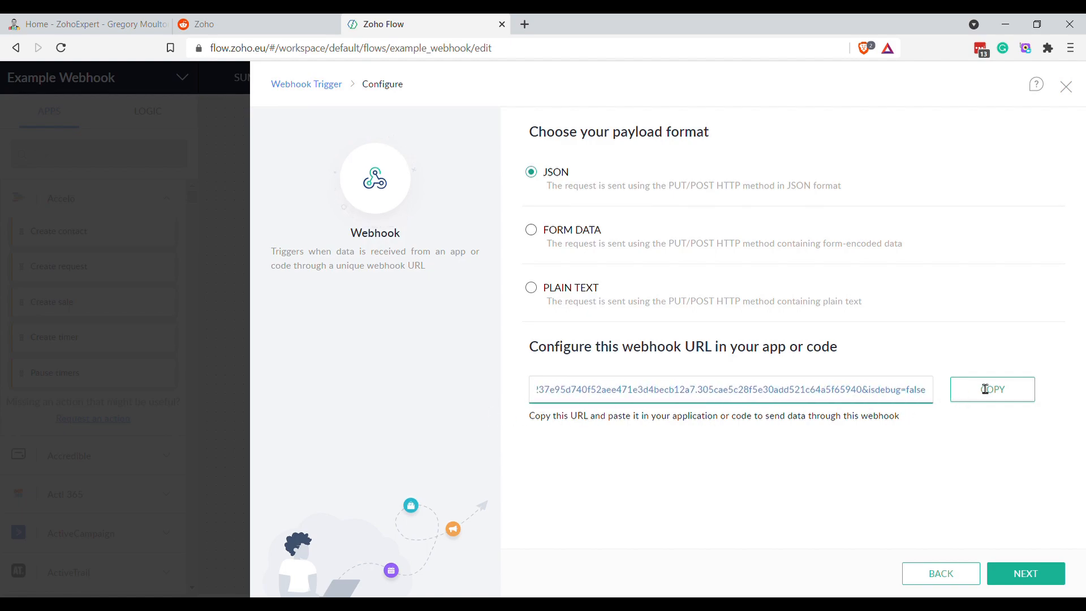
click(992, 389)
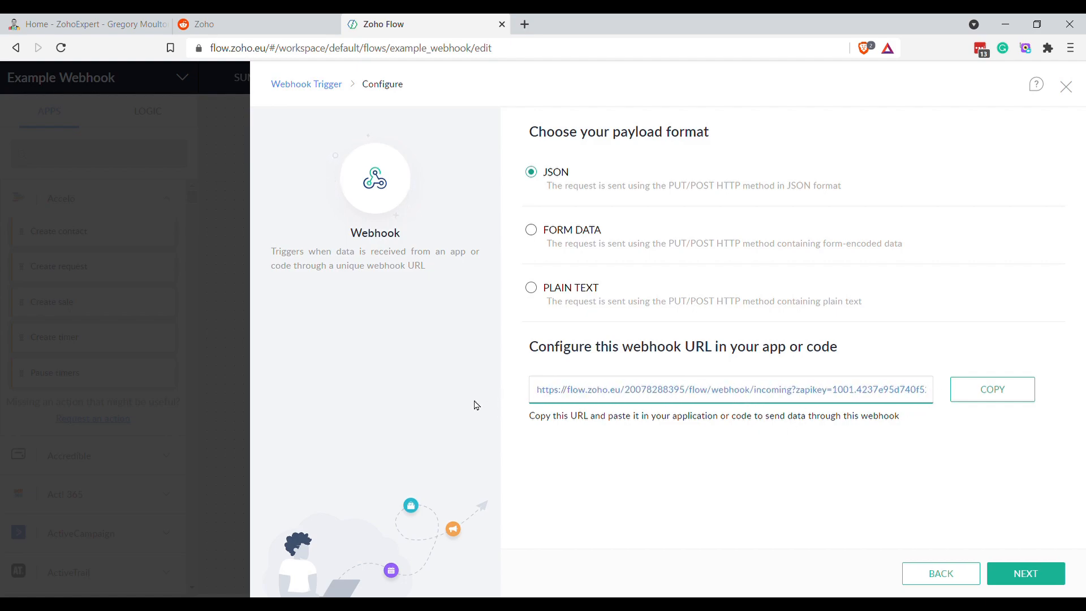
click(991, 389)
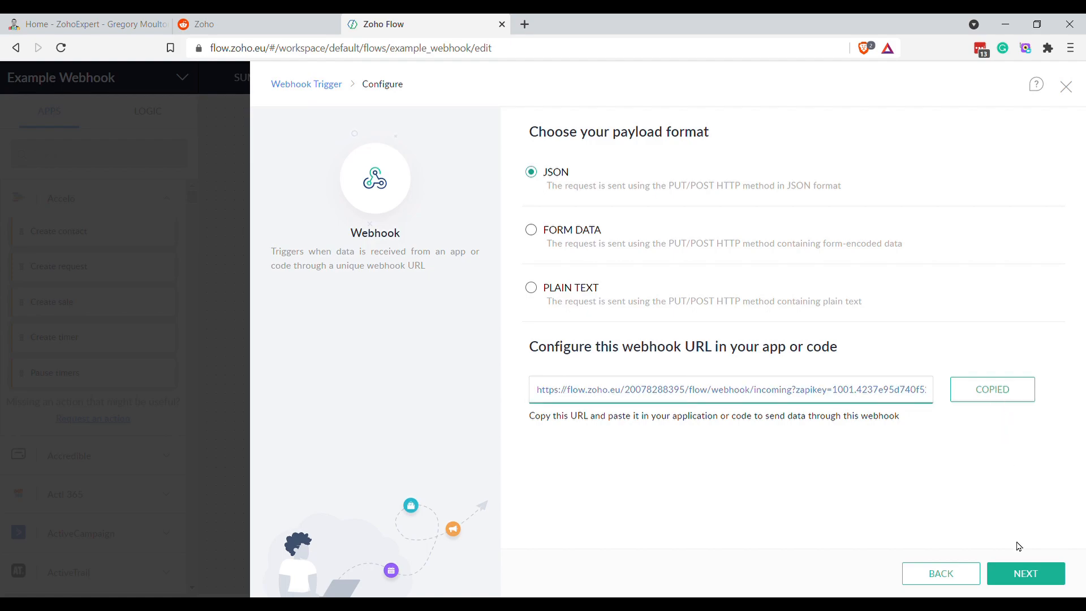
click(1025, 573)
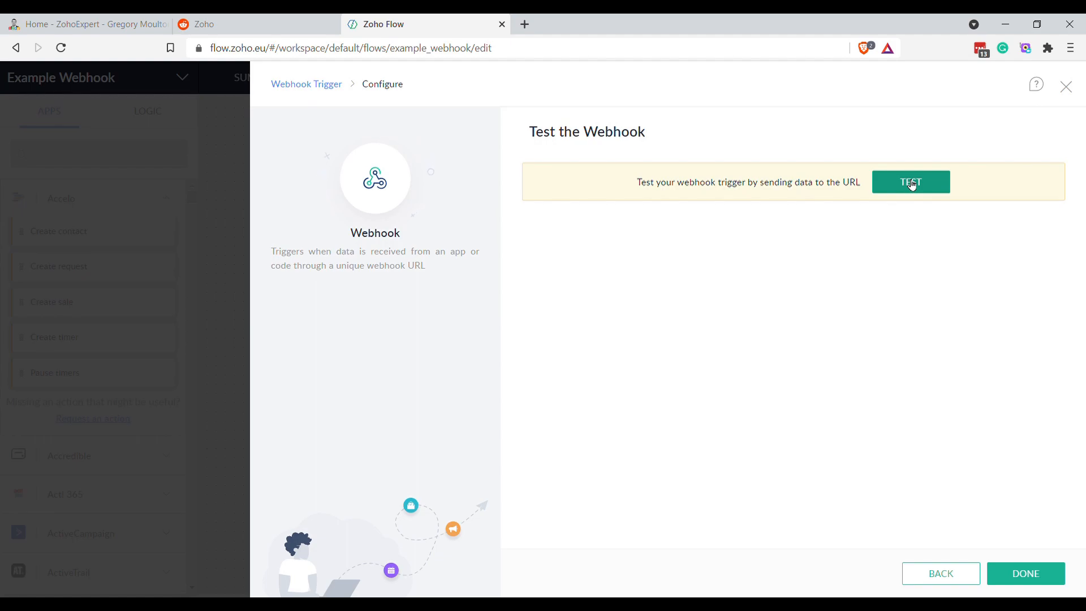
Start listening for test data and paste the webhook URL into a new browser tab
click(911, 181)
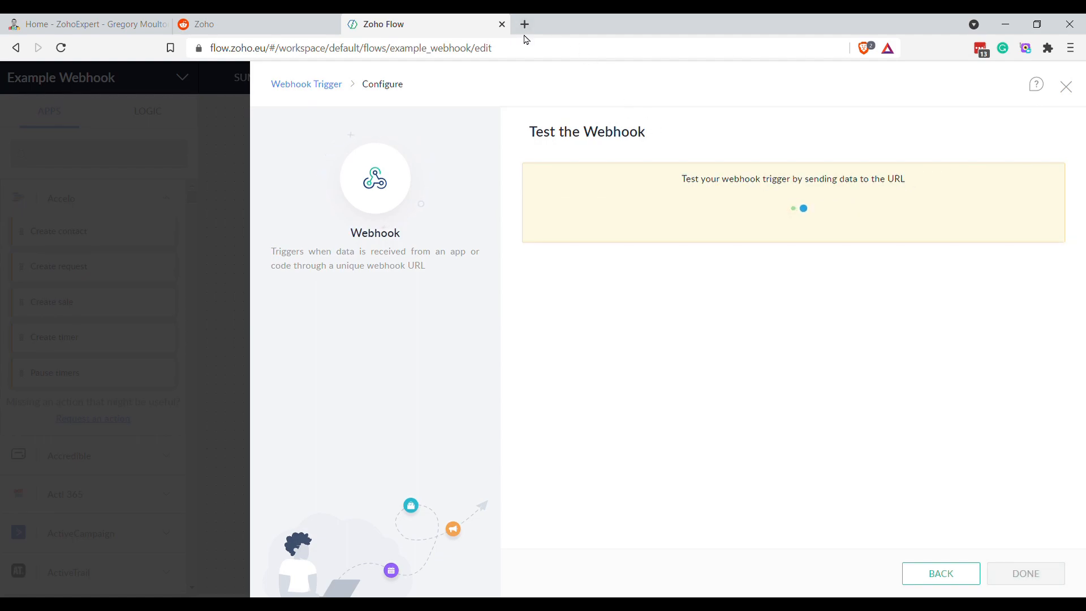
click(524, 24)
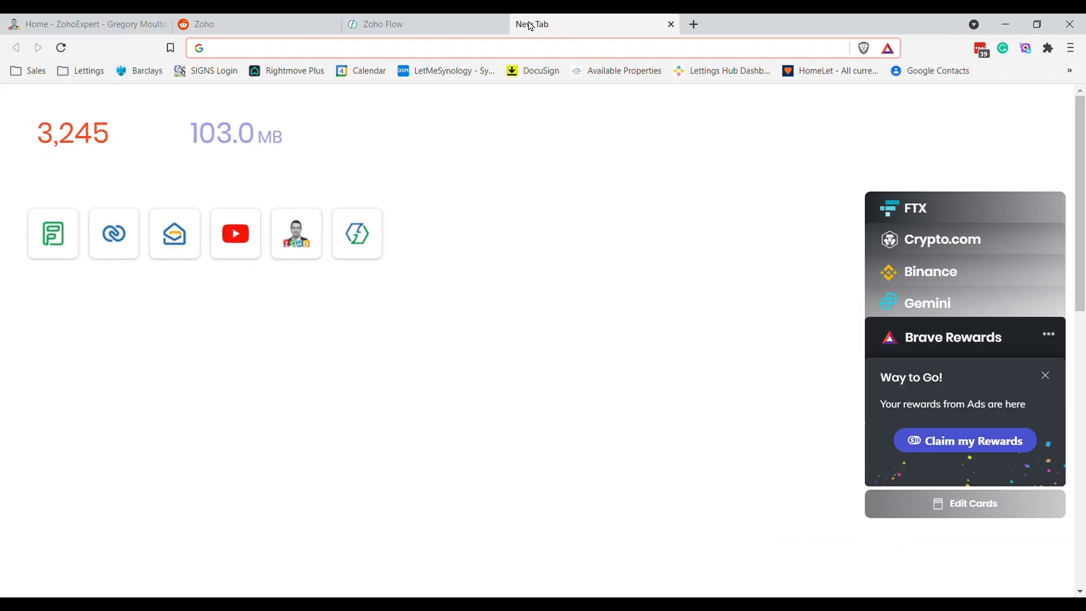
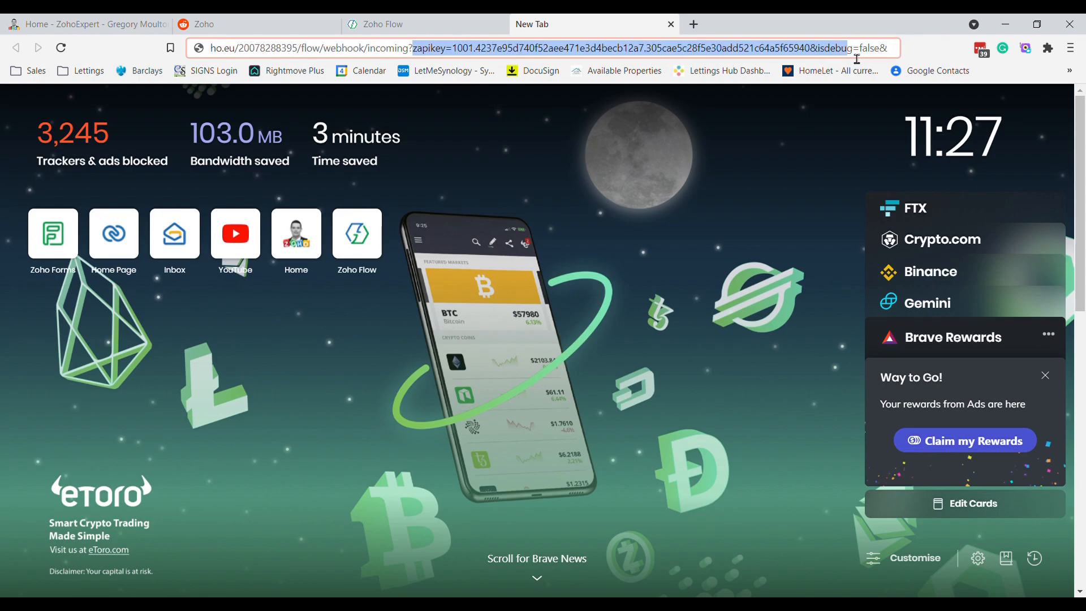
click(890, 47)
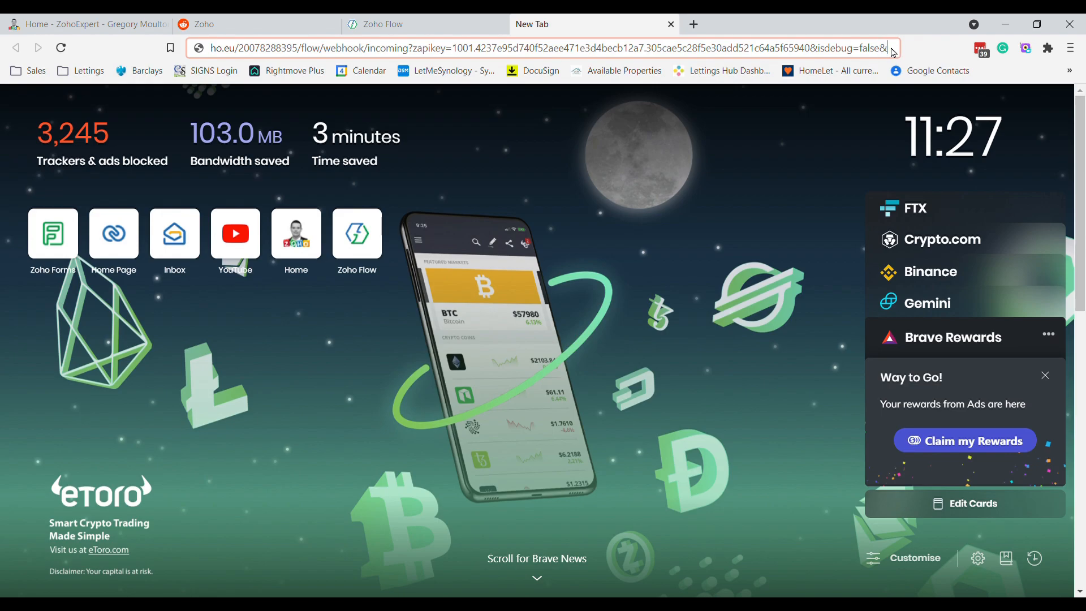
mouse_move(903, 44)
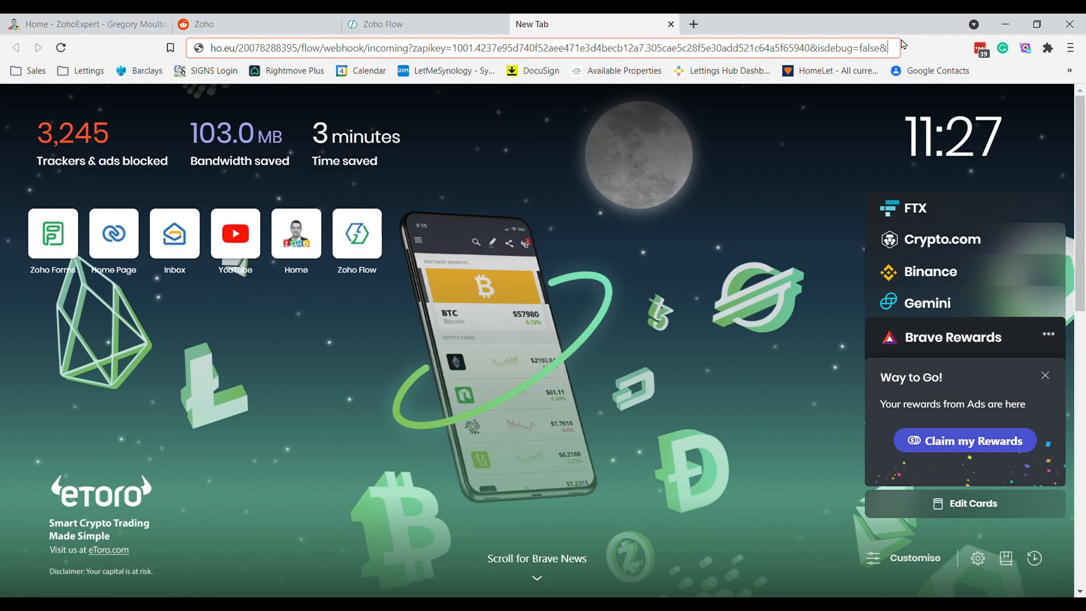
Append &isdebug=false&data1=test&data2=test2 to the webhook URL and load it
text(data1)
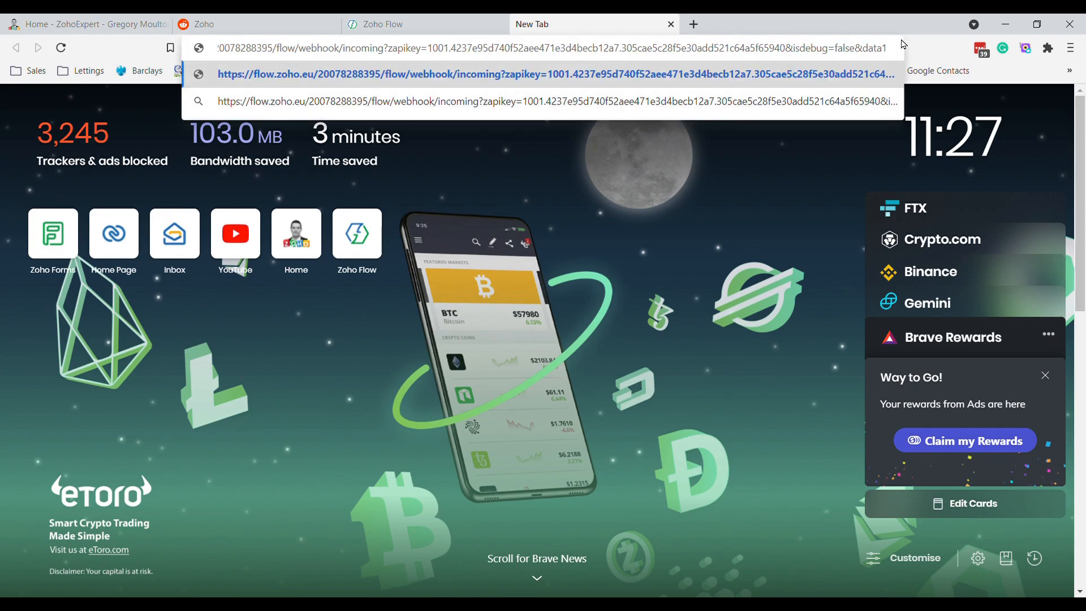
text(test)
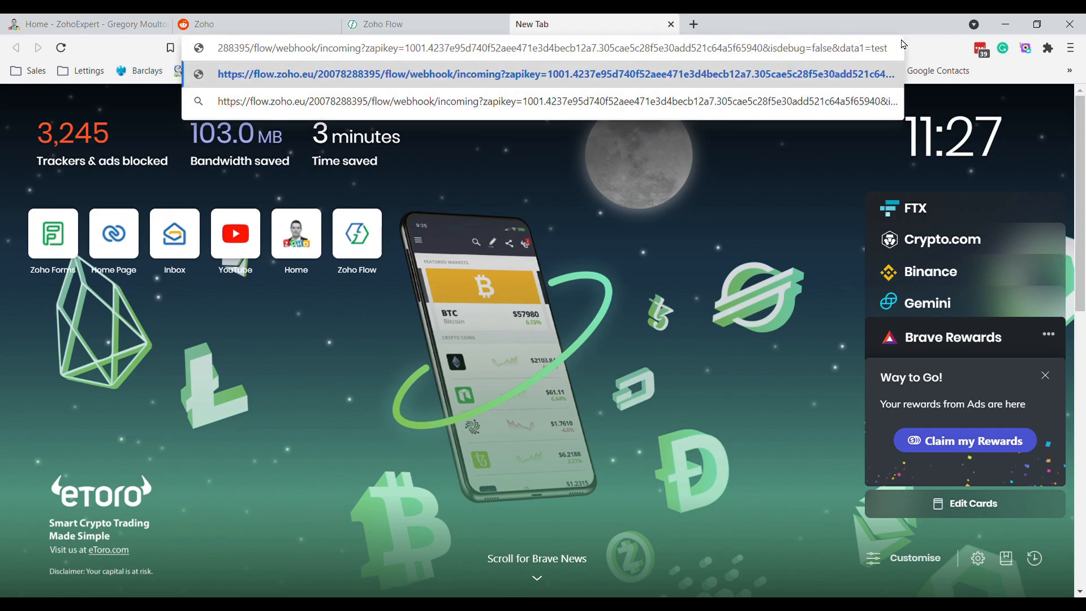
text(&da)
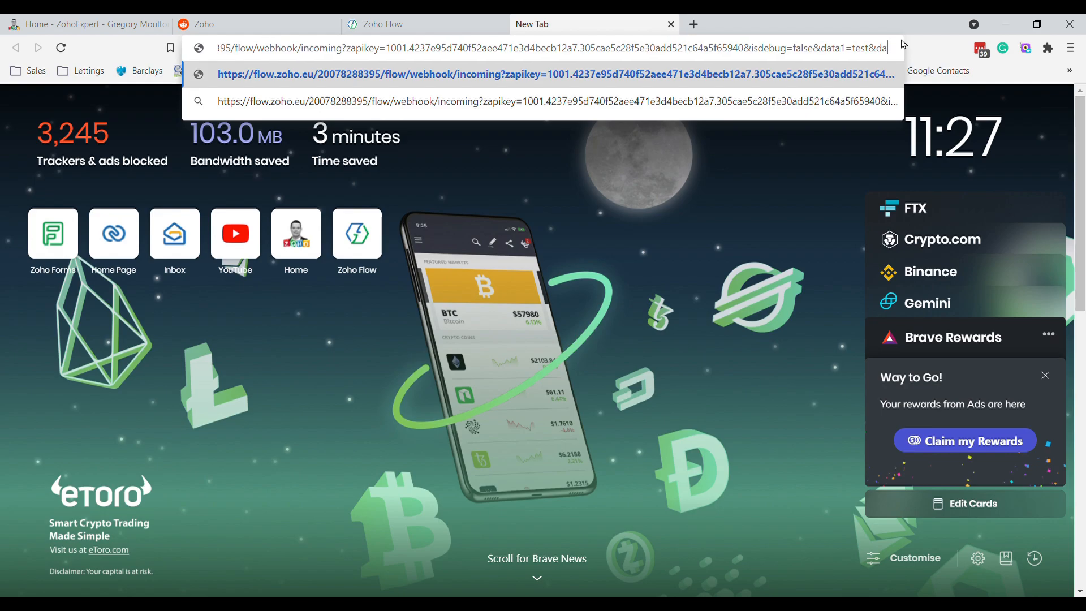
text(&data2=test2)
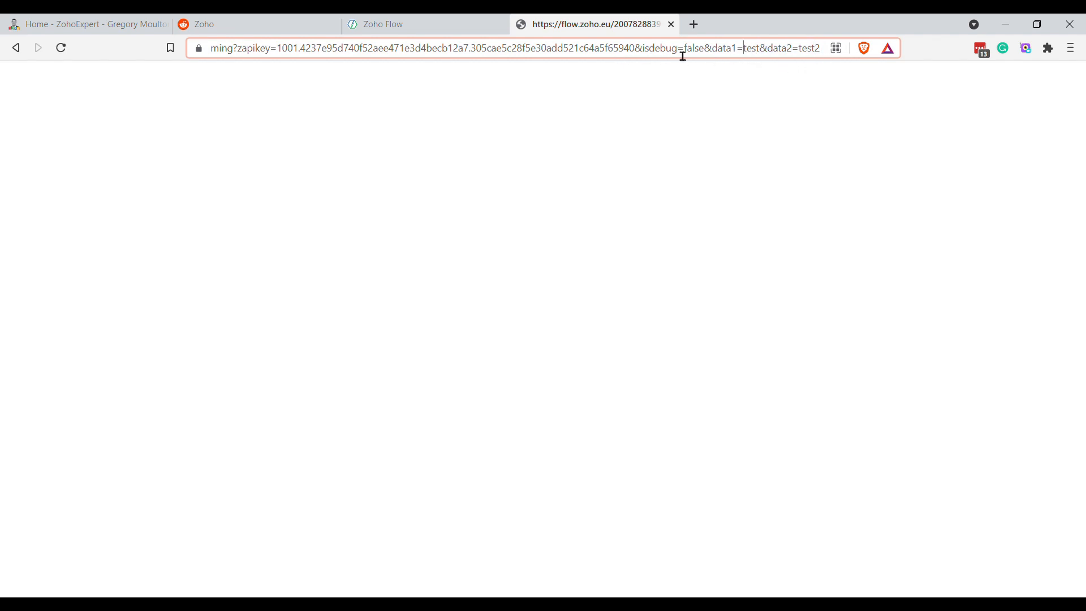
double_click(415, 48)
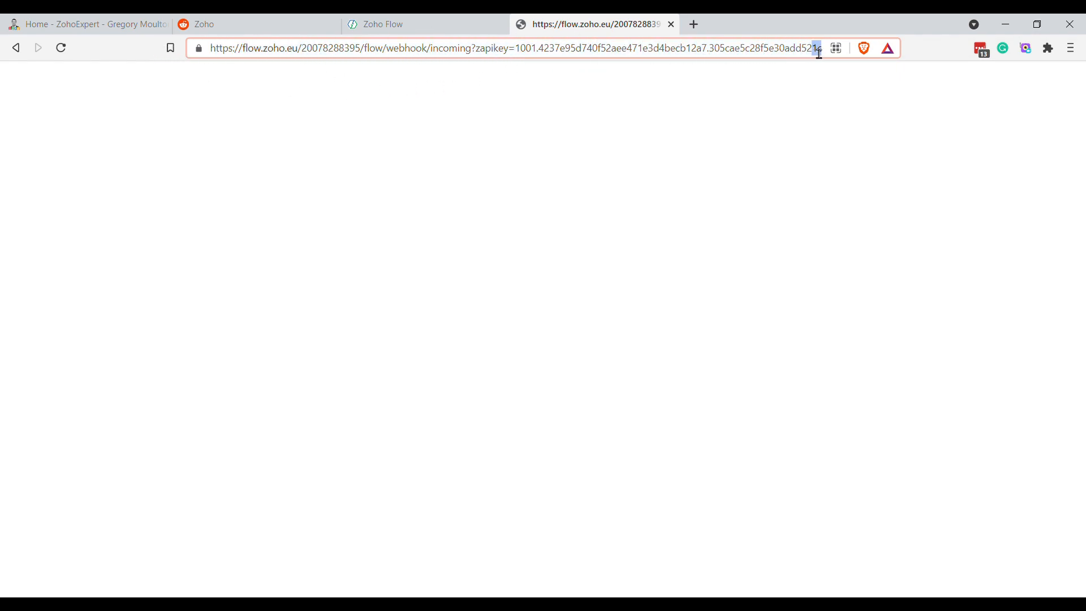
text(&isdebug=false&data1=test&data2=test2)
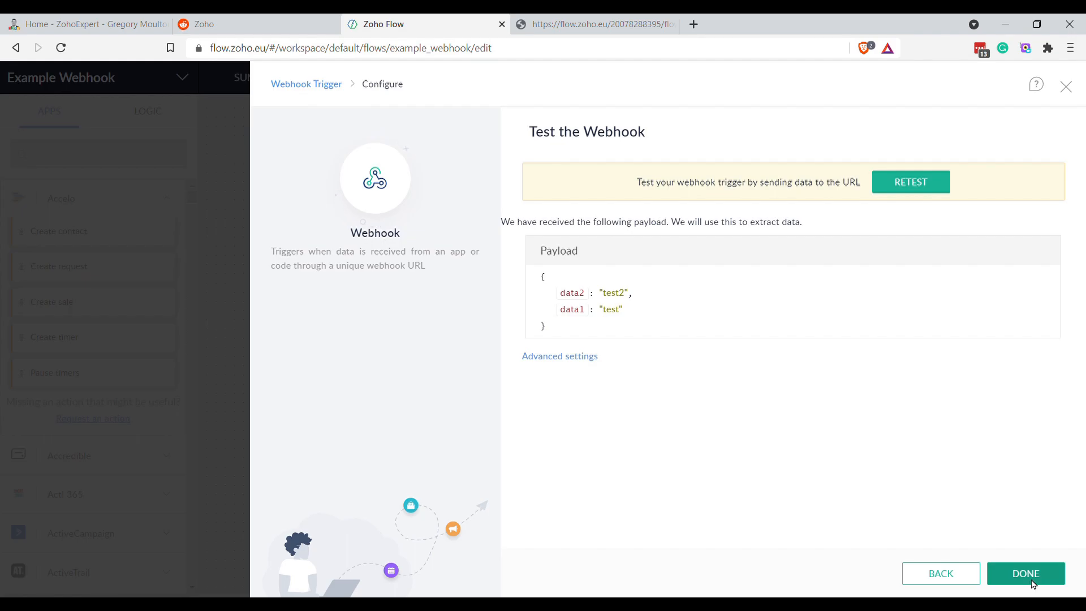
Confirm the received data1/data2 test payload with Done to complete the trigger
click(1025, 573)
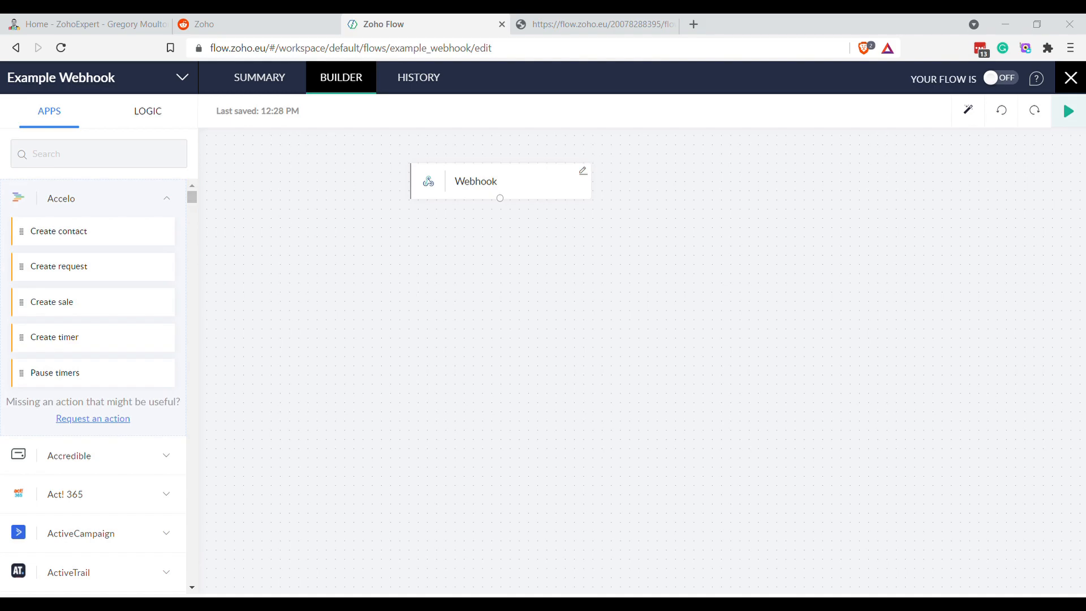
mouse_move(411, 66)
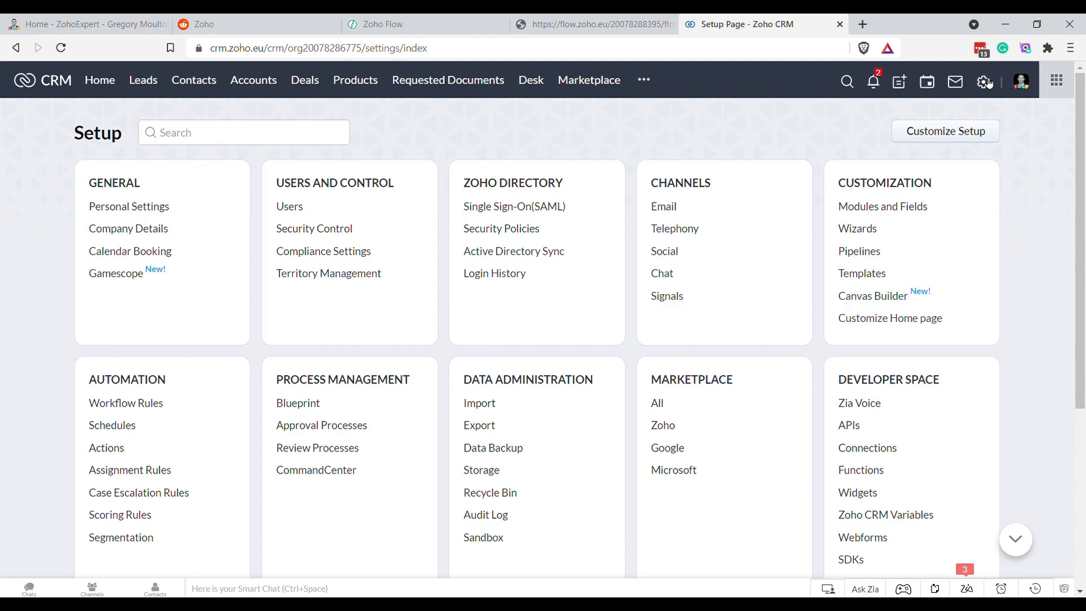
mouse_move(737, 225)
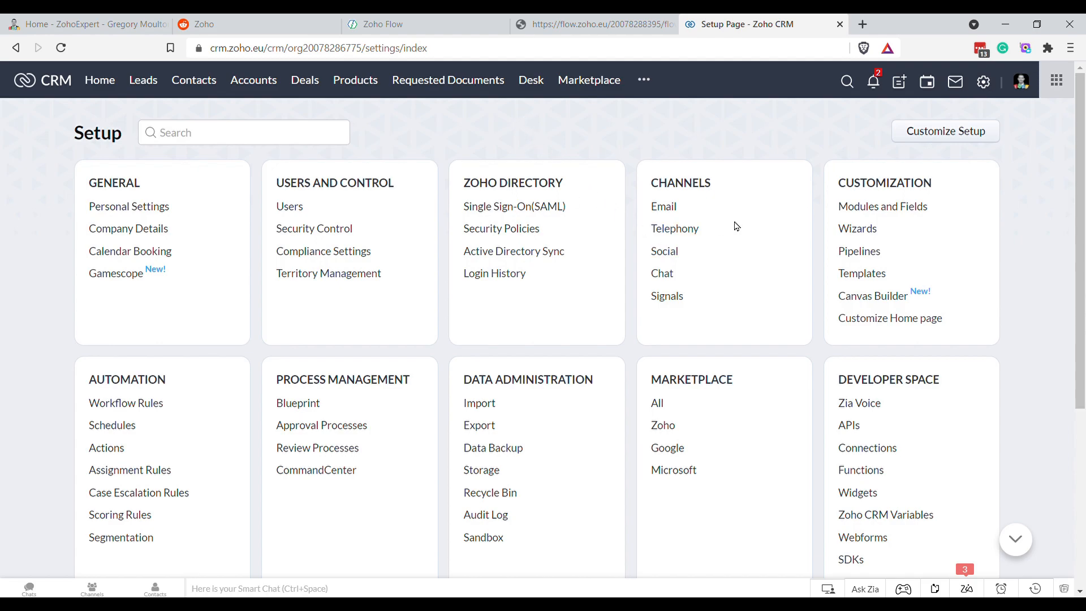
mouse_move(940, 444)
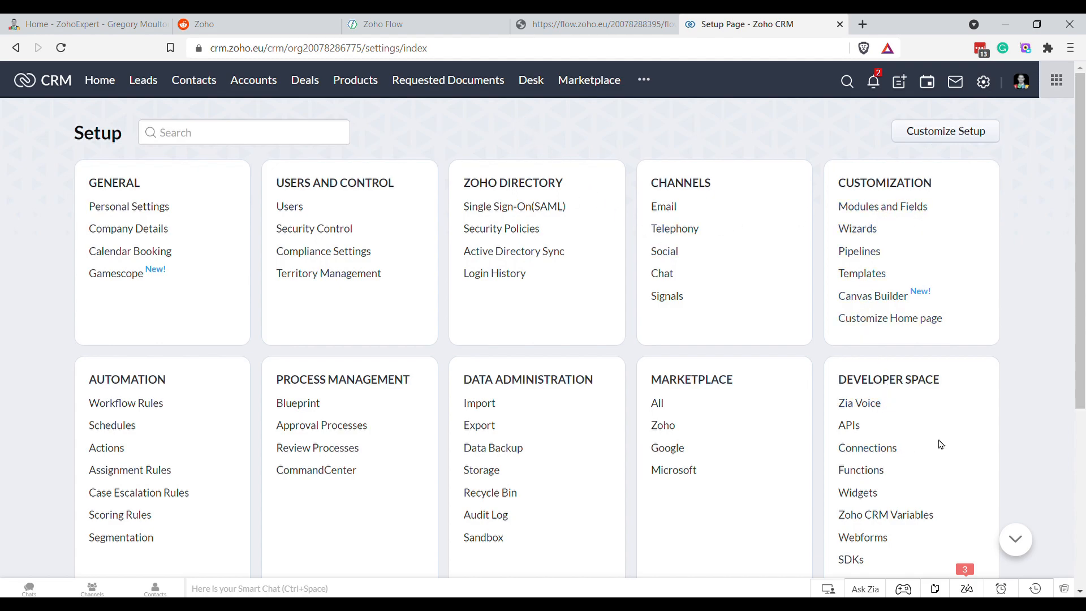
mouse_move(886, 217)
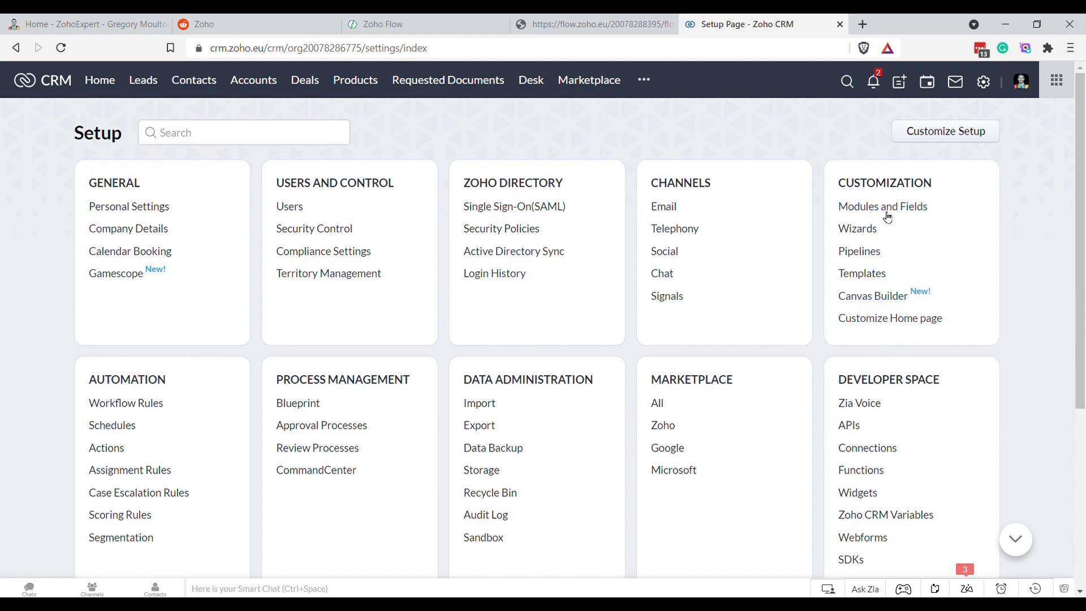
mouse_move(317, 103)
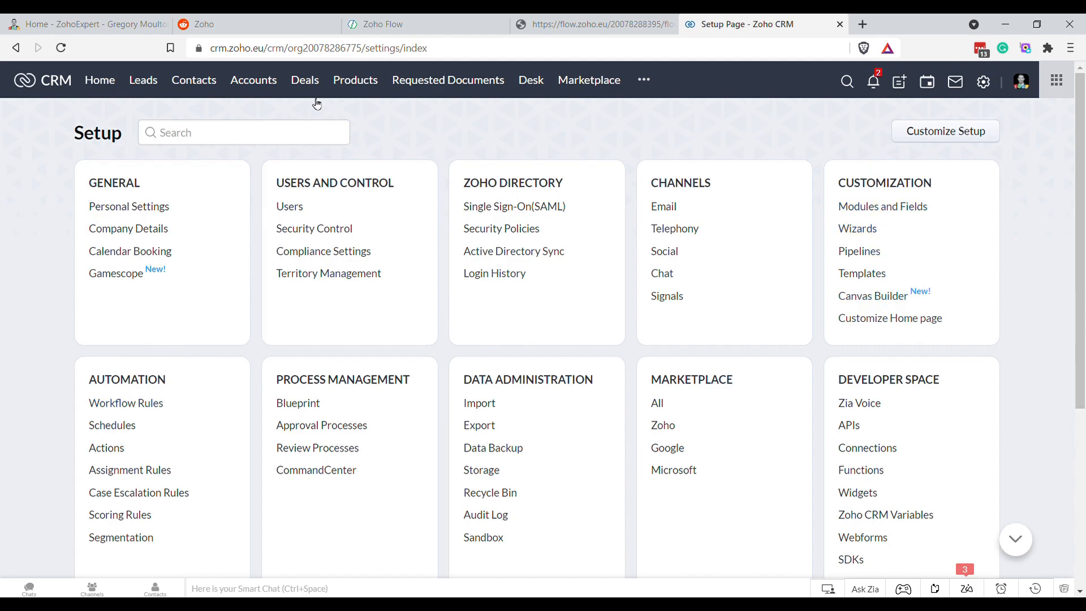
mouse_move(126, 403)
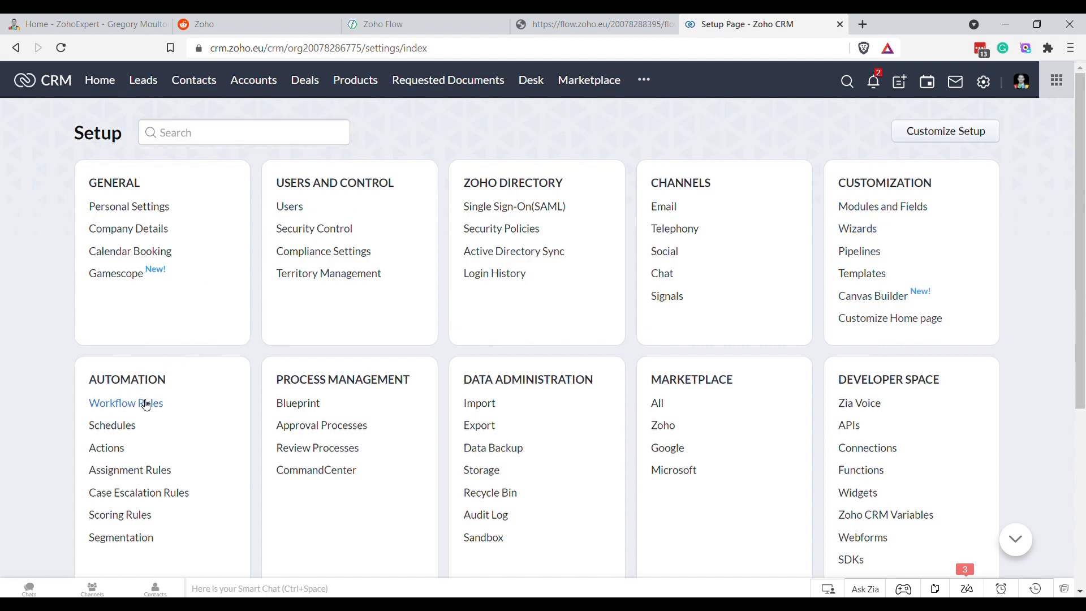
Open Workflow Rules under Automation in CRM Setup
click(126, 403)
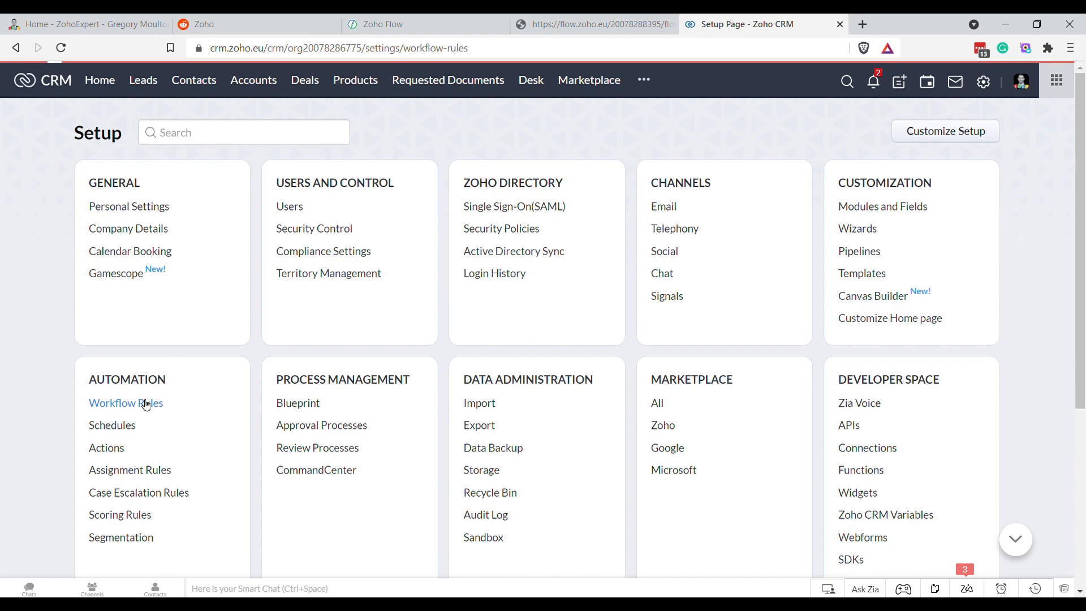
click(126, 402)
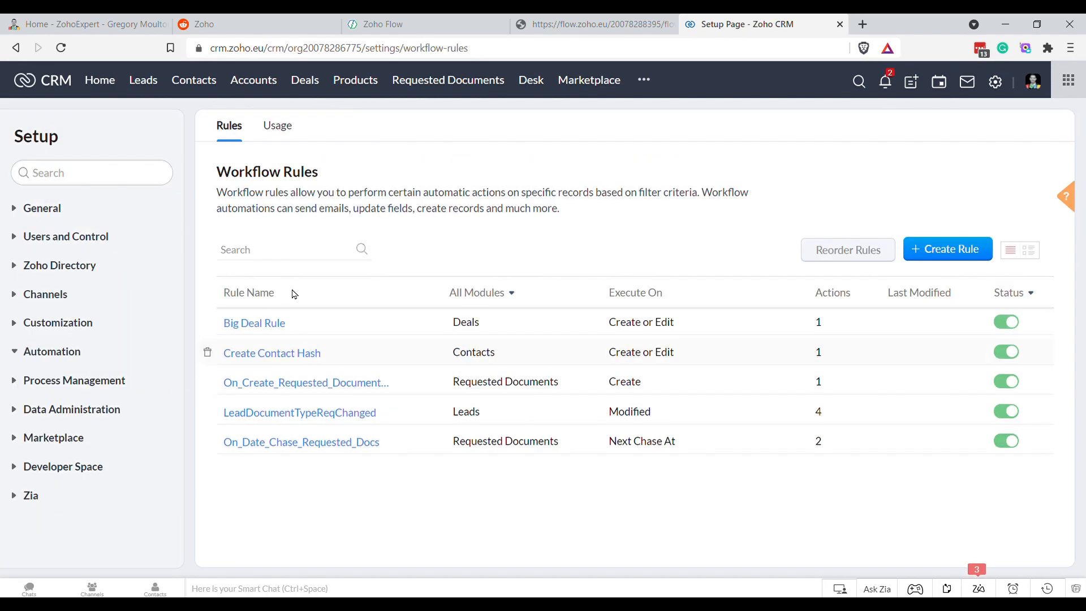
click(52, 352)
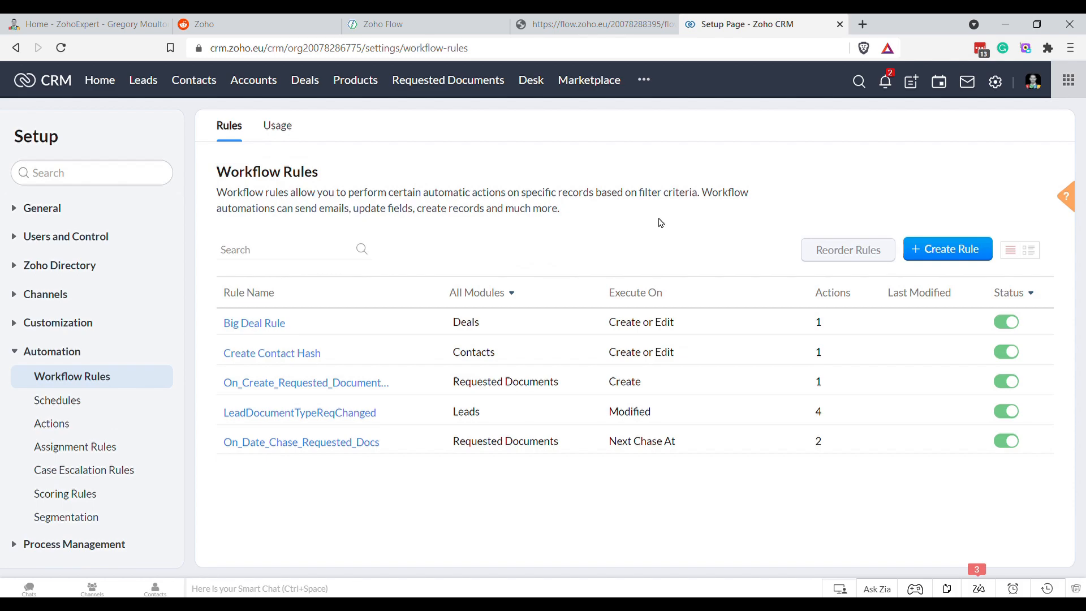
mouse_move(439, 337)
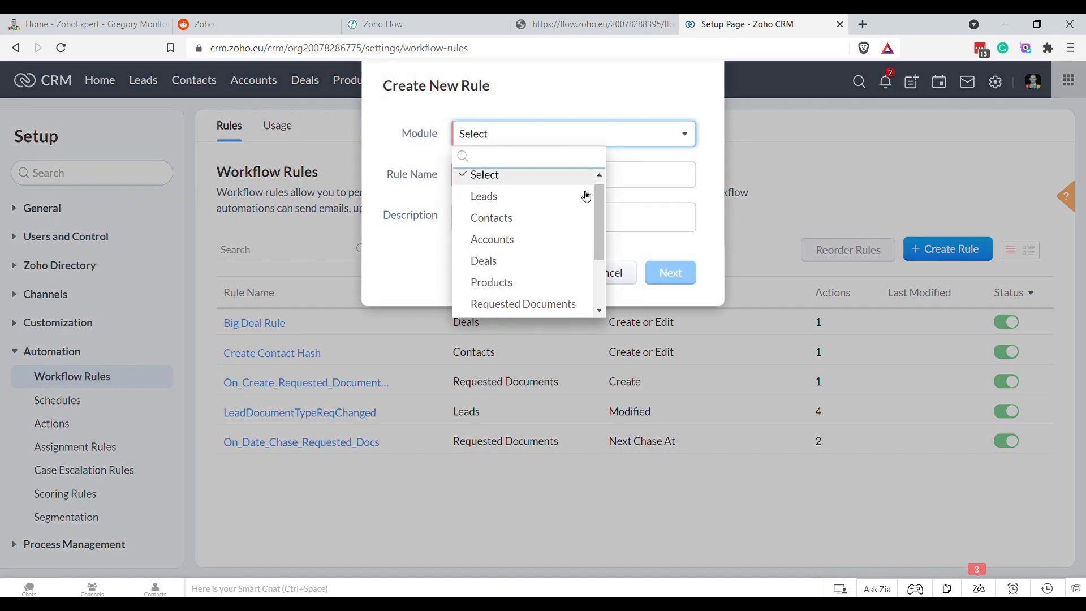
Create a Products workflow rule named 'OnEdit Send To Zoho Flow Webhook' and continue
scroll(down, 3)
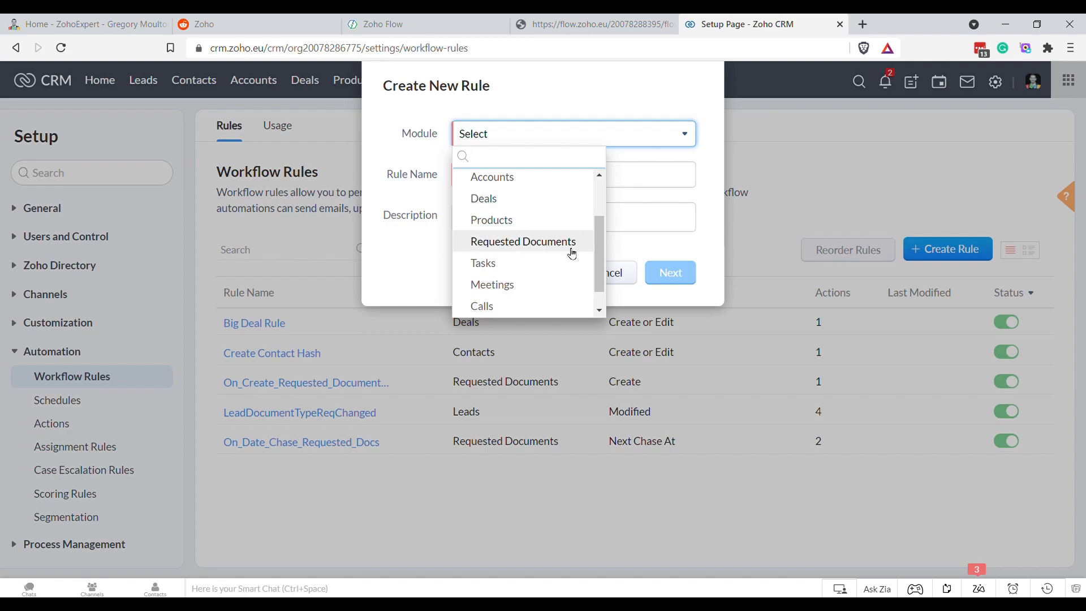
mouse_move(491, 220)
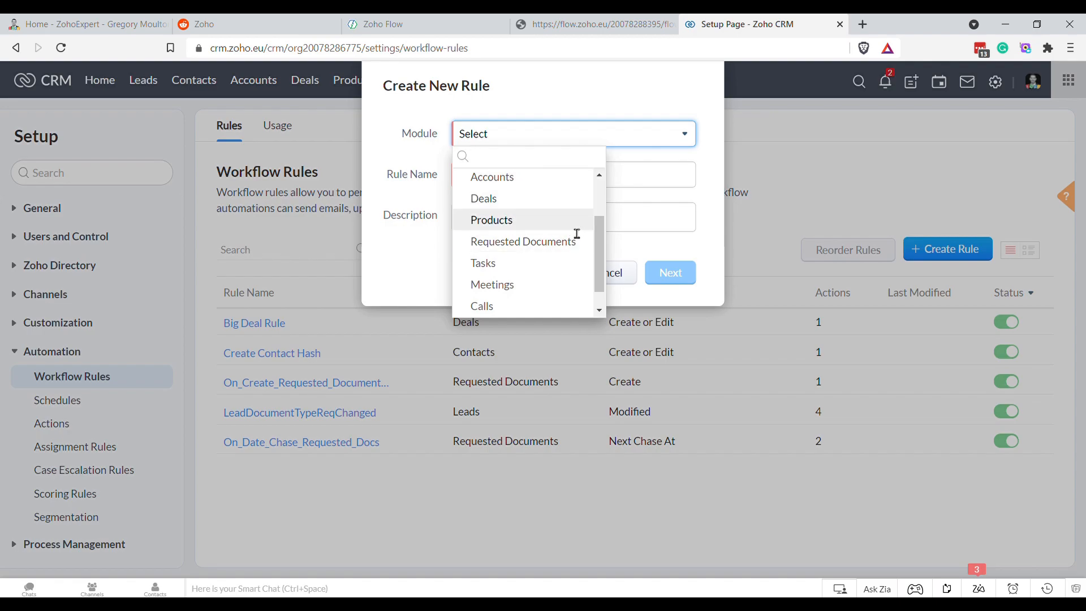
click(491, 219)
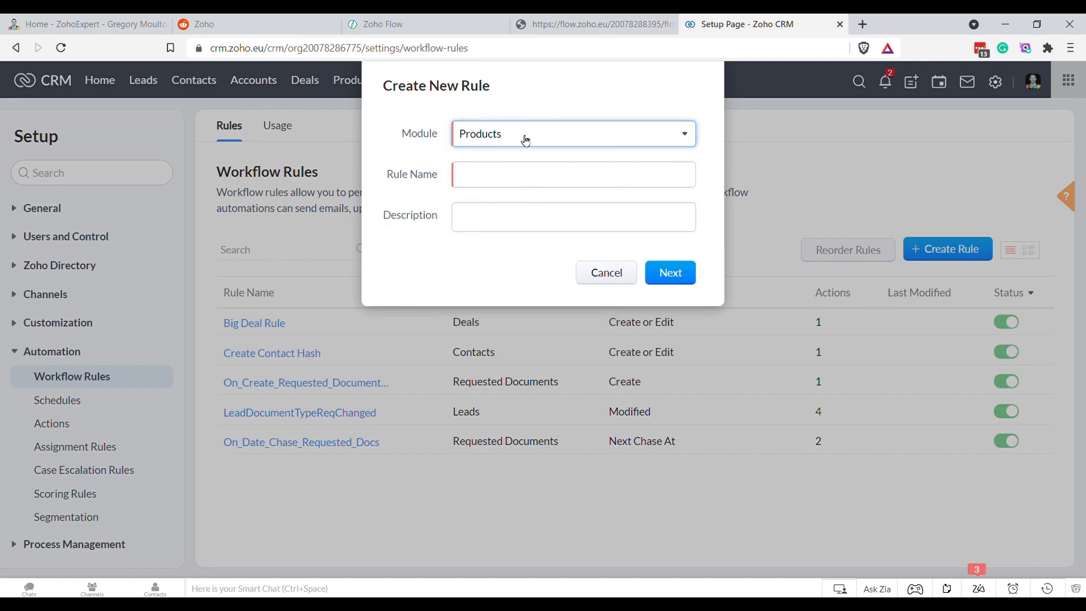
click(572, 174)
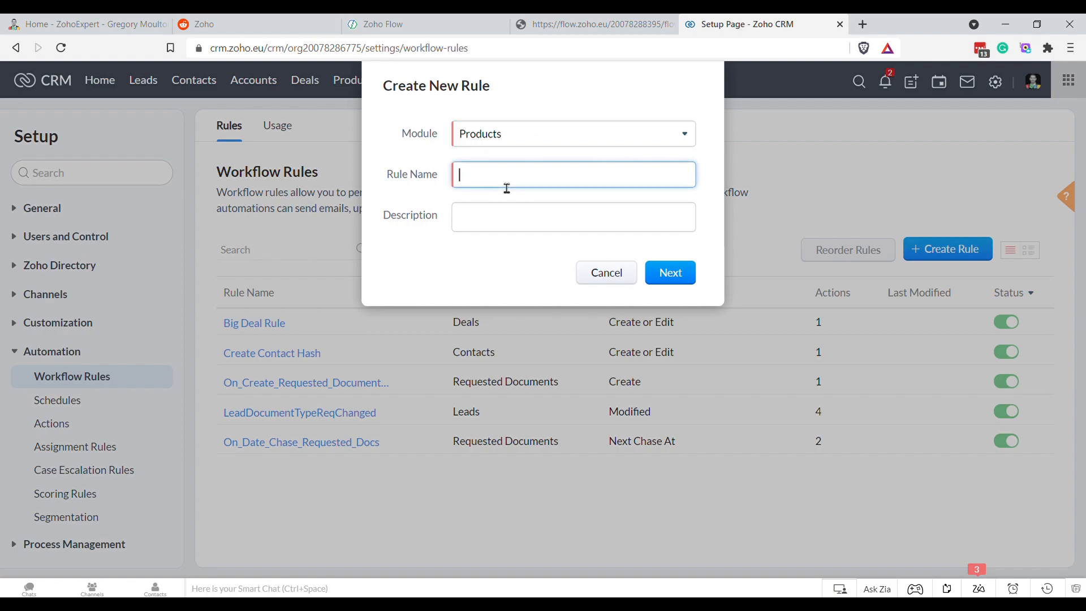
text(On)
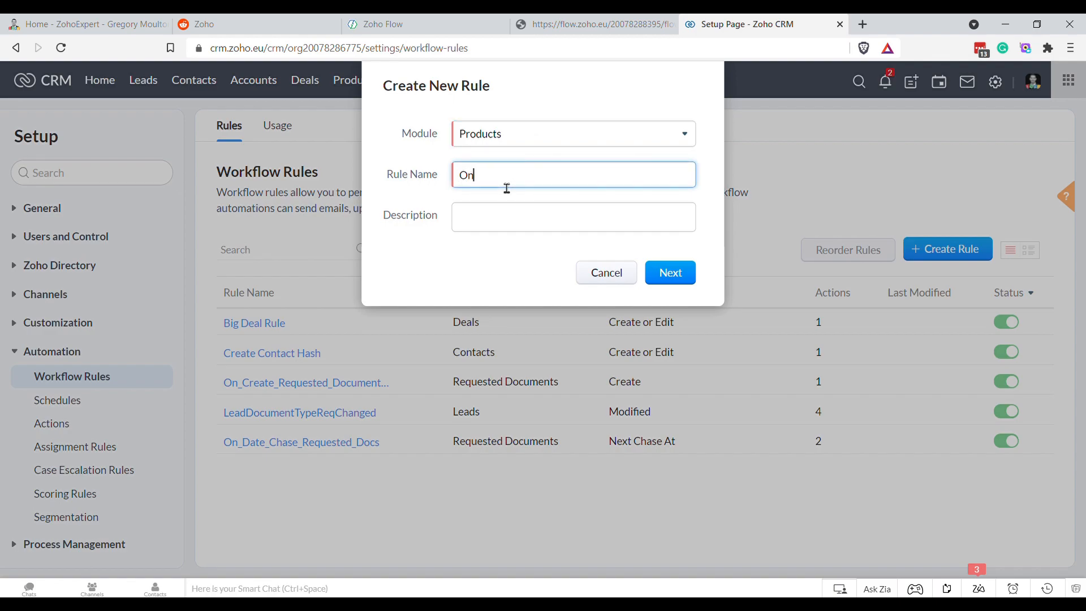
text(Edit)
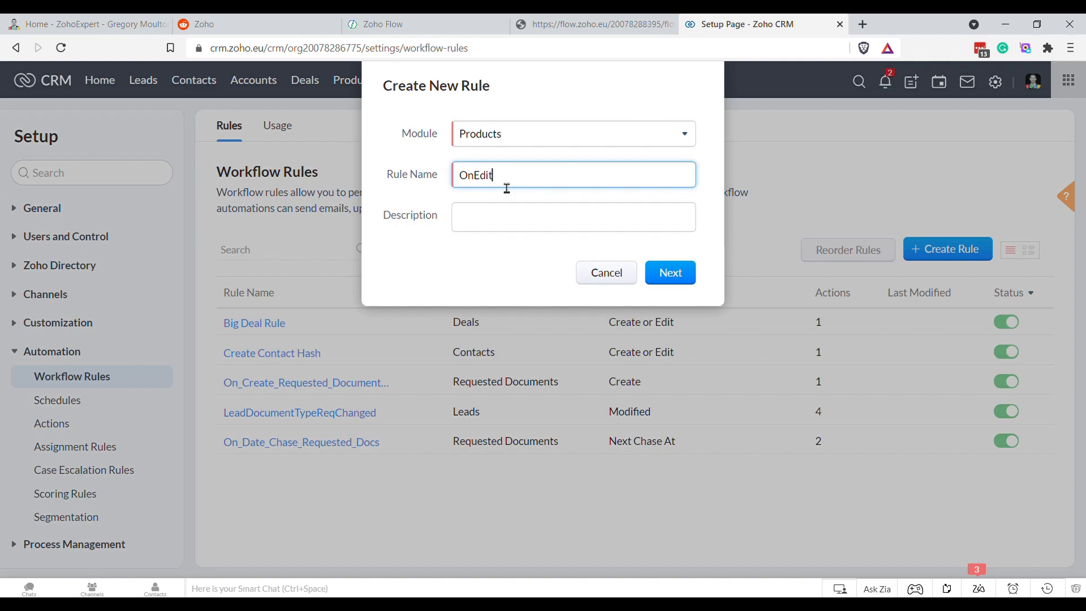
text(Send)
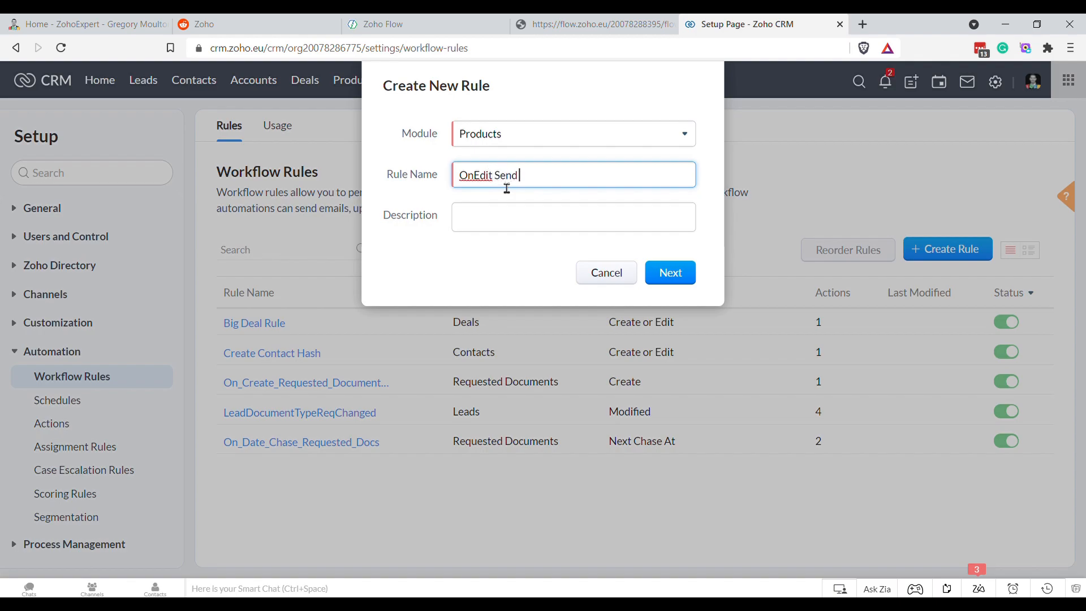
text(To W)
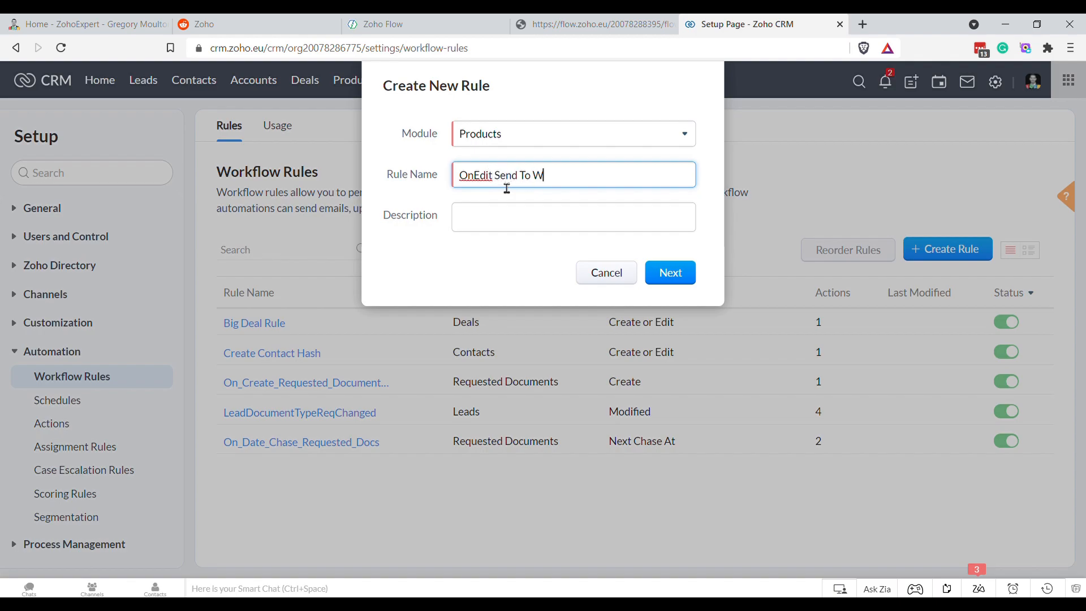
text(ebh)
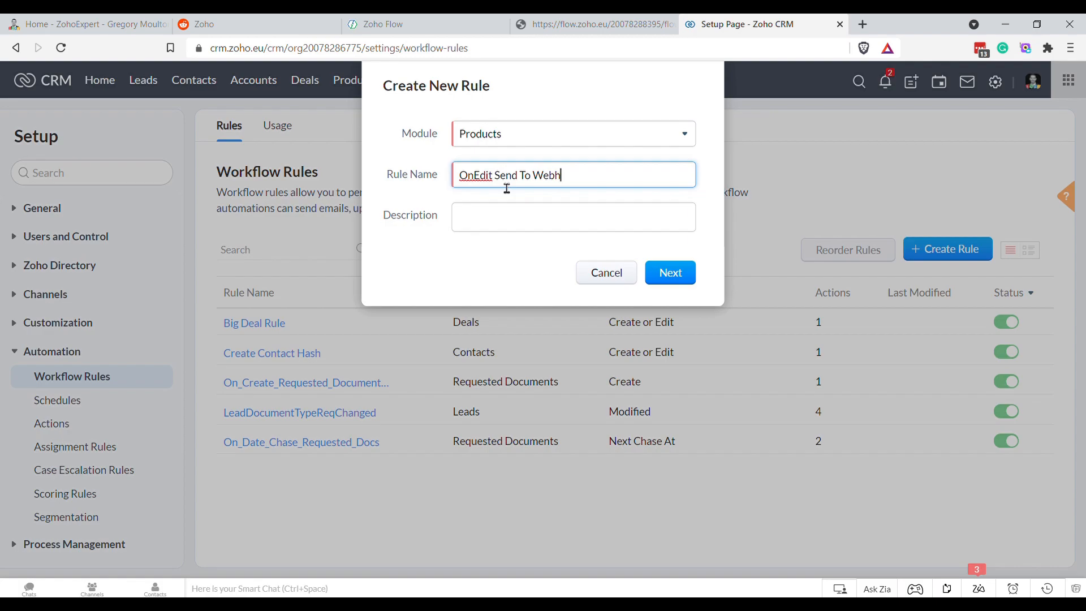
text(ook)
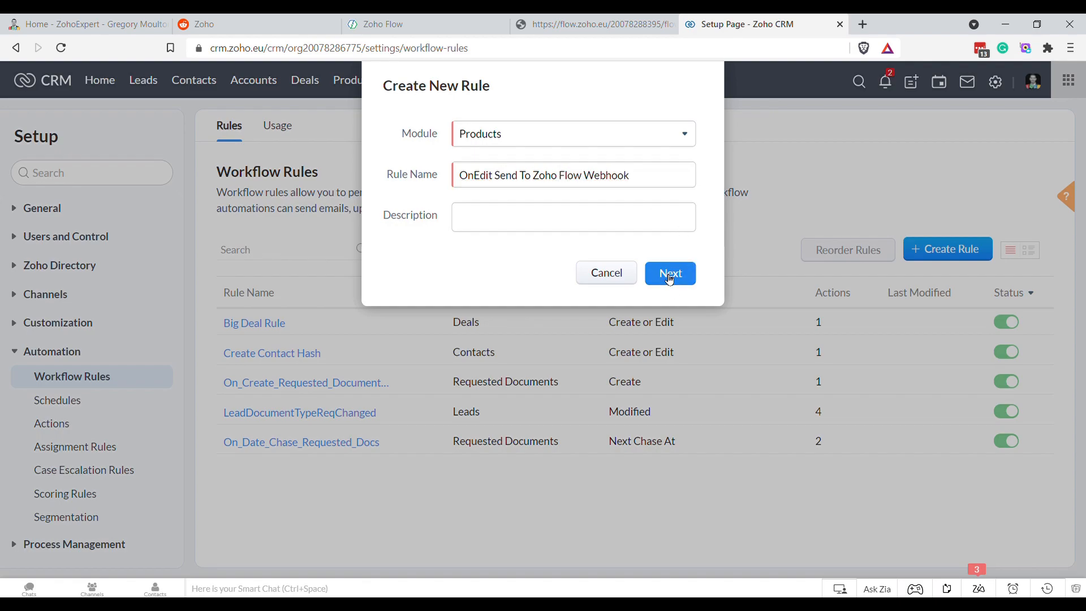
click(669, 273)
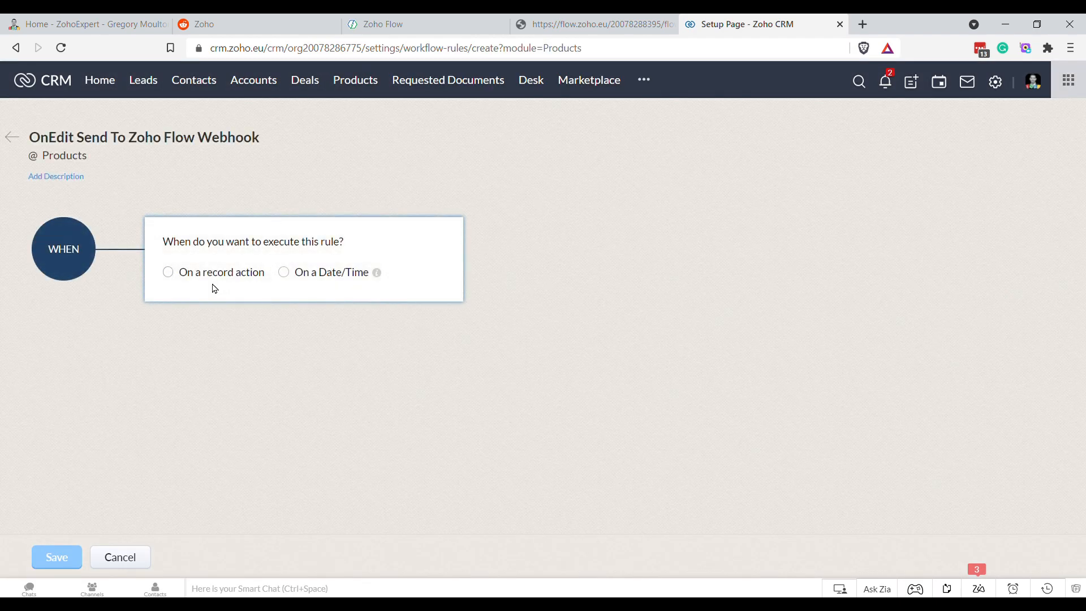
Trigger the rule on product Edit, repeating on every edit, then proceed to conditions
click(167, 272)
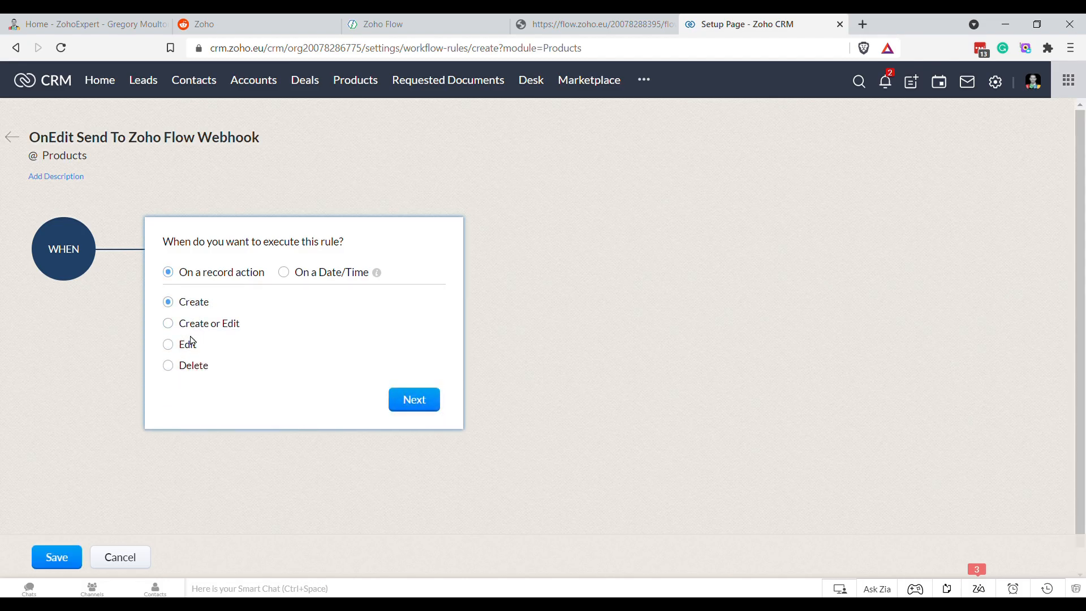
click(168, 344)
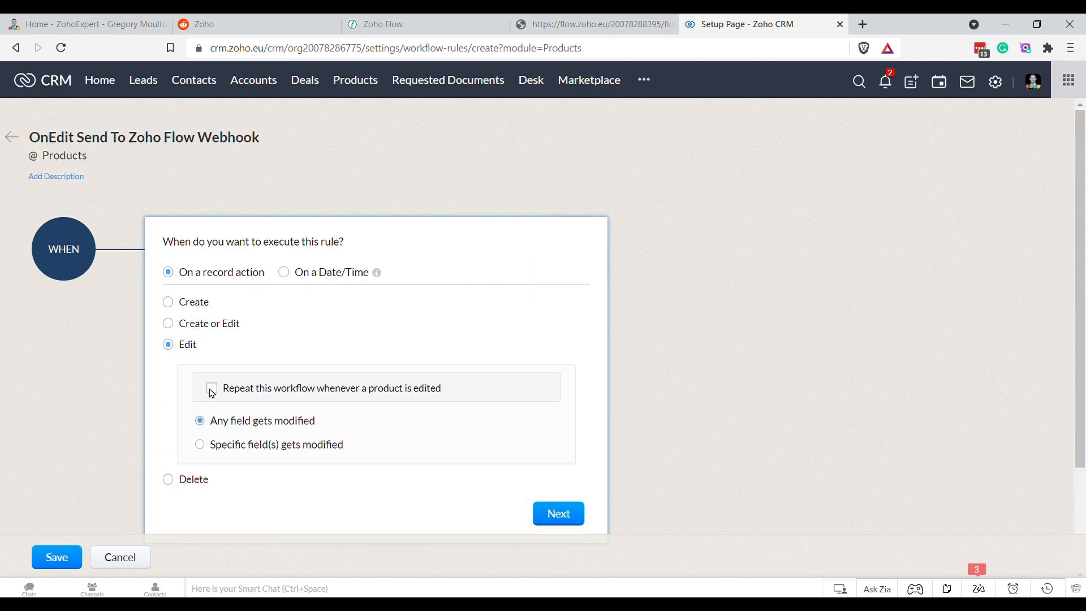
click(211, 388)
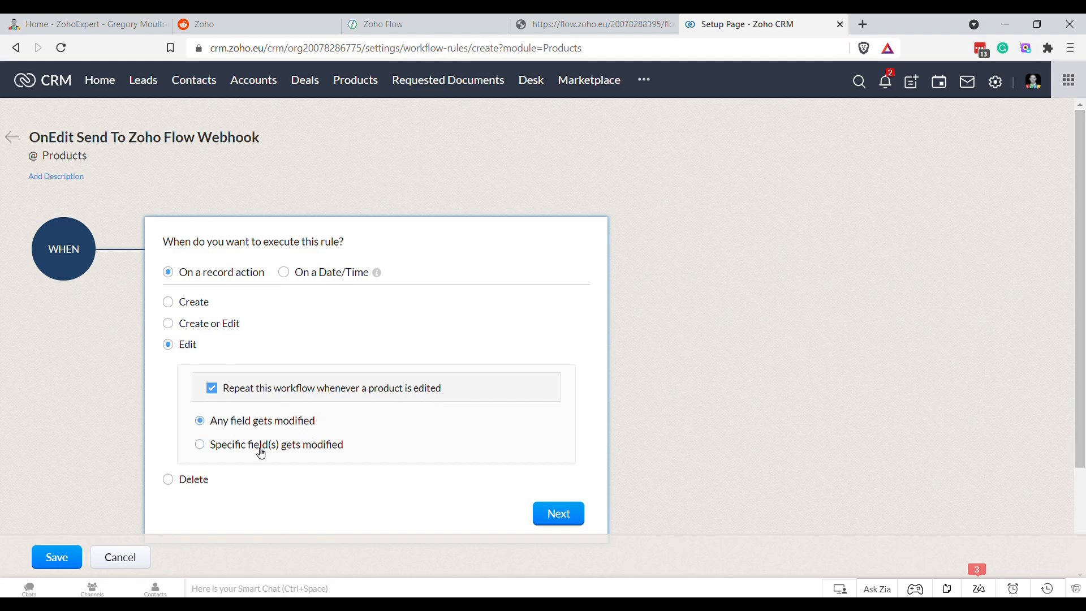
mouse_move(421, 397)
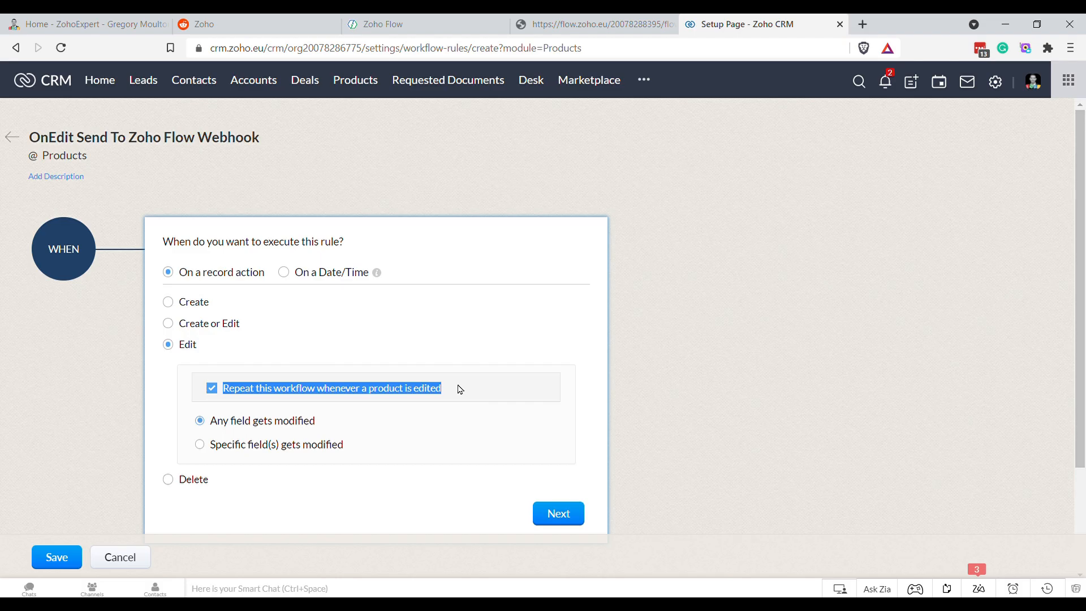
mouse_move(454, 374)
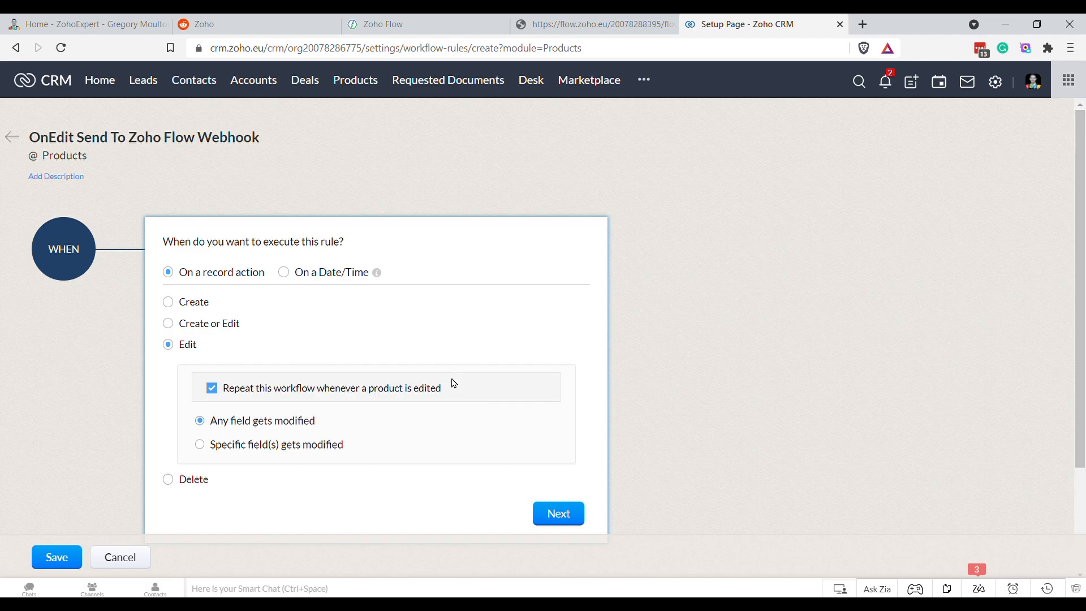
mouse_move(433, 374)
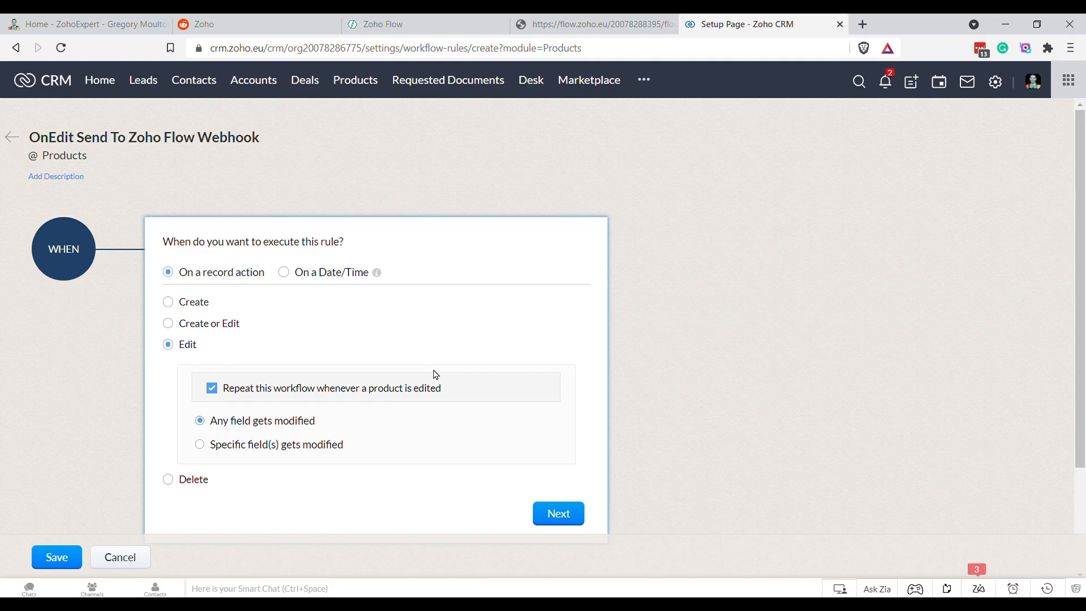
mouse_move(447, 393)
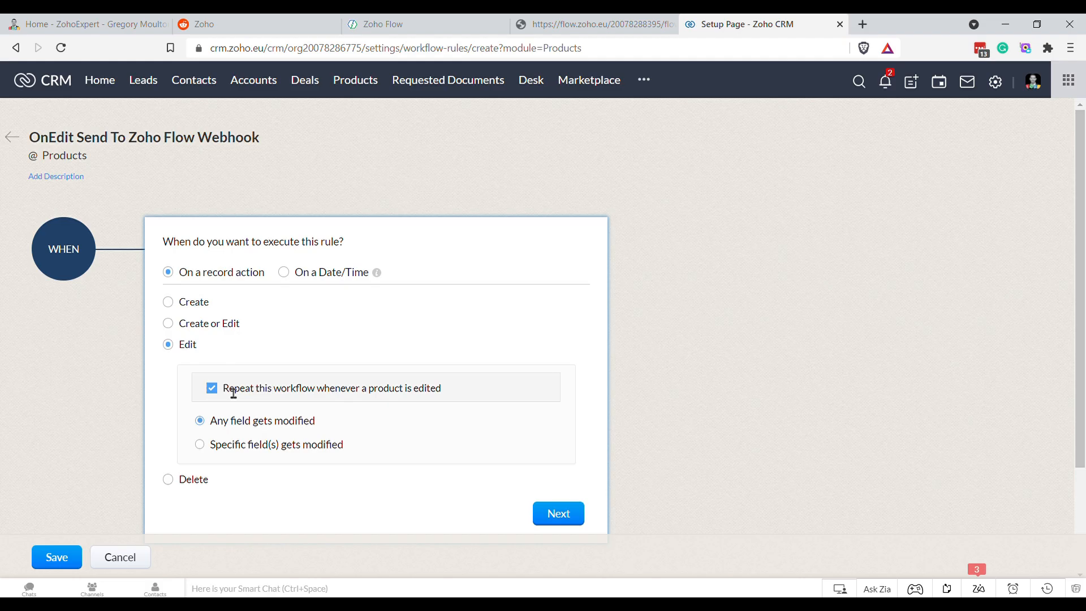
click(557, 513)
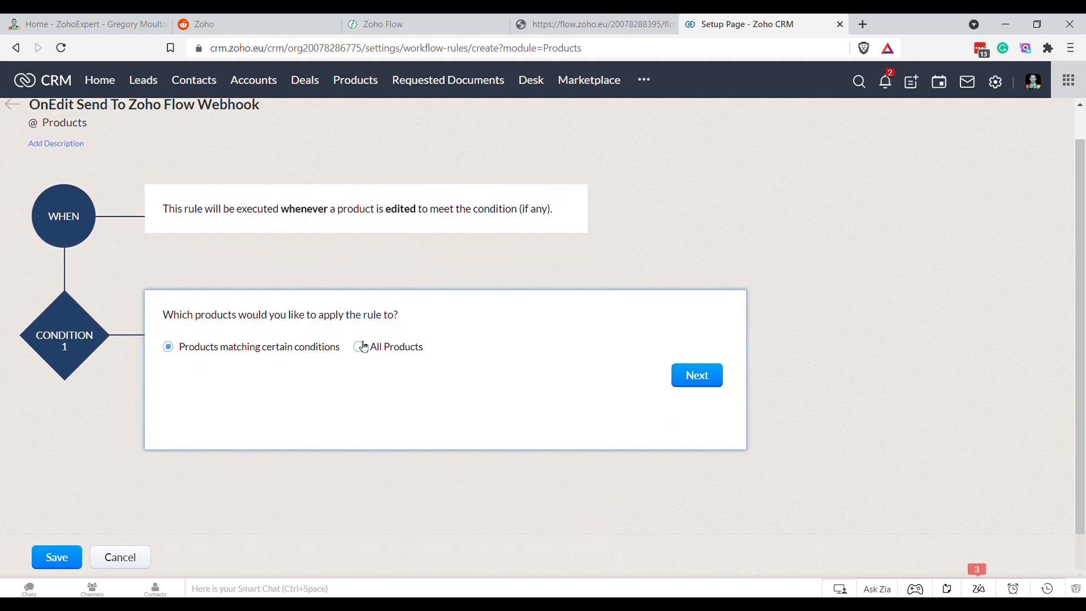
Apply the rule to All Products and add a Webhook instant action
click(359, 346)
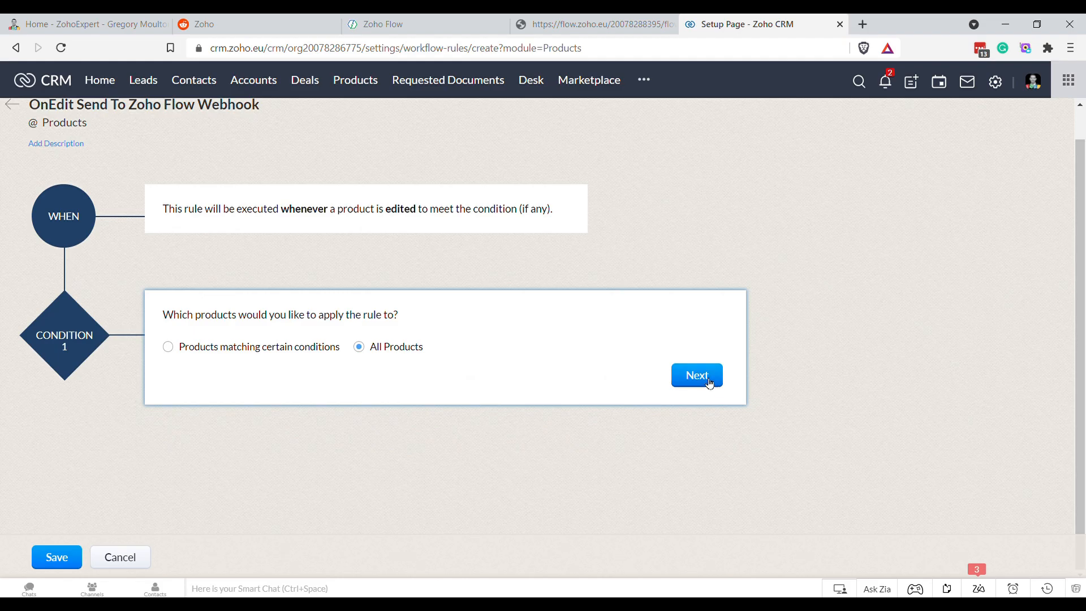
click(696, 374)
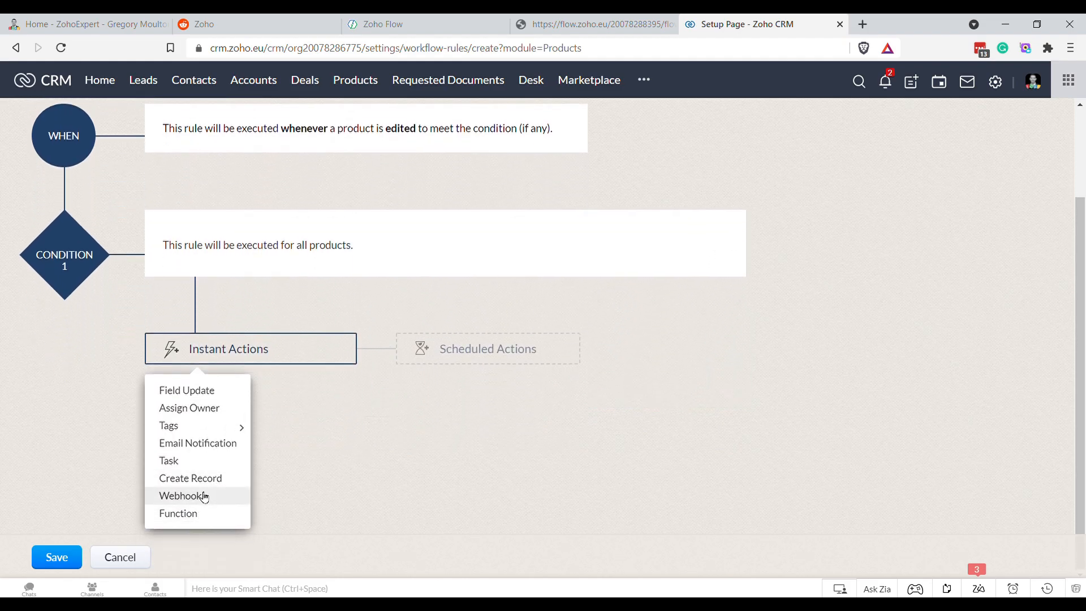
click(183, 495)
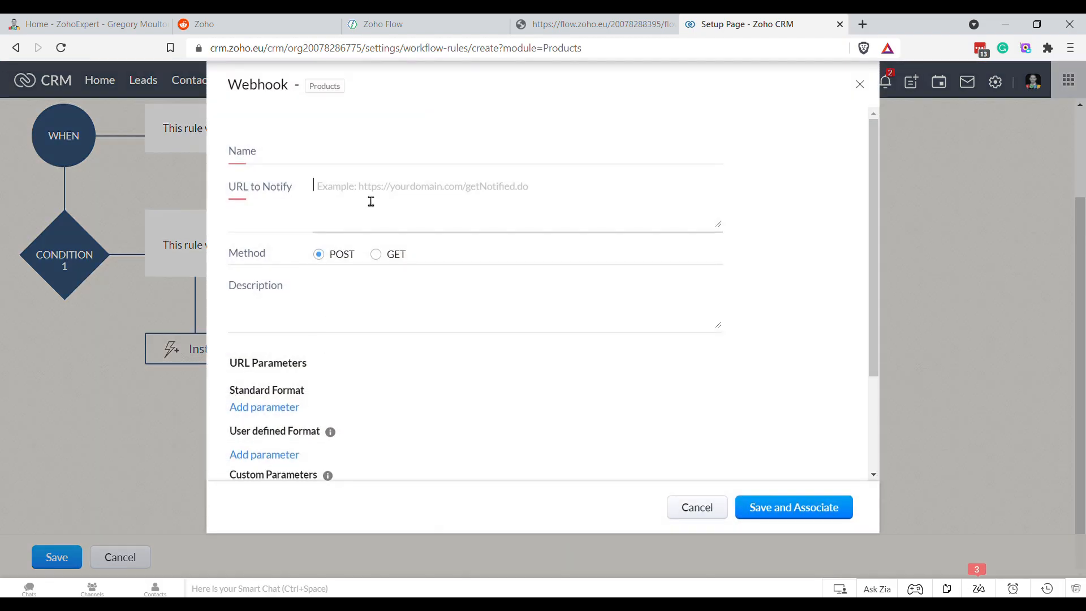
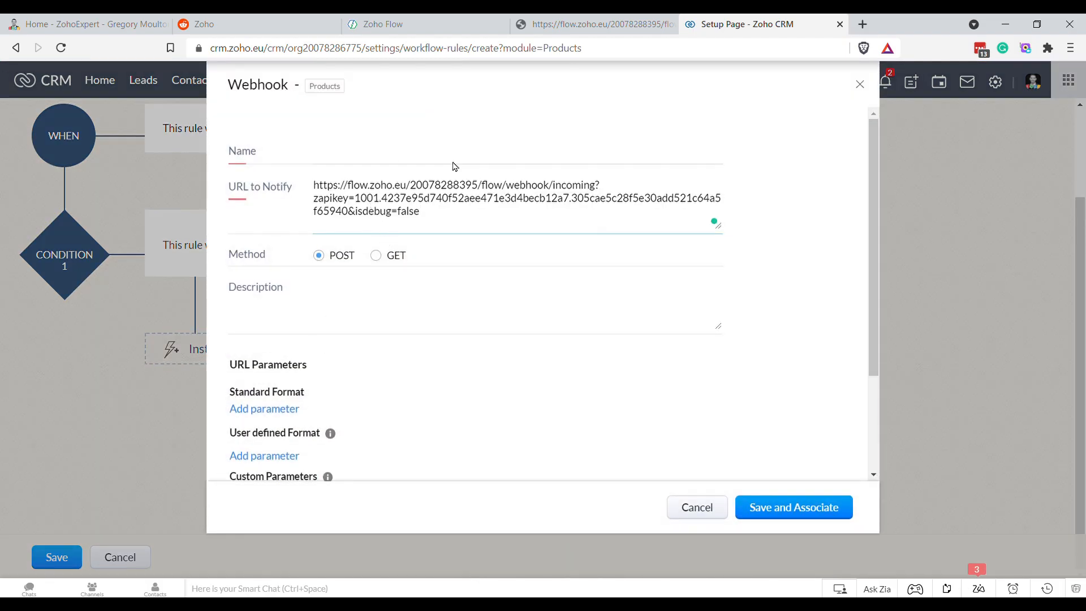
Fill URL to Notify with the Zoho Flow webhook URL, recopied from the flow's trigger
click(423, 24)
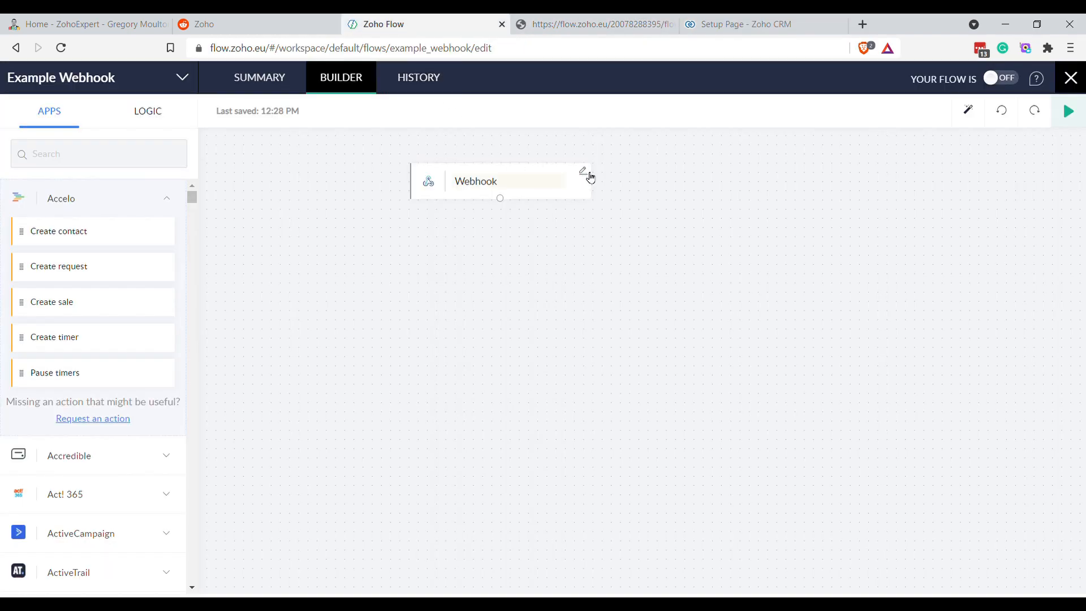
click(583, 172)
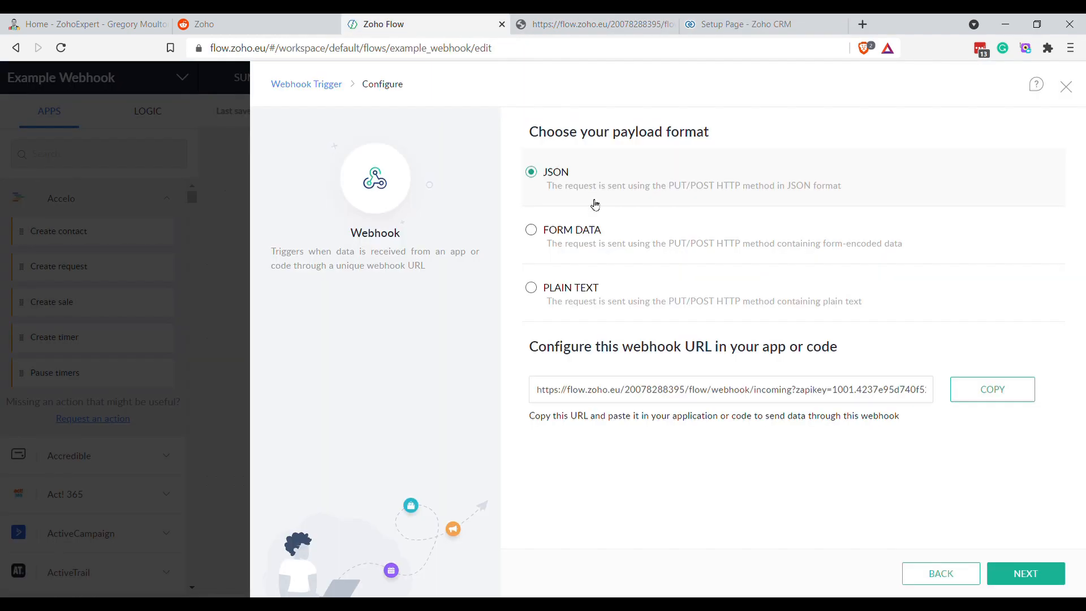
click(991, 389)
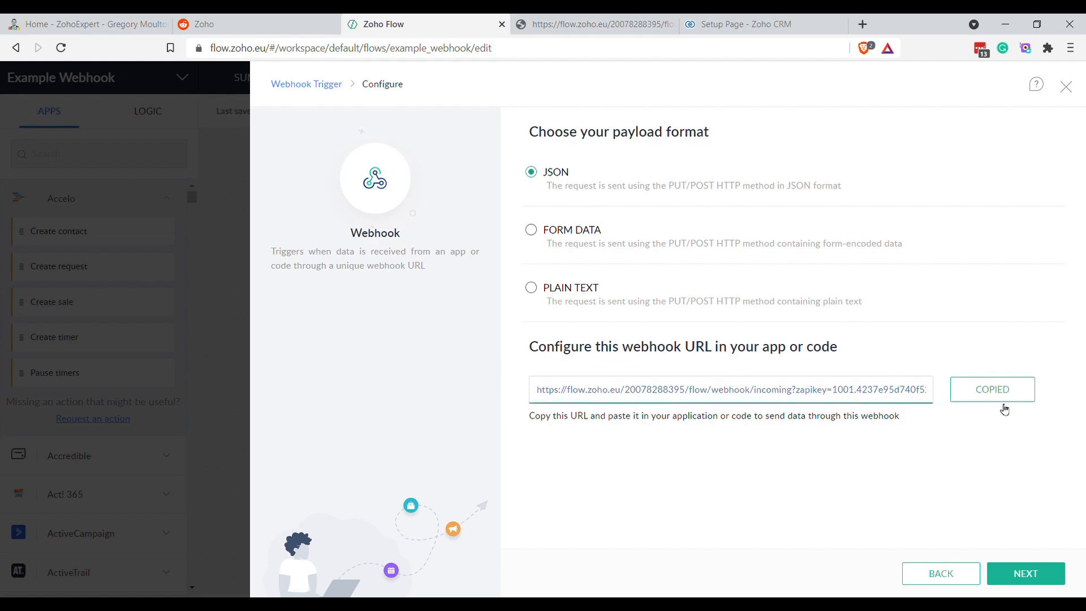
click(746, 24)
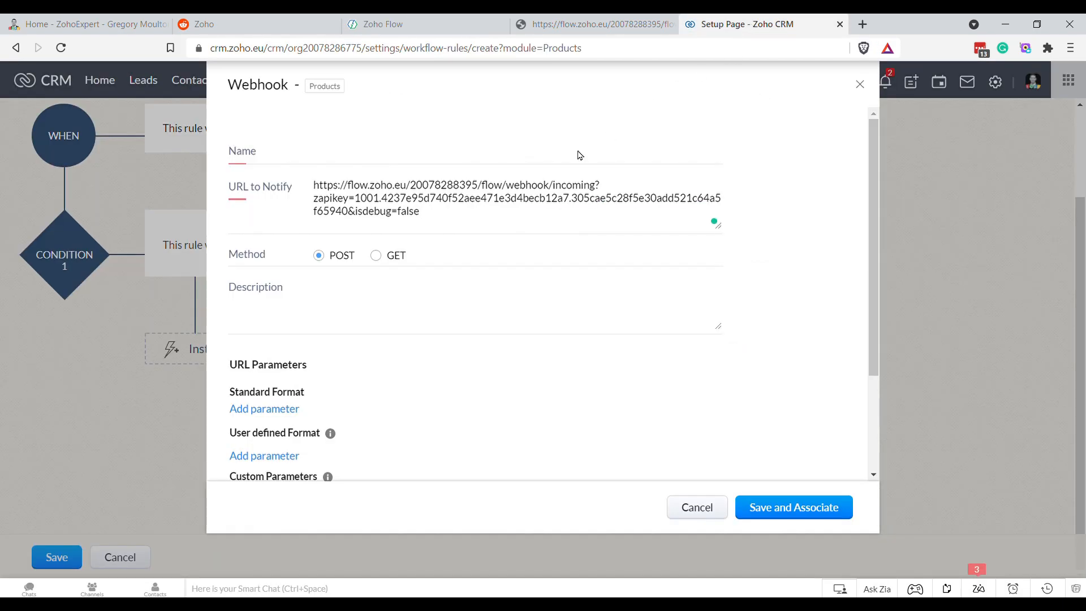
Name the webhook 'Send Product to Zoho Flow Webhook'
click(475, 164)
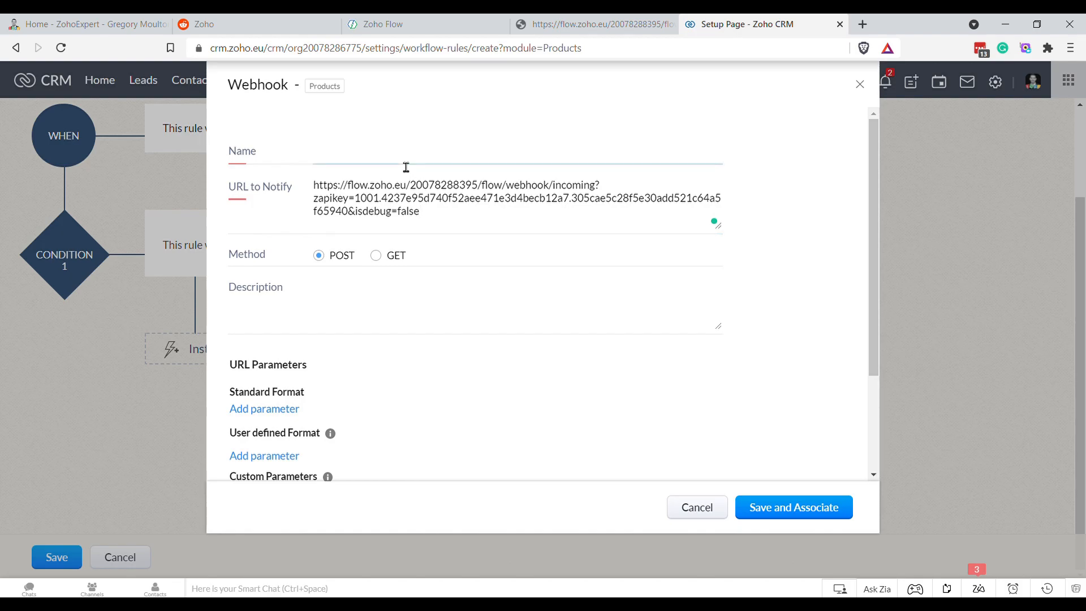
text(Send Product to Zoho Flow)
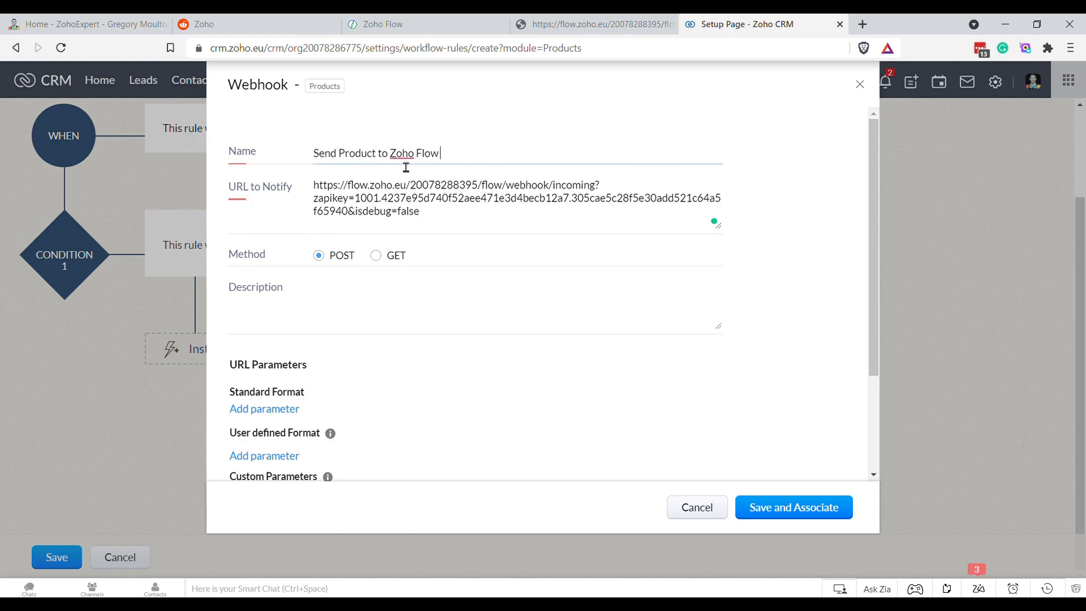
text(Webhook)
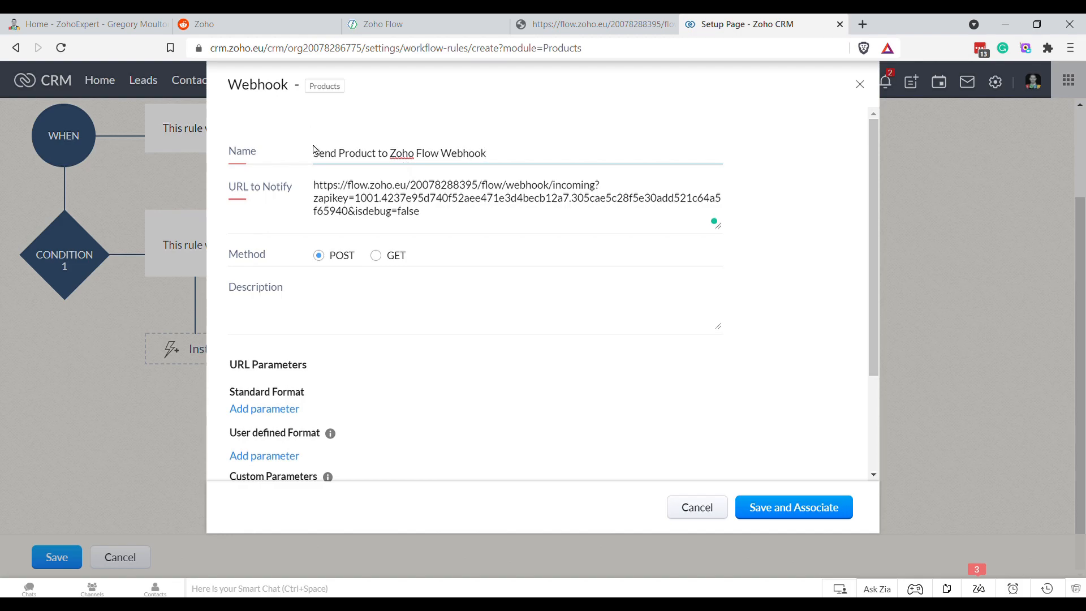
click(485, 305)
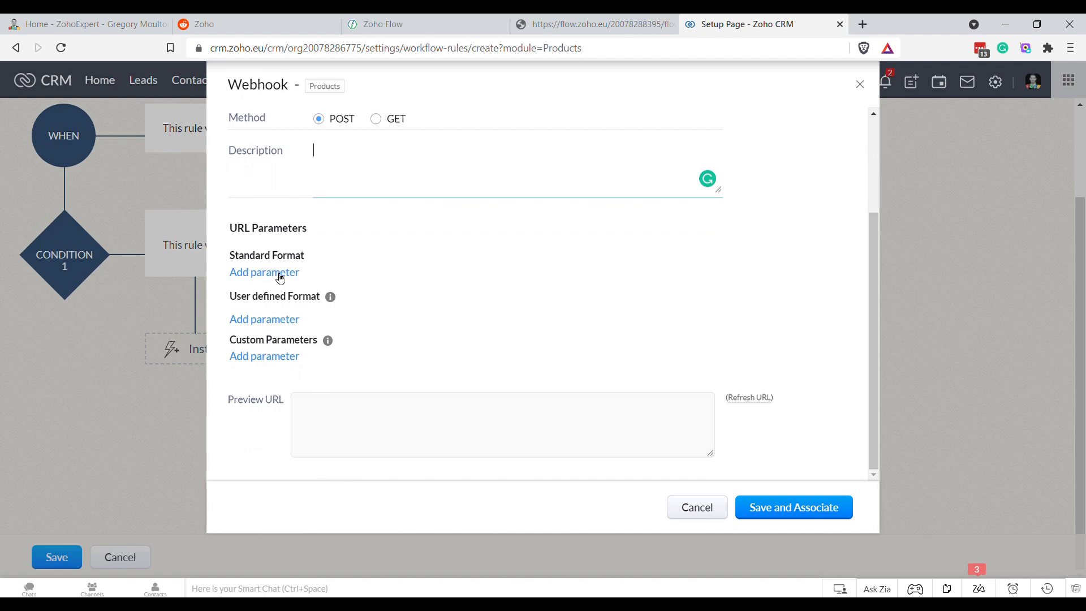
Add Product_ID and Product_Name URL parameters mapped to the matching product fields
click(264, 271)
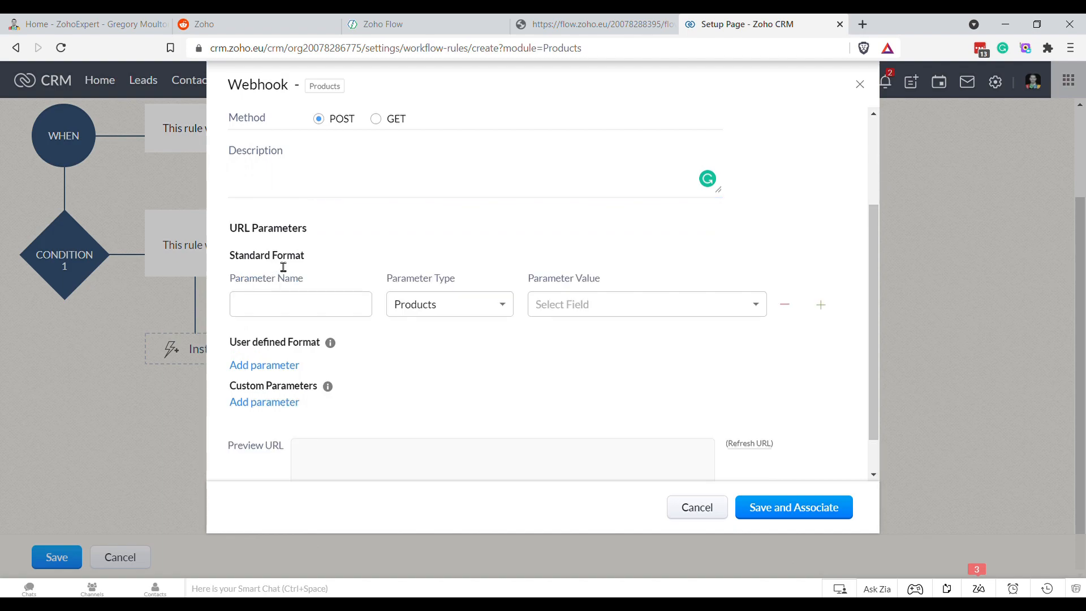
click(300, 304)
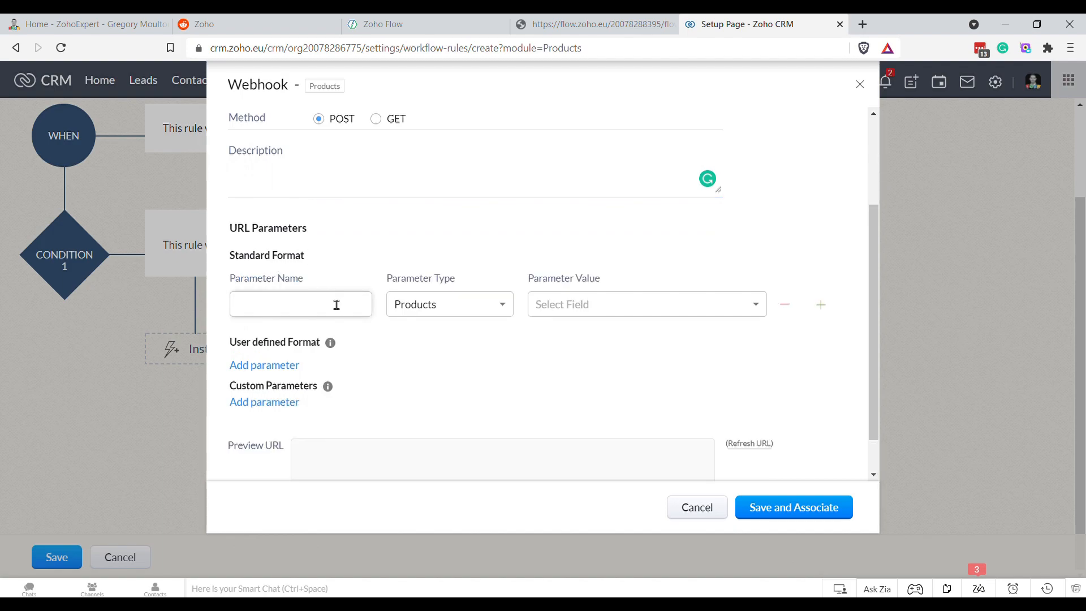
click(645, 304)
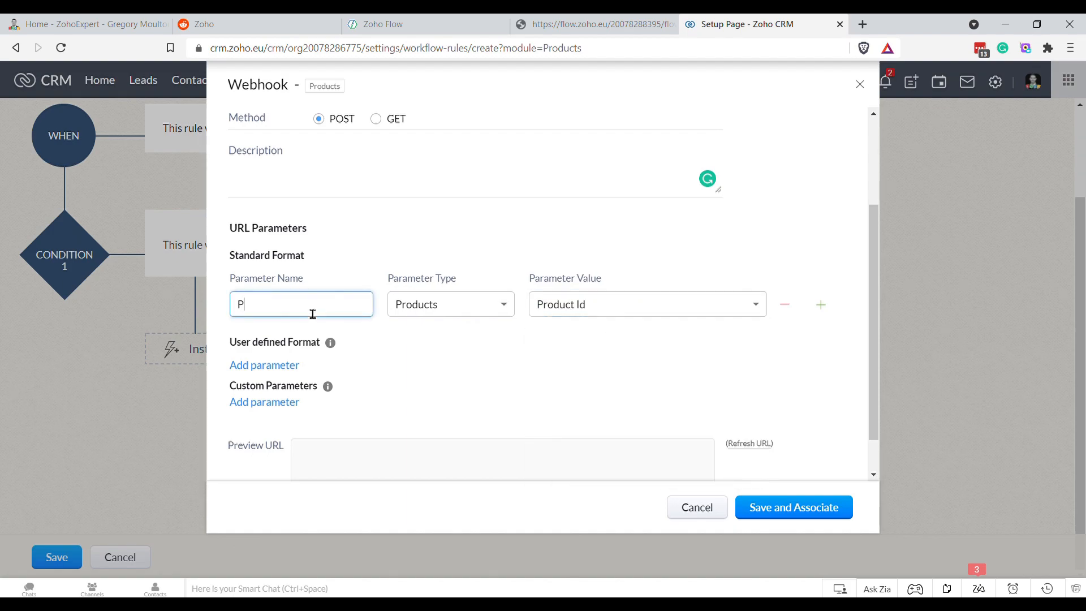
text(roduct_ID)
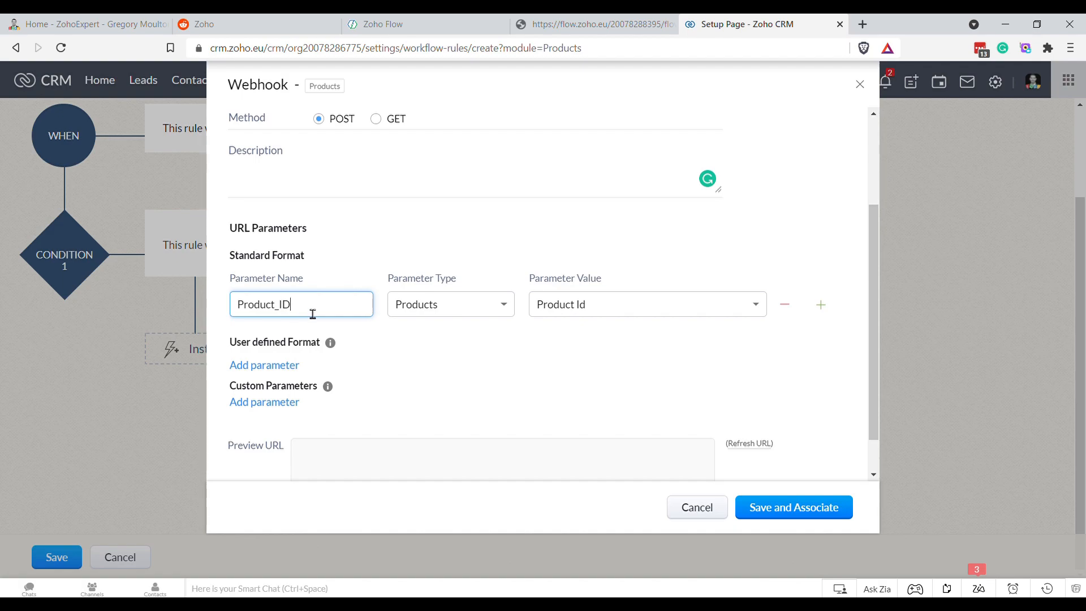
click(820, 305)
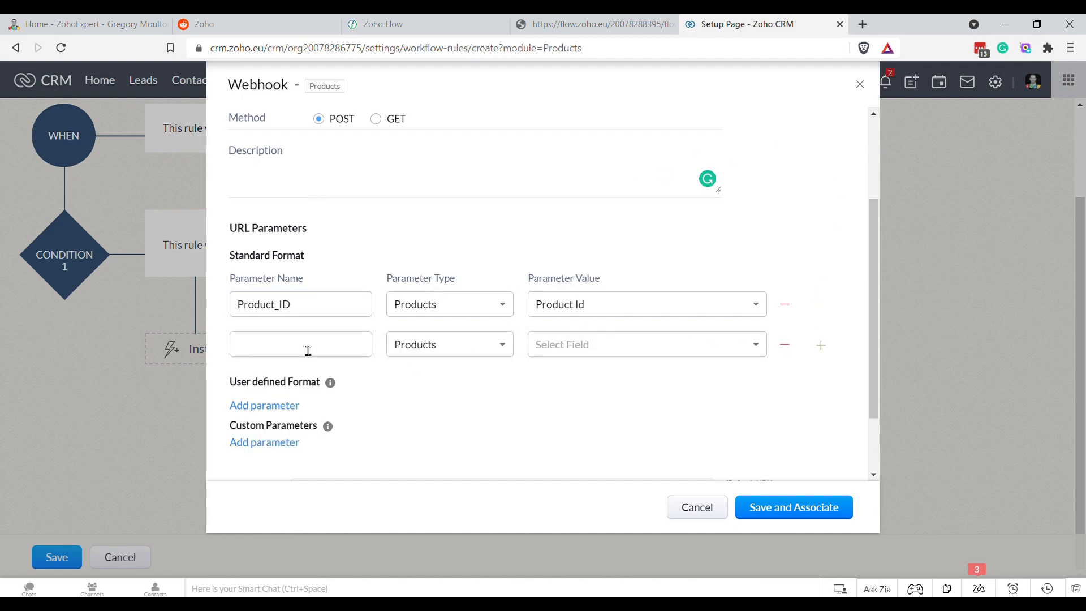
click(644, 344)
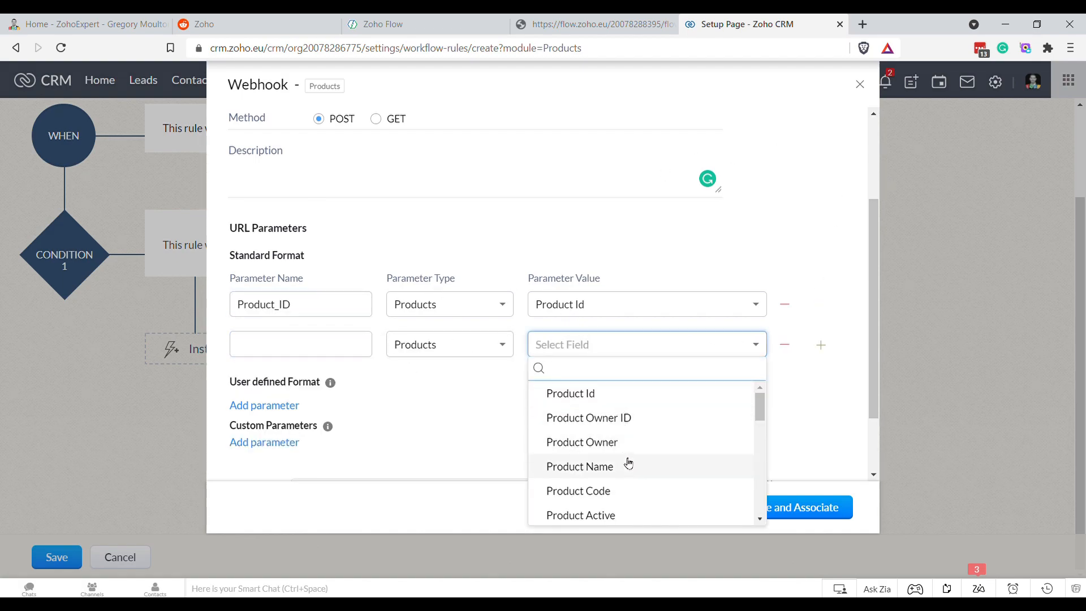
click(579, 466)
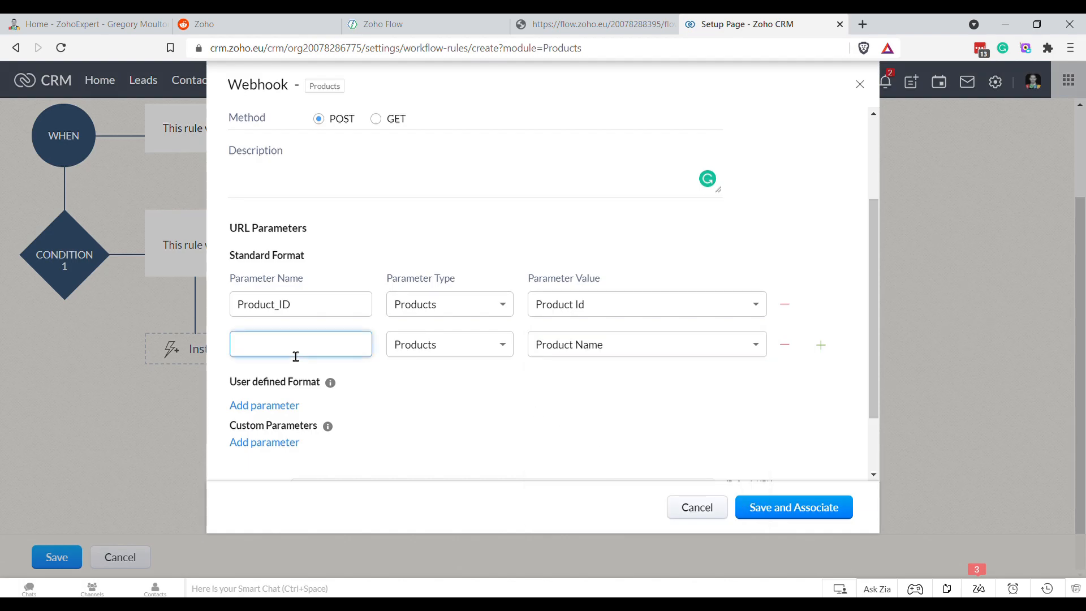
text(Product_Name)
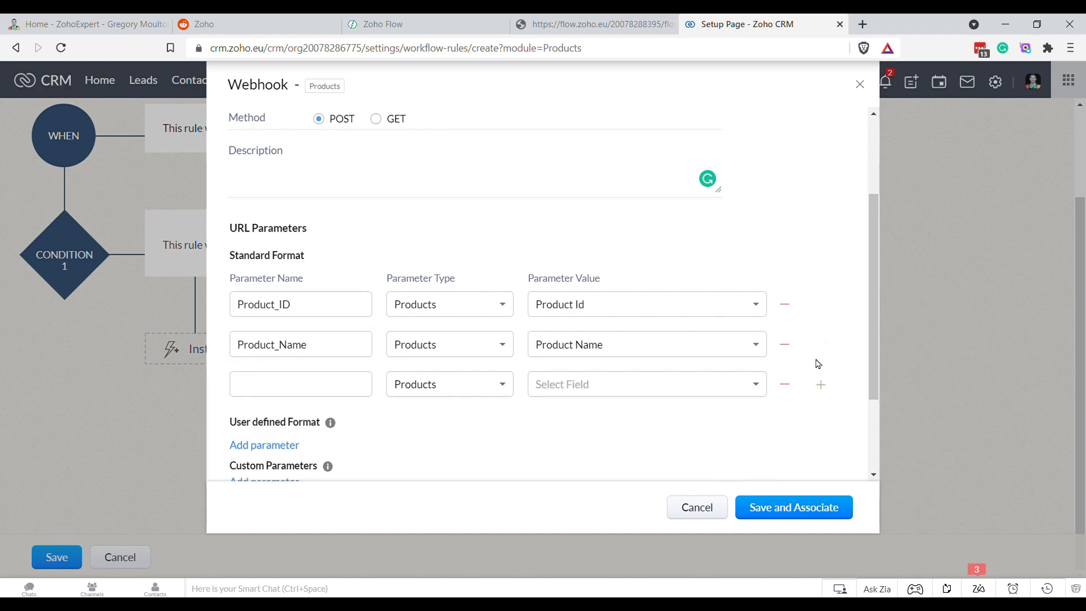
Add a third URL parameter, Unit_Price, mapped to the product's Unit Price
click(645, 383)
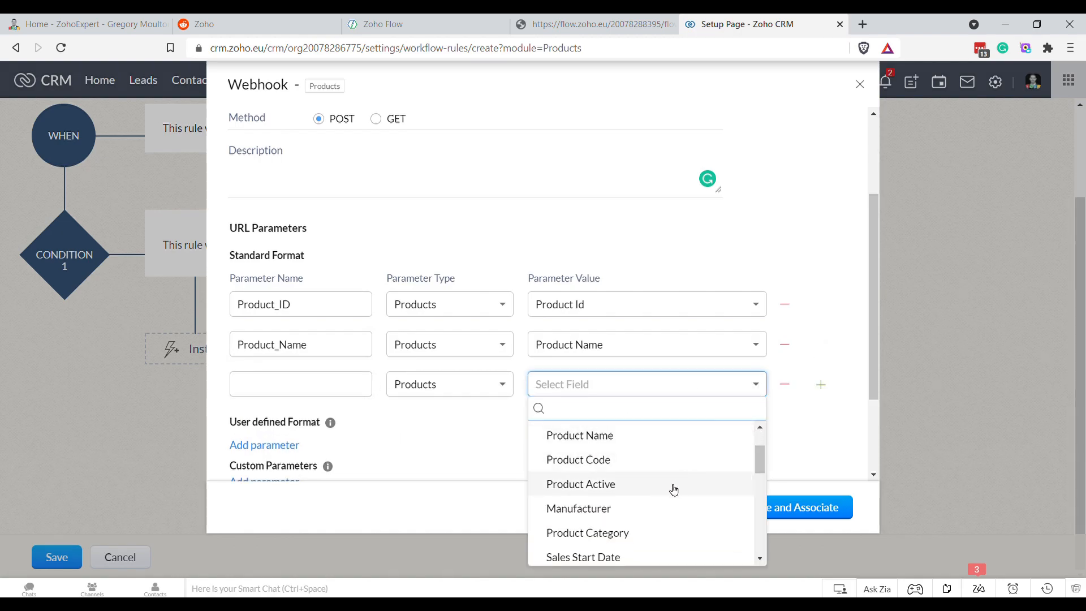
scroll(down, 3)
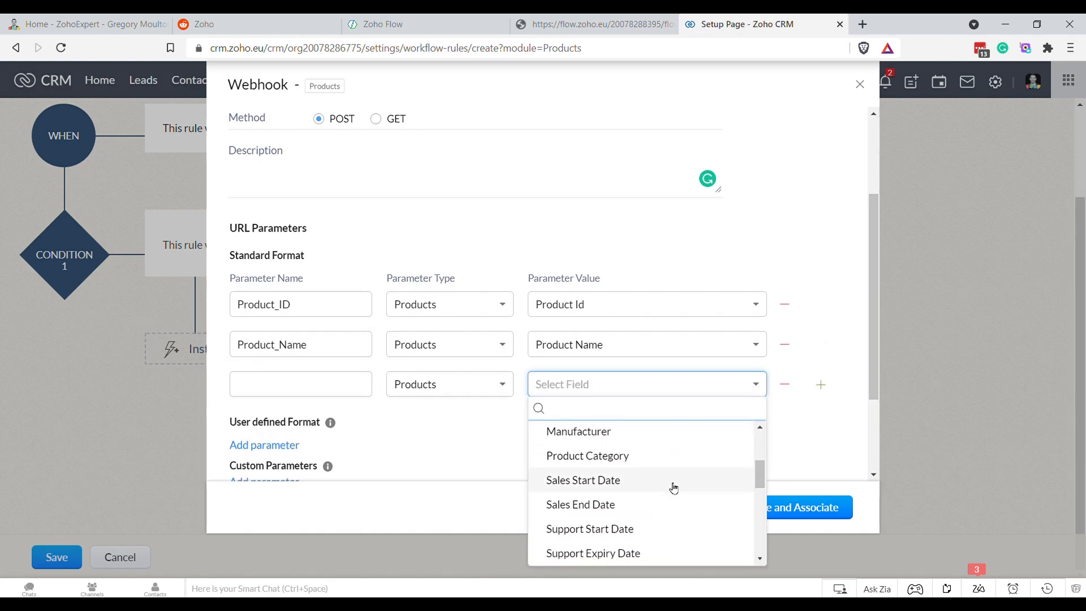
scroll(down, 3)
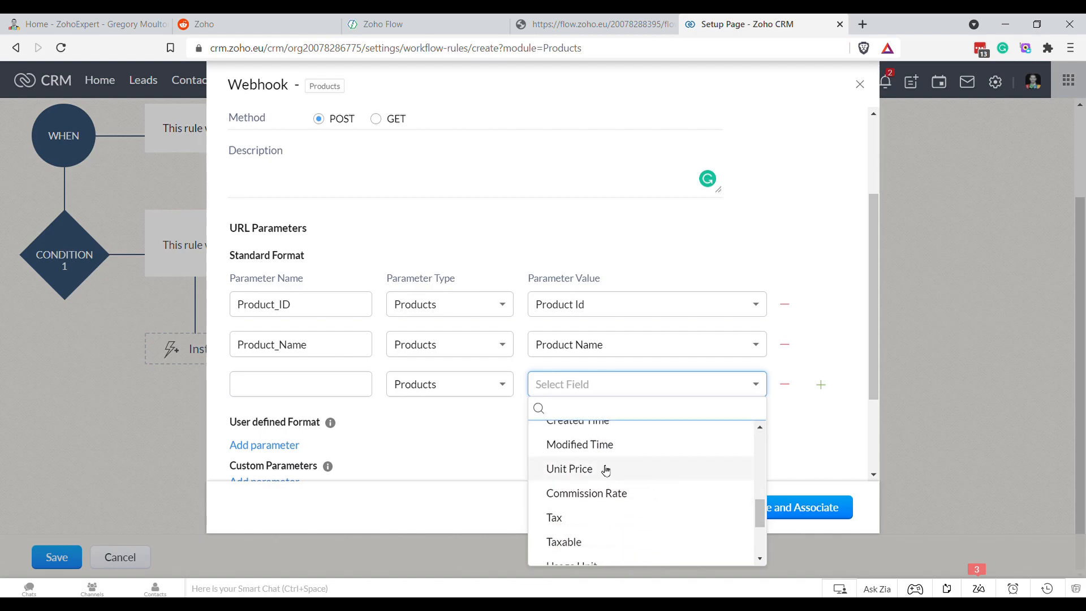
click(570, 469)
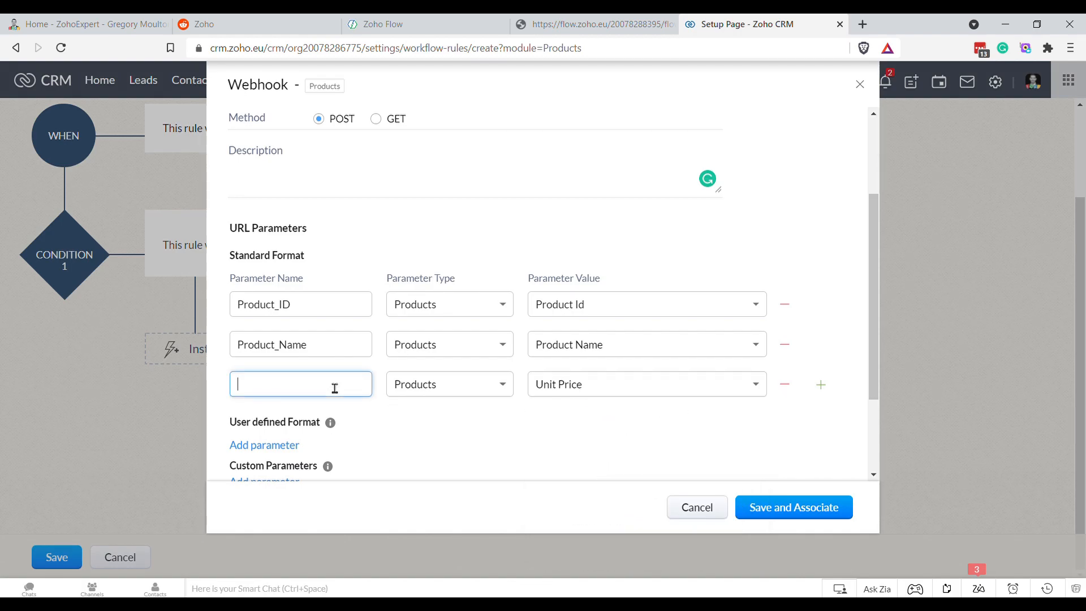
text(Unit_+)
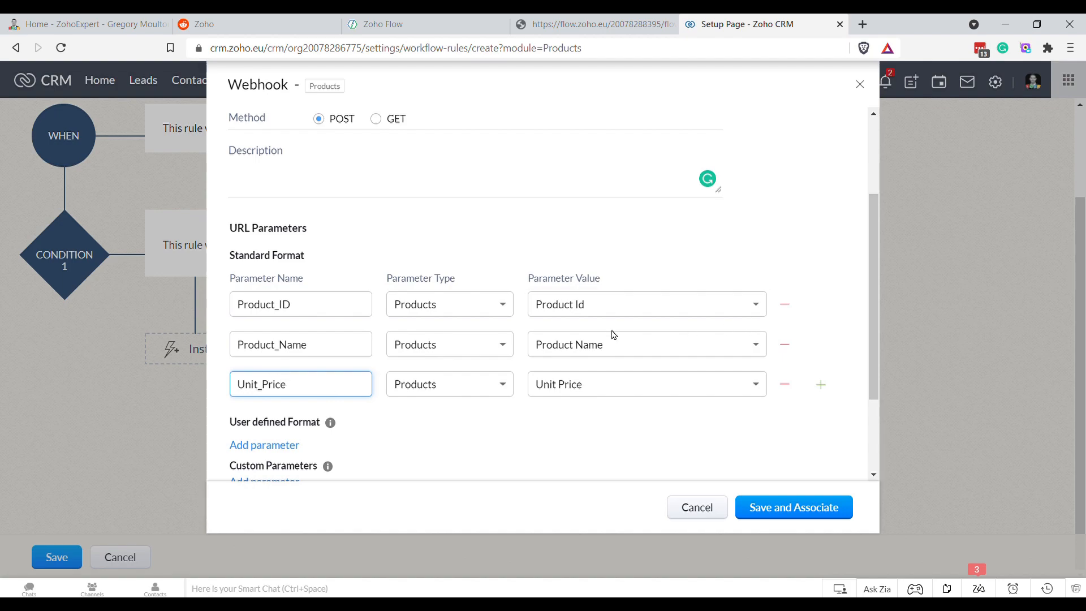
scroll(down, 3)
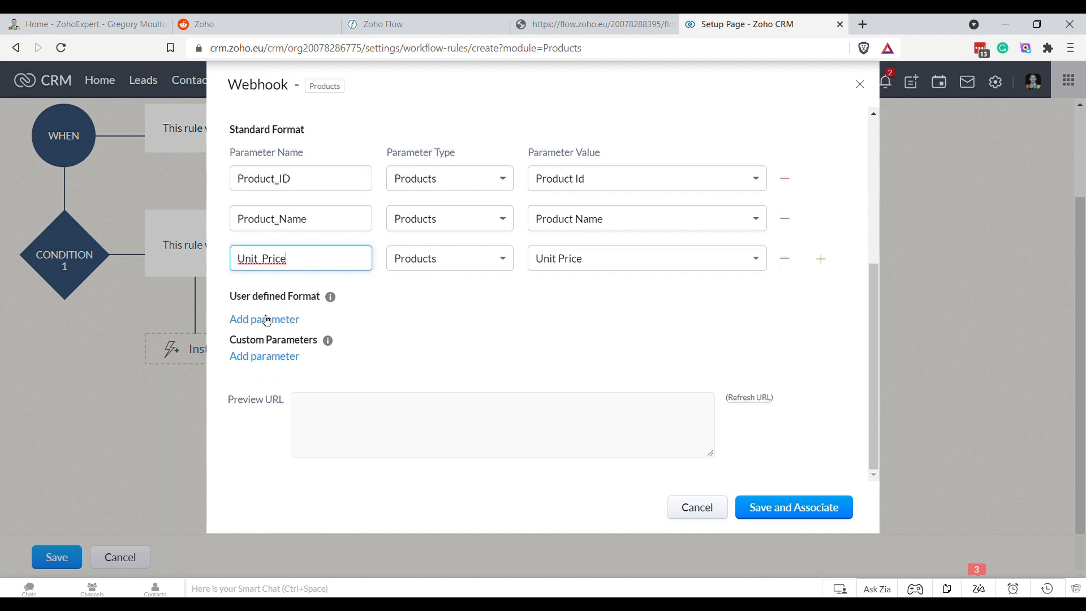
click(264, 319)
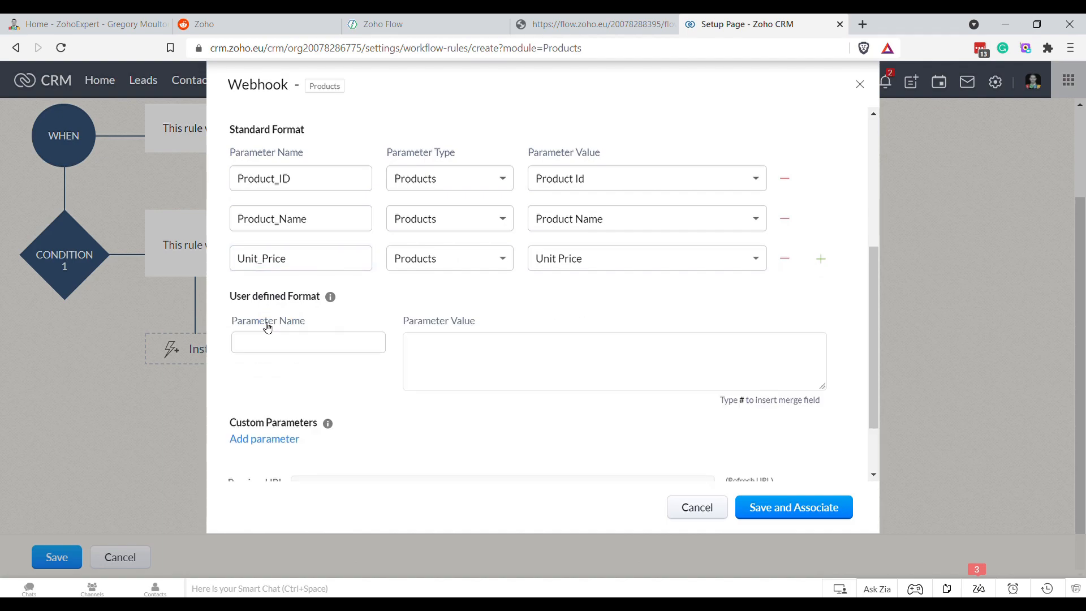
Name the parameter User_Defined and start its message 'This product is #Product Name'
click(308, 342)
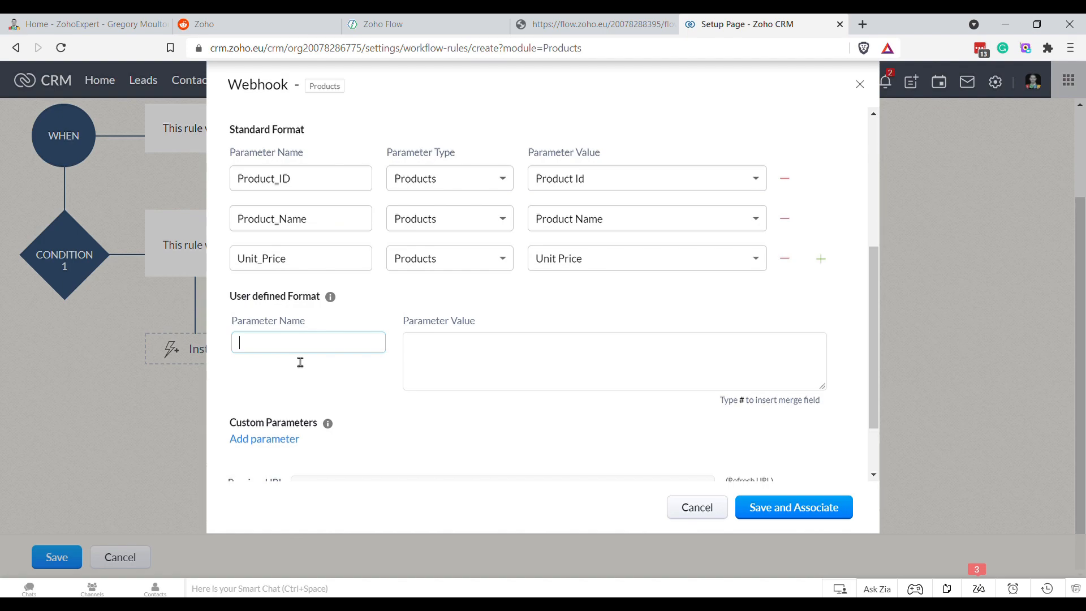
text(User_)
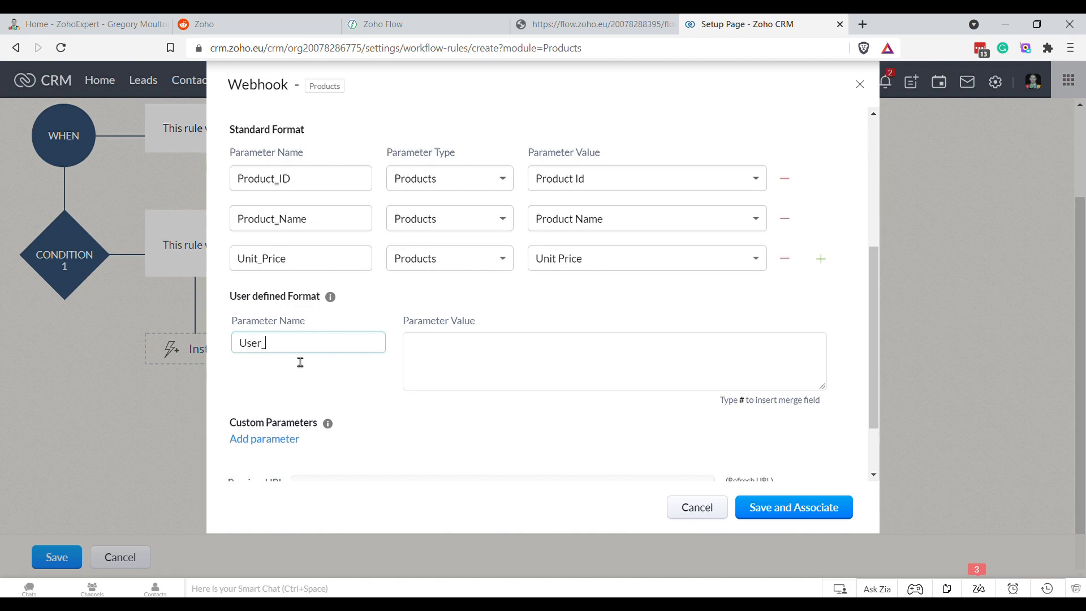
text(Defined)
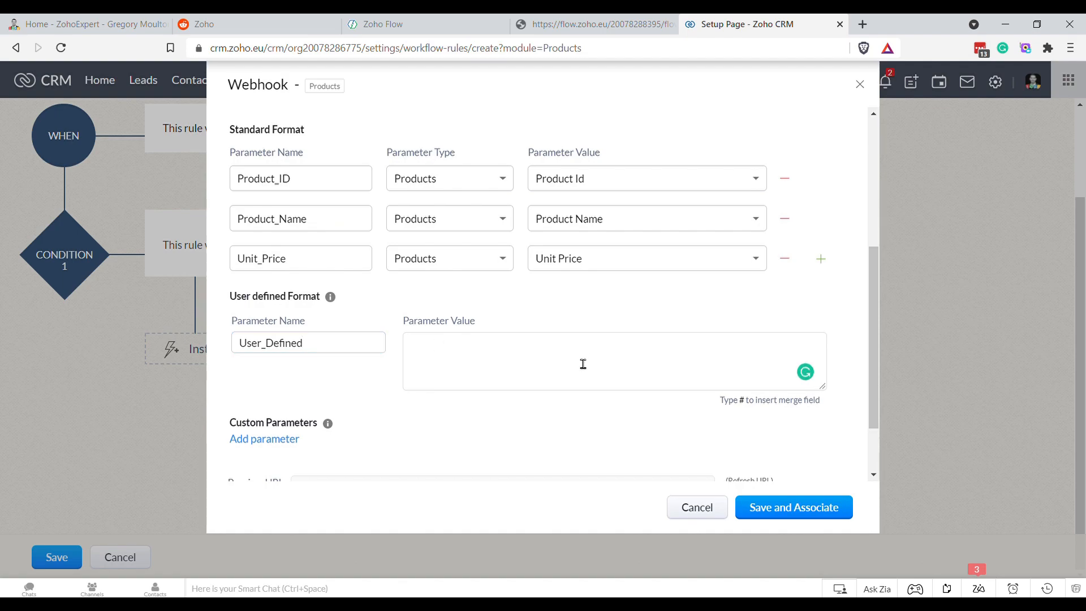
text(This prod)
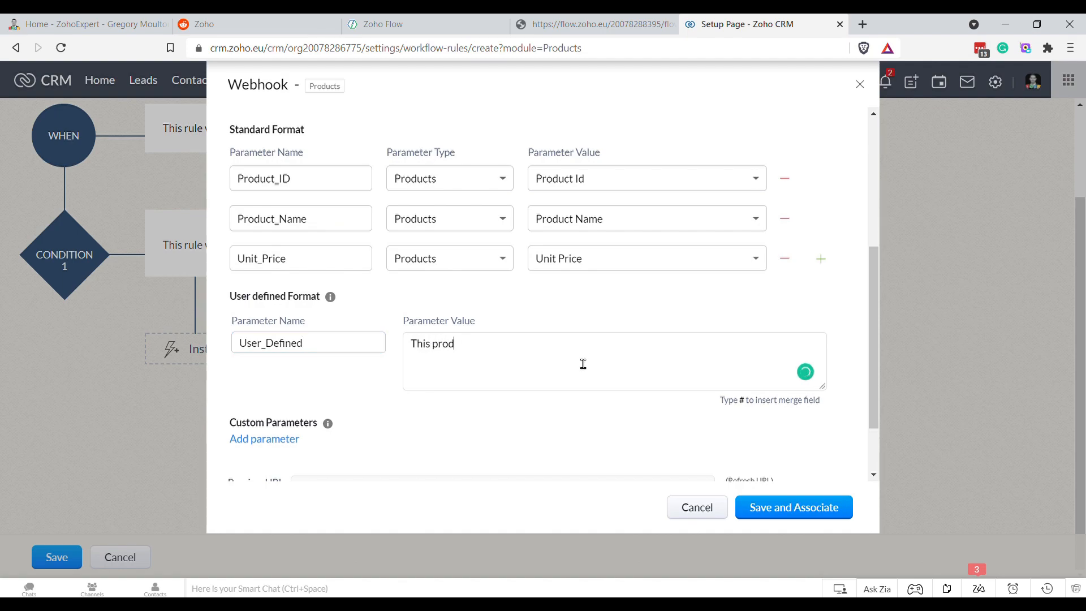
text(uct is)
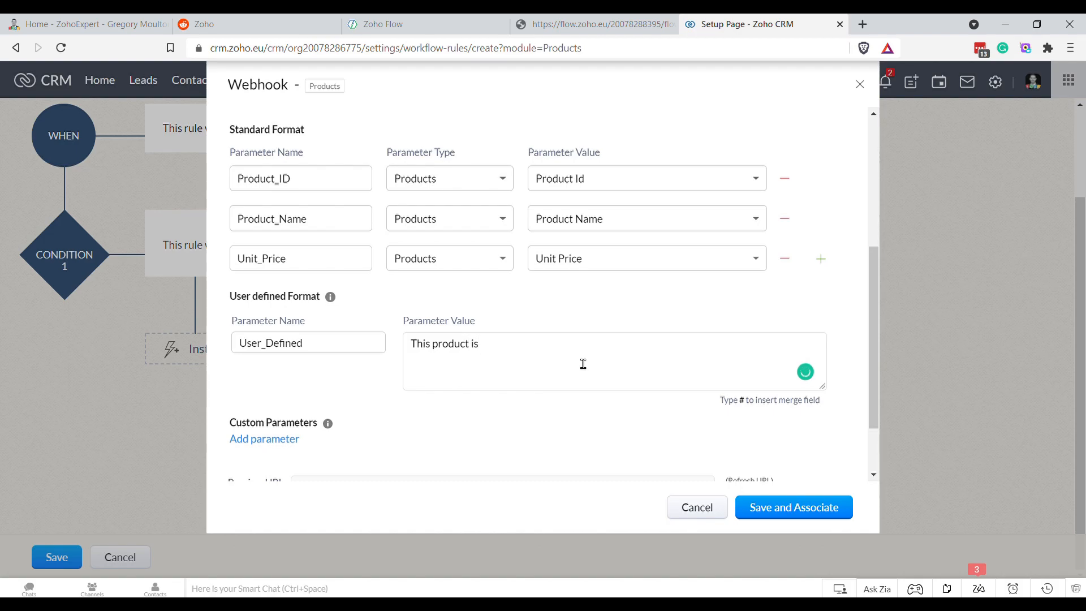
text(#)
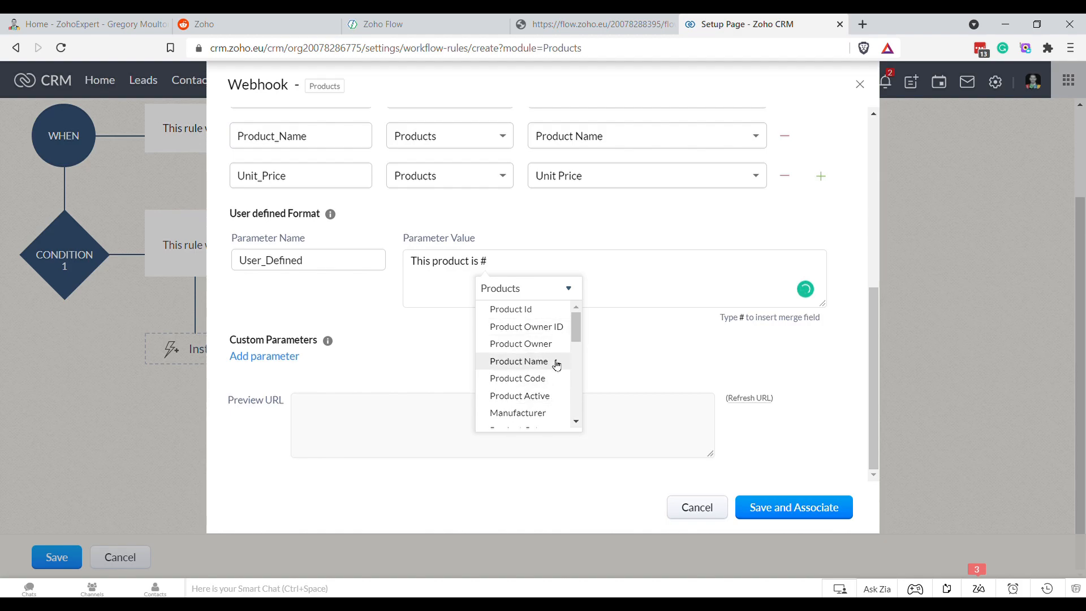
click(518, 361)
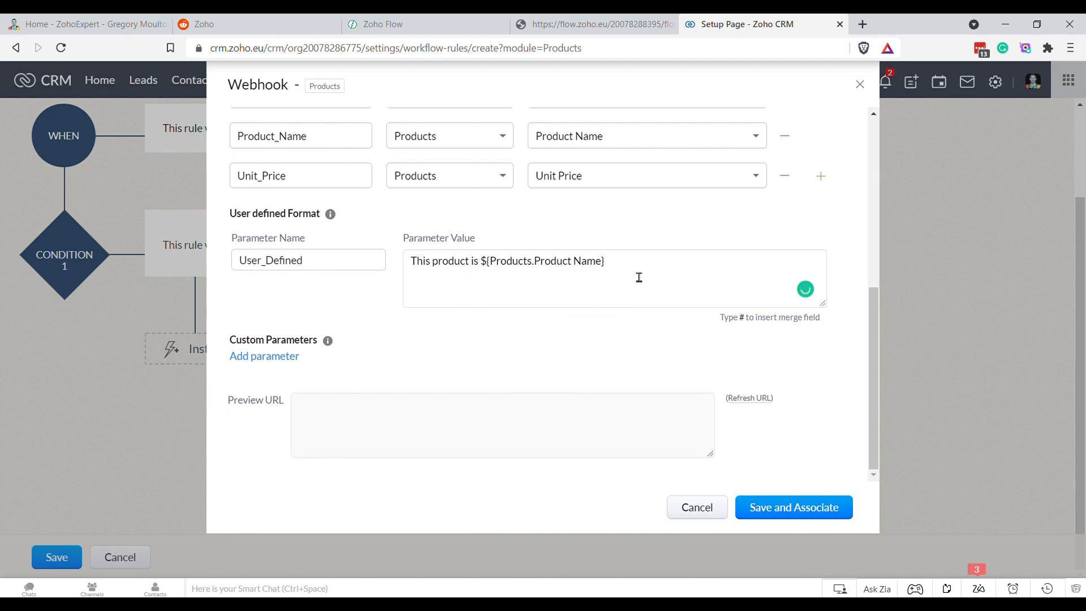
Continue the message ', we are testing Zoho Flow Webhooks.' with the #Unit Price merge field
text(, we are)
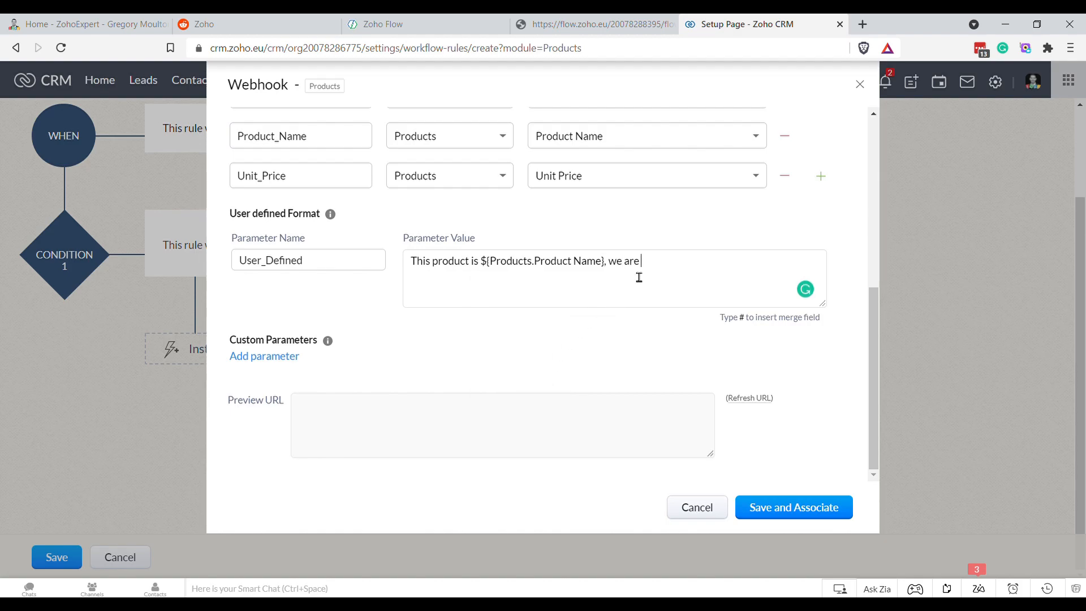
text(testing Zoho)
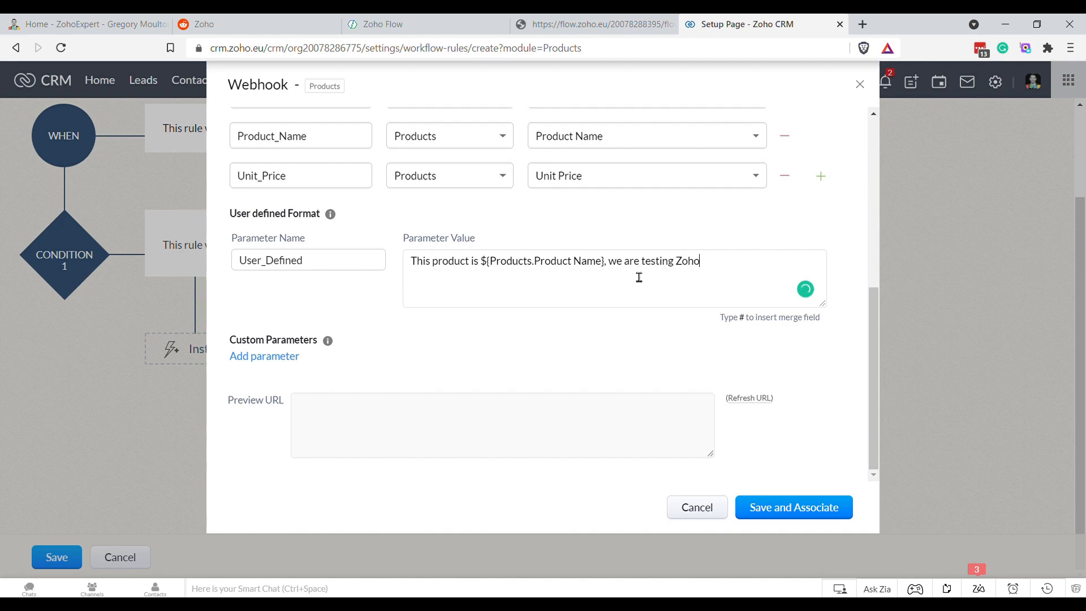
text(Flow W)
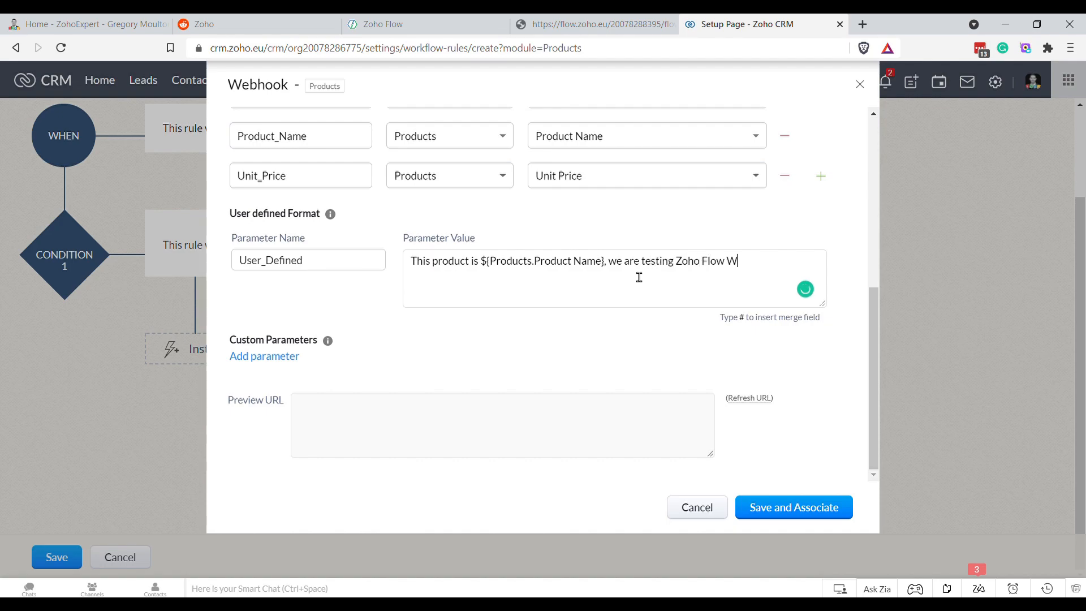
text(ebhooks)
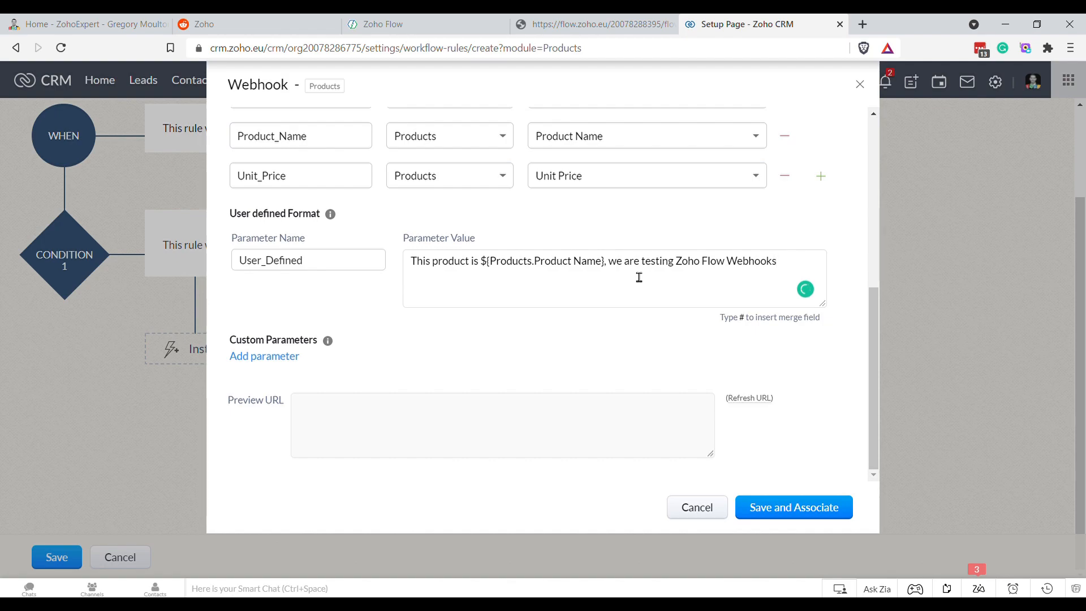
text(.)
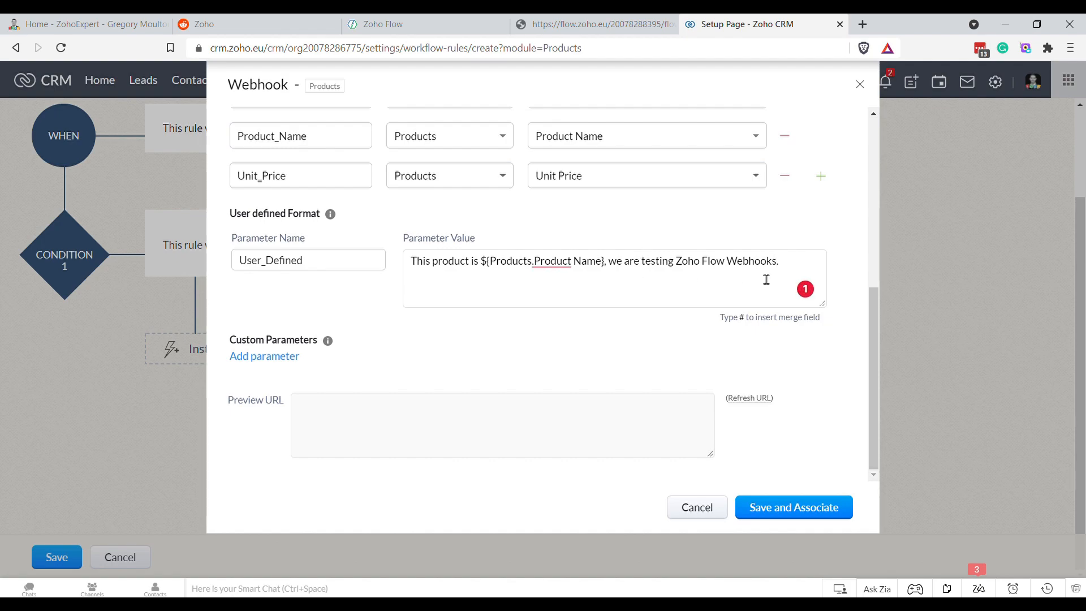
text(#)
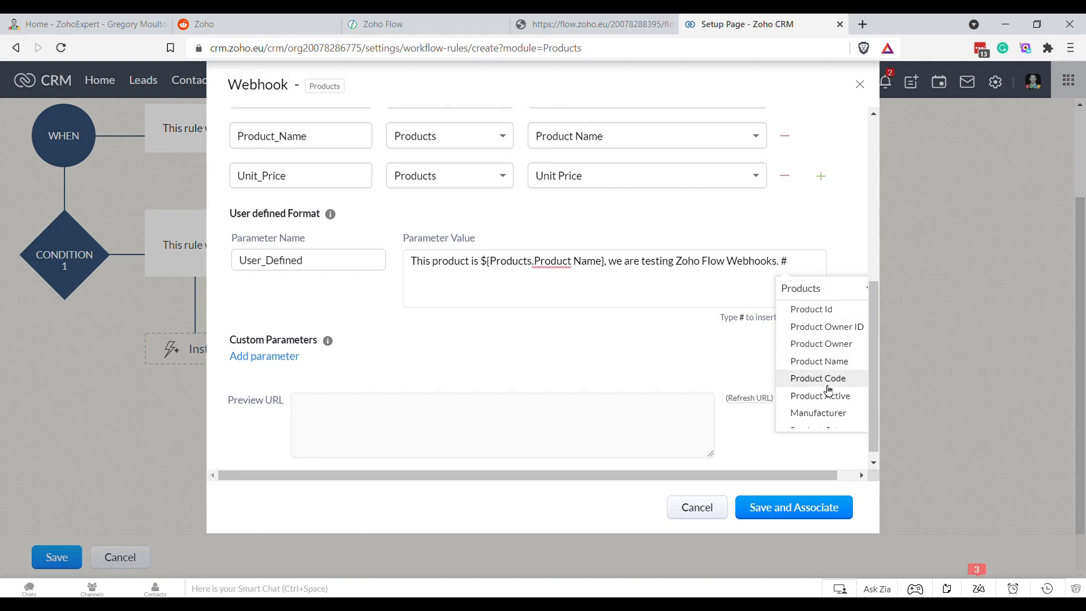
scroll(down, 3)
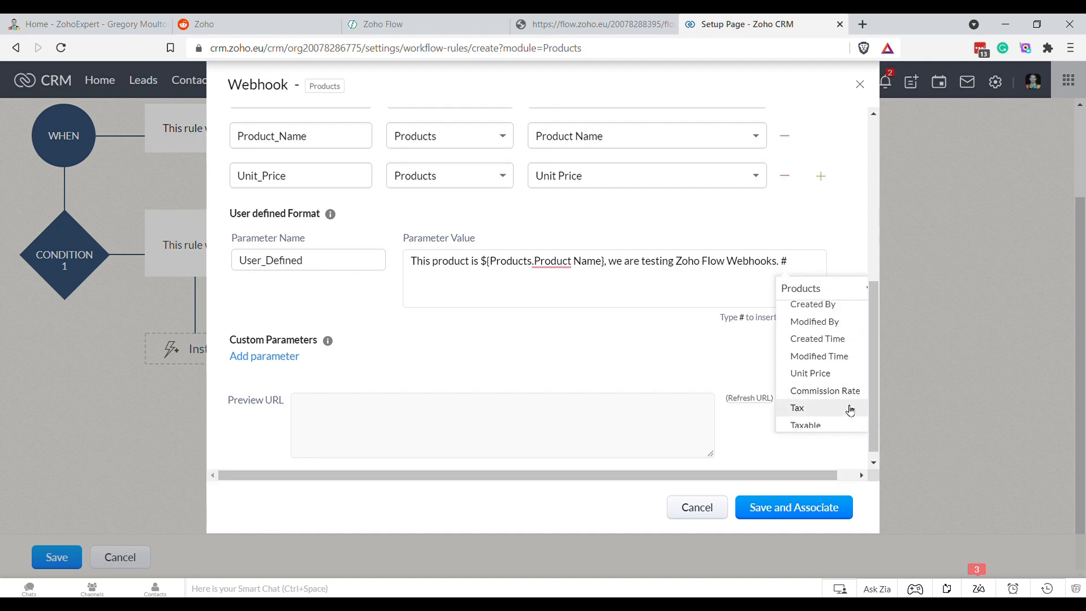
click(809, 372)
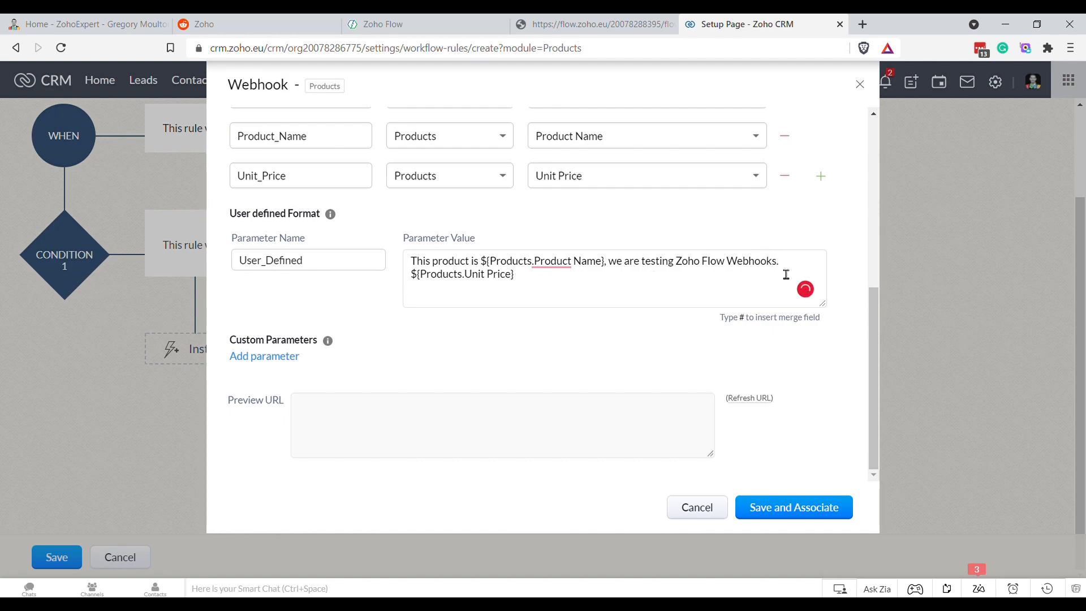
text(The unit price of this product is:)
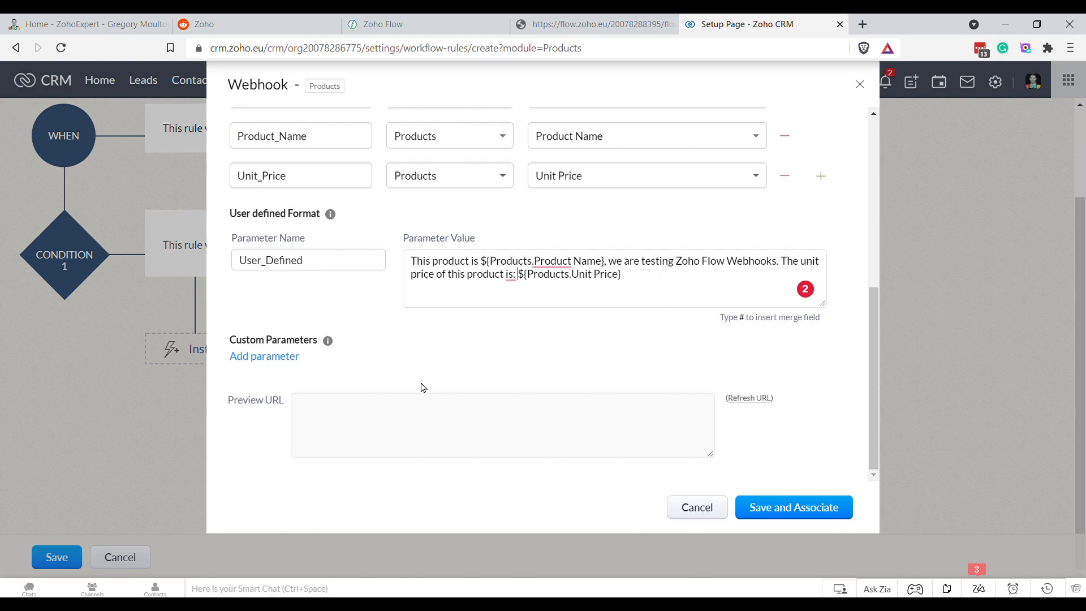
click(264, 356)
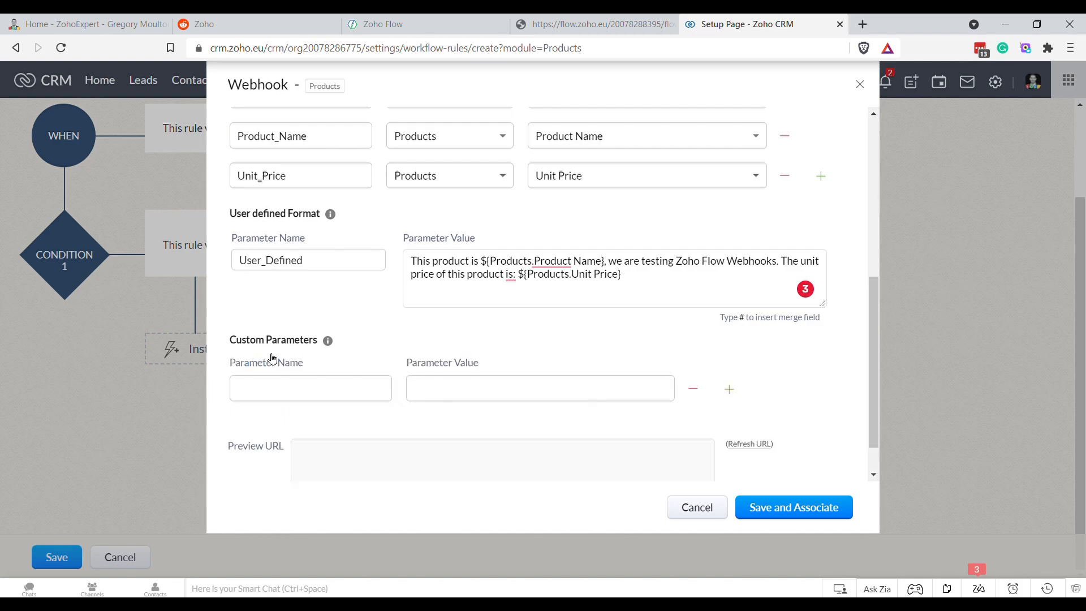
Add Webhook_Location reading 'Sent from Zoho CRM Workflow on edit of products', then save and associate
text(#)
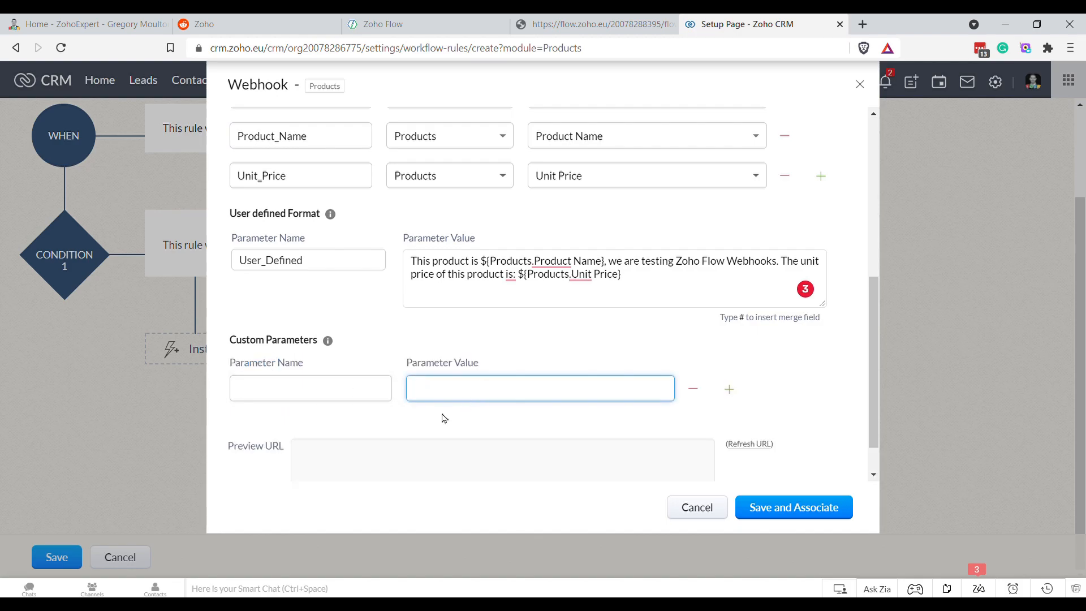
click(310, 388)
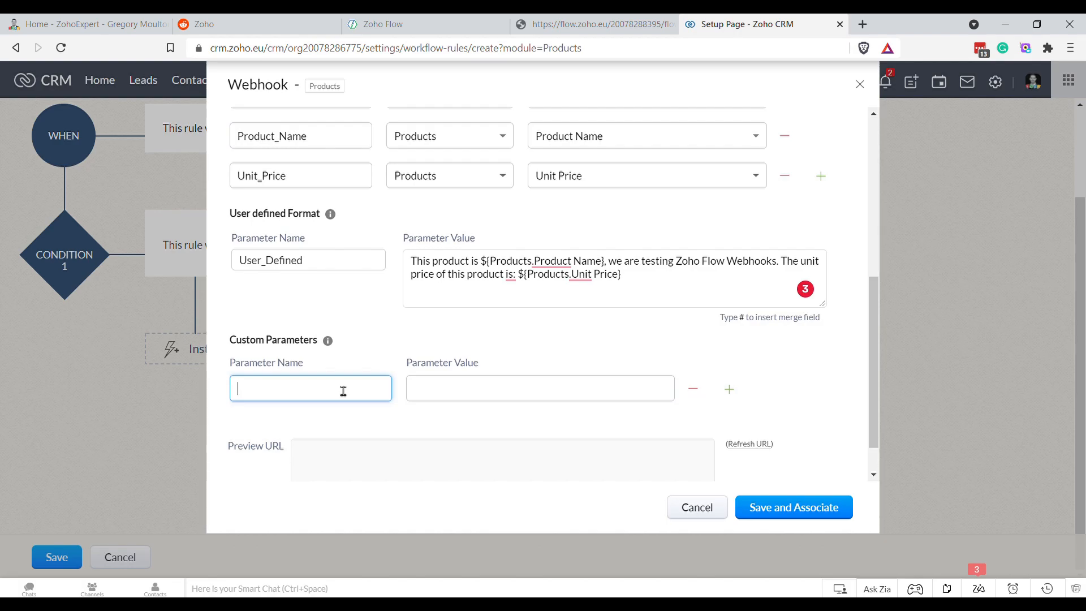
text(Webhook_Locat)
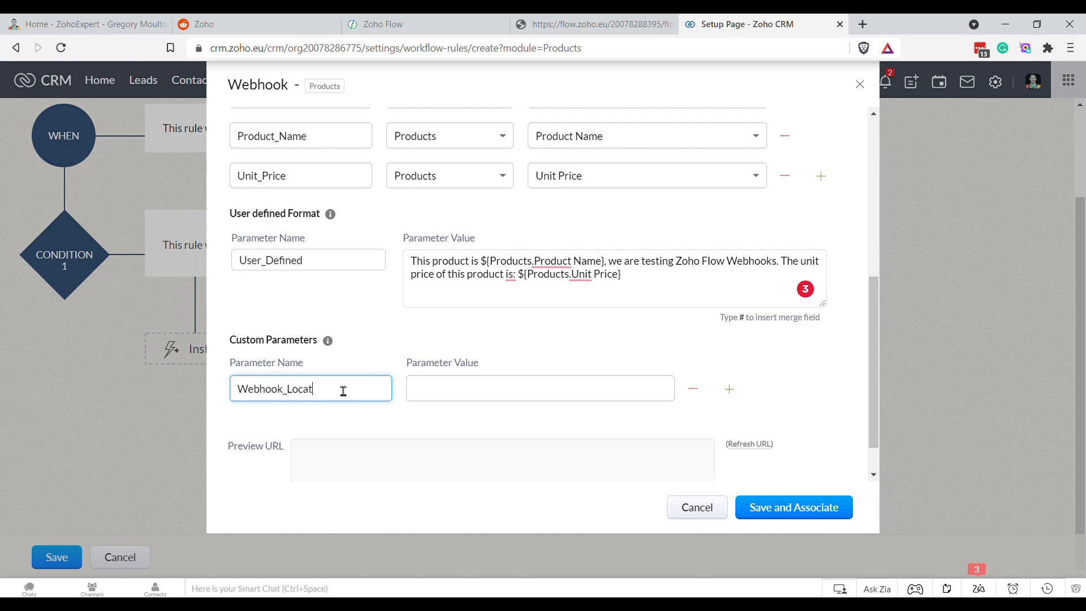
text(Sent)
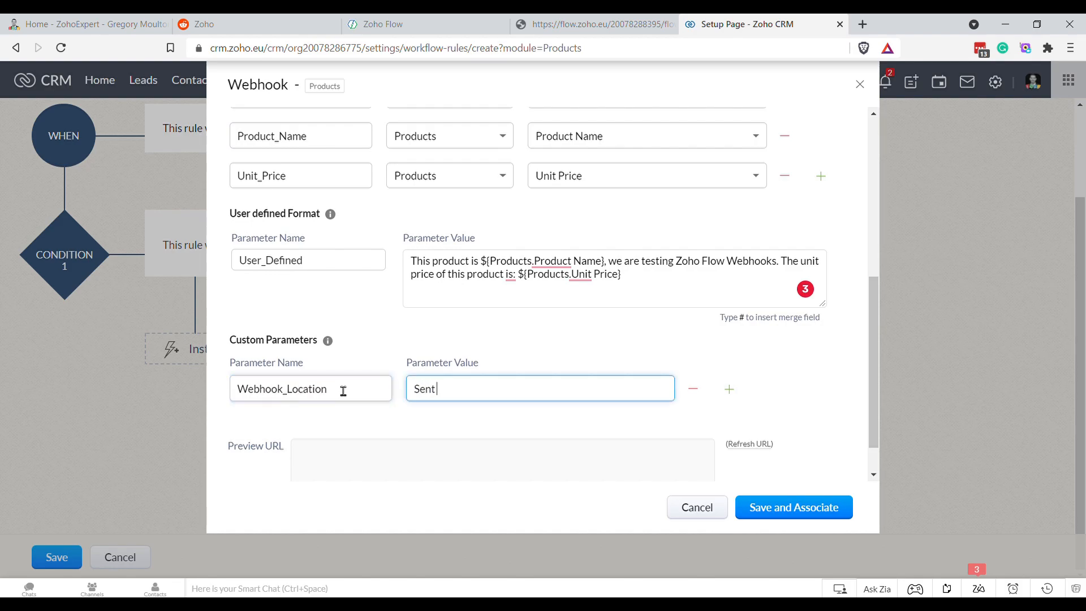
text(from Zoho CRM)
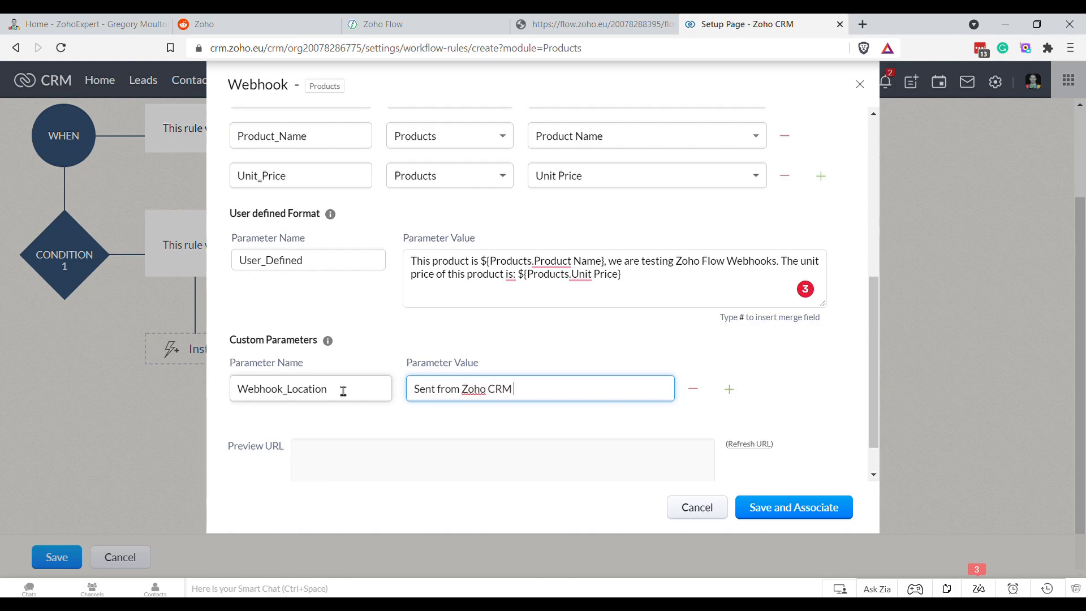
text(W)
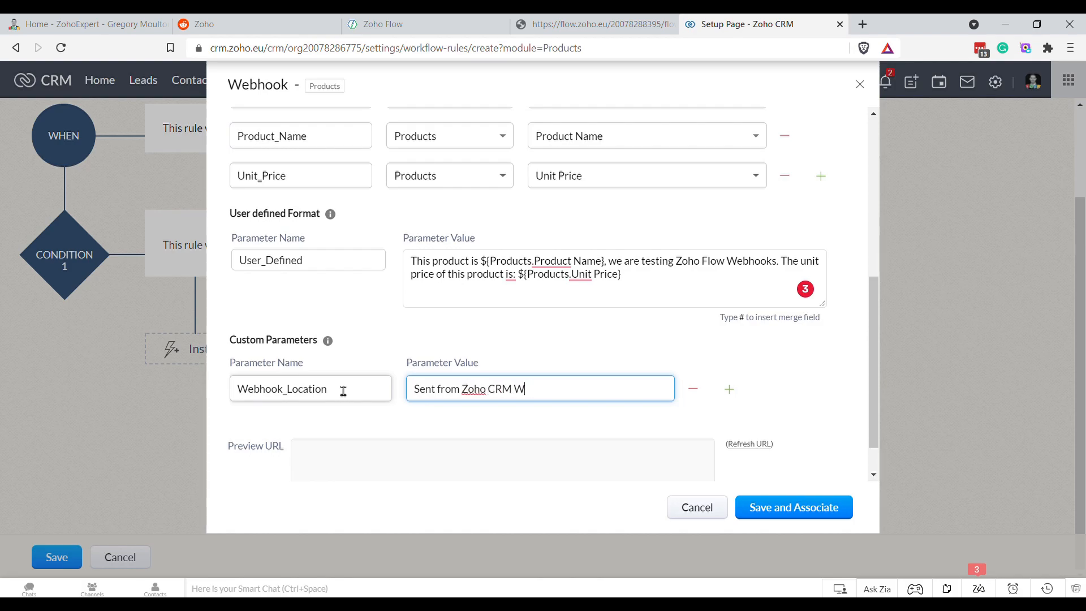
text(orkflow)
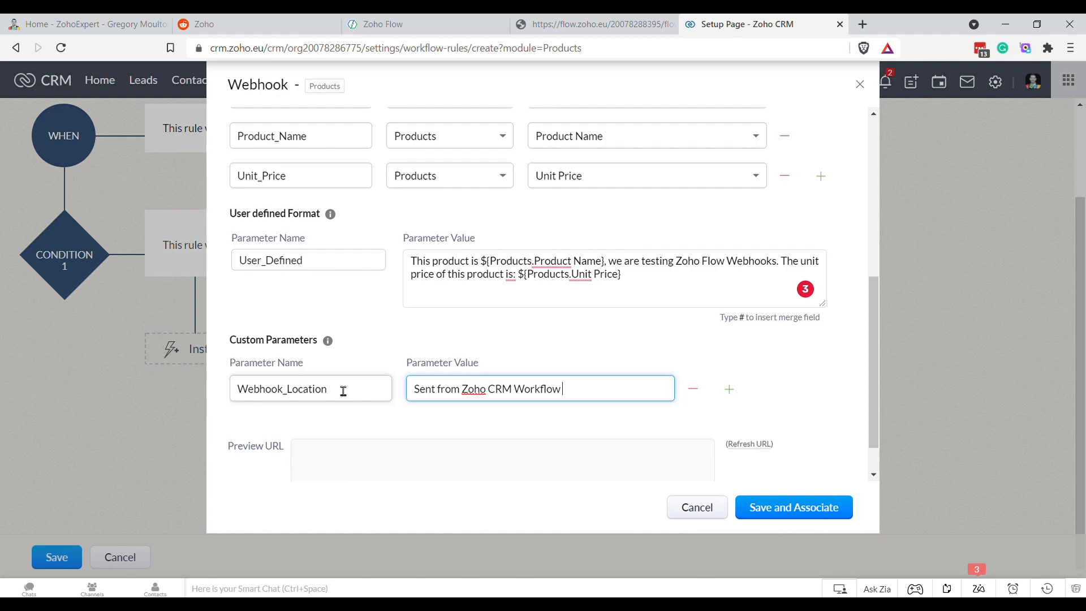
text(on edit of products)
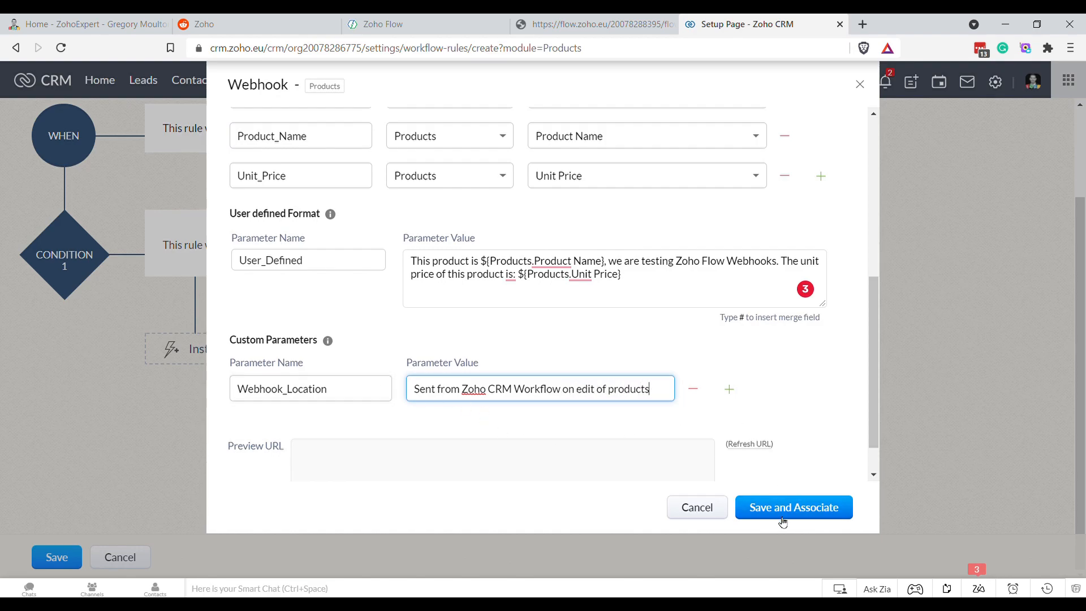
click(792, 507)
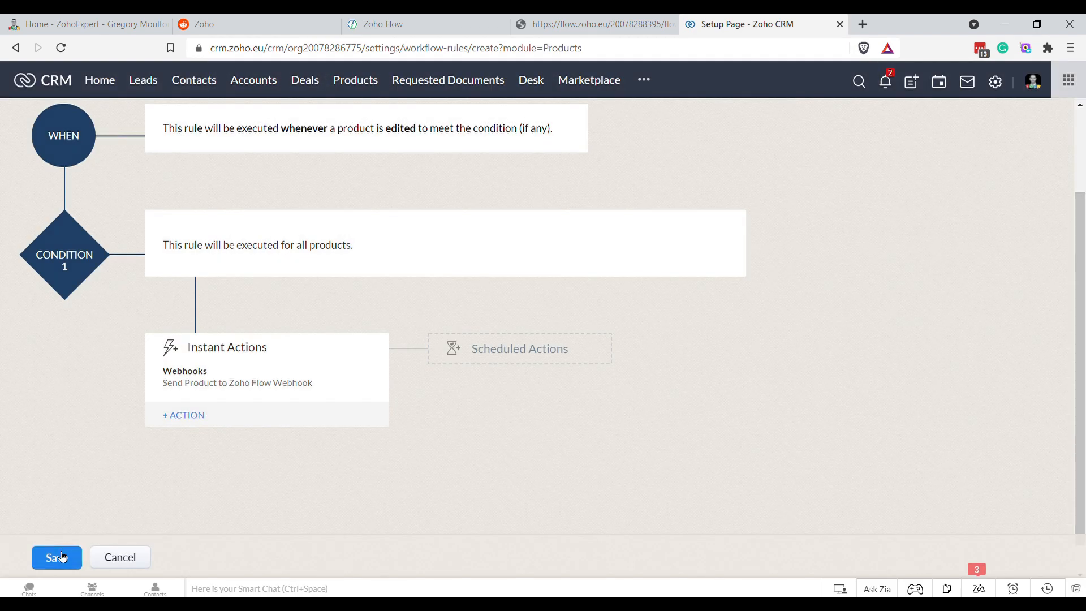
Save the product-edit workflow rule
click(56, 557)
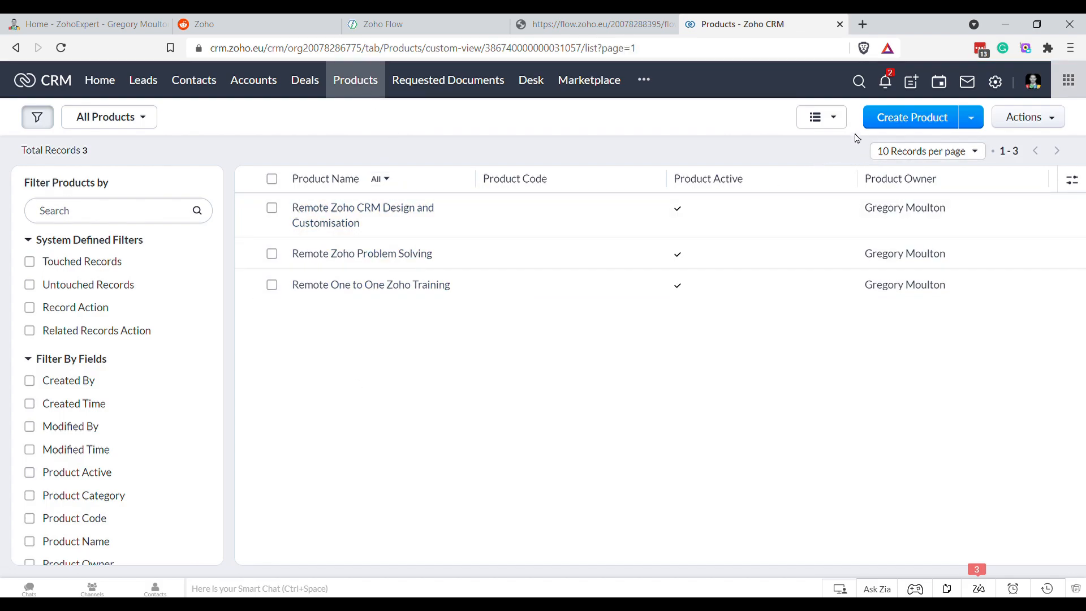
Start a new product named Test Product, code Test-001, category One off Training
click(911, 117)
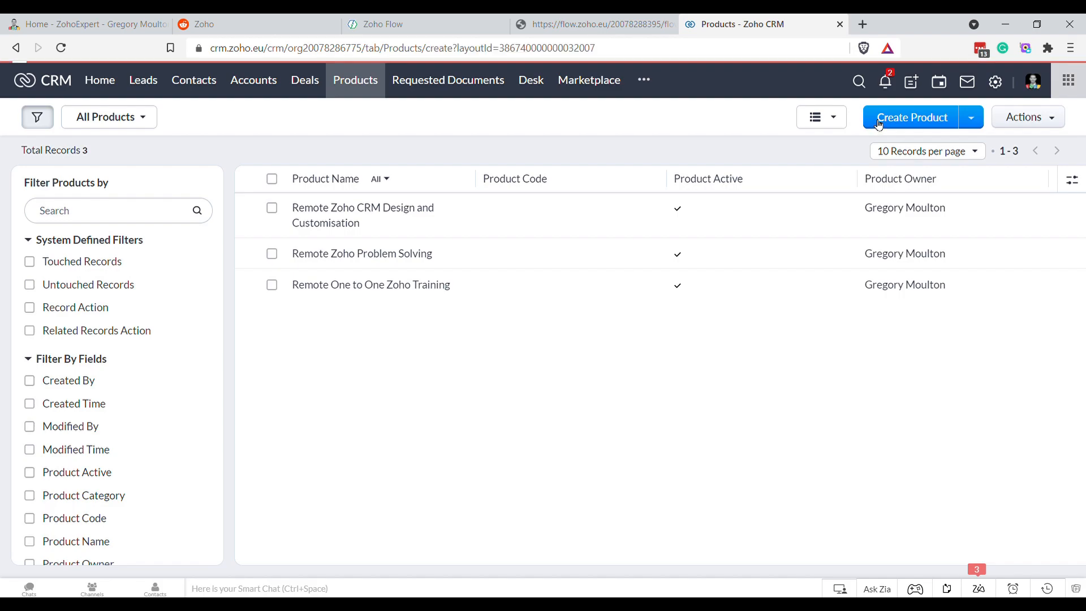
click(911, 117)
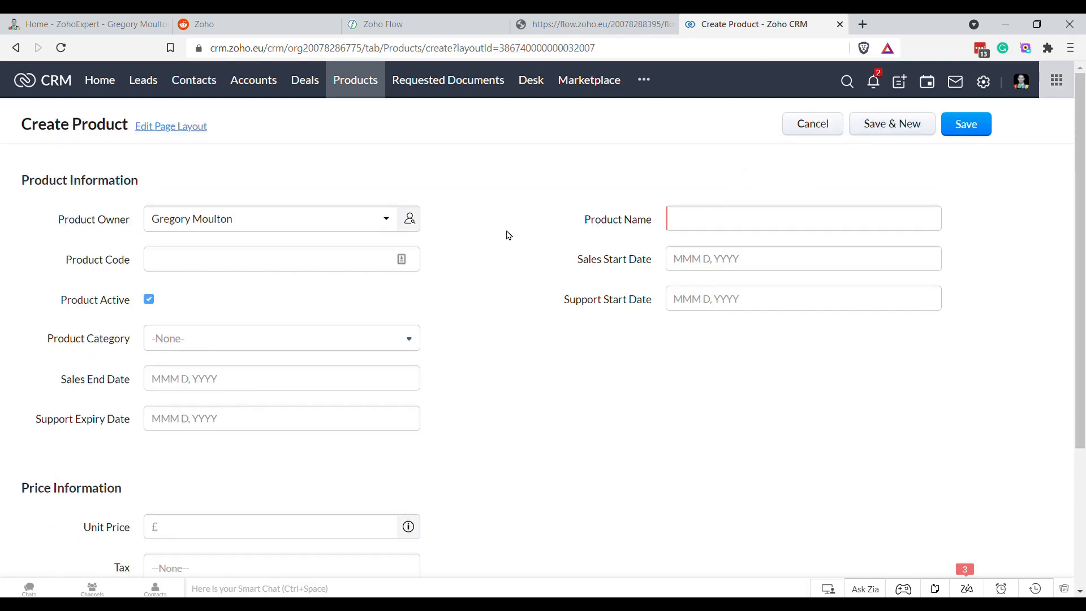
click(802, 218)
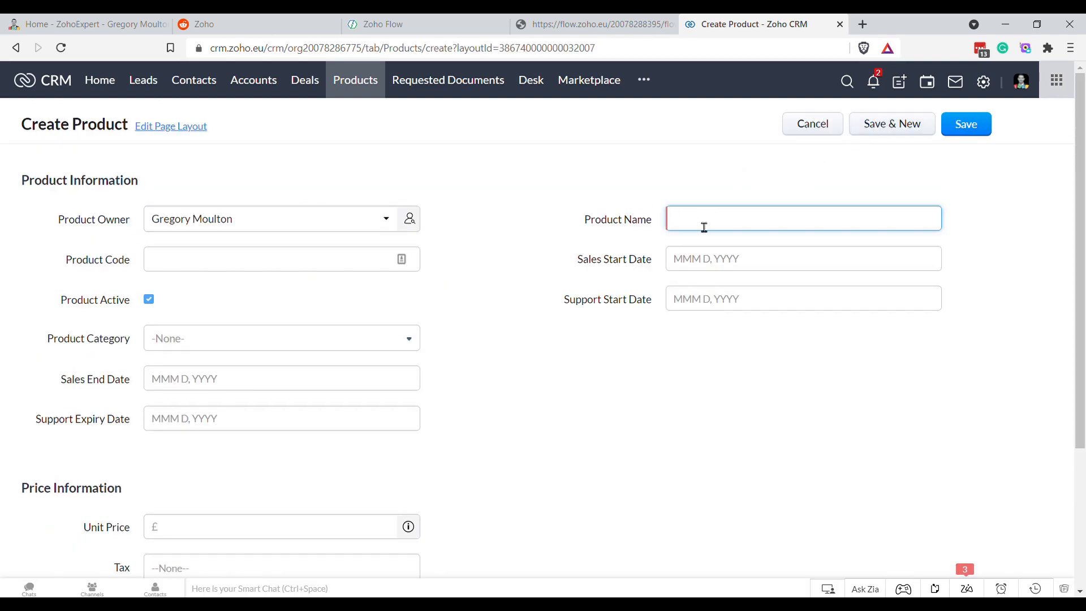
text(Test Product)
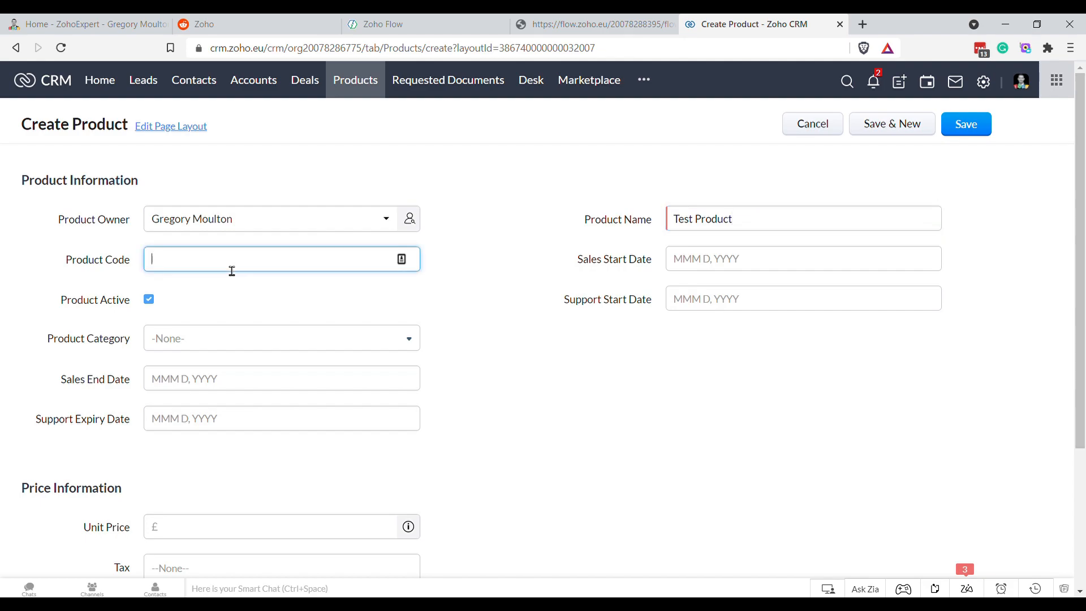
text(Test-001)
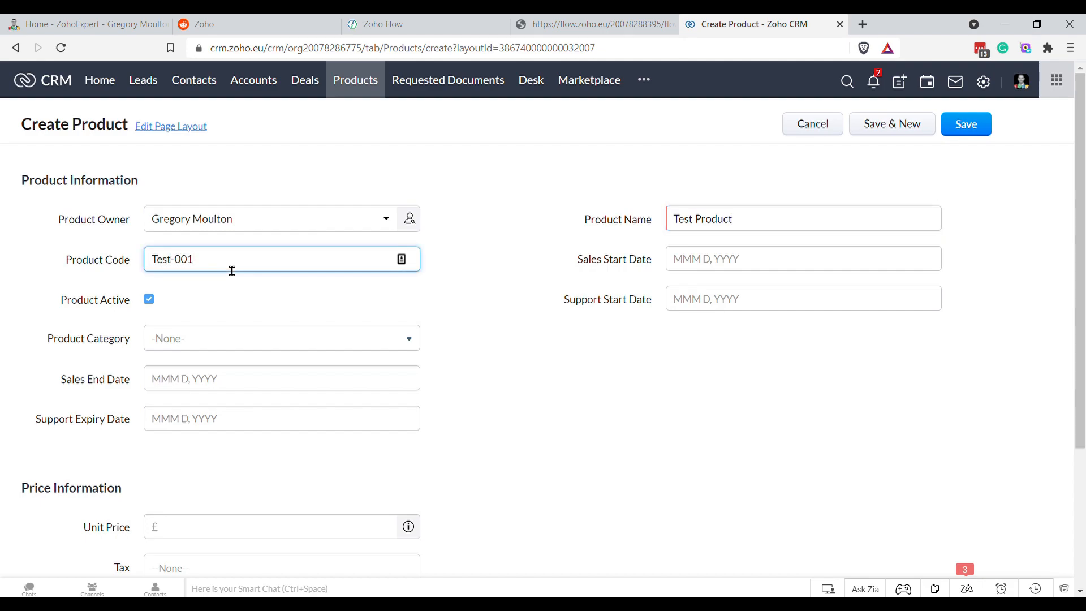
click(281, 339)
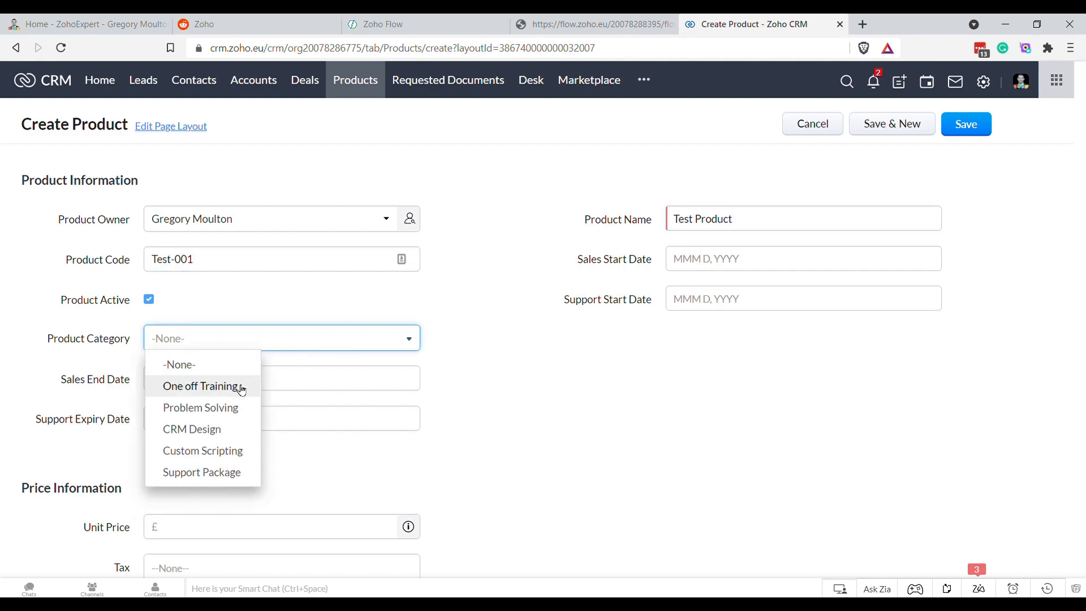
click(200, 385)
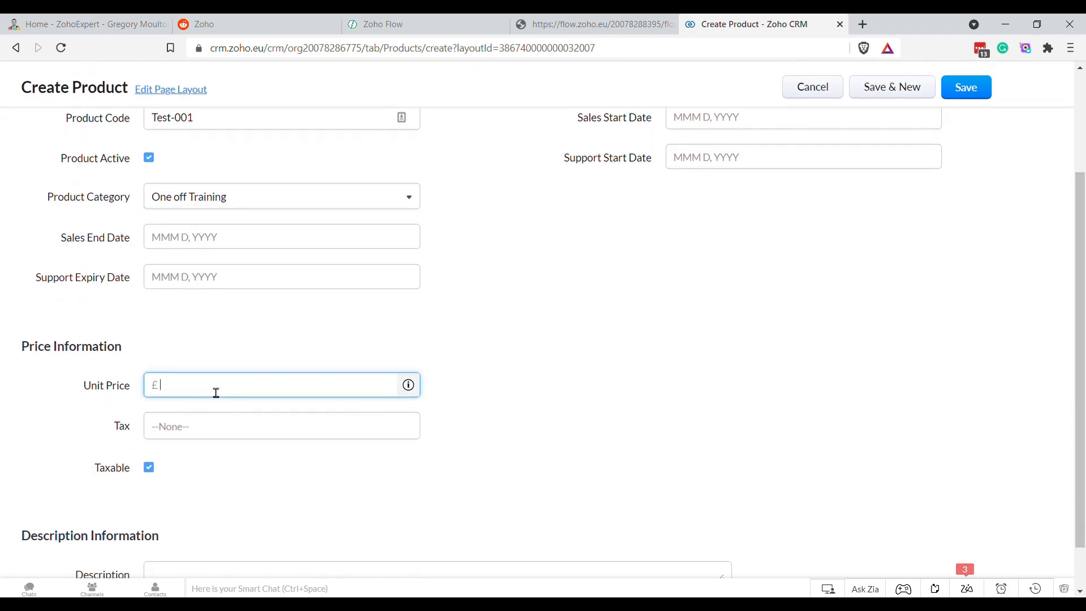
Set unit price 500, tax No VAT, description 'Test Product for Webhook Video', and save
text(500)
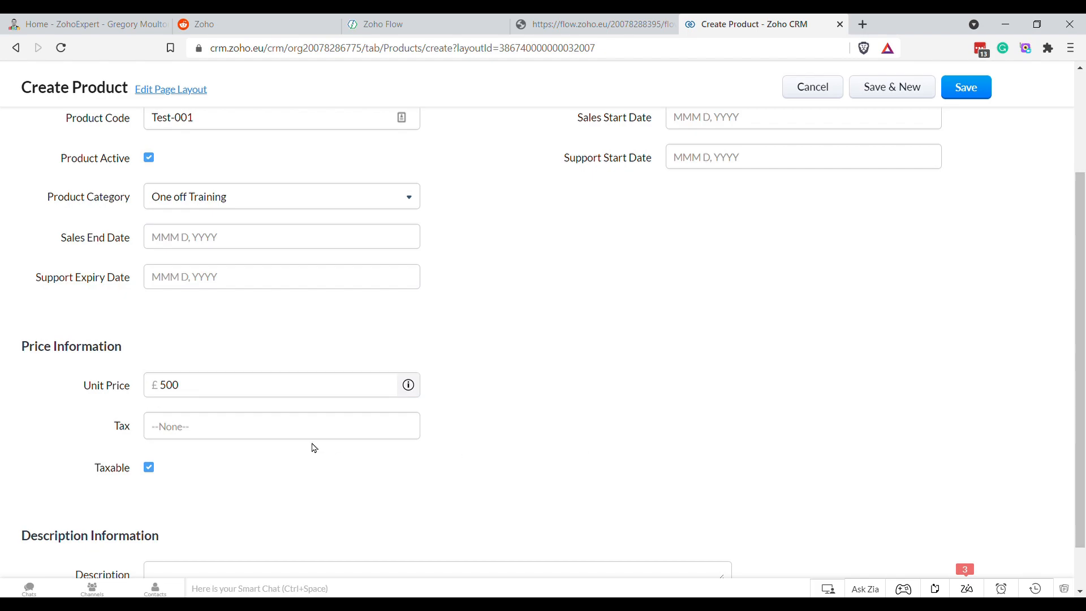
click(280, 425)
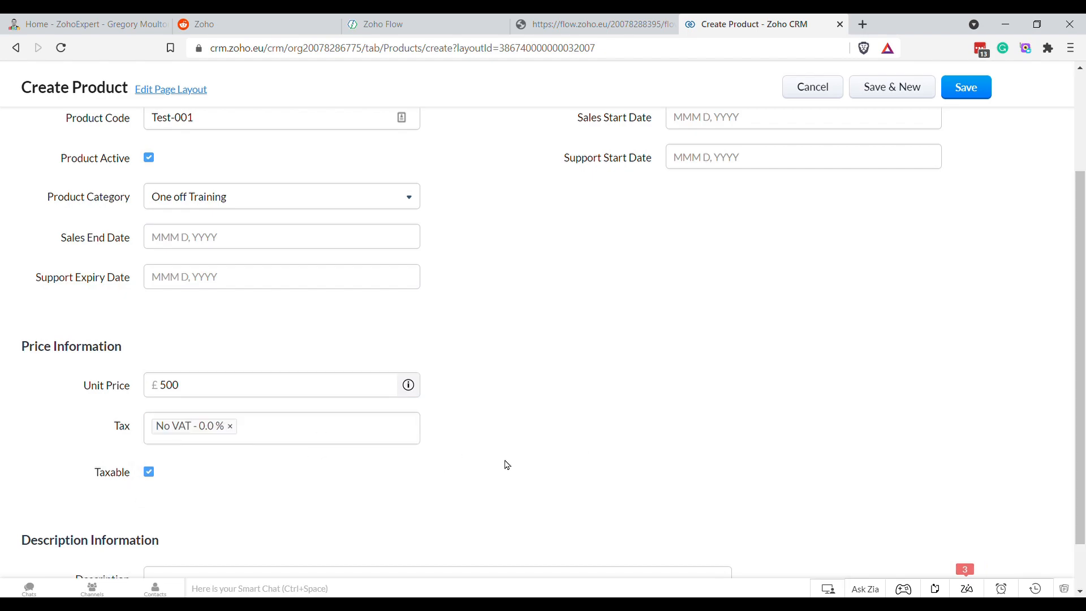
scroll(down, 3)
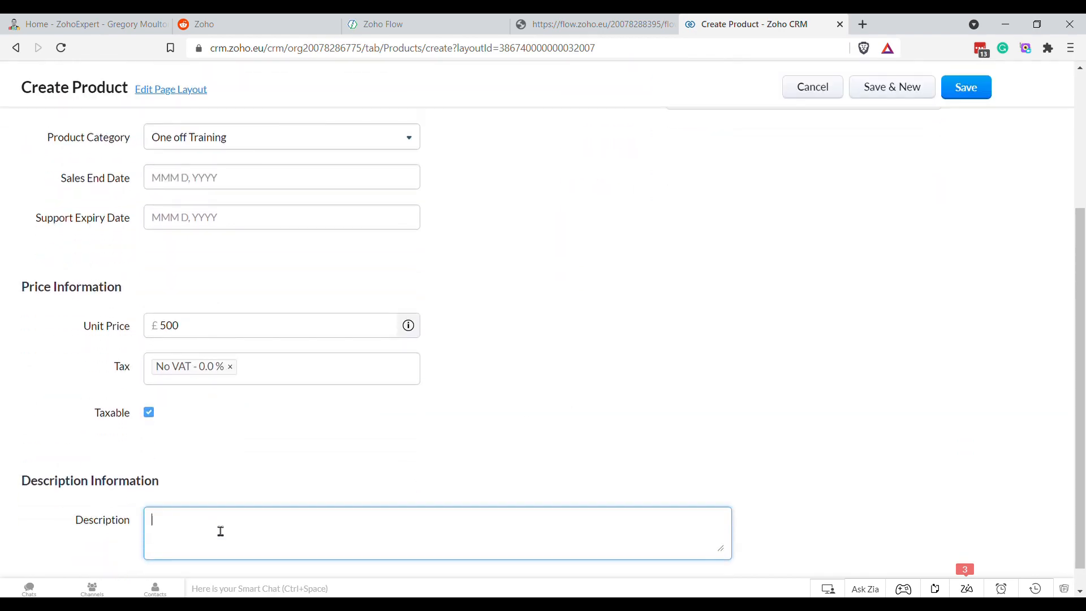
text(Test Product)
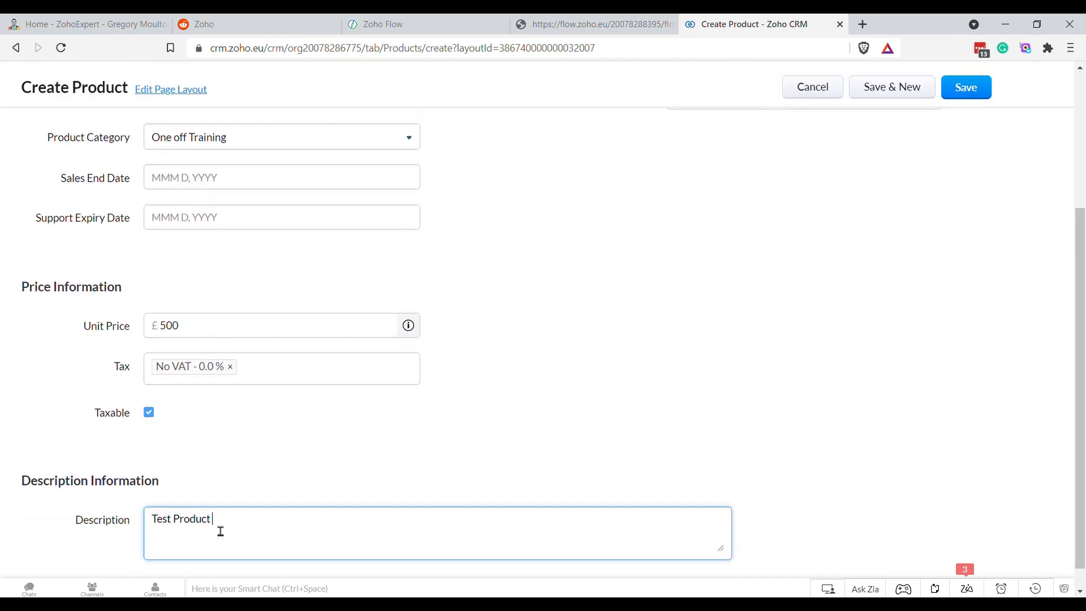
text(for Web)
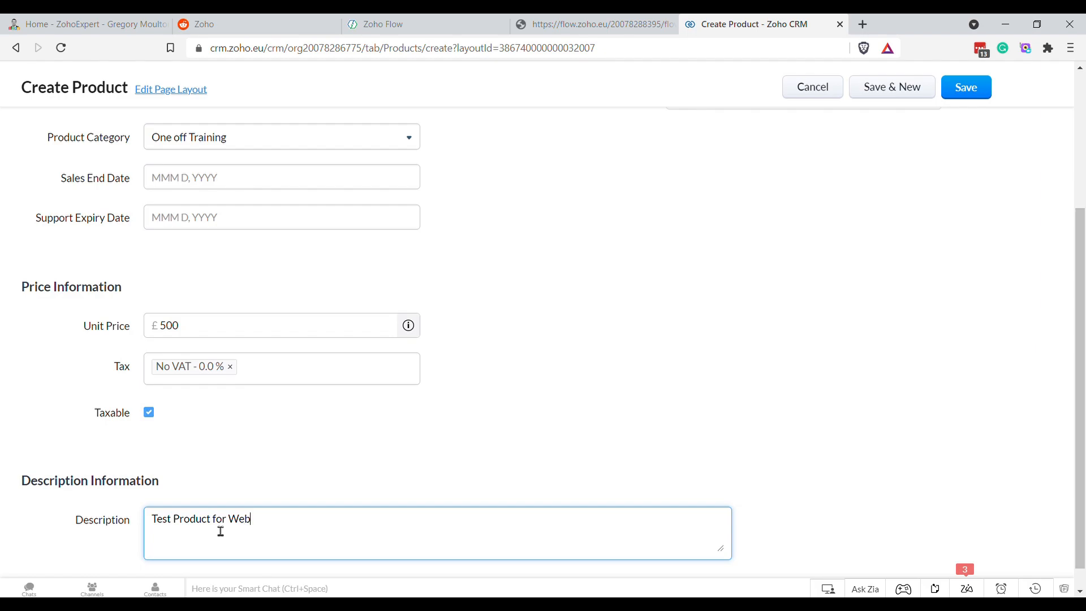
text(hook Video)
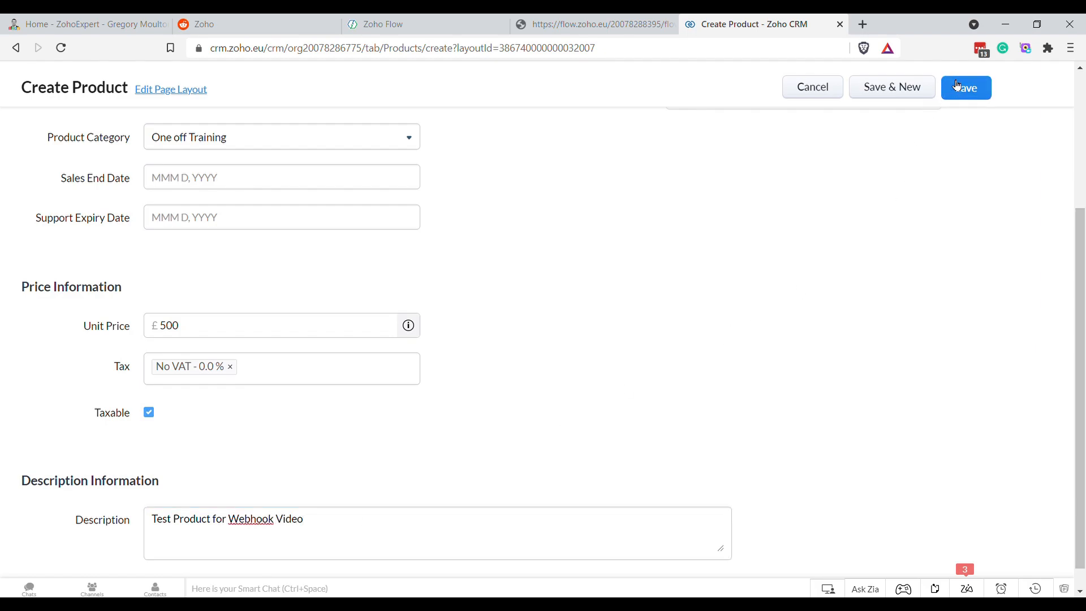
click(966, 87)
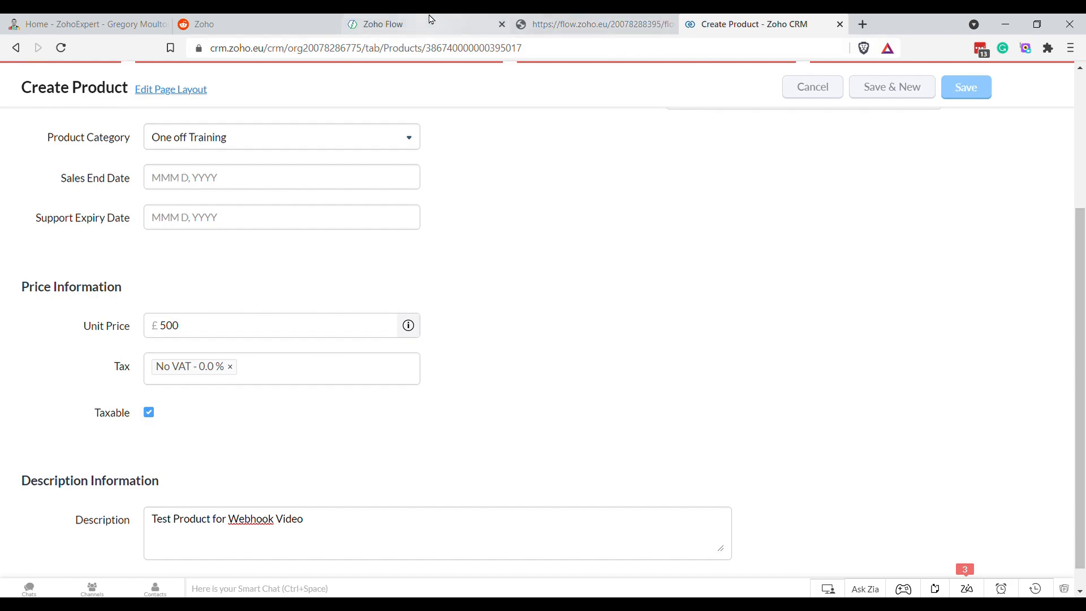
Switch browser tabs and open the Test Product record for editing
click(383, 24)
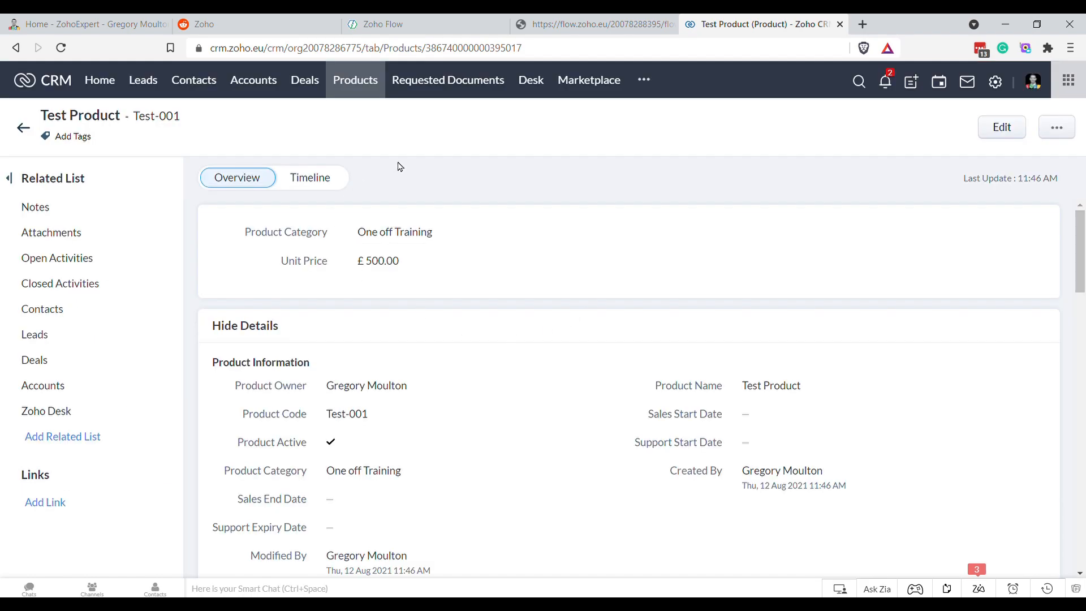
mouse_move(1002, 154)
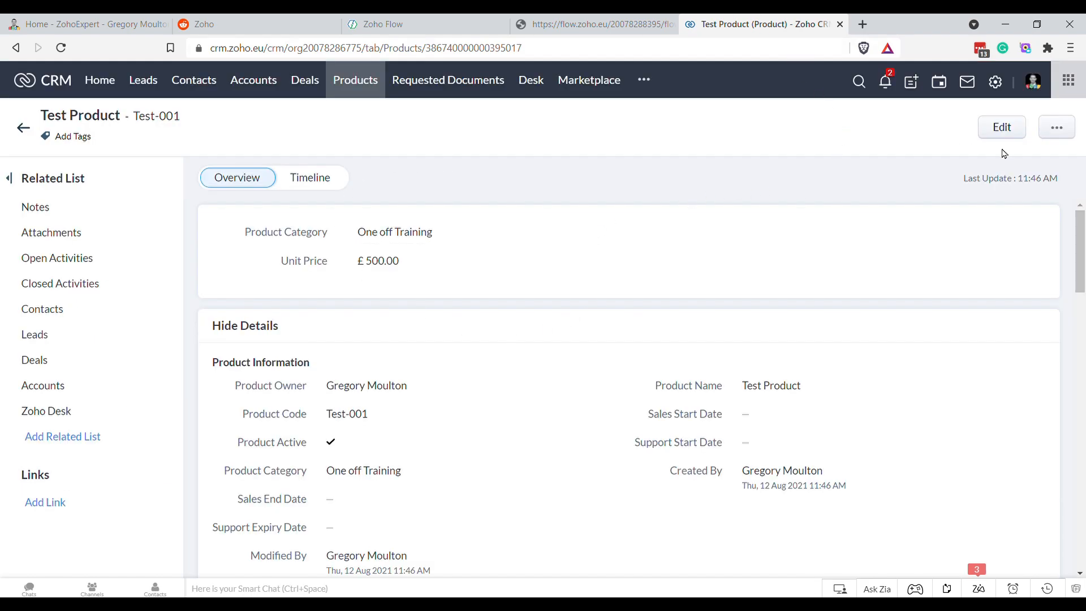
click(1000, 126)
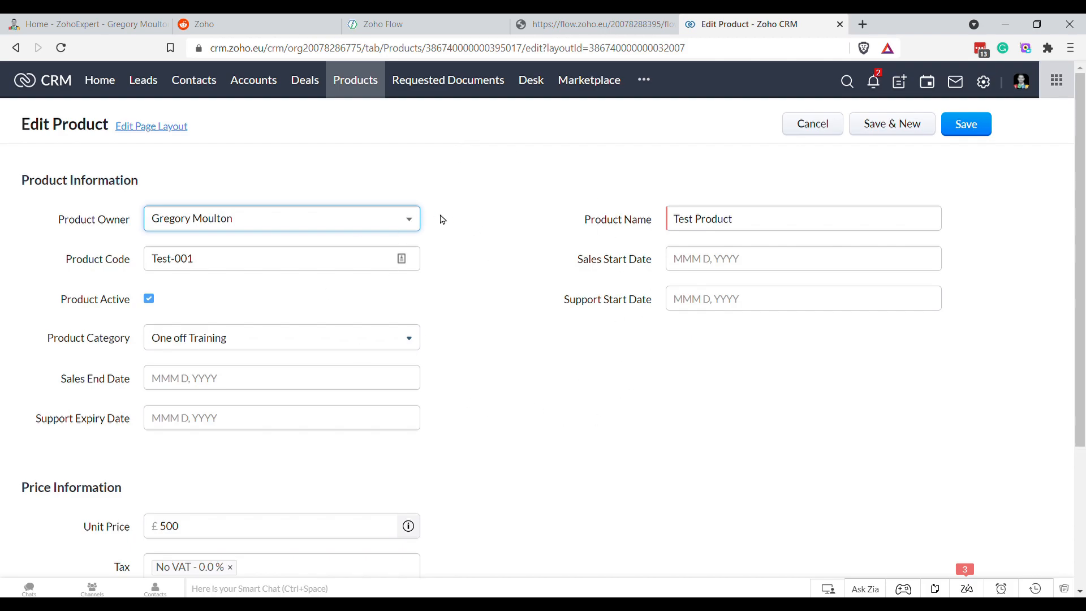
mouse_move(740, 74)
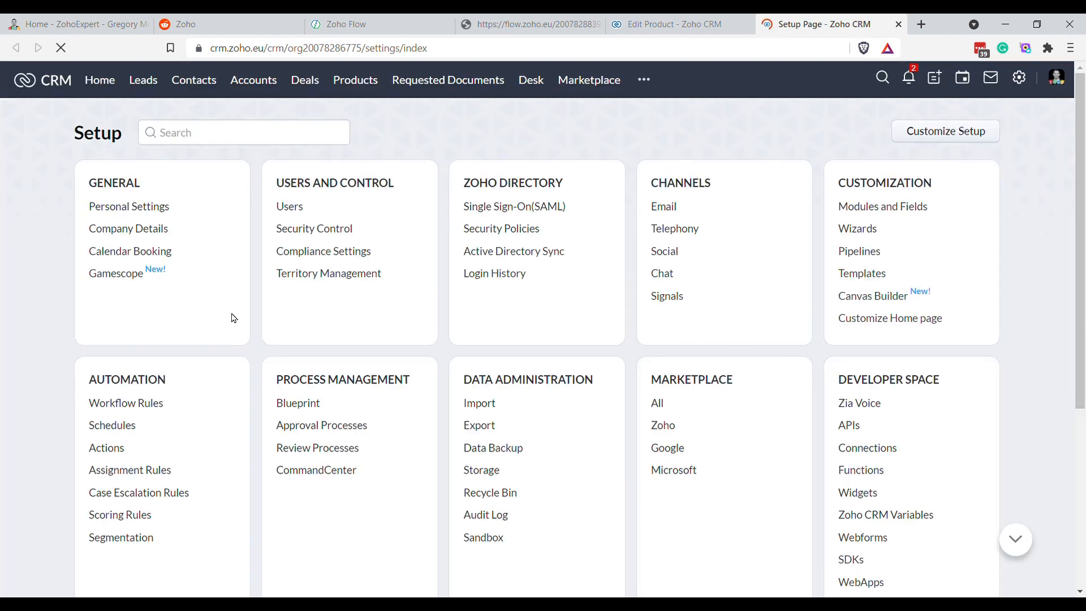
Rename the workflow rule to 'OnEdit Products Send To Zoho Flow Webhook', then return to the product form
click(125, 402)
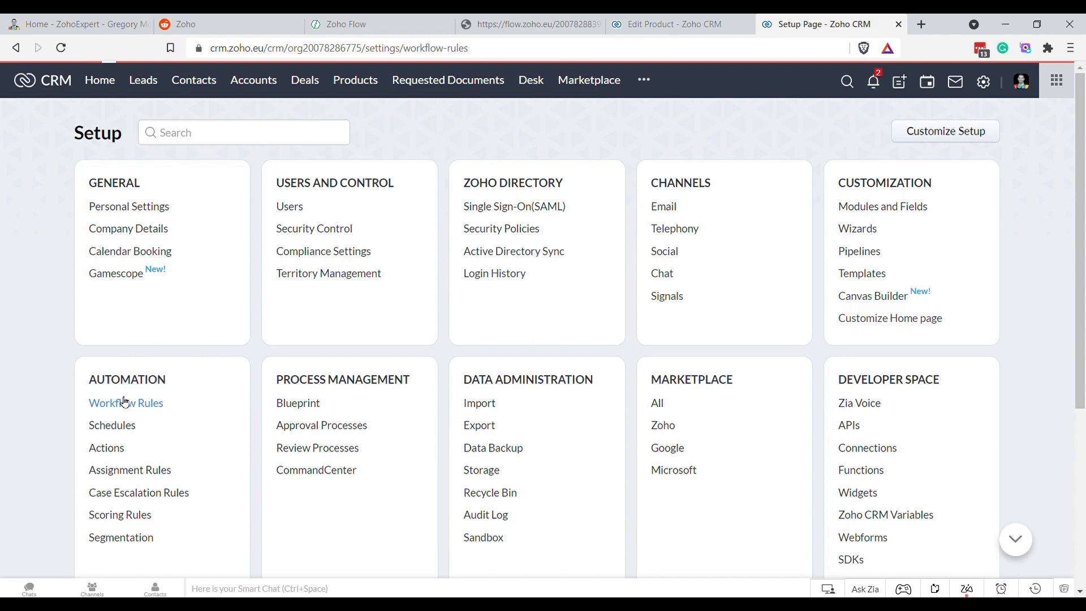
click(125, 402)
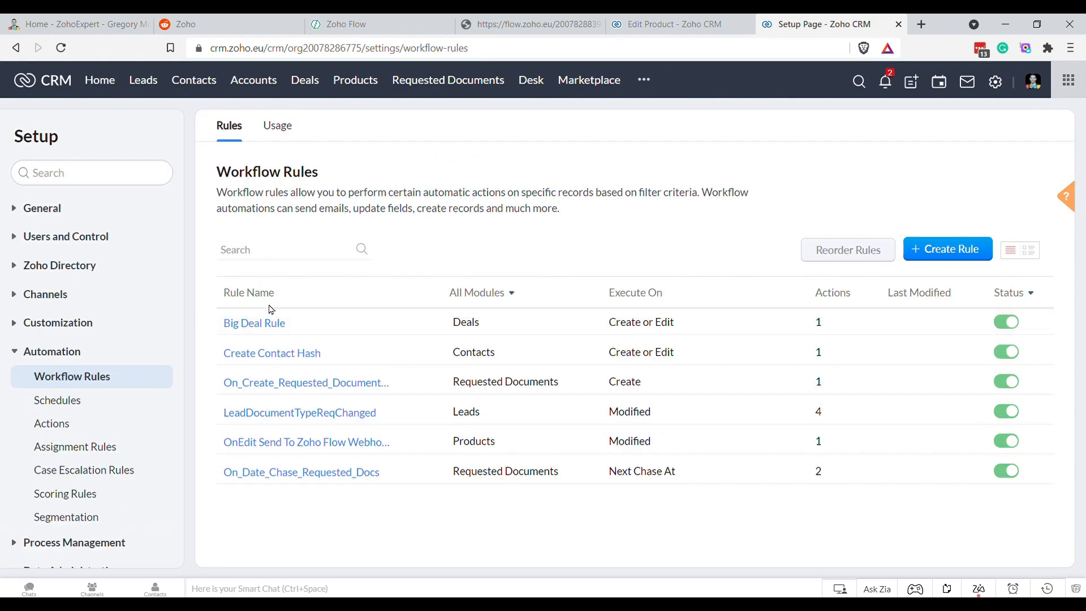
mouse_move(311, 442)
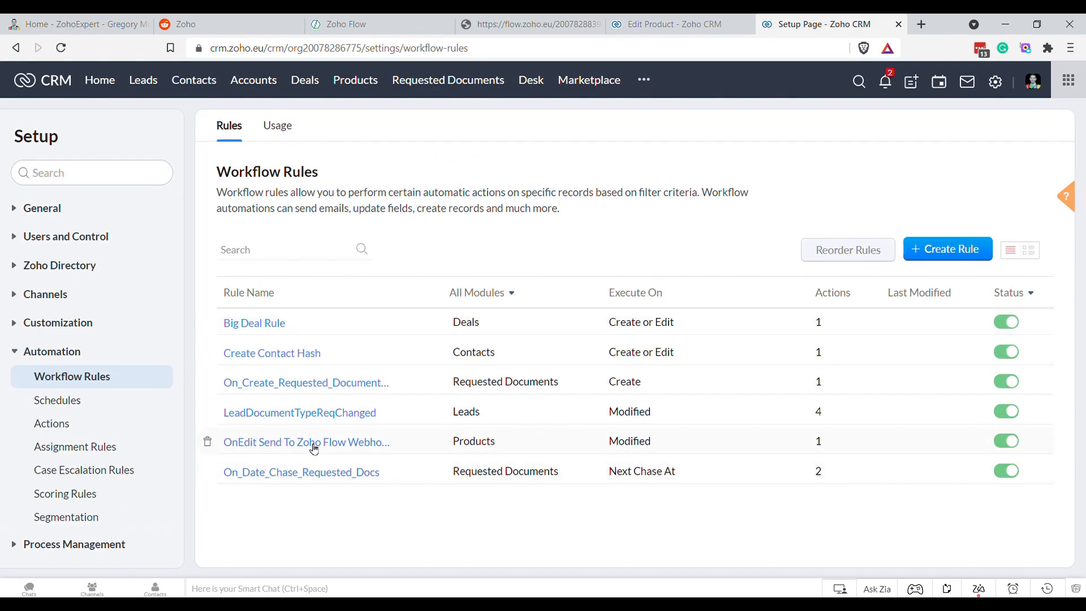
click(306, 441)
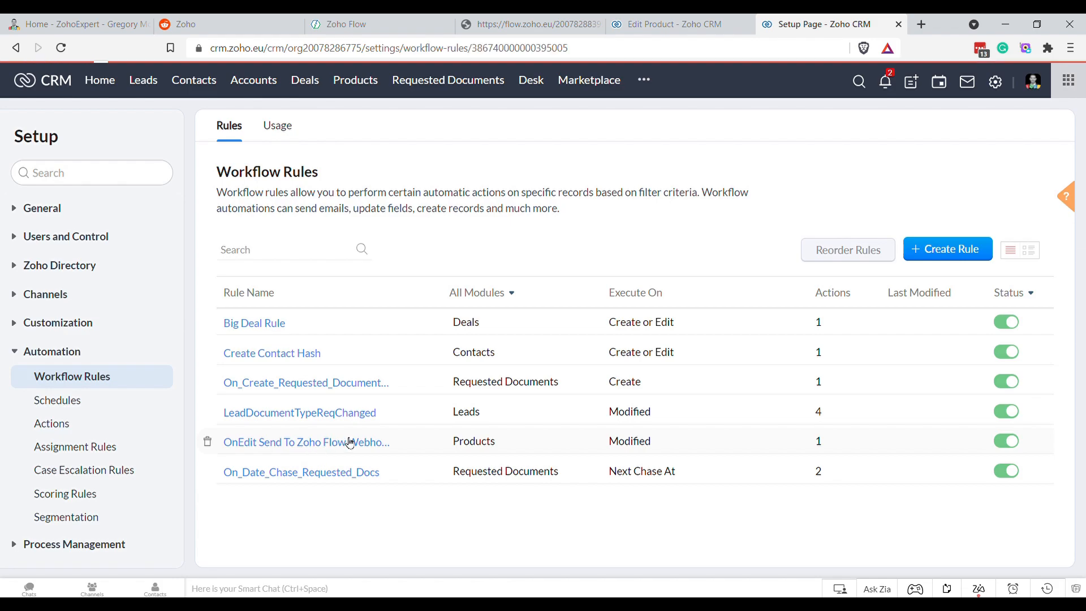
click(306, 442)
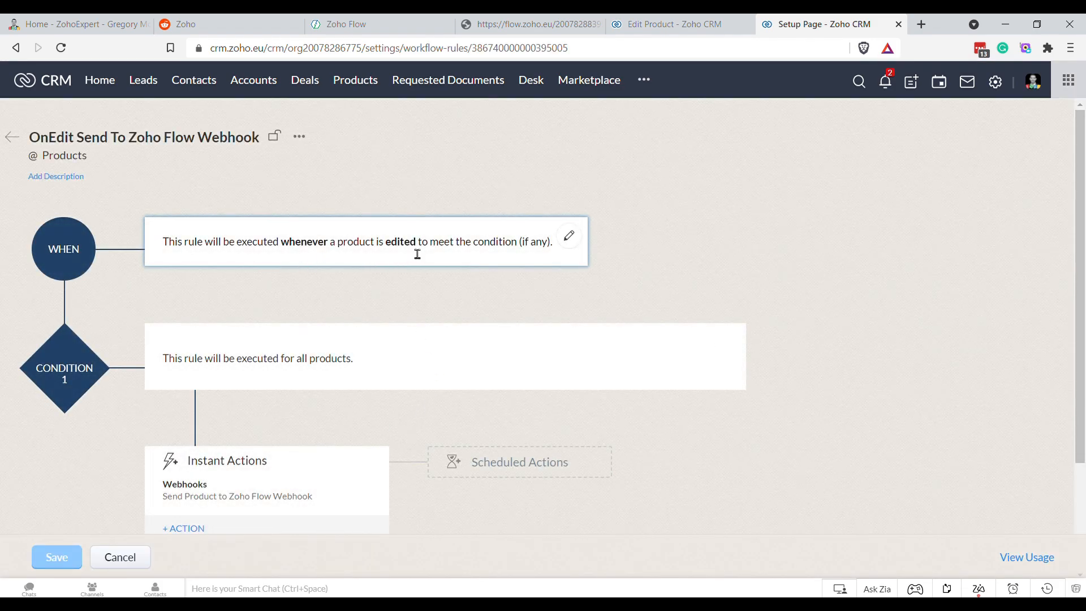
click(299, 136)
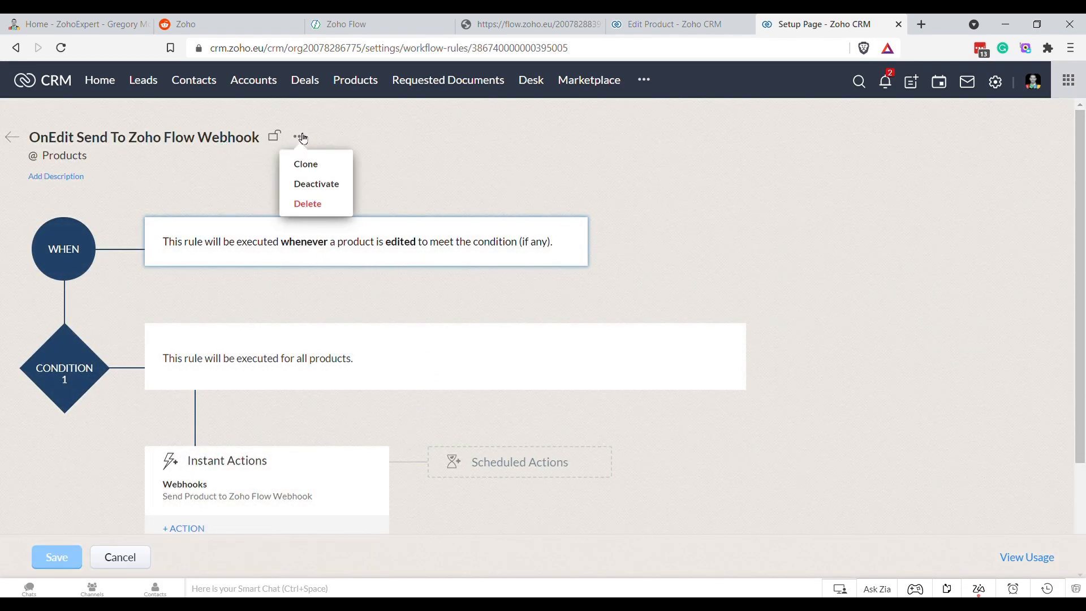
click(143, 136)
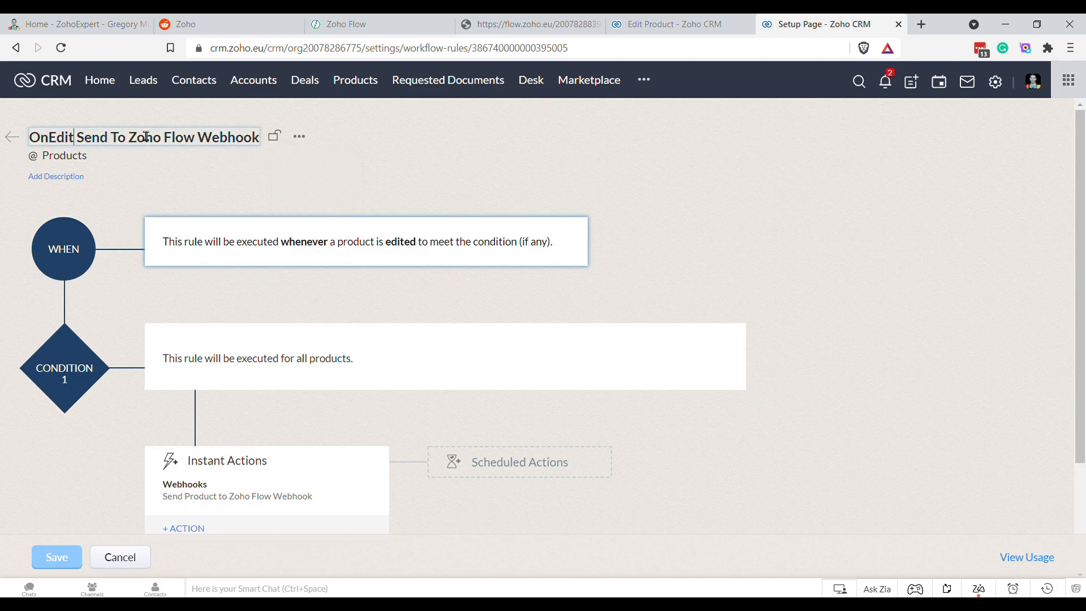
text(Products)
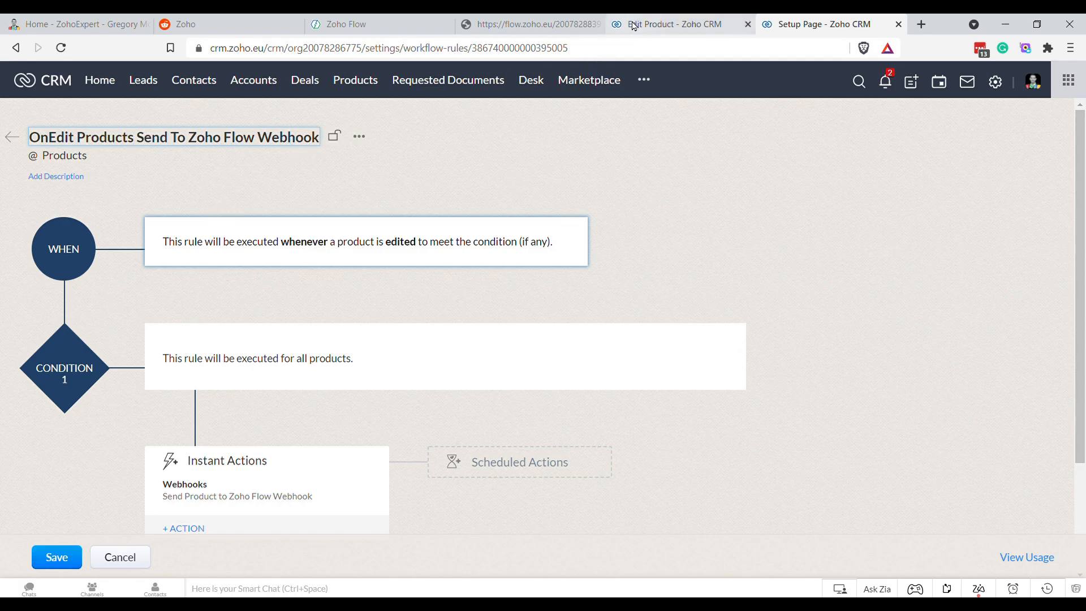
click(672, 25)
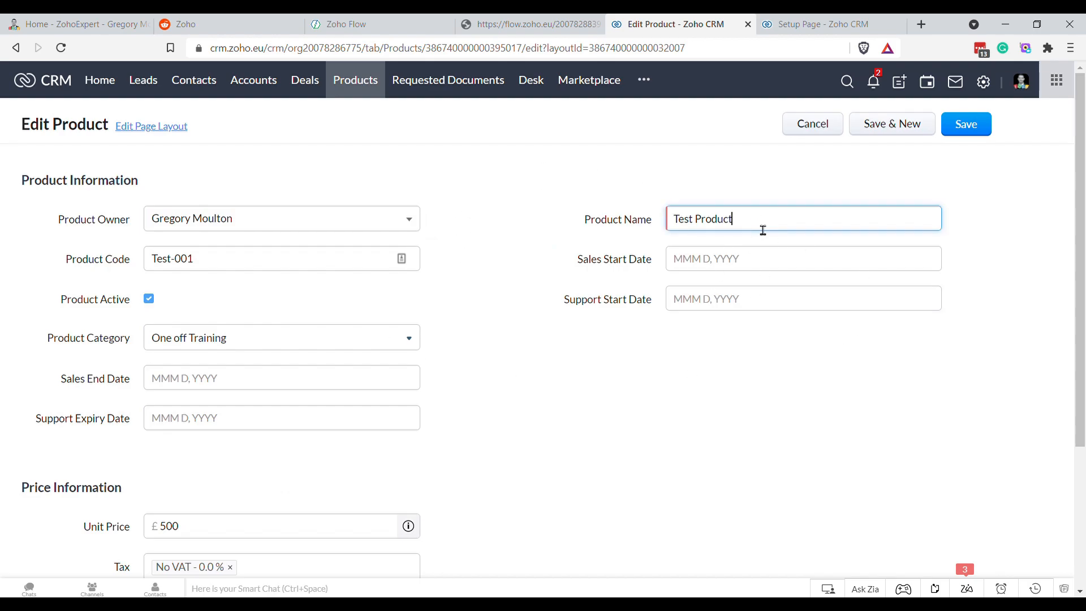
Rename the product to 'Test Product Edited', save it, and finish the Flow webhook trigger
text(Edited)
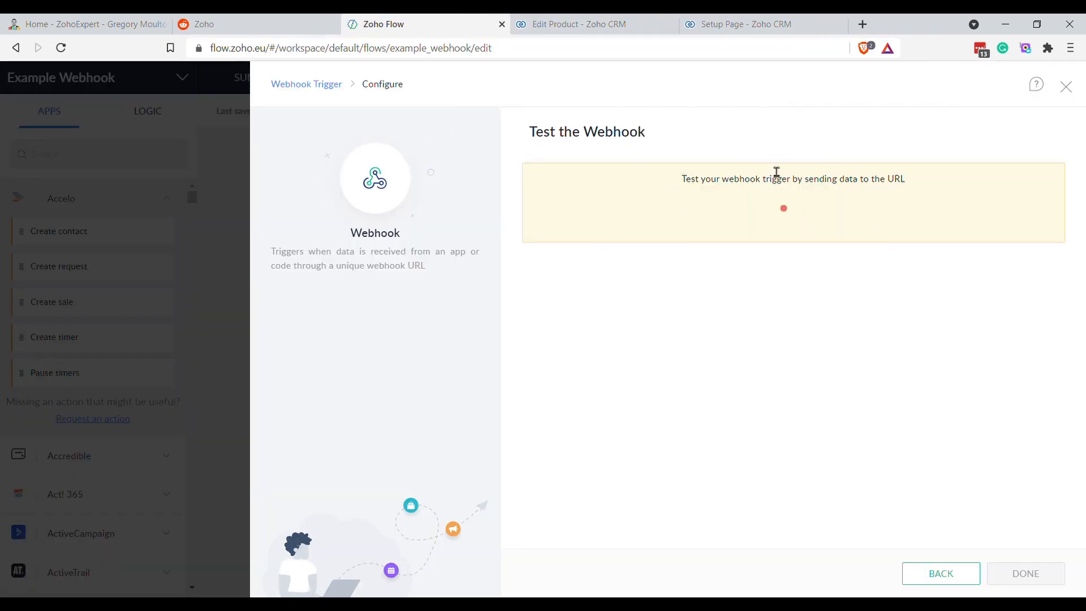
click(579, 25)
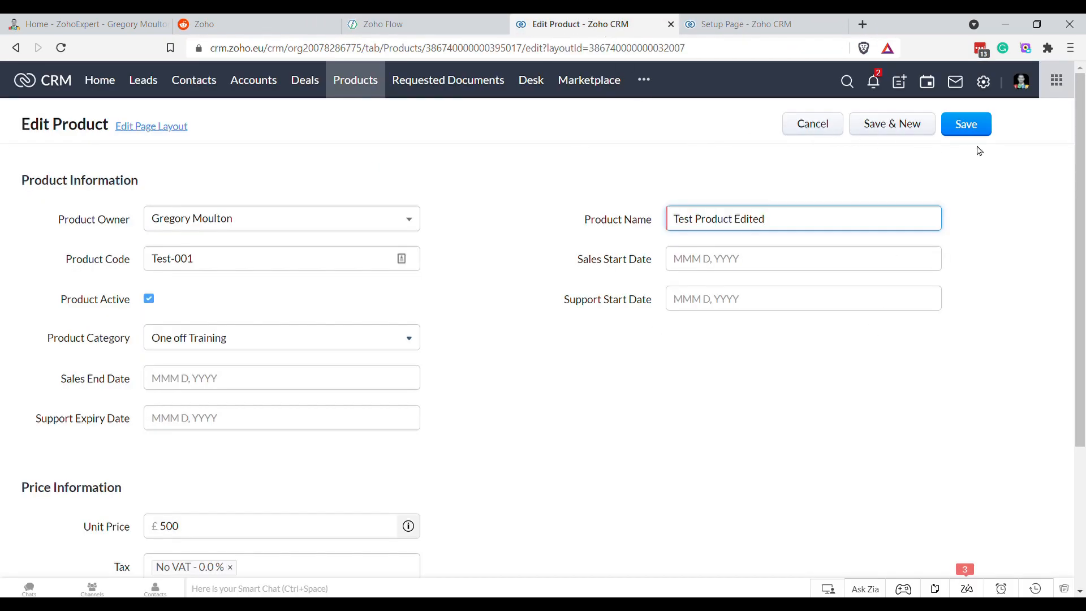
click(965, 124)
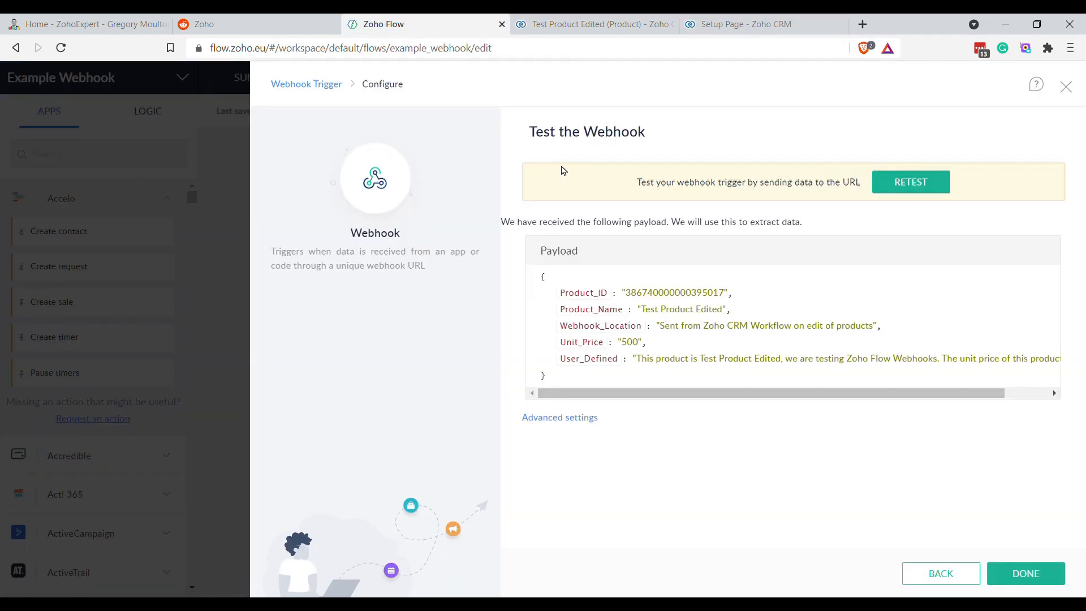
mouse_move(800, 353)
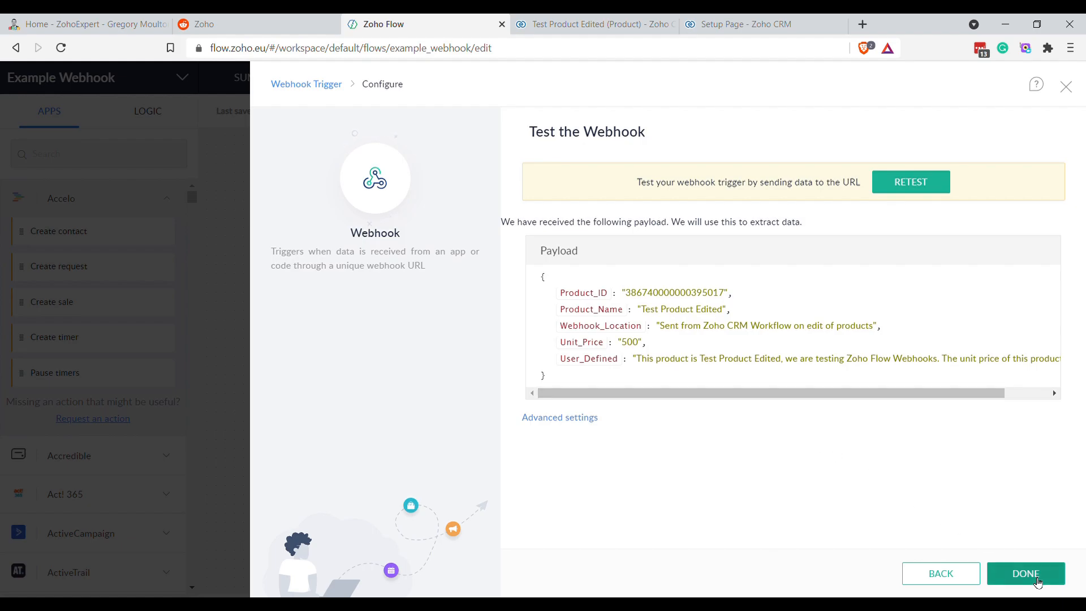
click(1025, 573)
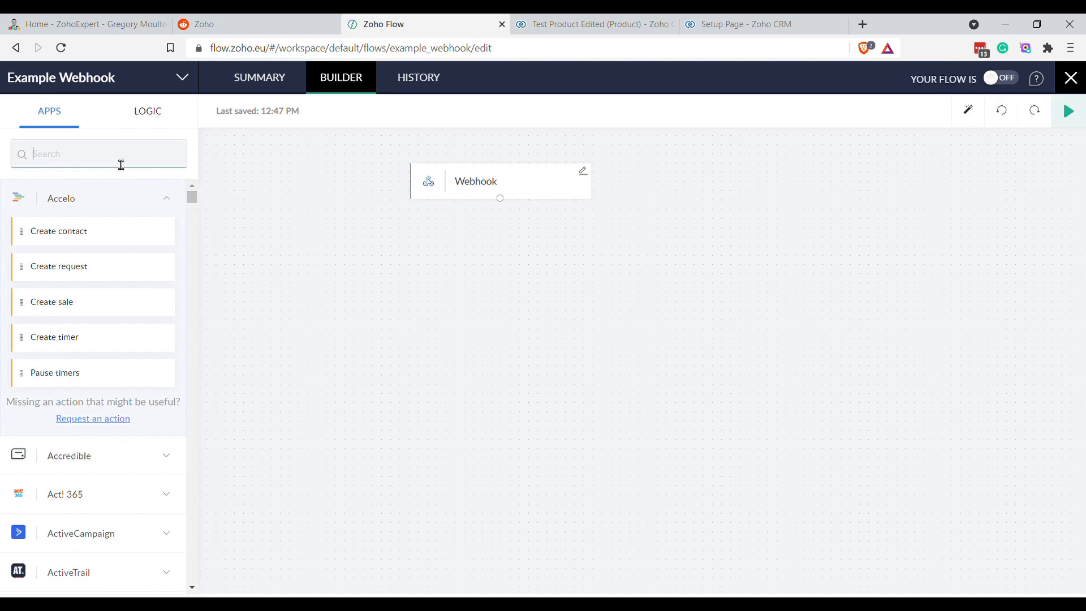
Search apps for Zoho and drag Zoho CRM's 'Create module entry' action onto the canvas
text(a)
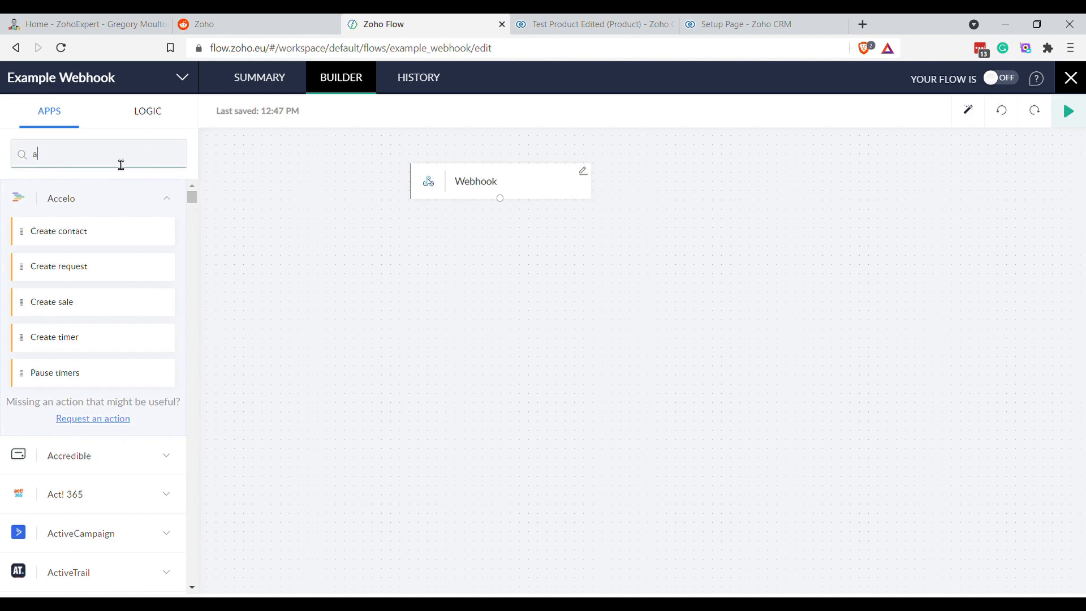
text(dd)
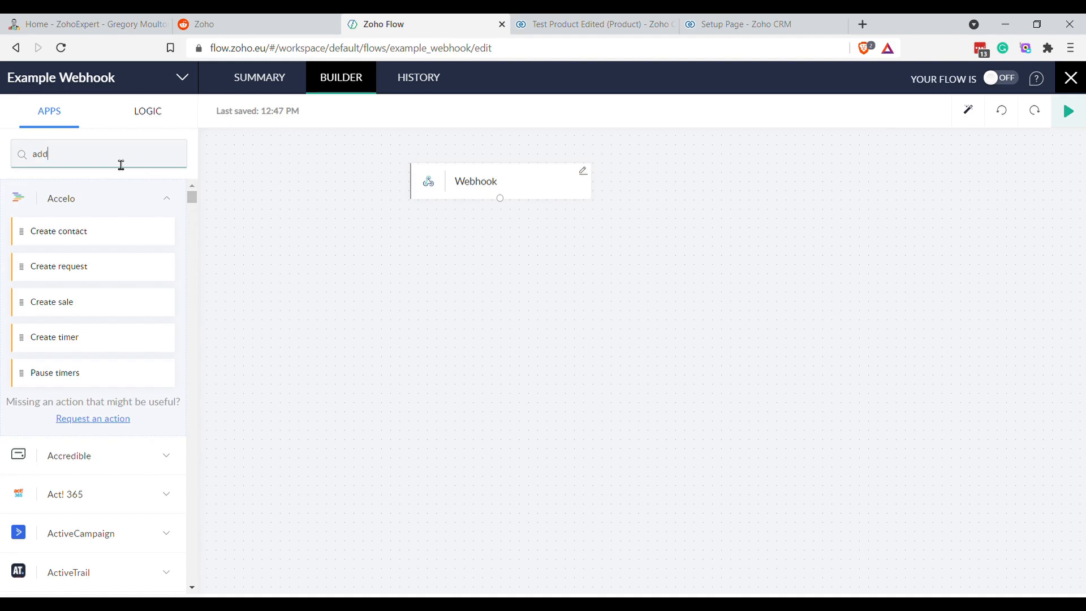
text(zoho)
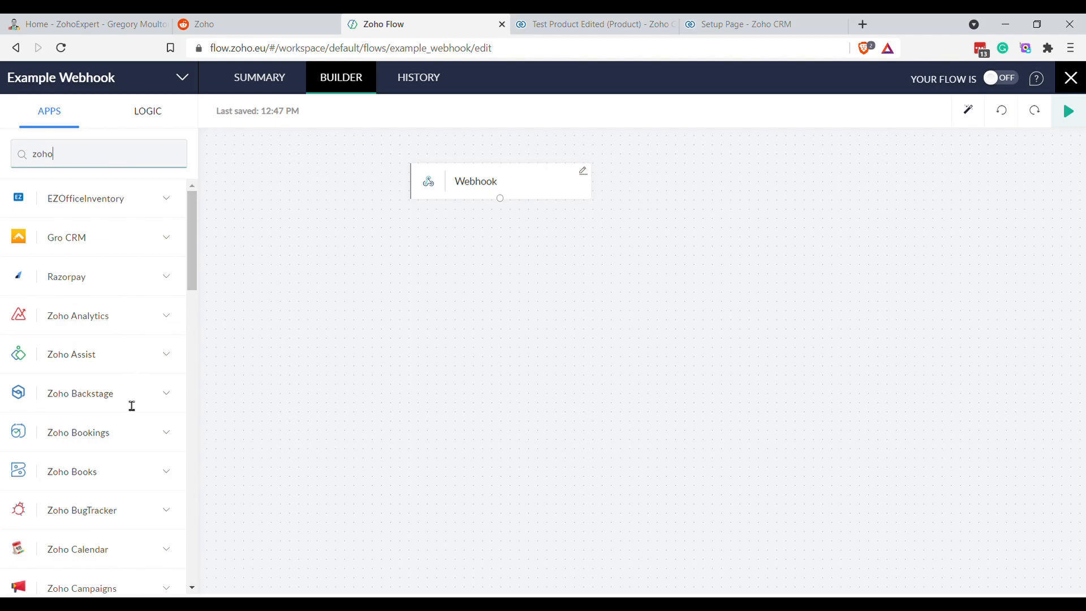
scroll(down, 3)
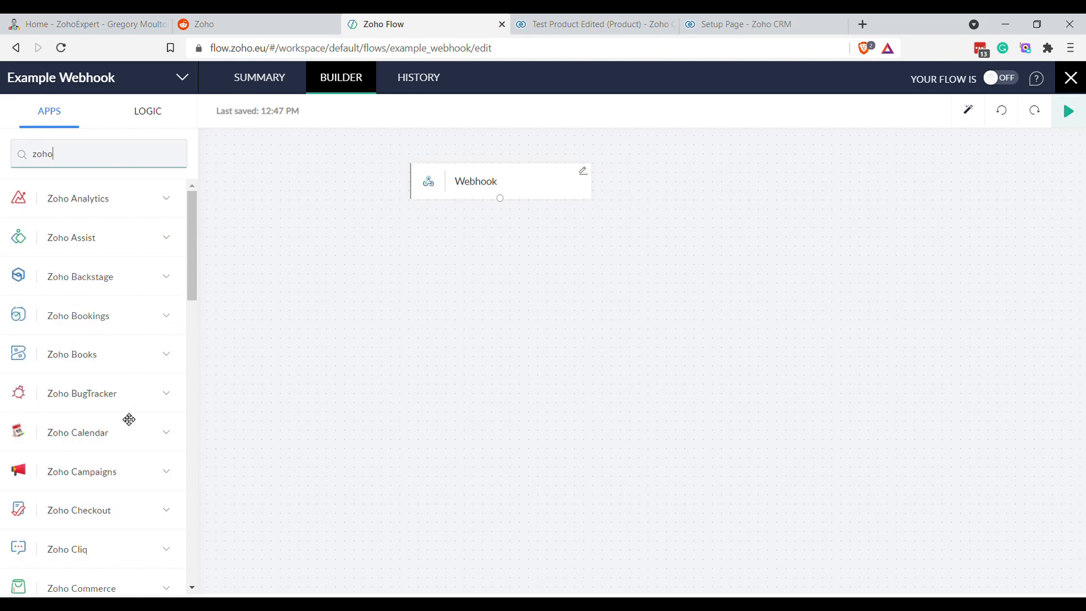
scroll(down, 3)
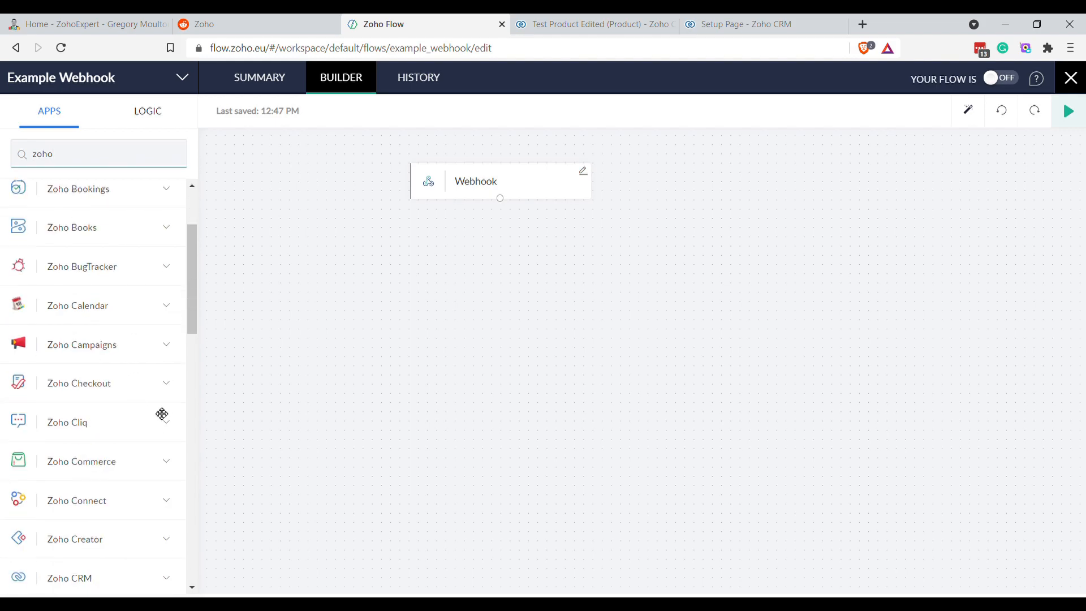
scroll(down, 3)
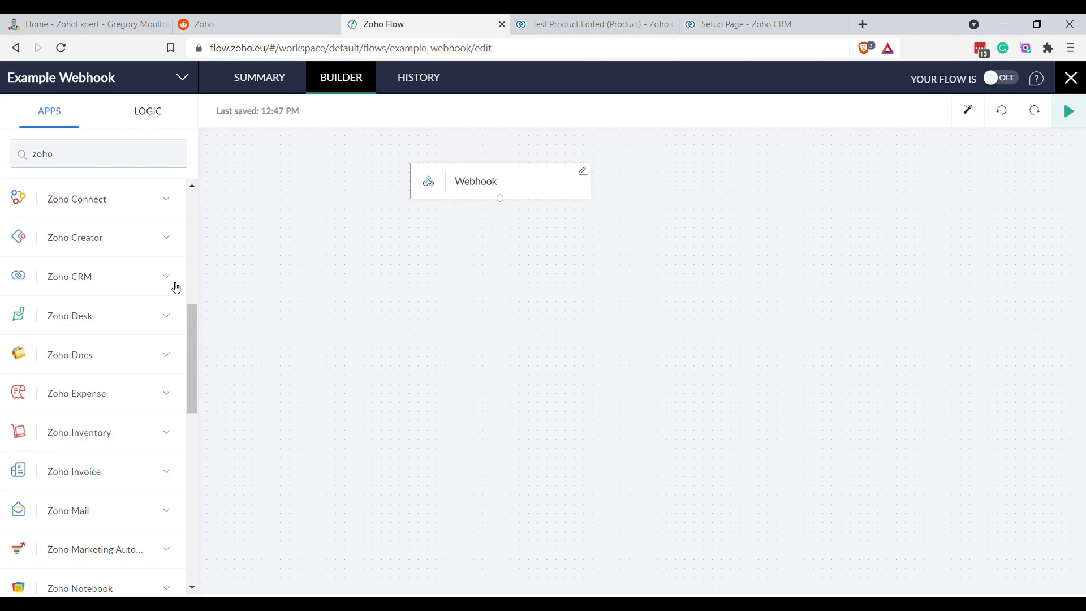
click(69, 276)
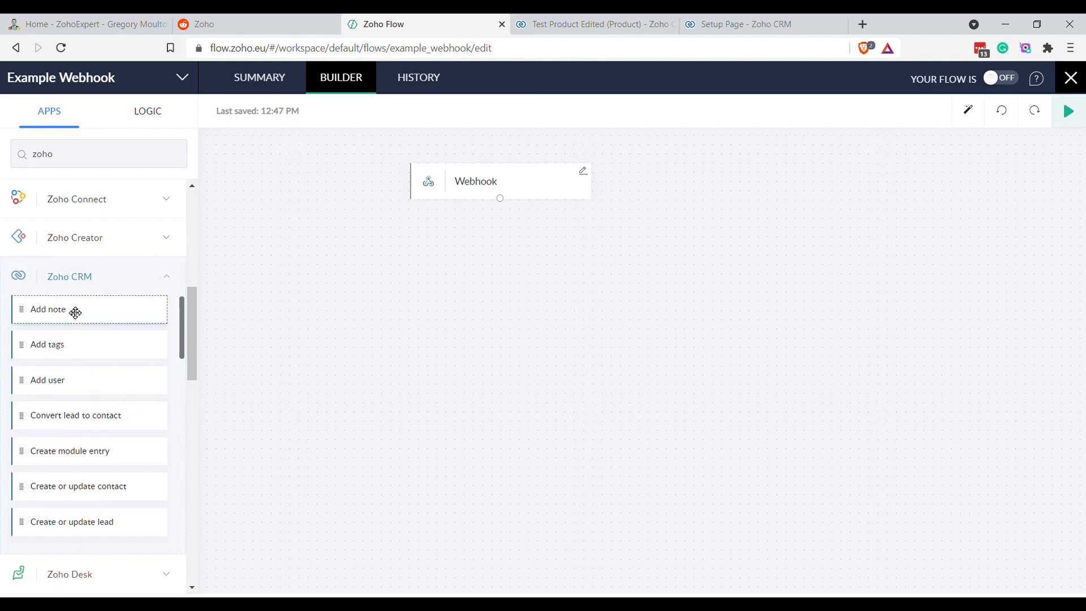
scroll(down, 3)
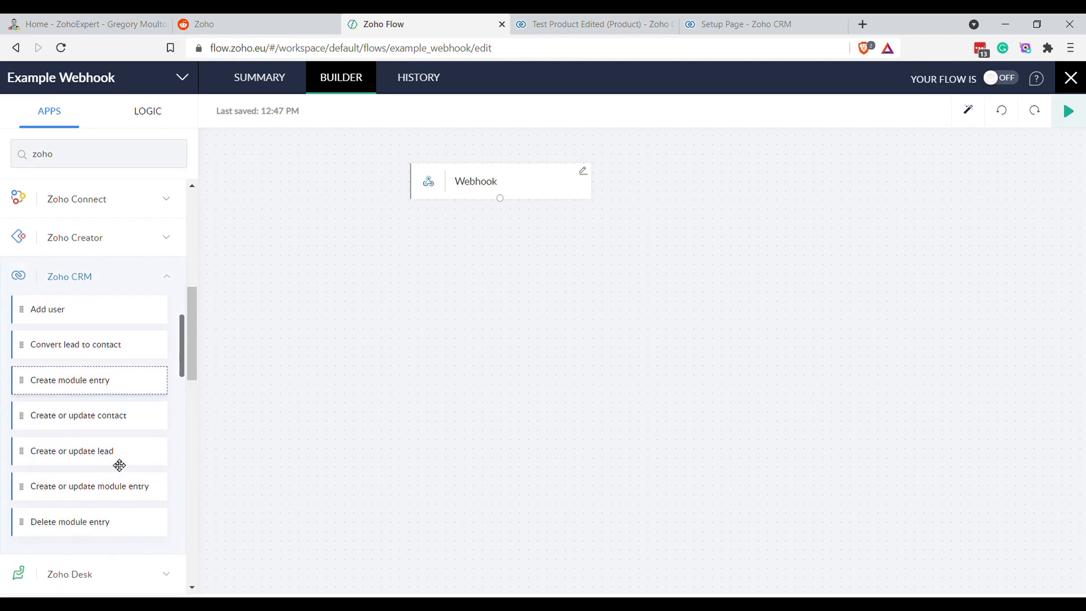
drag(69, 379, 530, 286)
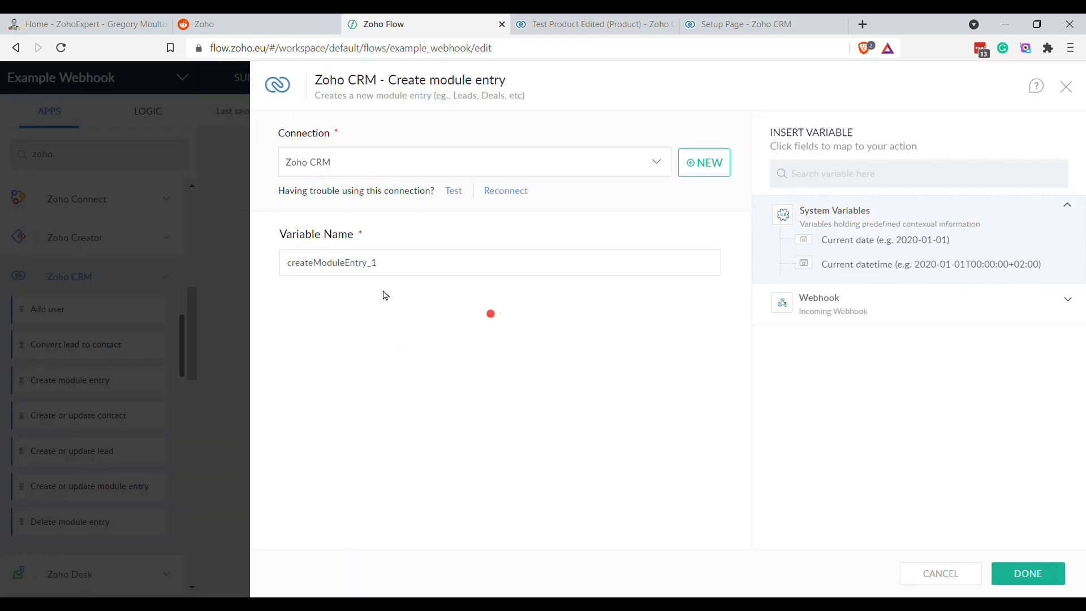
Target the Tasks module, enter subject 'Product Updated:', and show the webhook payload variables
click(494, 327)
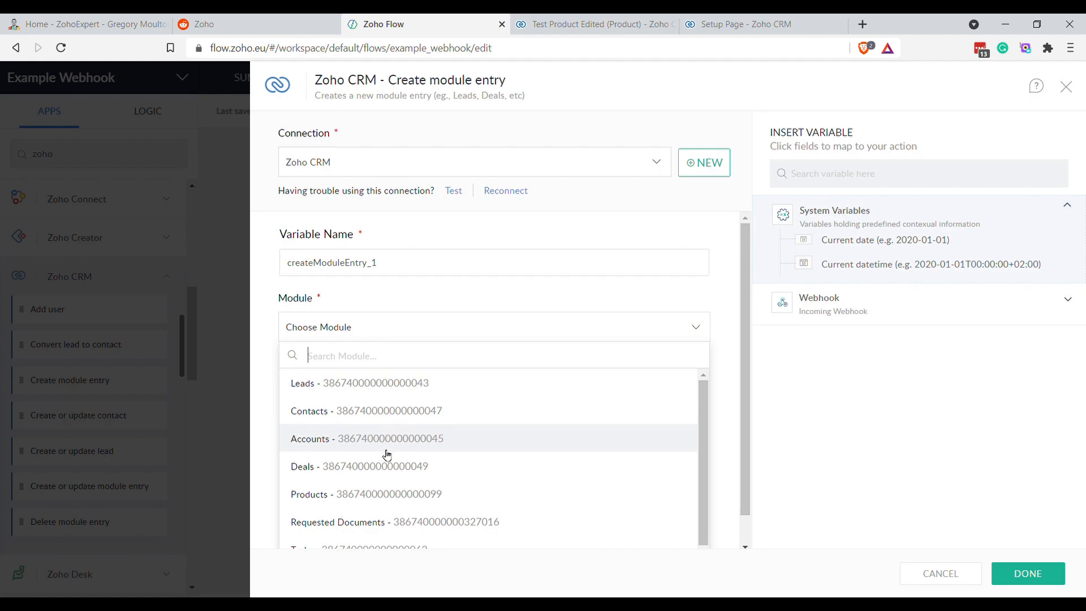
click(300, 549)
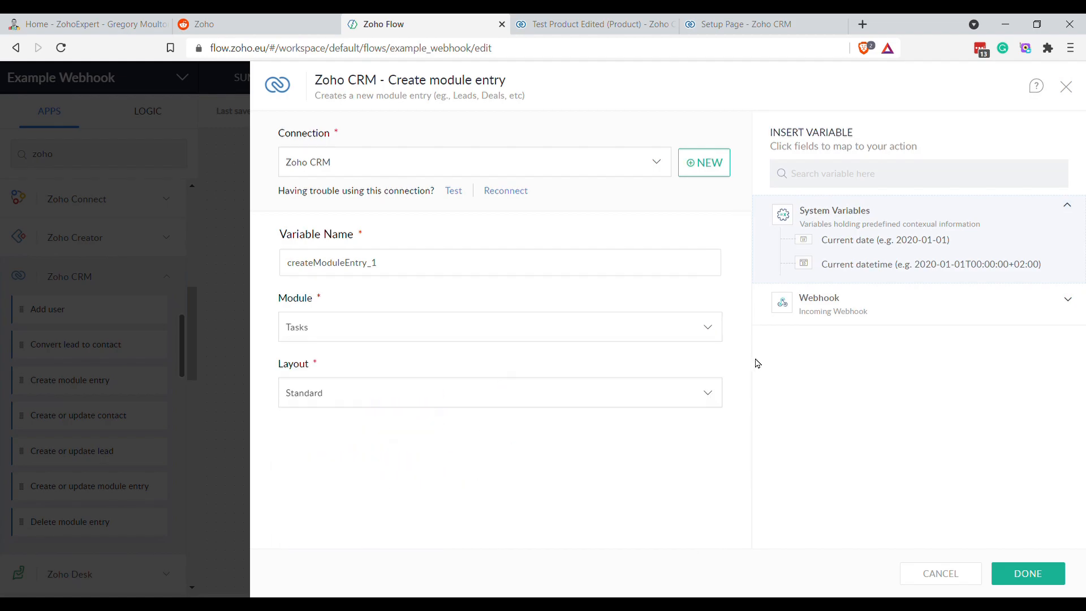
scroll(down, 3)
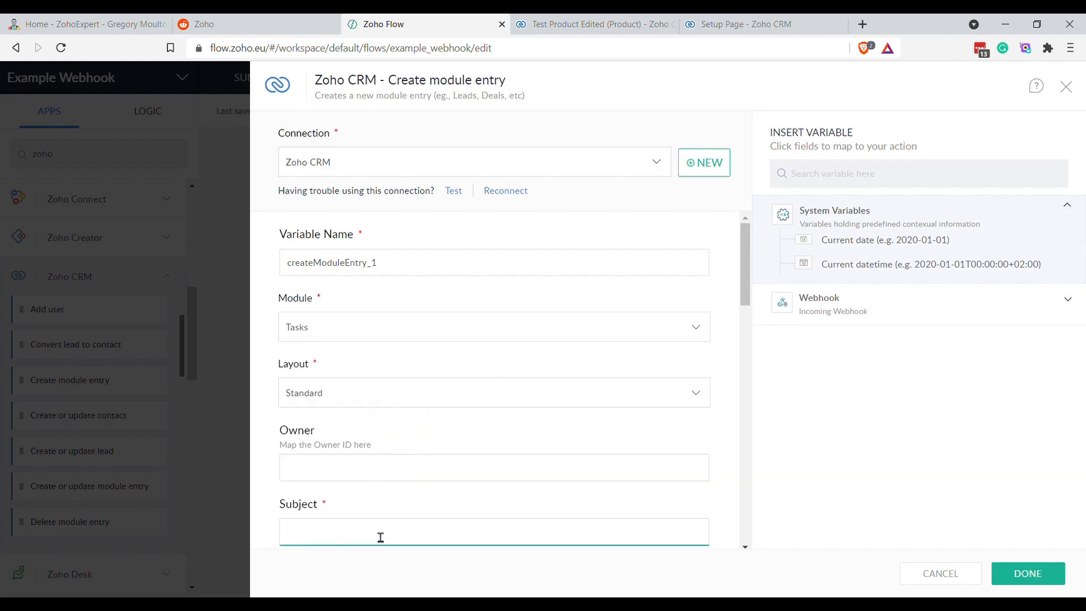
text(Product Updated:)
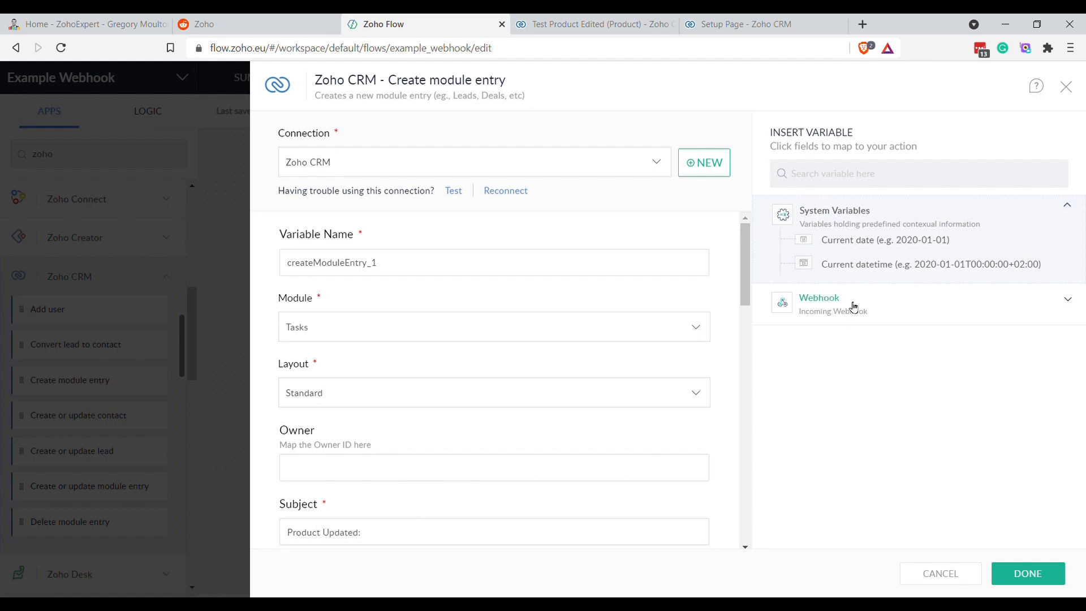
click(819, 303)
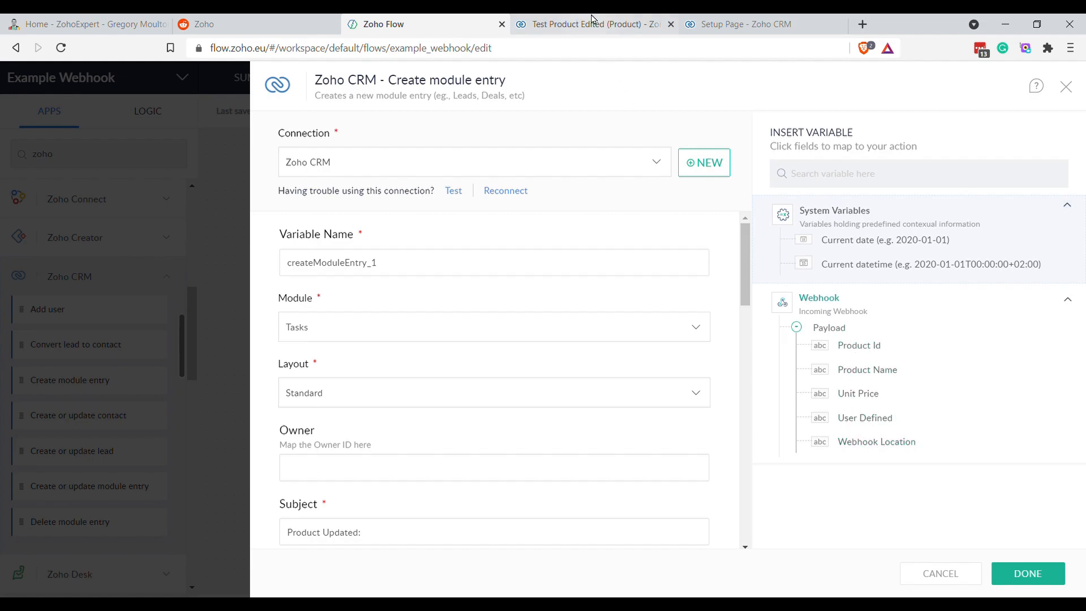
Add a Product_Description parameter mapped to the product's Description field in the CRM webhook
click(745, 24)
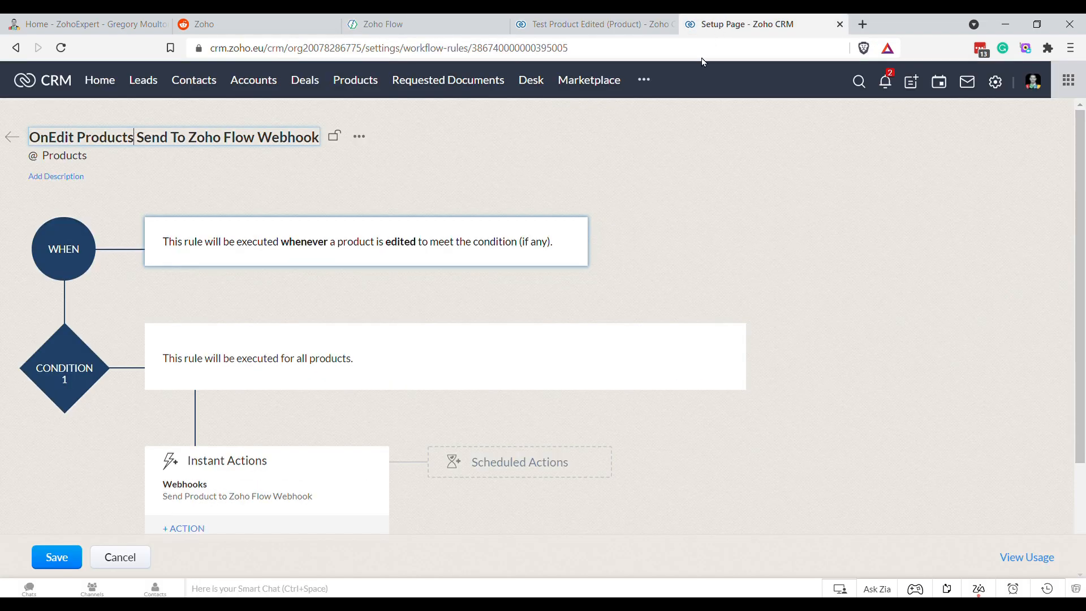
scroll(down, 3)
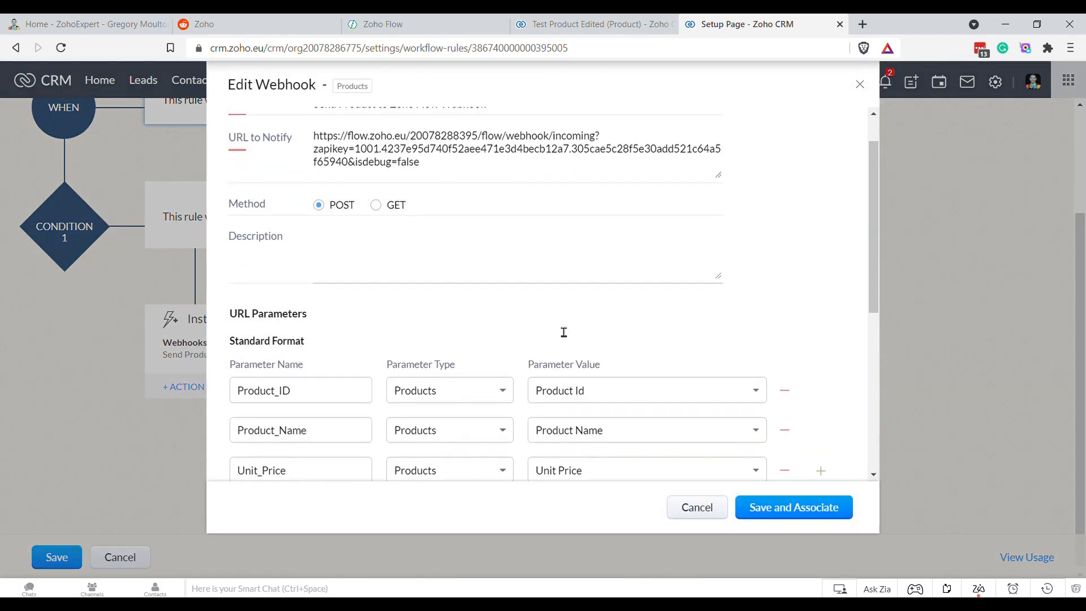
scroll(down, 3)
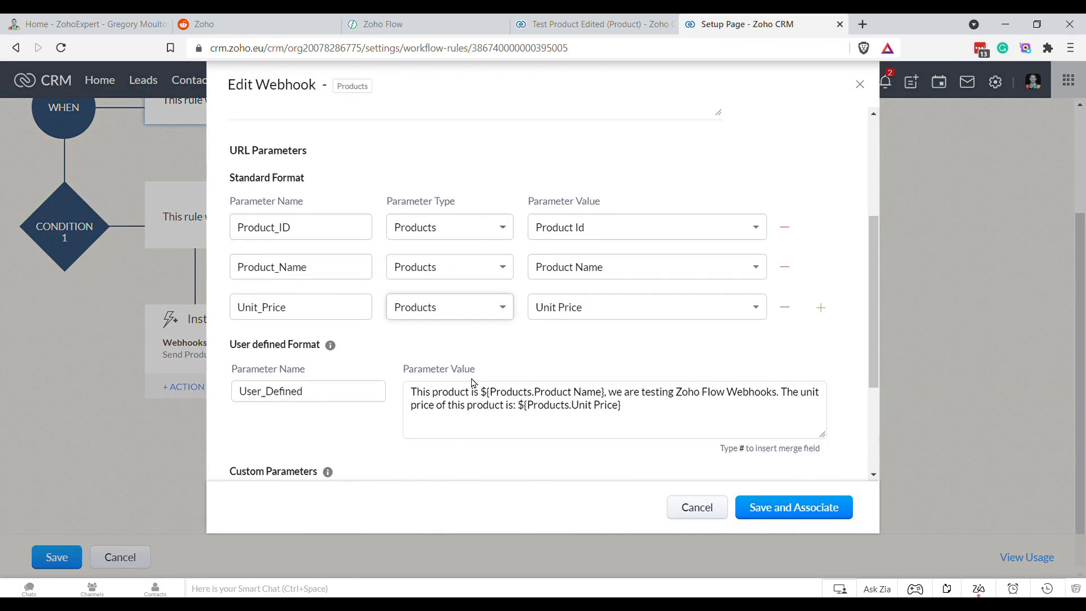
click(382, 24)
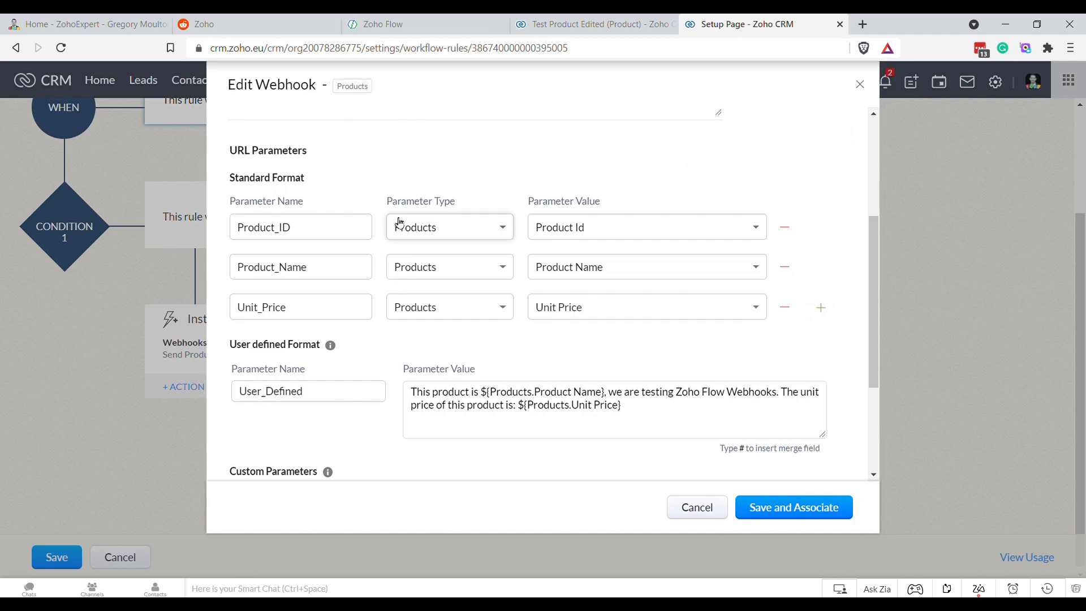
mouse_move(832, 319)
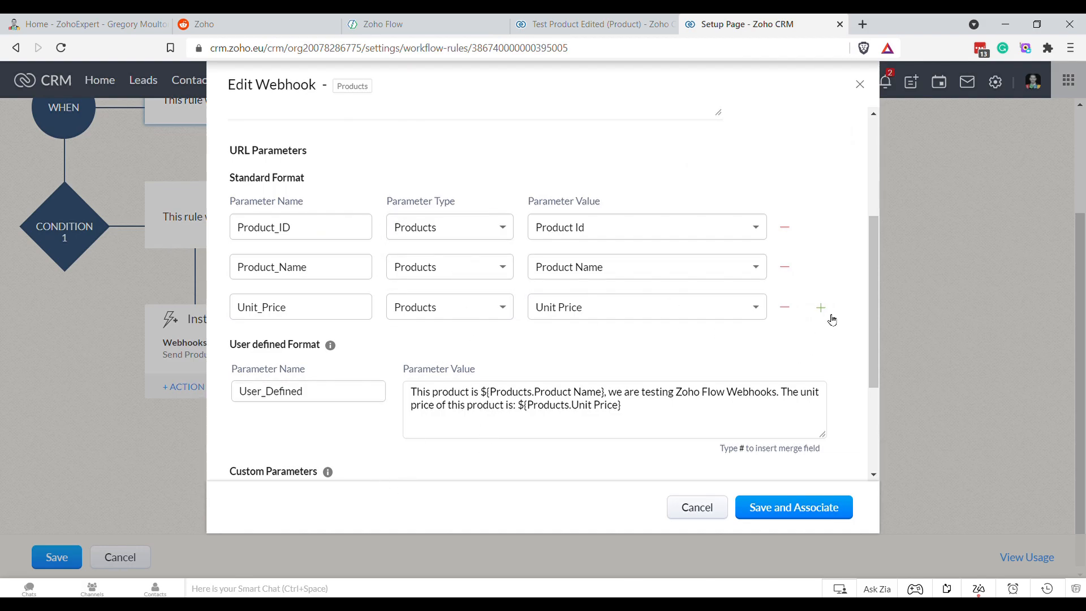
click(820, 308)
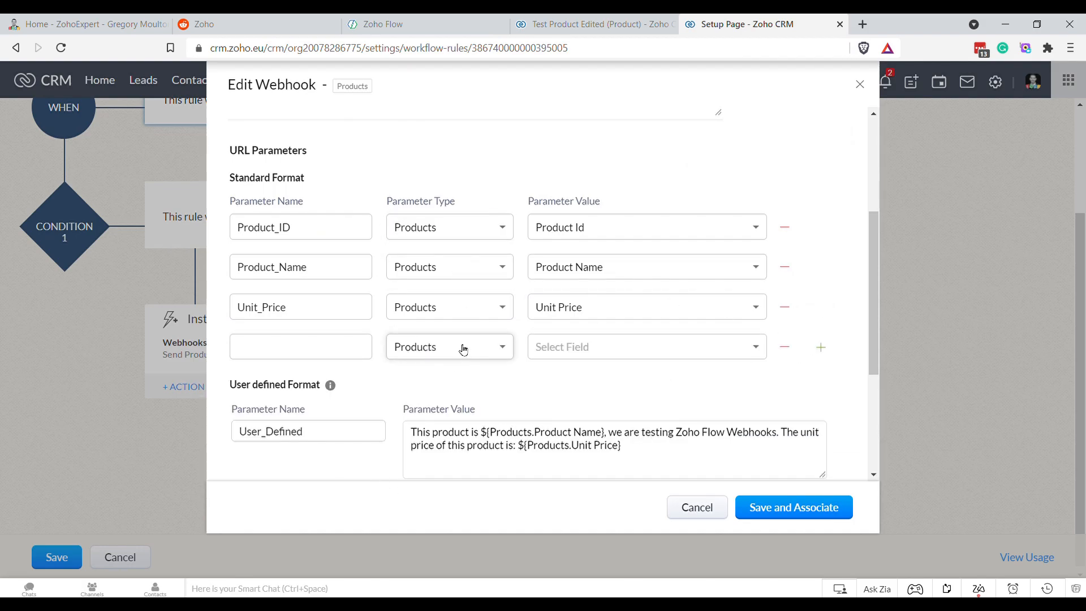
click(644, 346)
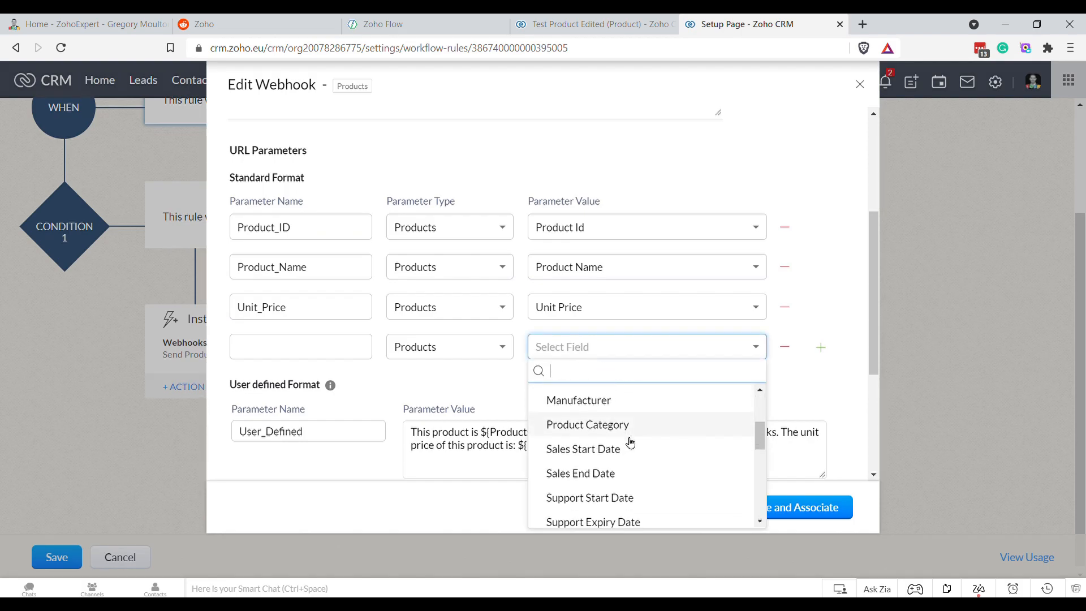
text(des)
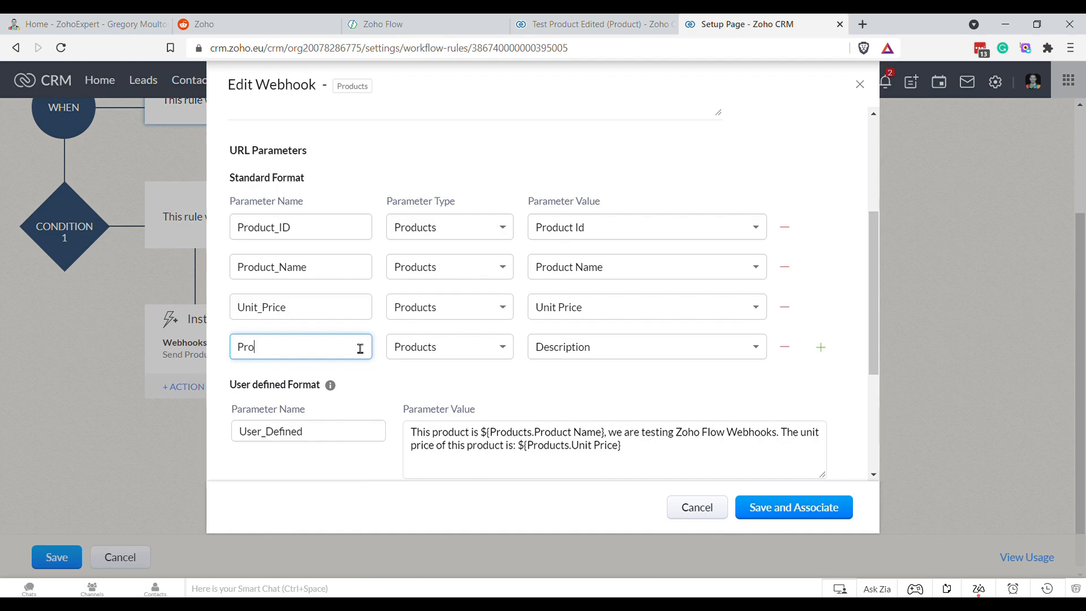
text(duct_Description)
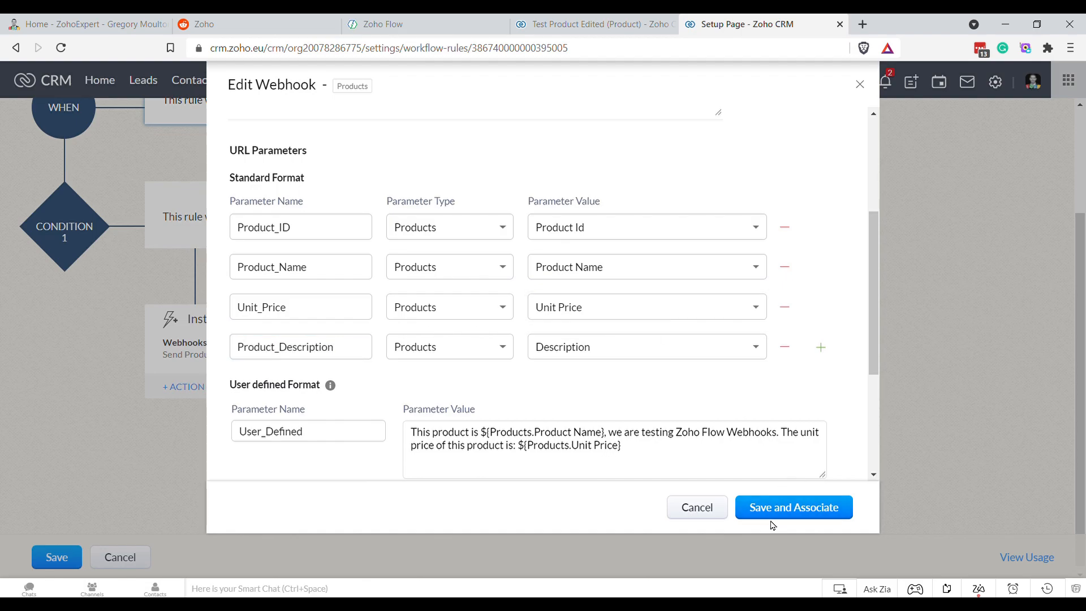
Save and associate the webhook, then save the OnEdit Products workflow rule
click(793, 506)
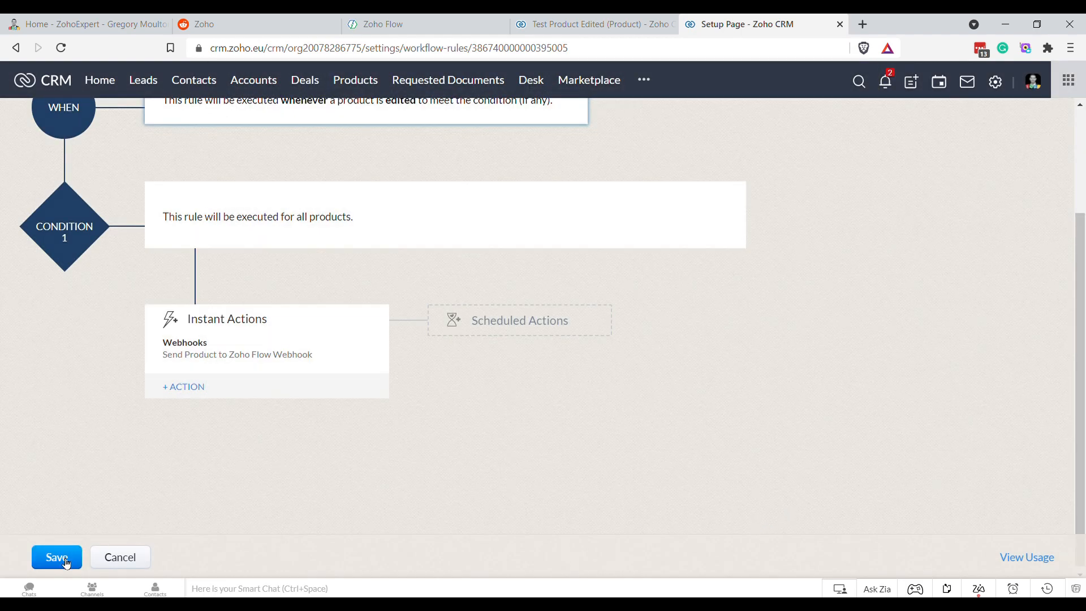
click(56, 557)
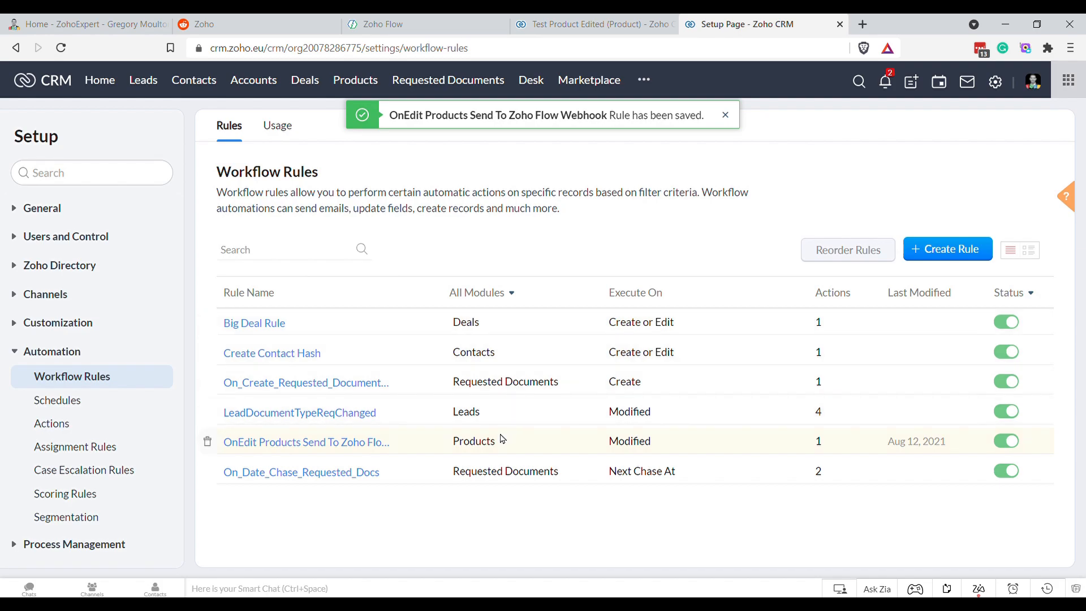
mouse_move(237, 469)
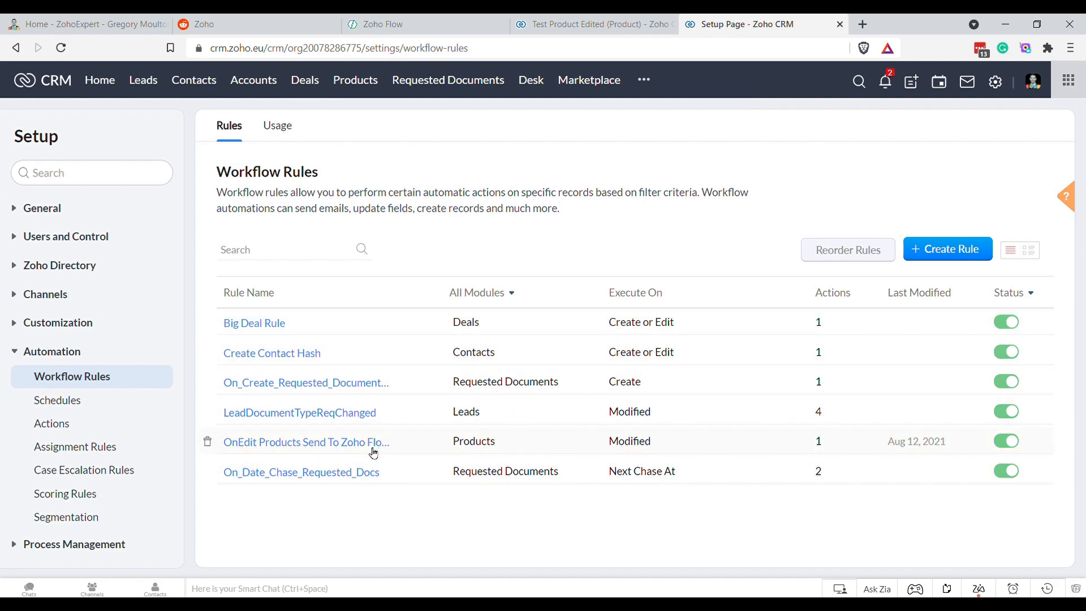
click(383, 24)
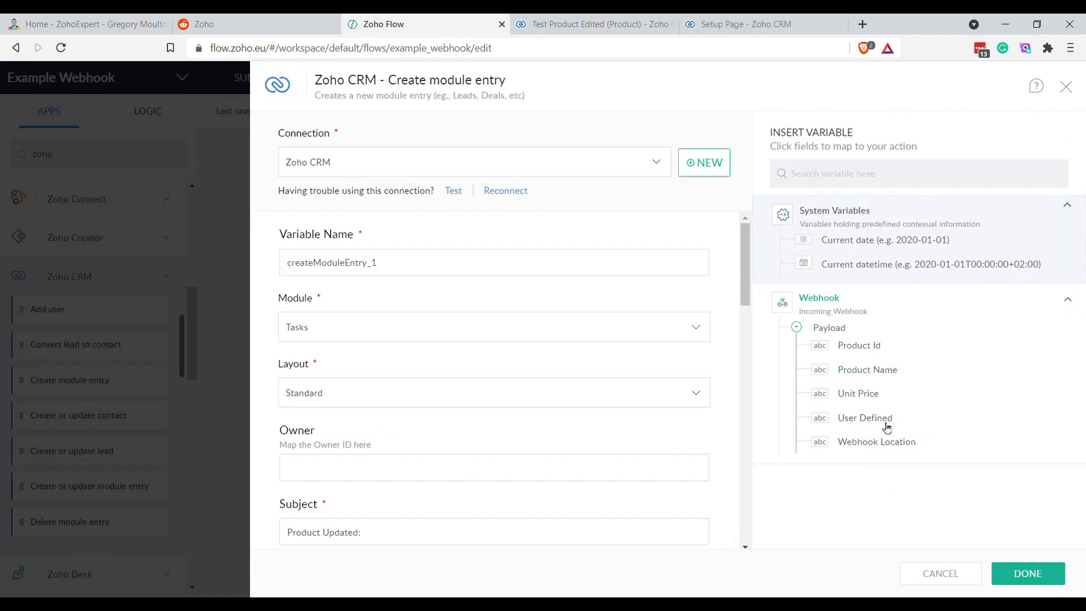
Set the task subject to Product Name '- Price:' Unit Price and due date to current date
scroll(down, 3)
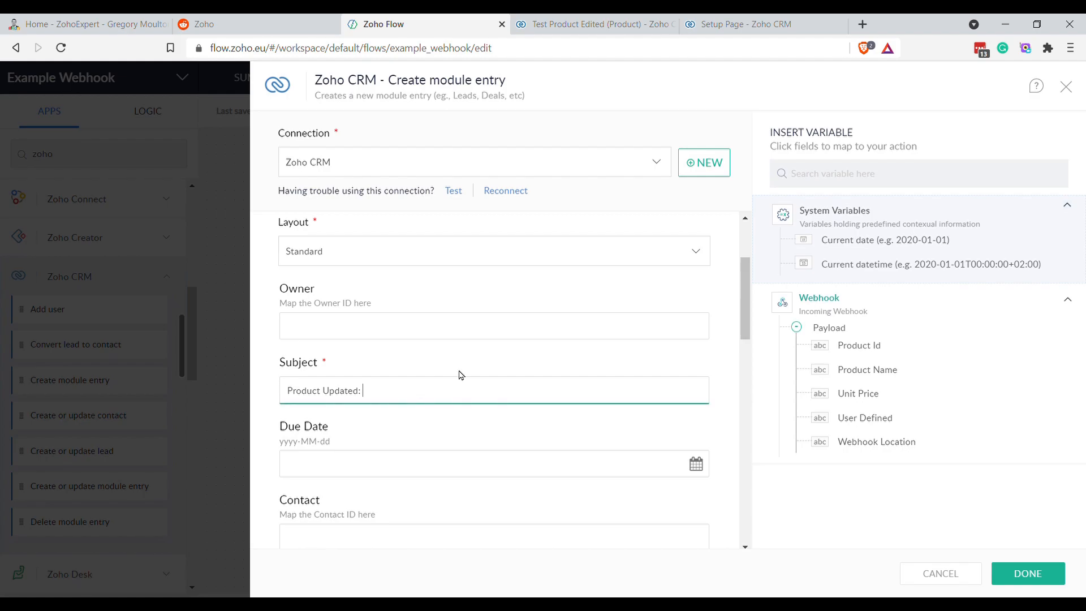
click(867, 369)
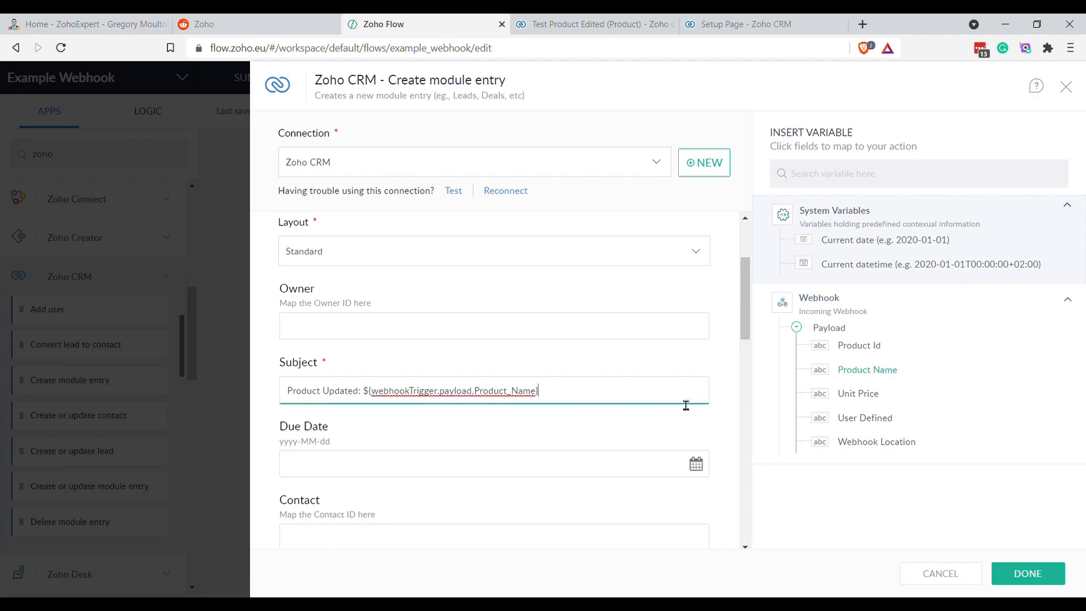
text(- Price@:)
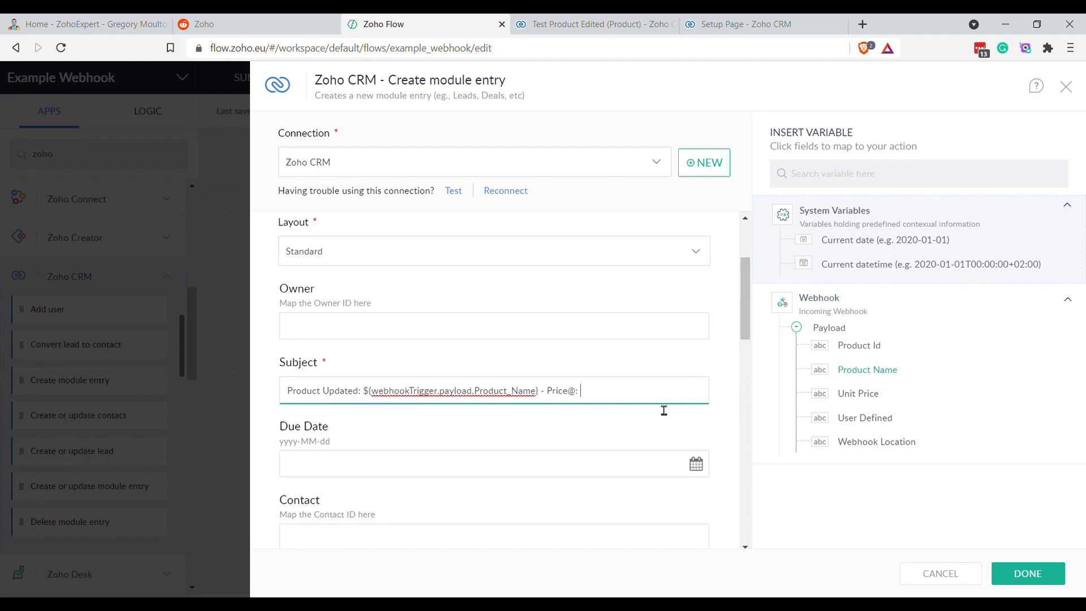
key(backspace)
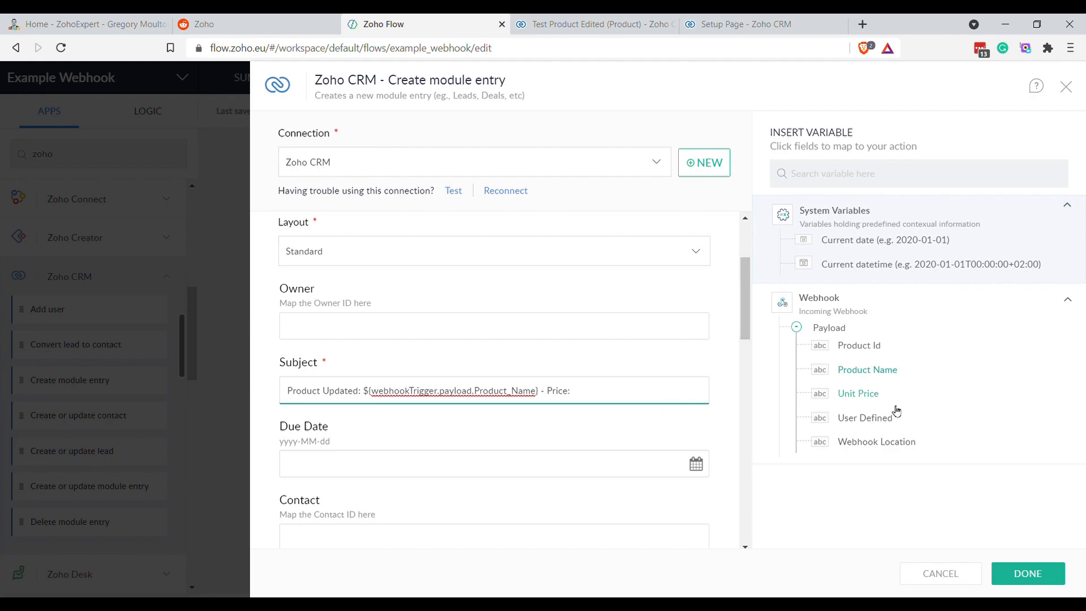
click(857, 393)
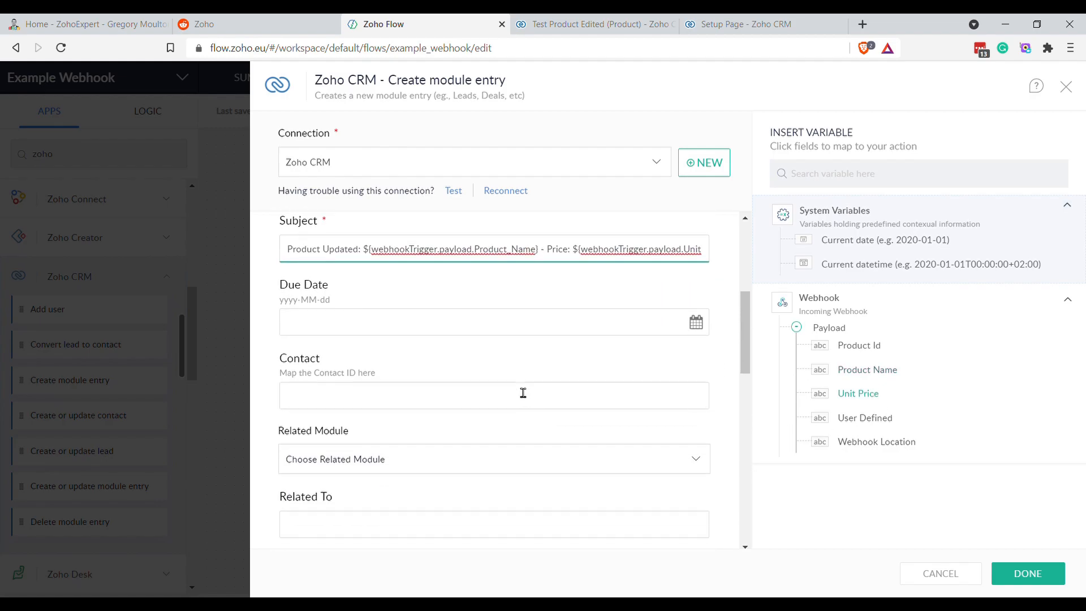
click(485, 322)
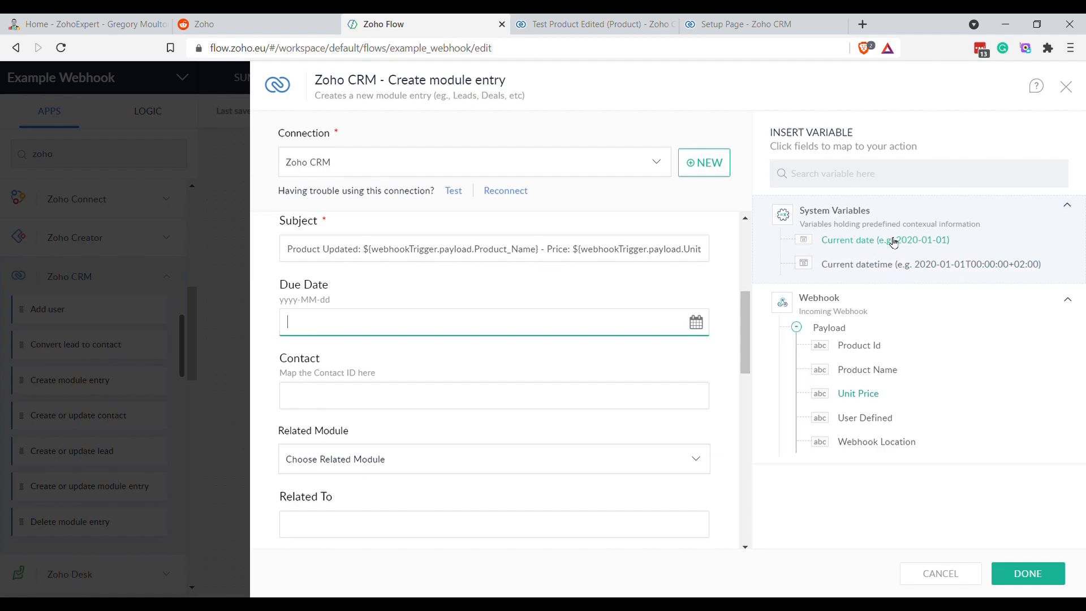
mouse_move(879, 235)
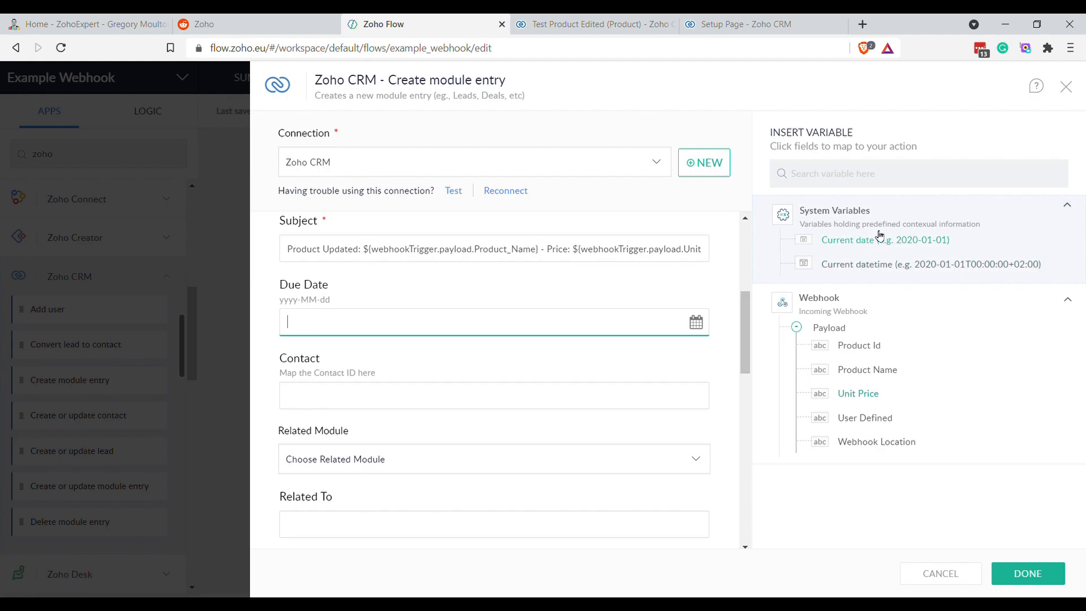
click(846, 240)
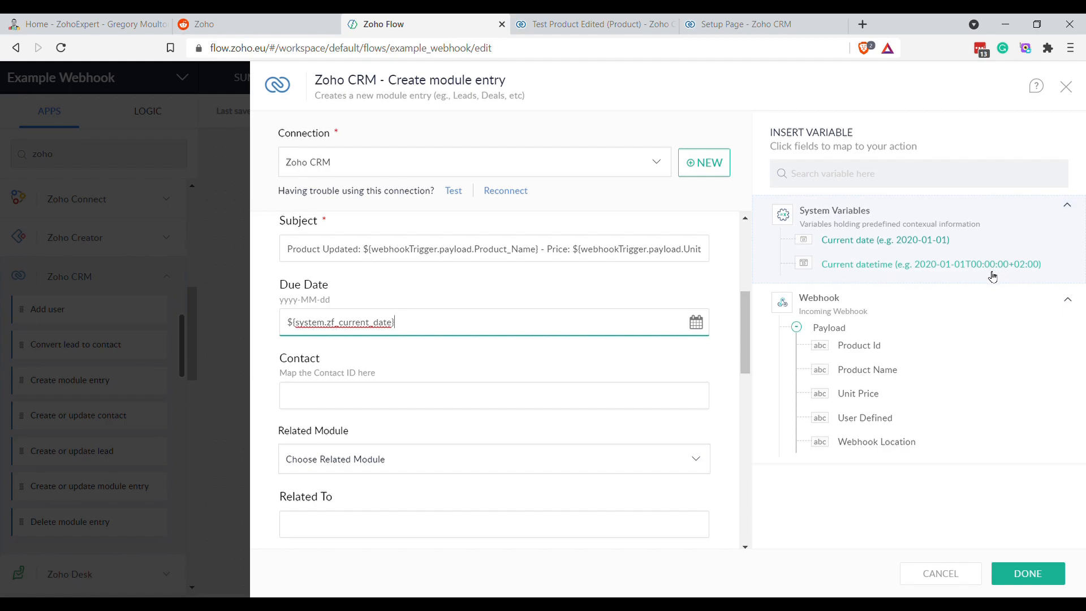
mouse_move(998, 269)
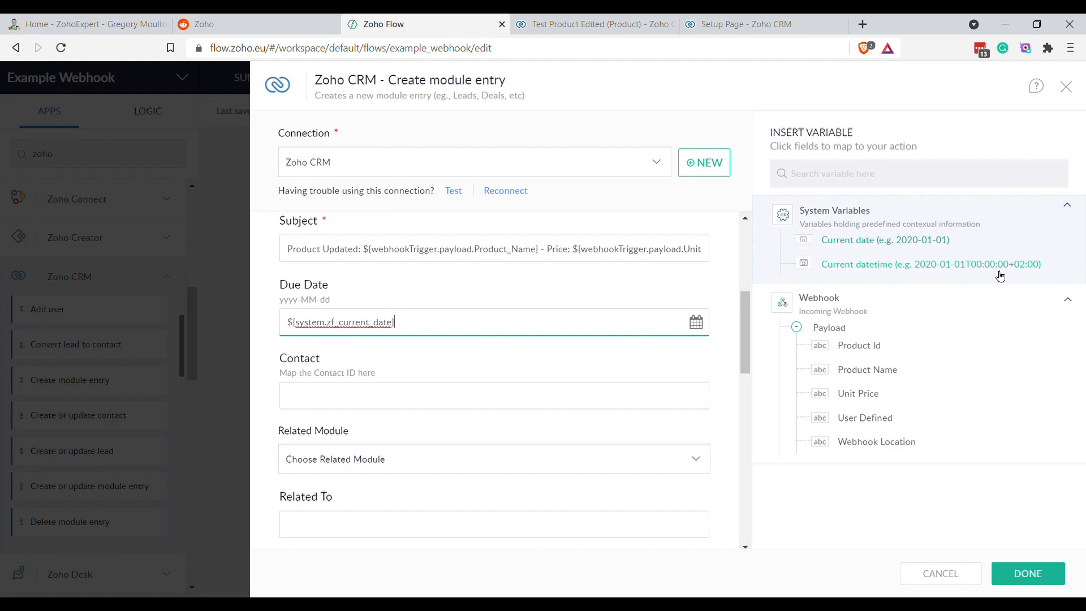
mouse_move(1043, 271)
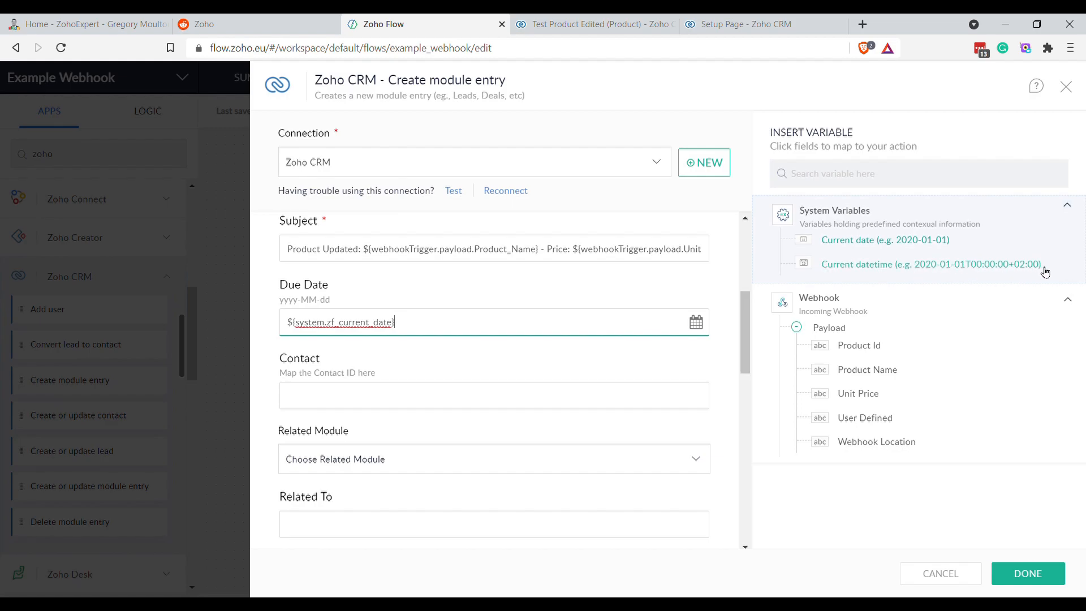
mouse_move(934, 269)
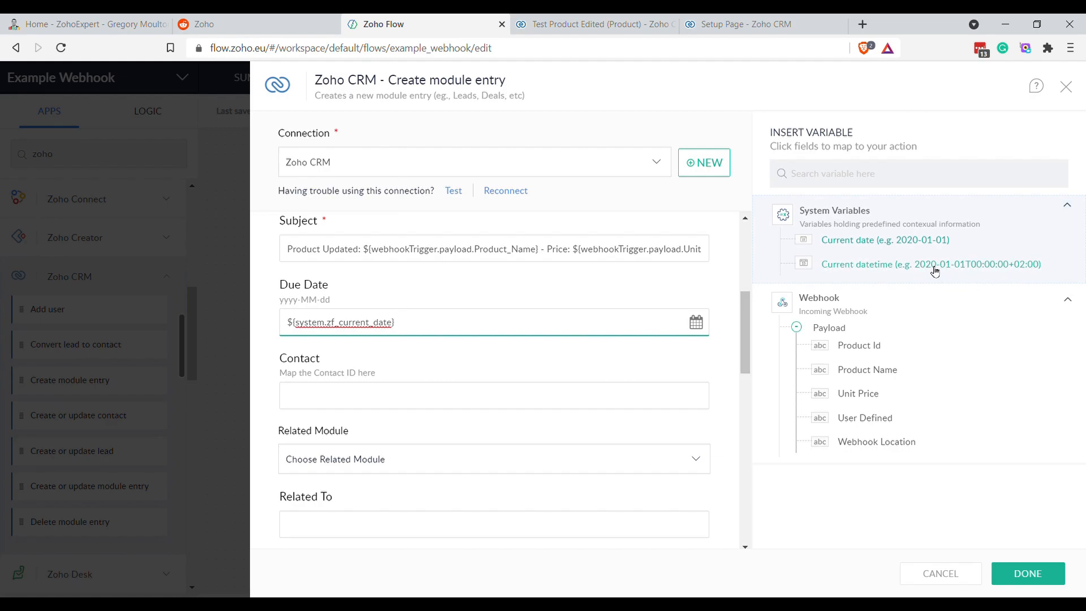
mouse_move(1034, 265)
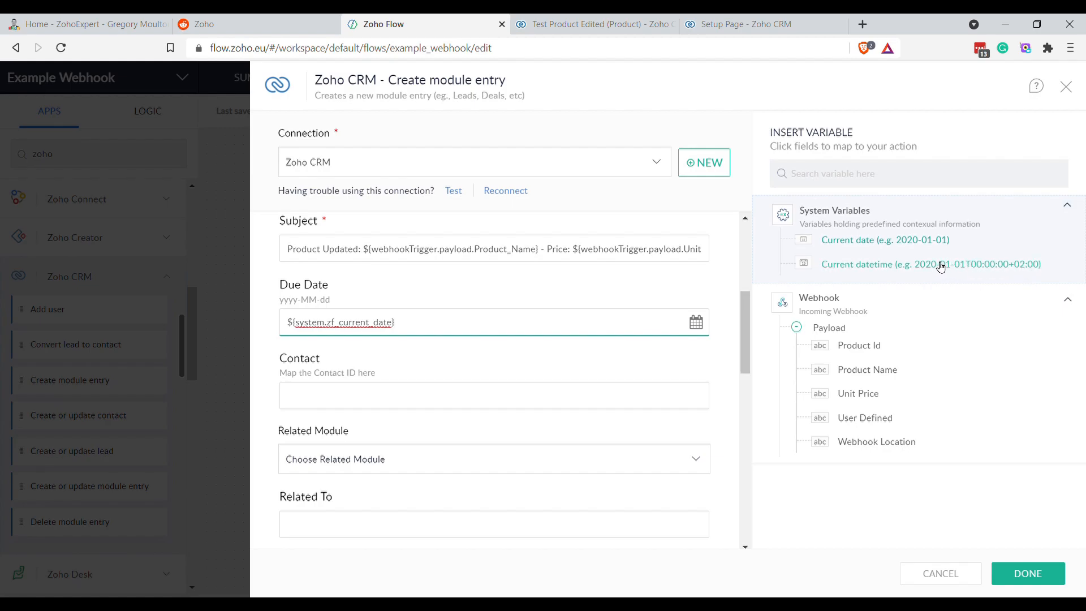
mouse_move(1016, 271)
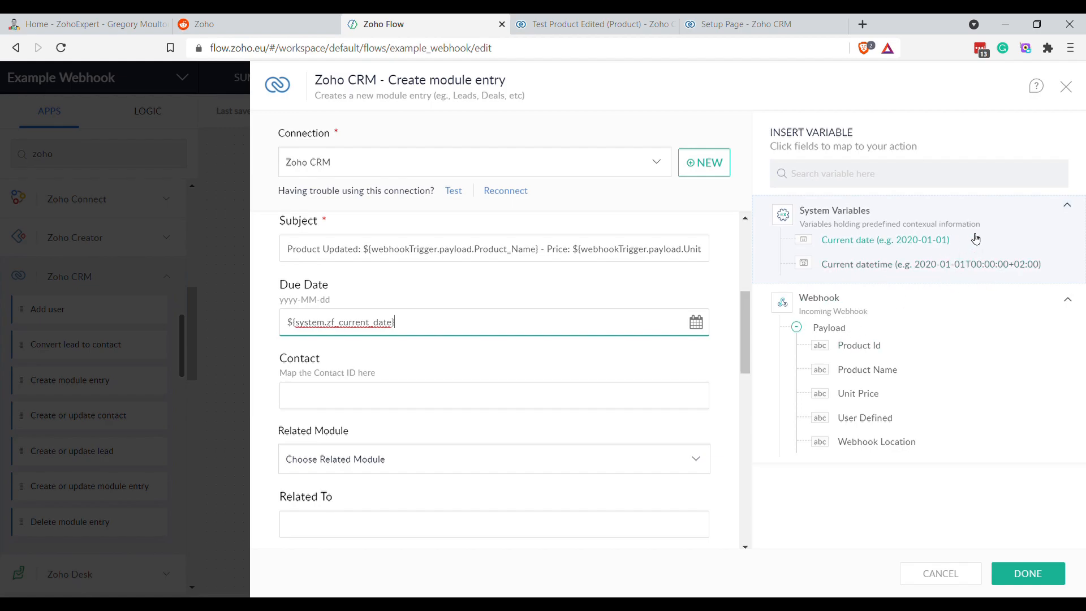
mouse_move(959, 278)
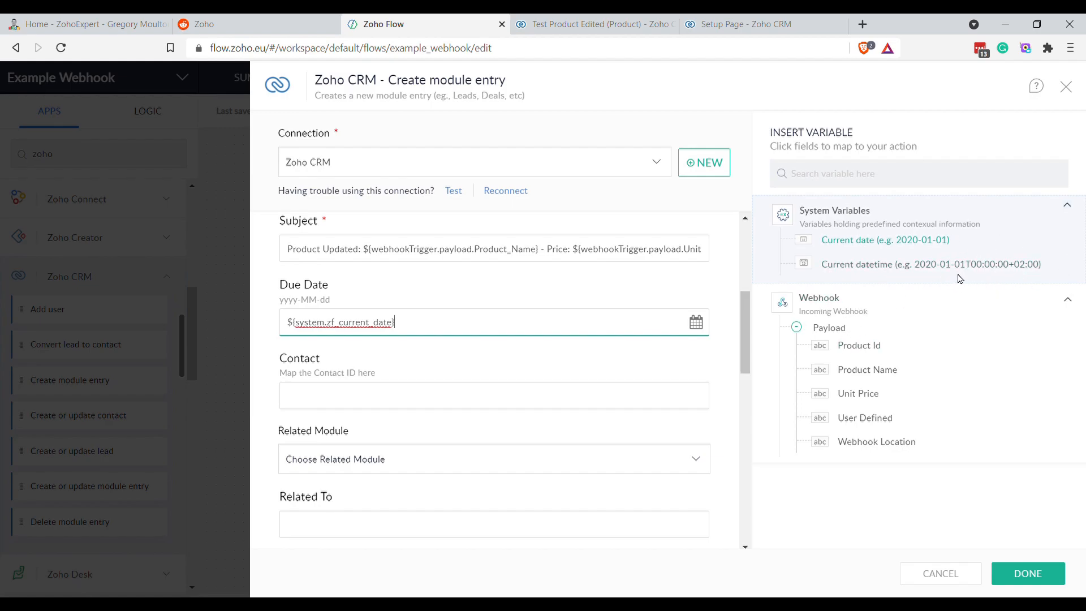
mouse_move(929, 264)
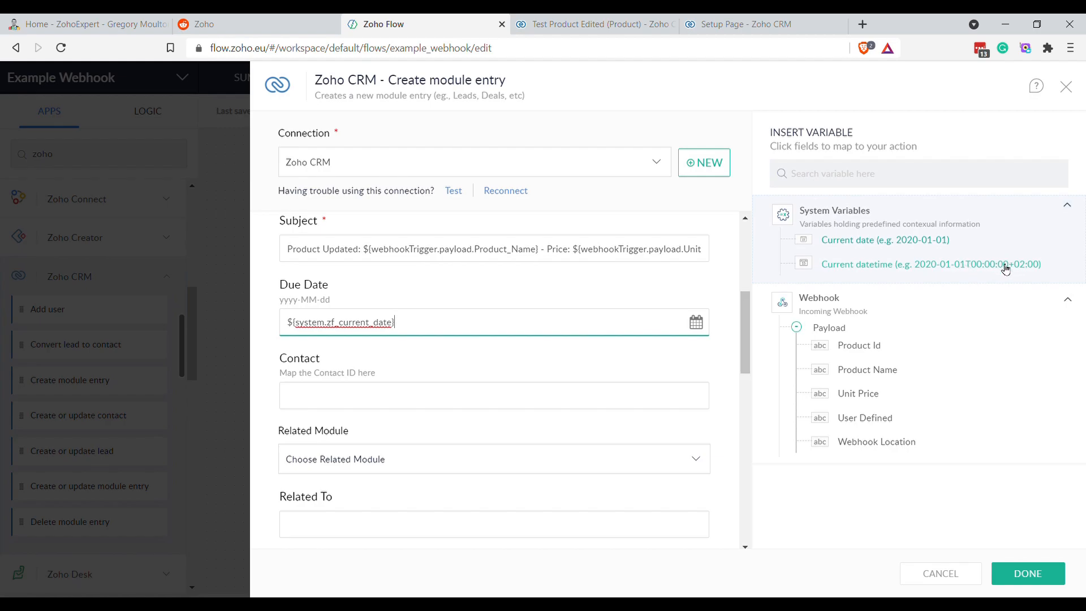
Fill Description with the User Defined variable, 'This task was created by:' and Webhook Location
scroll(down, 3)
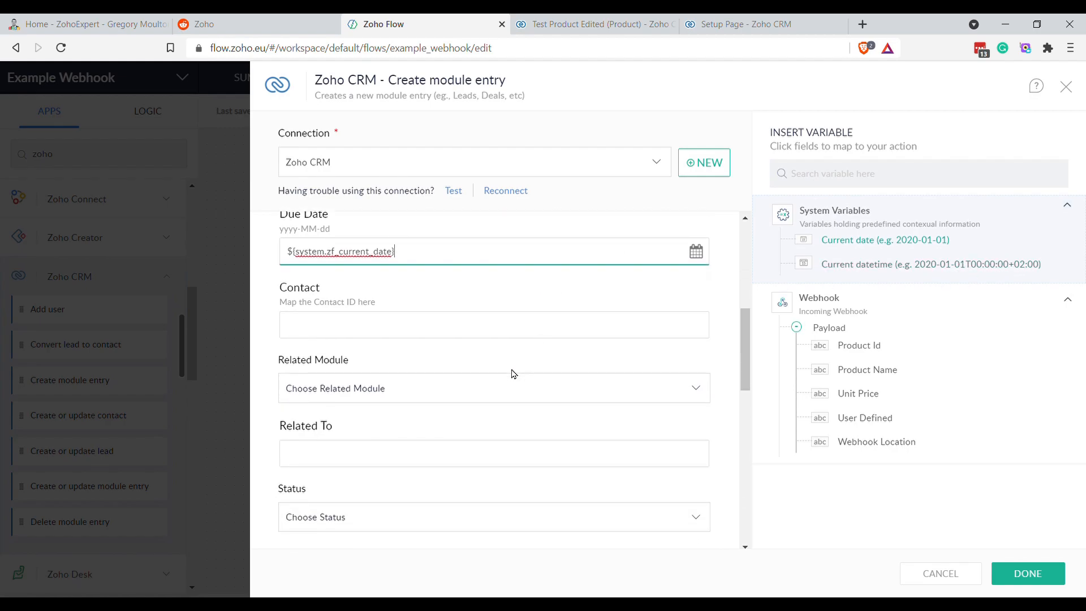
scroll(down, 3)
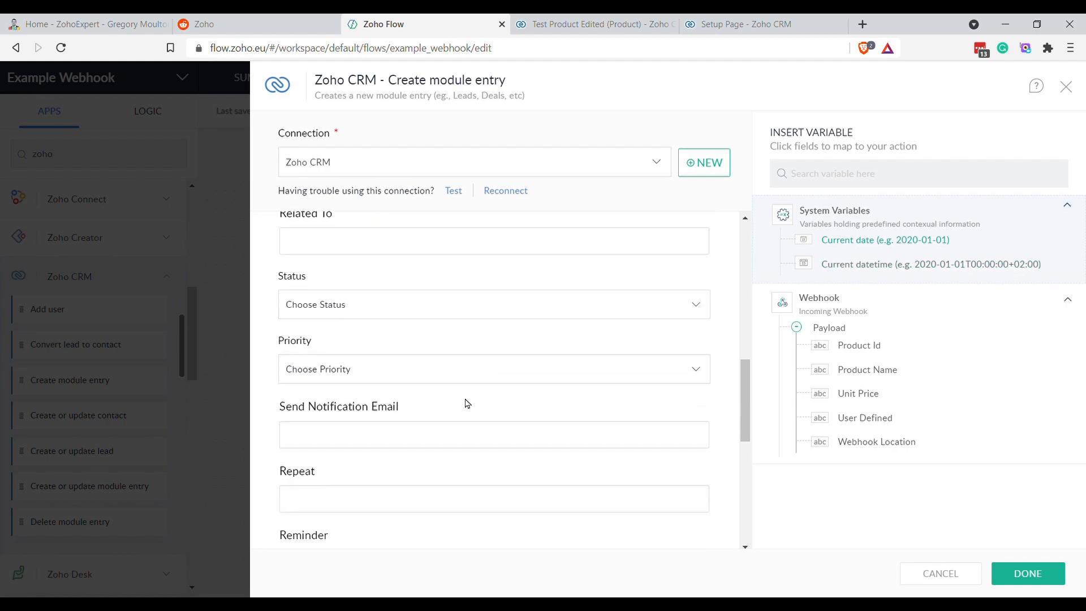
scroll(down, 3)
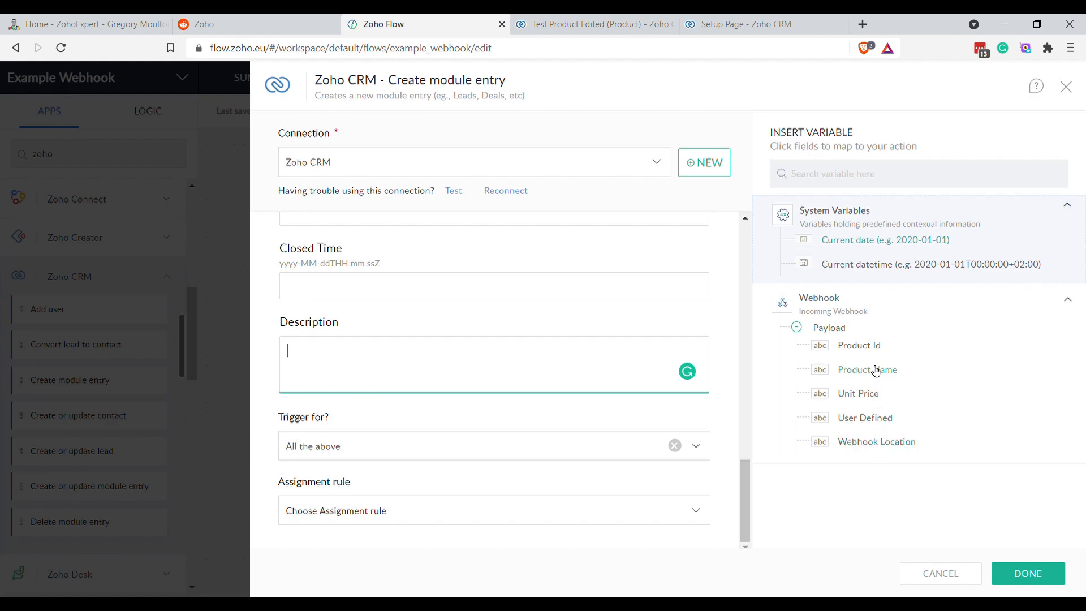
mouse_move(876, 418)
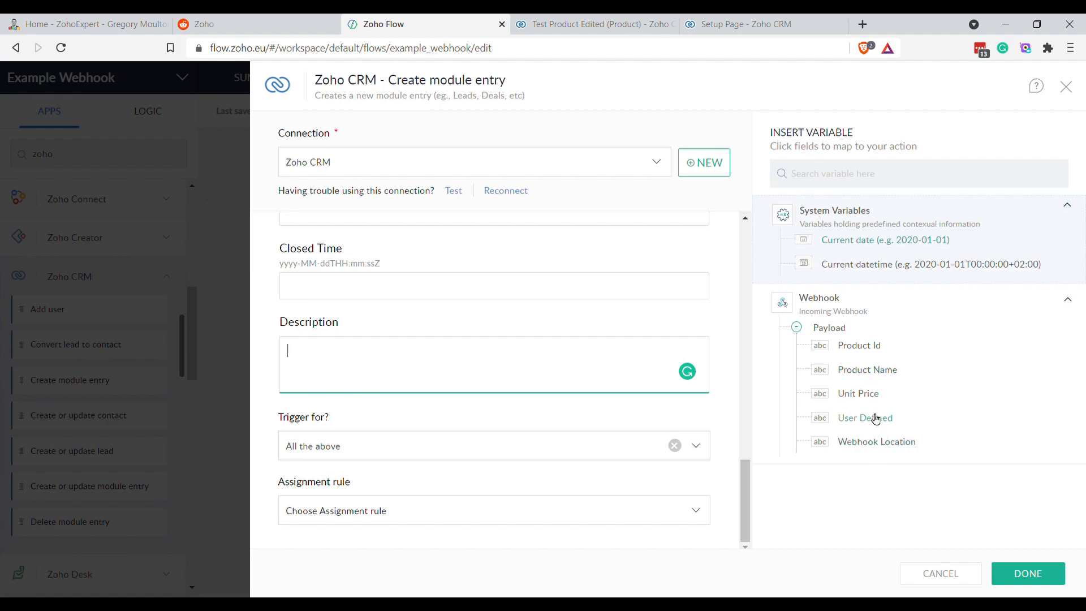
click(864, 417)
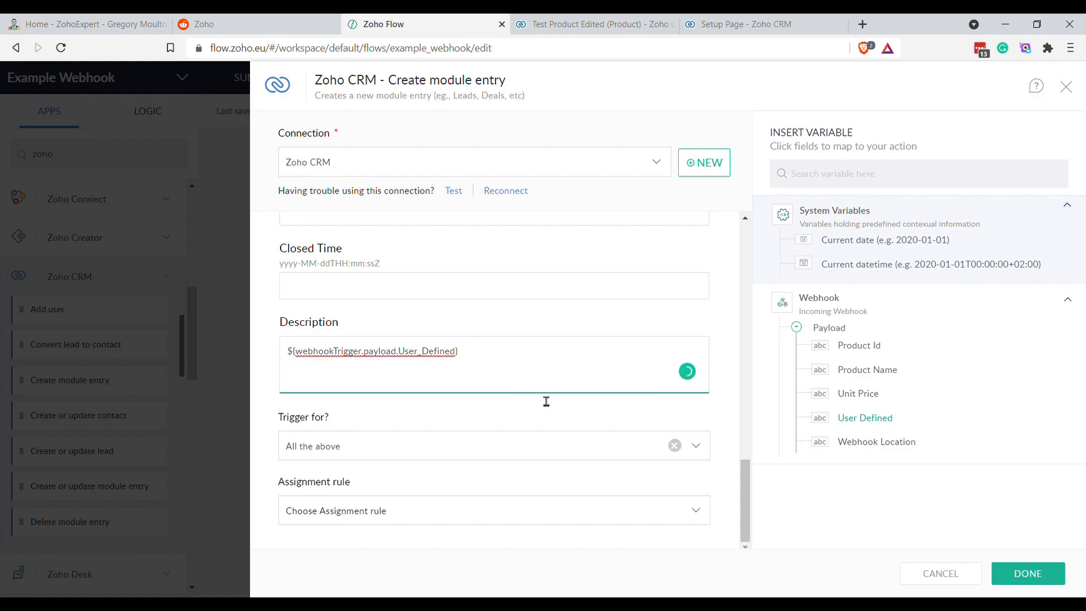
text(This task was created by:)
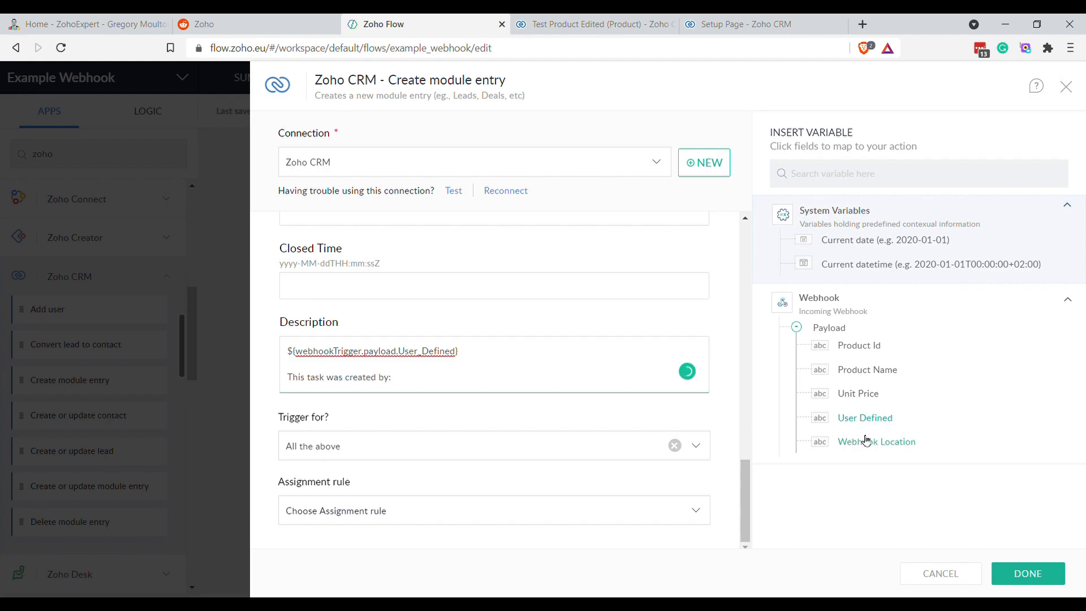
click(876, 441)
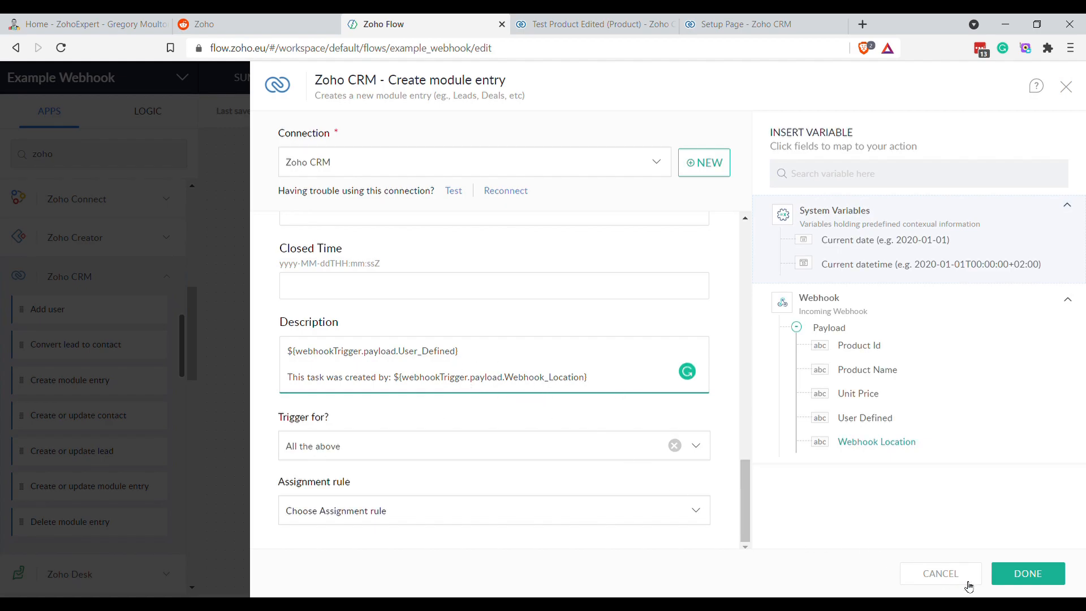
Save the task settings, switch the flow on, and save the product as Test Product
click(1027, 573)
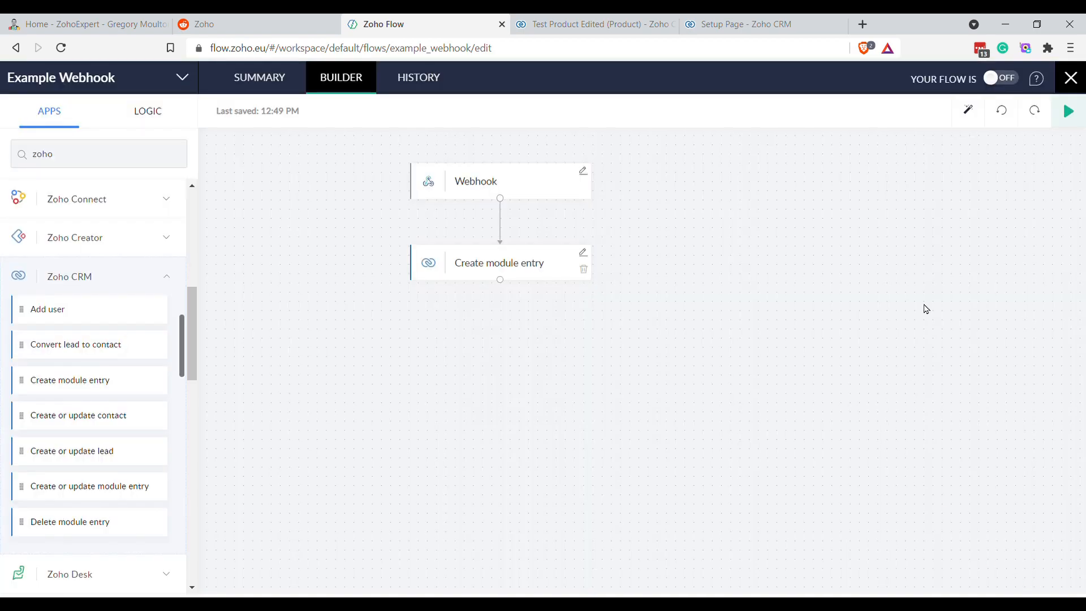
click(1000, 78)
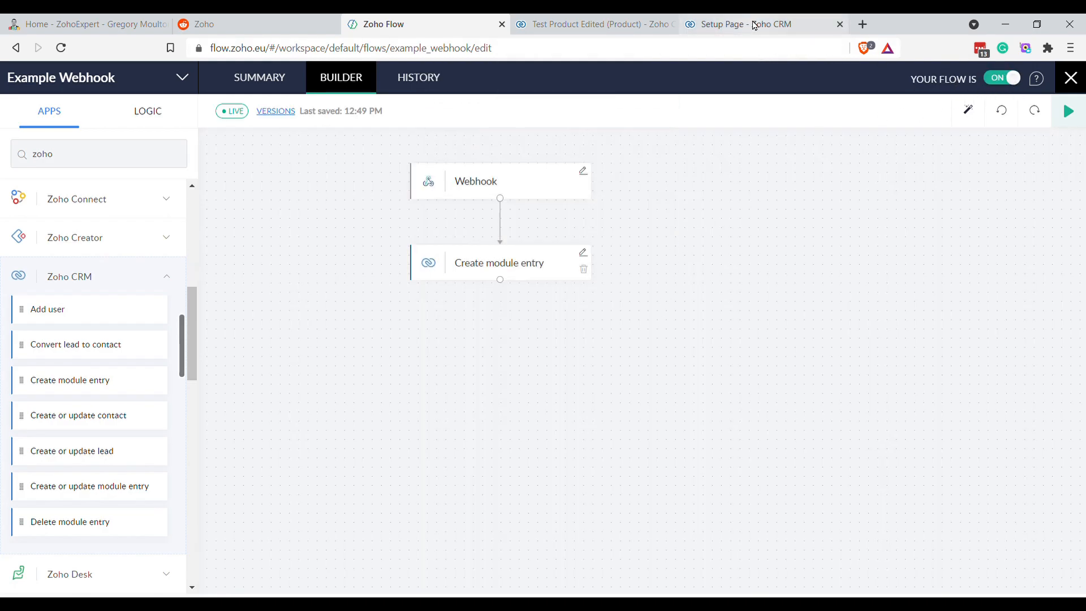
click(592, 25)
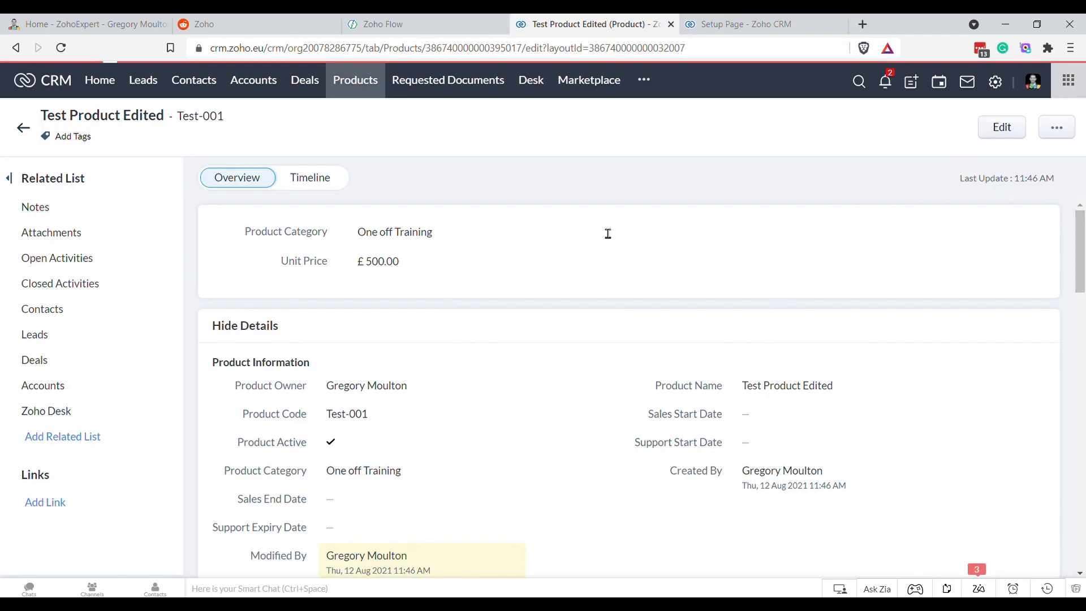
click(1000, 127)
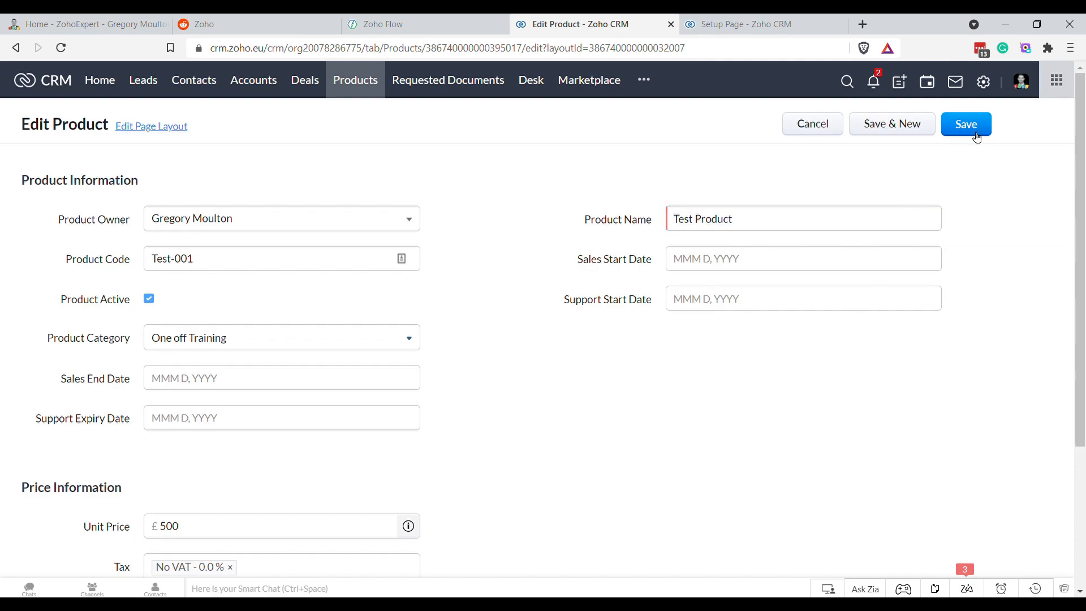
click(966, 124)
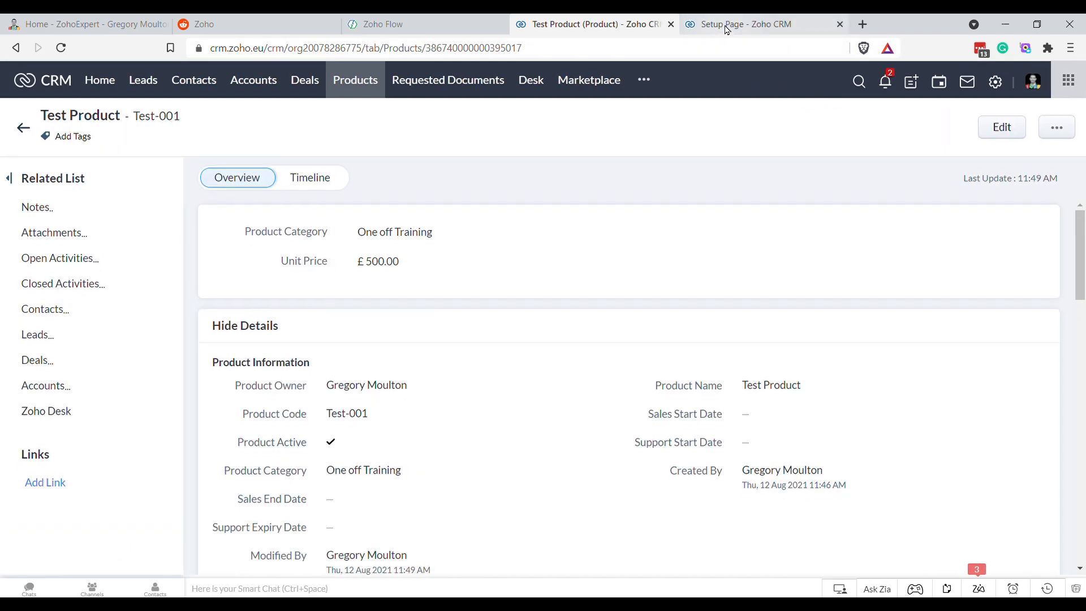
click(745, 25)
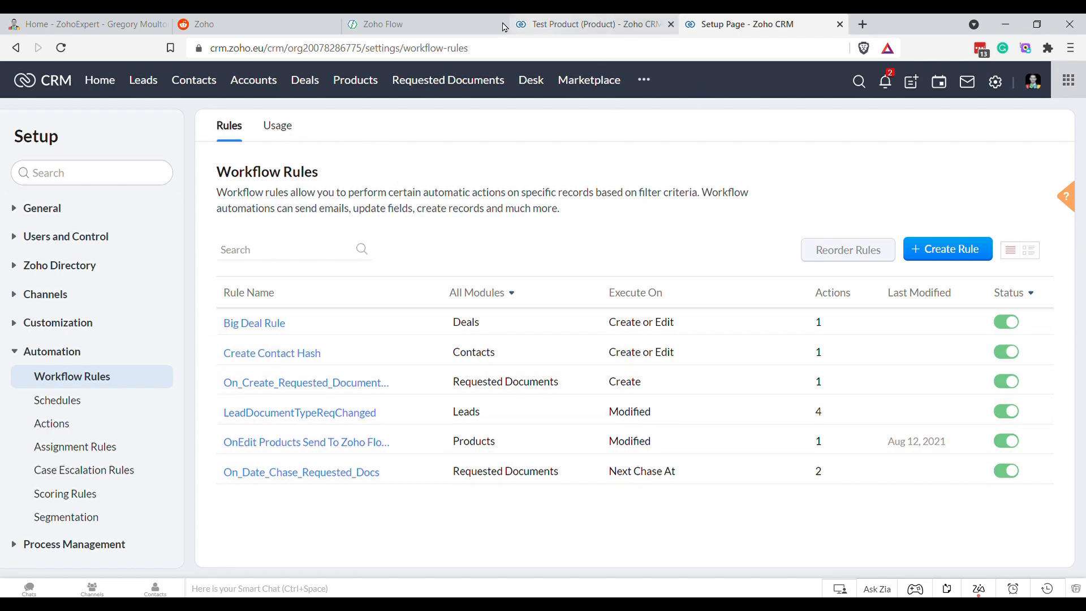
click(381, 24)
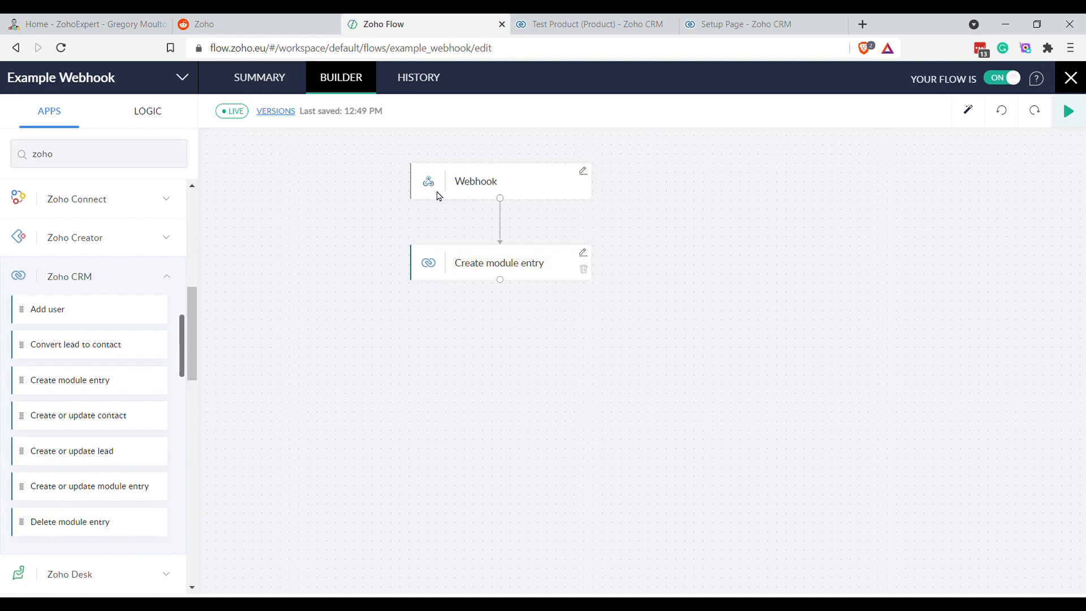
Inspect the latest run's Webhook and Create module entry outputs, then show the Summary tab
click(417, 77)
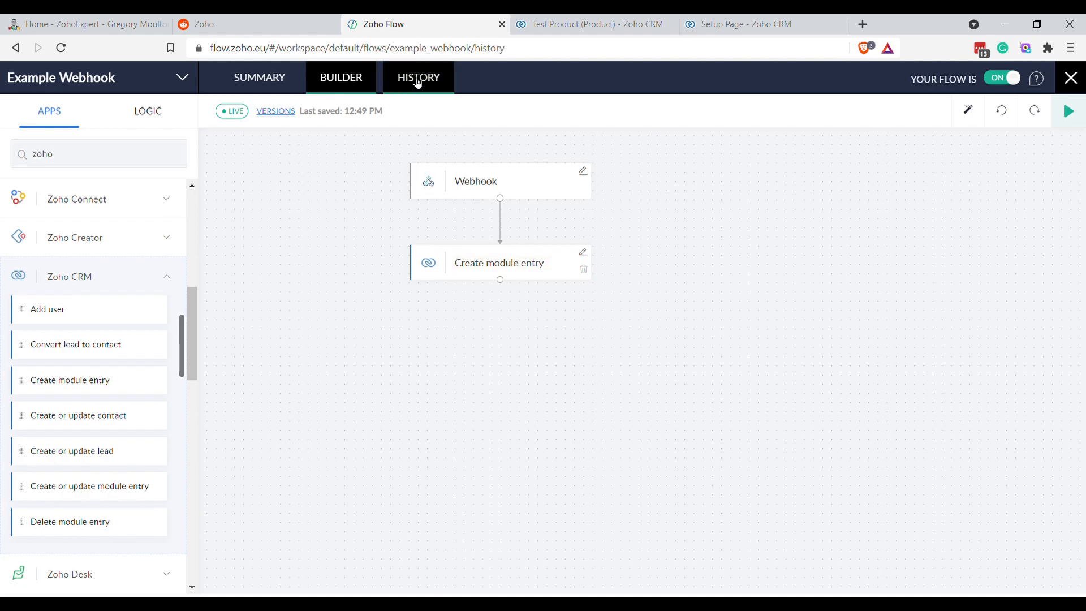
click(418, 77)
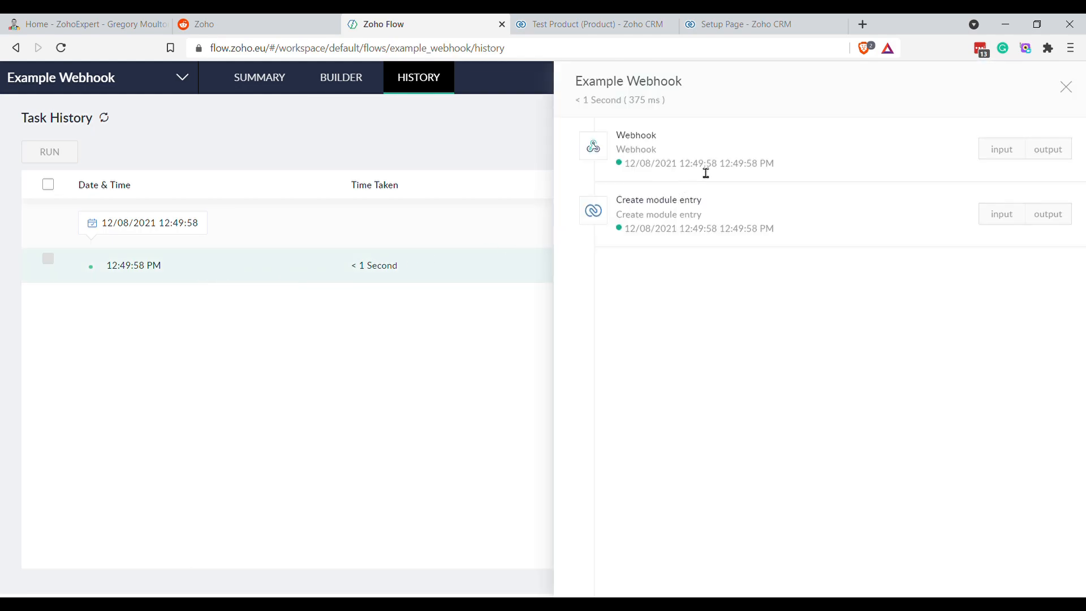
click(1047, 148)
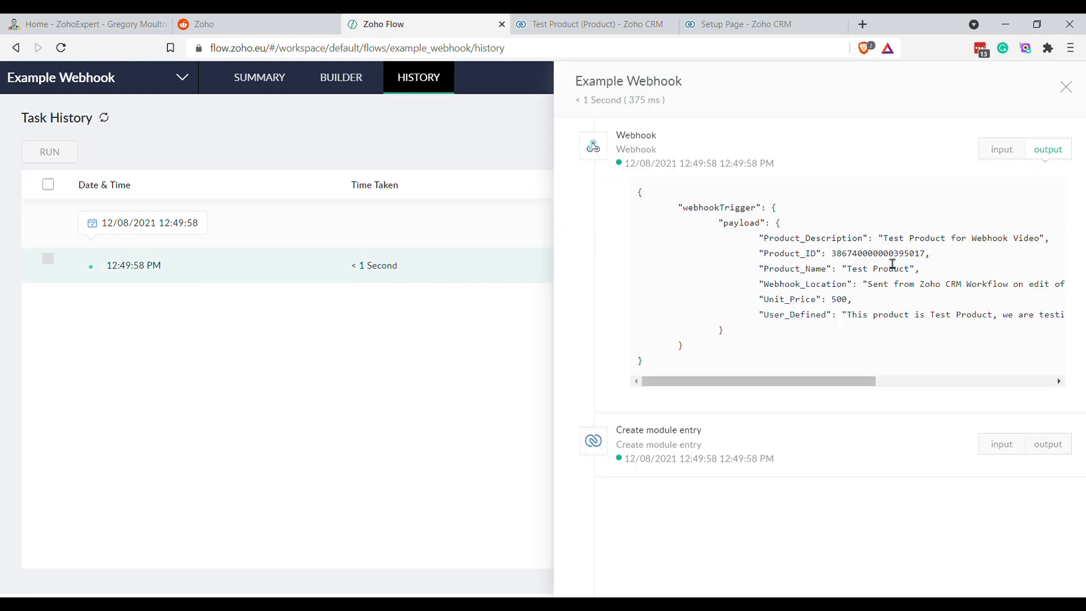
click(1047, 444)
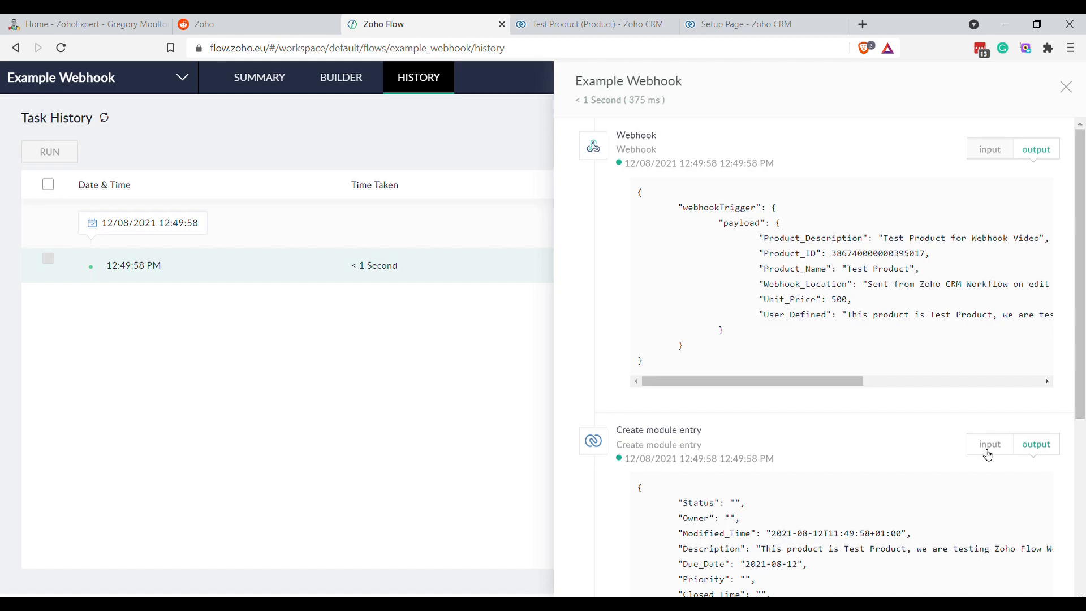
scroll(down, 3)
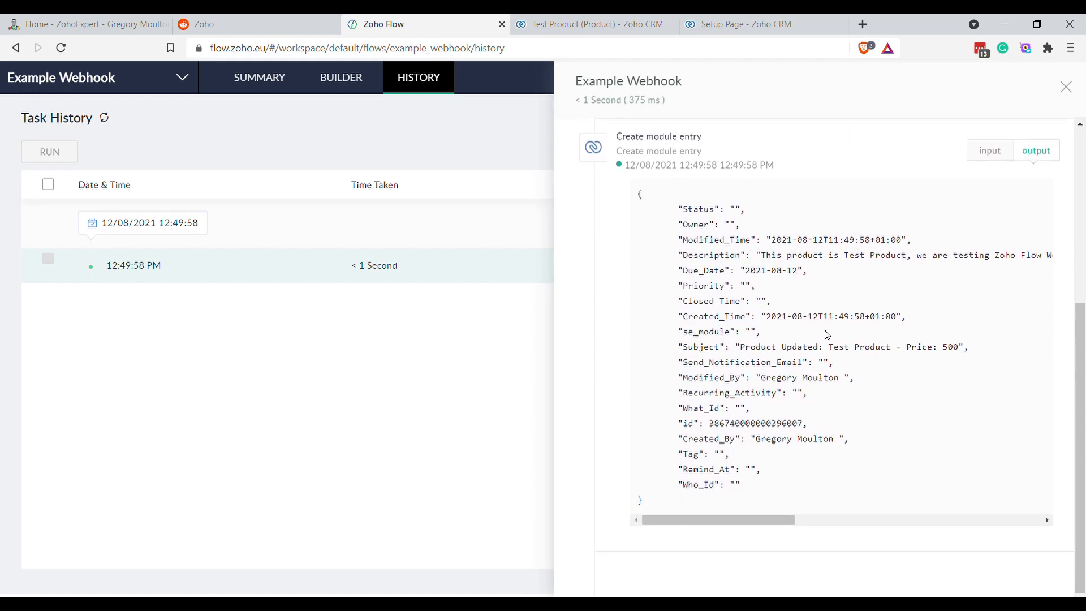
click(259, 77)
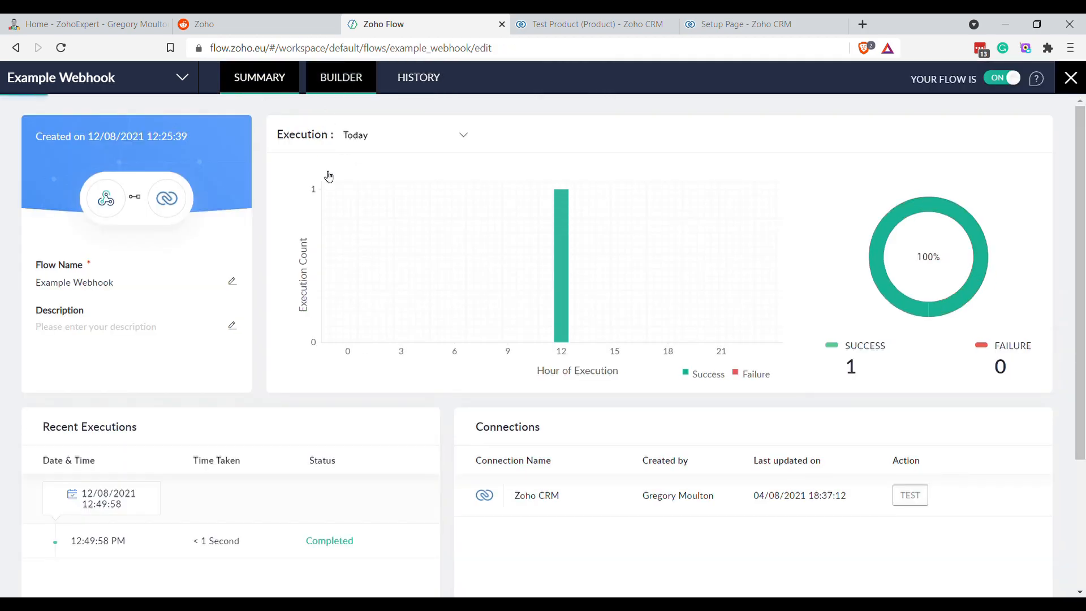
Open the Builder tab and browse the Apps list in the left panel
click(339, 77)
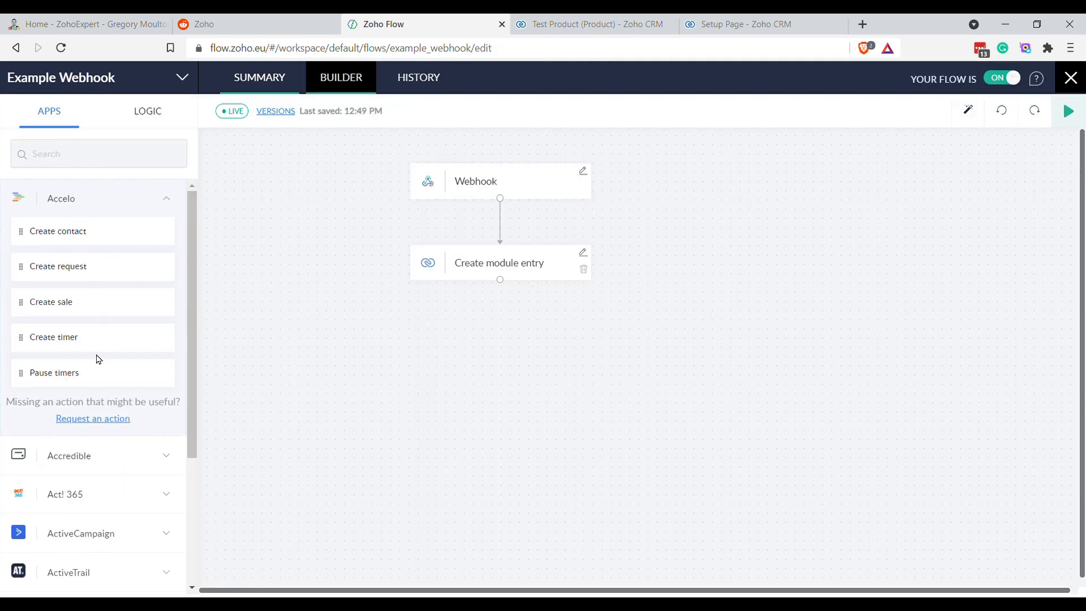
mouse_move(194, 363)
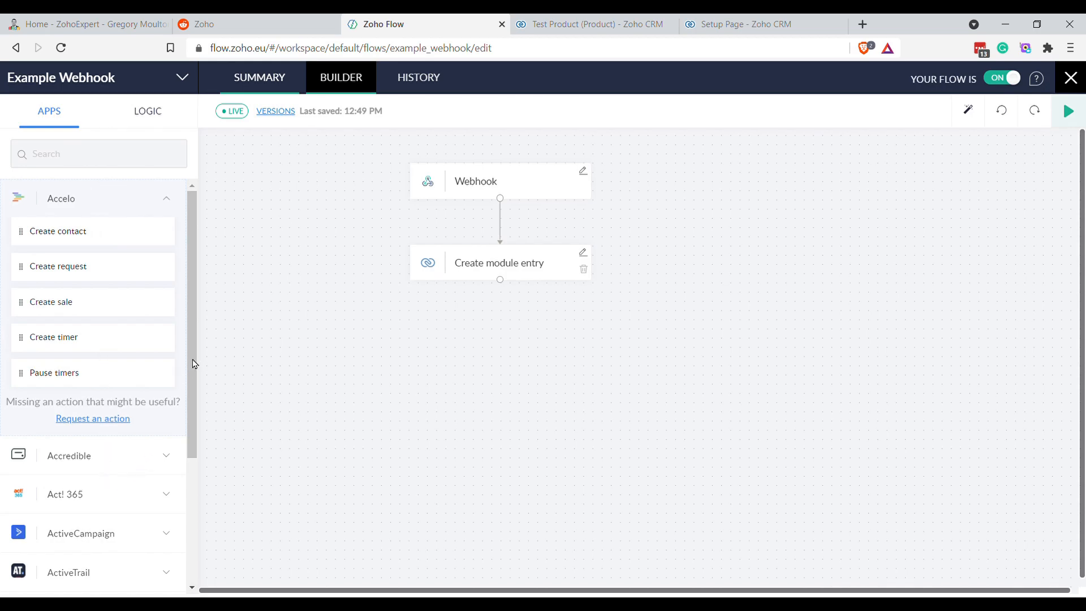
mouse_move(151, 333)
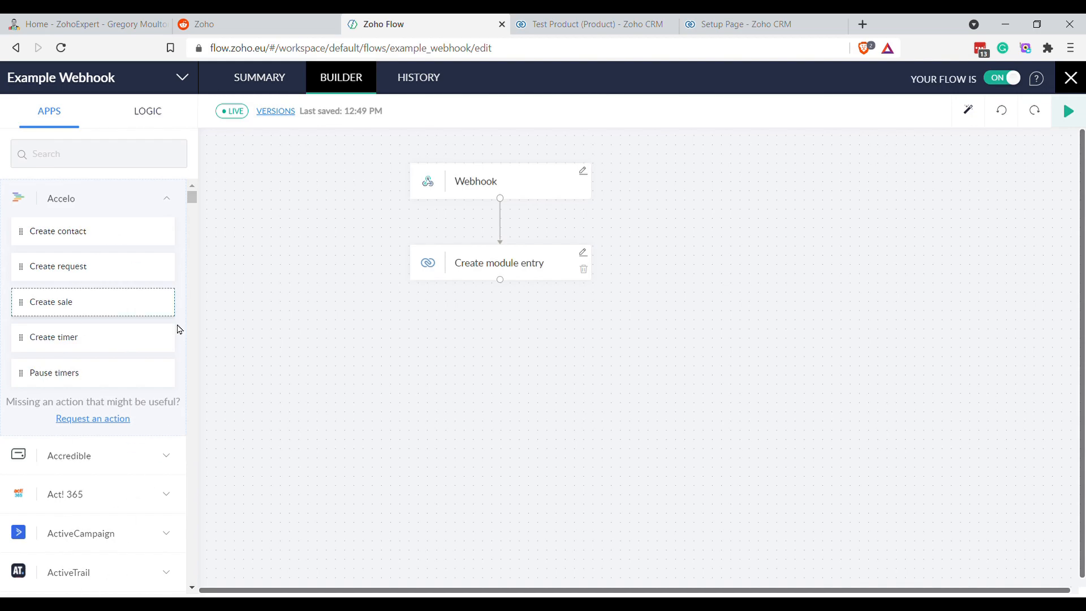
scroll(down, 3)
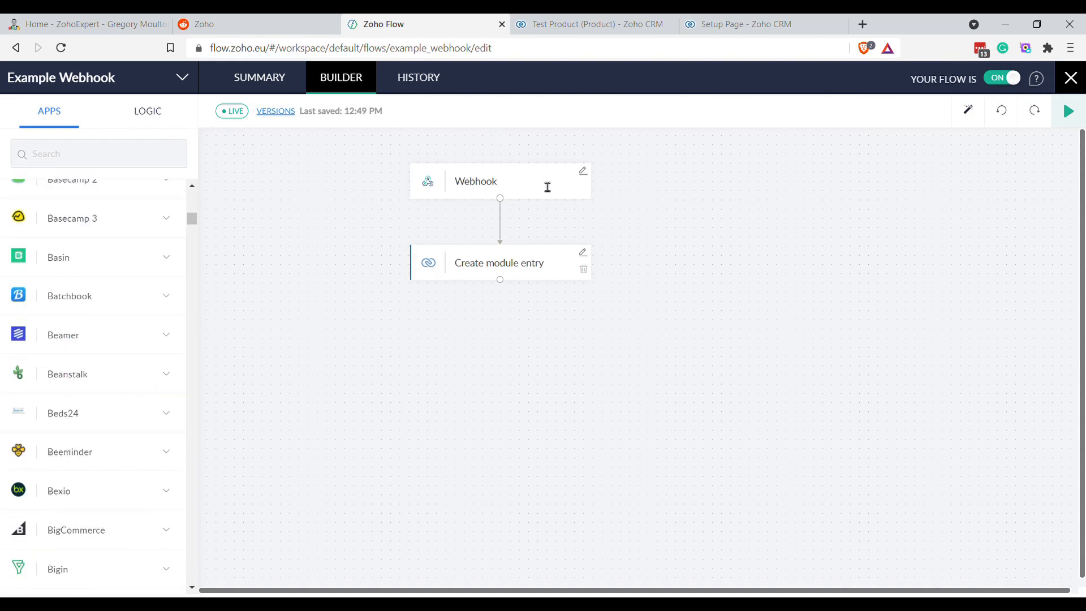
click(499, 263)
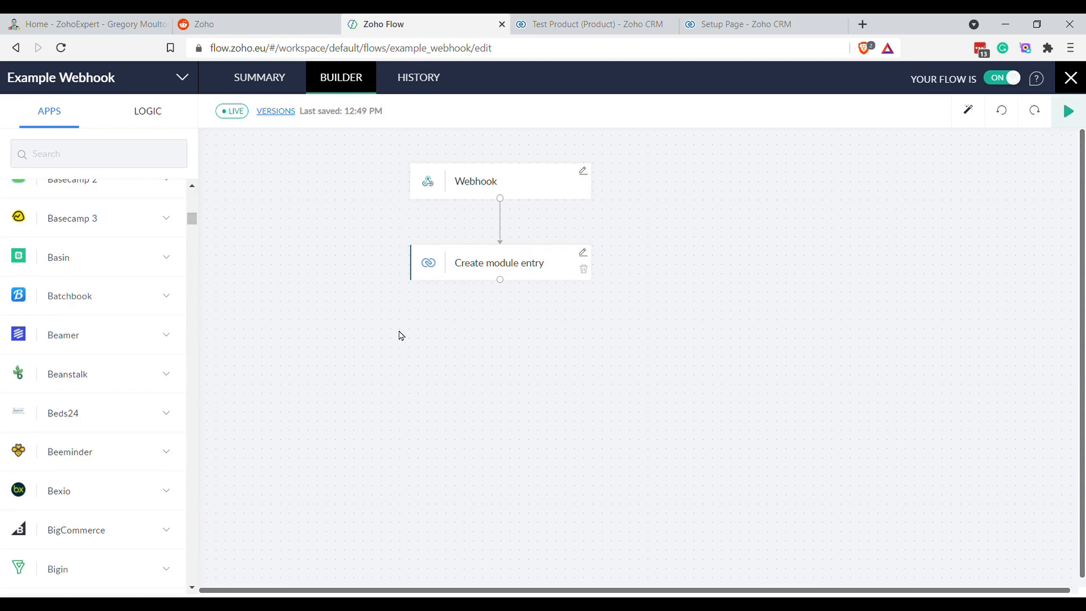
mouse_move(538, 417)
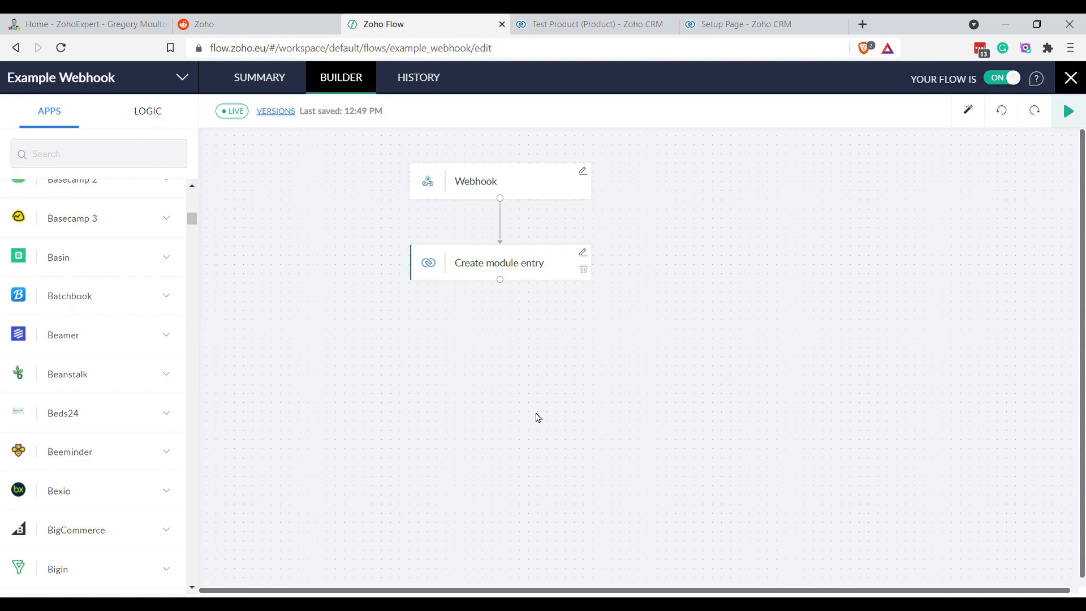
mouse_move(582, 362)
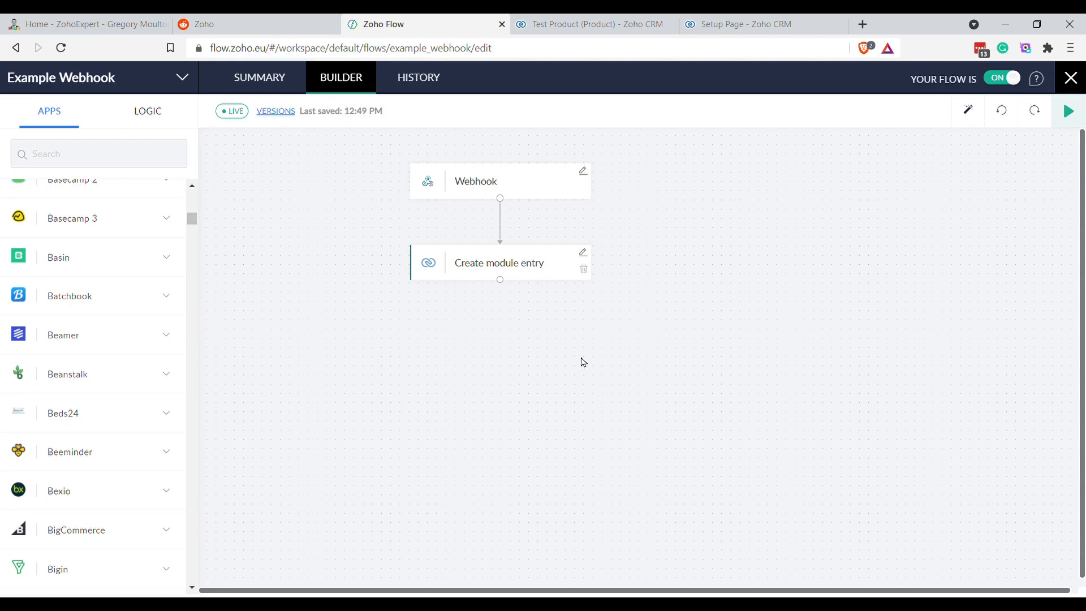
mouse_move(570, 337)
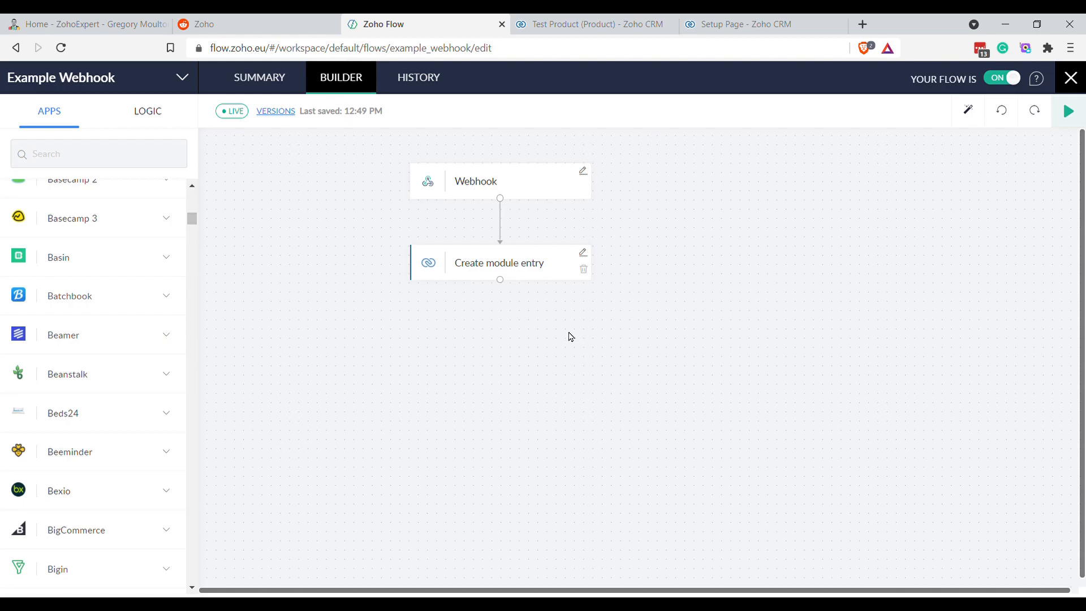
mouse_move(602, 346)
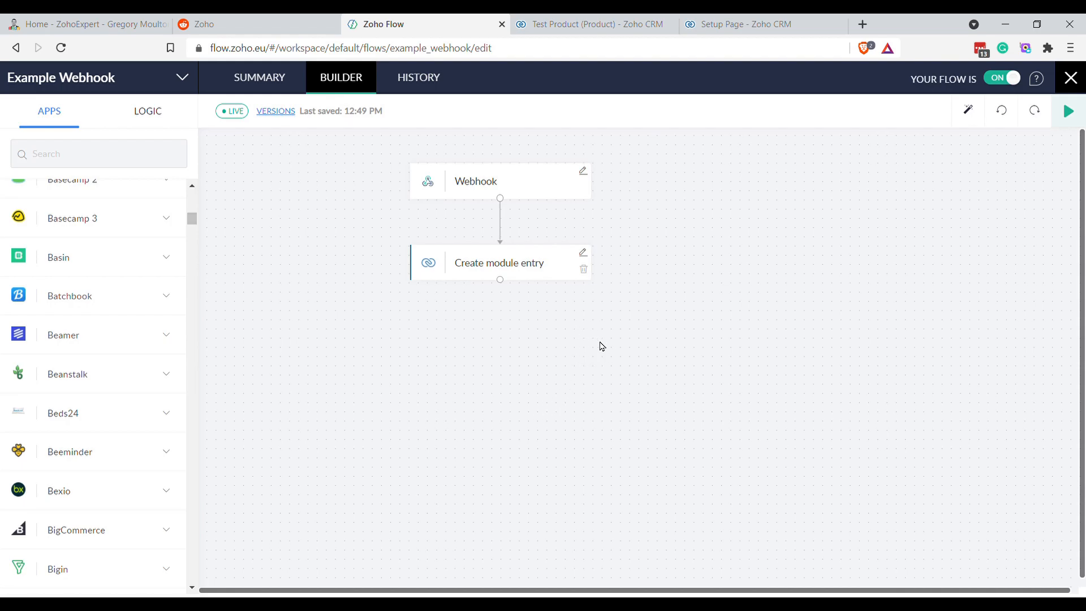
mouse_move(592, 346)
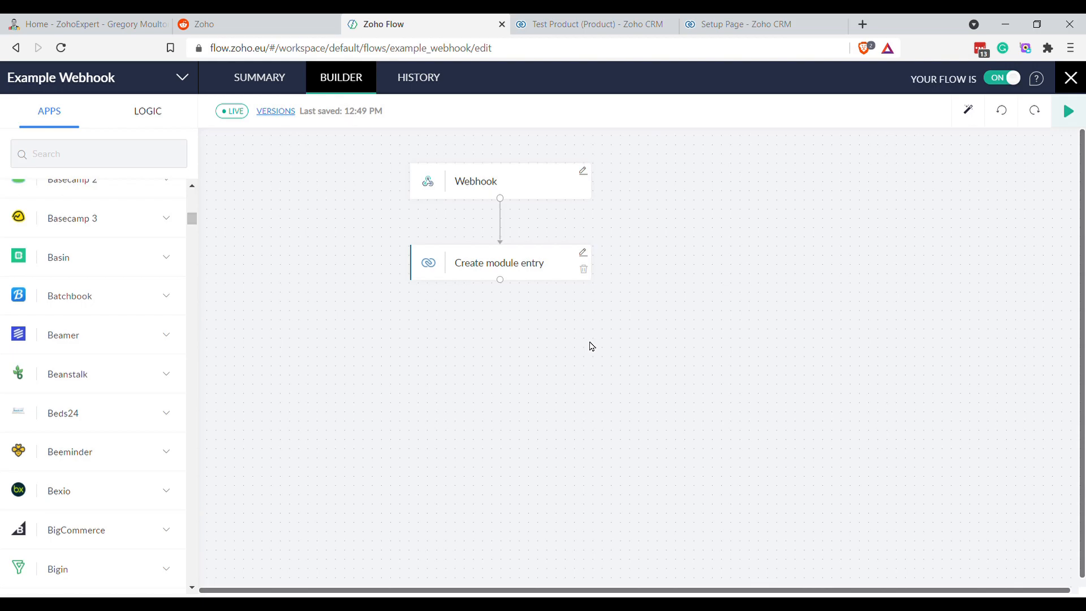
mouse_move(588, 349)
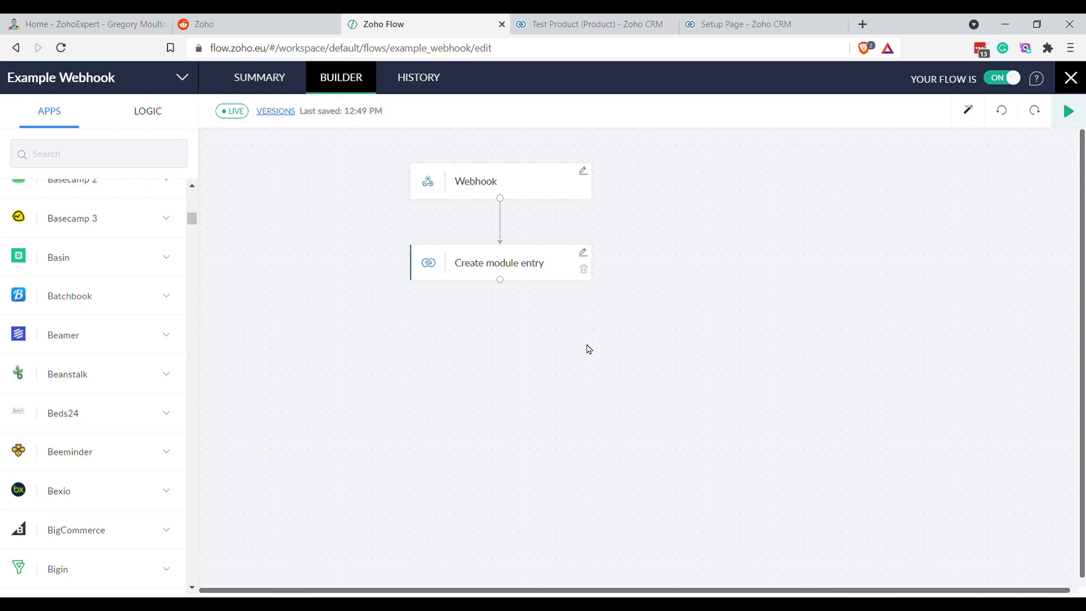
mouse_move(630, 316)
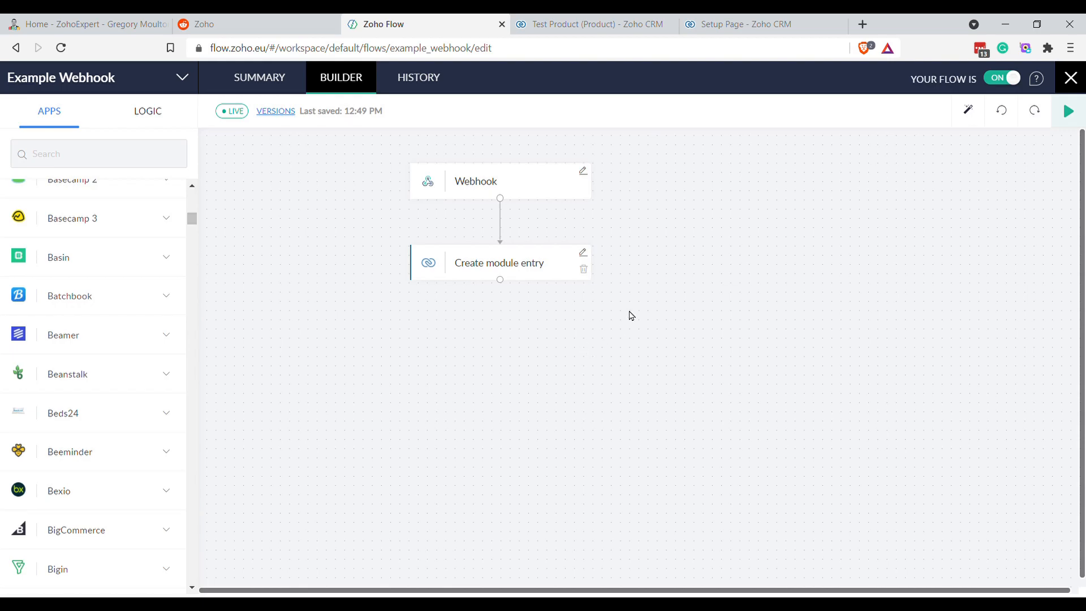
mouse_move(751, 446)
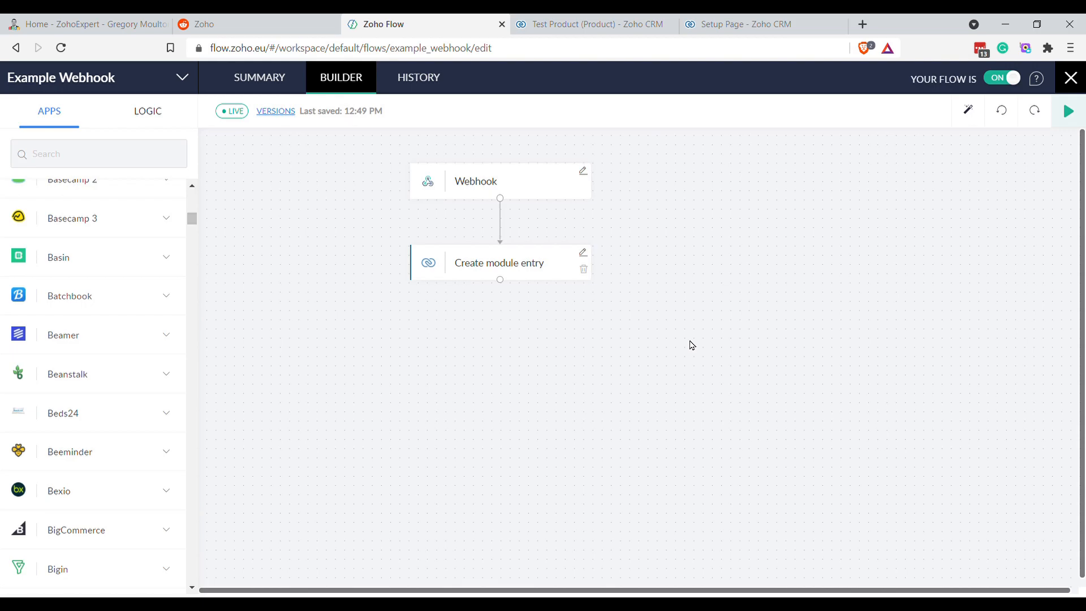
mouse_move(647, 359)
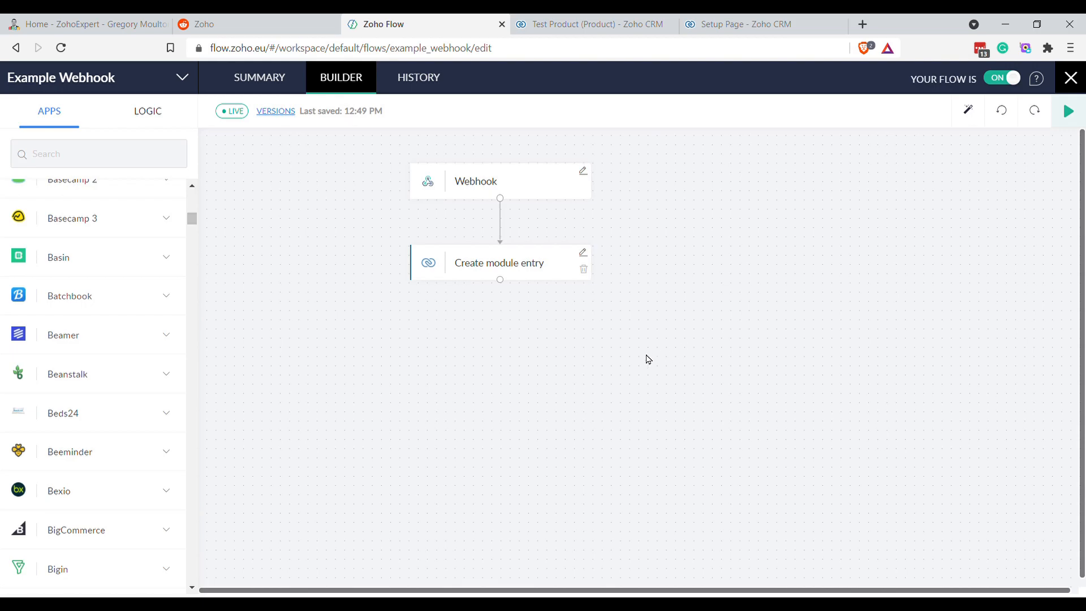
mouse_move(621, 275)
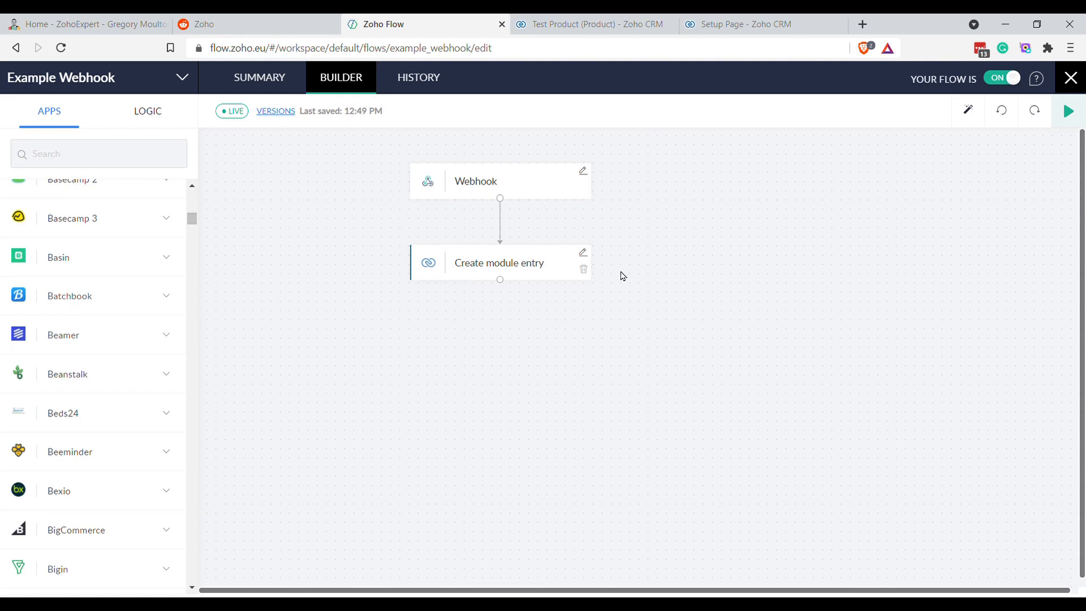
mouse_move(626, 267)
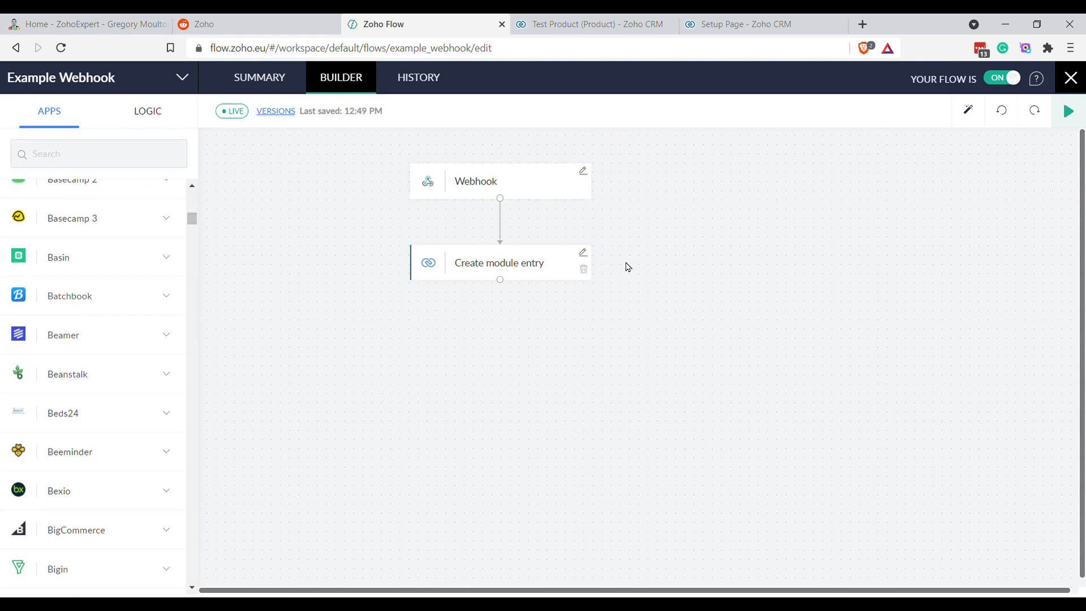